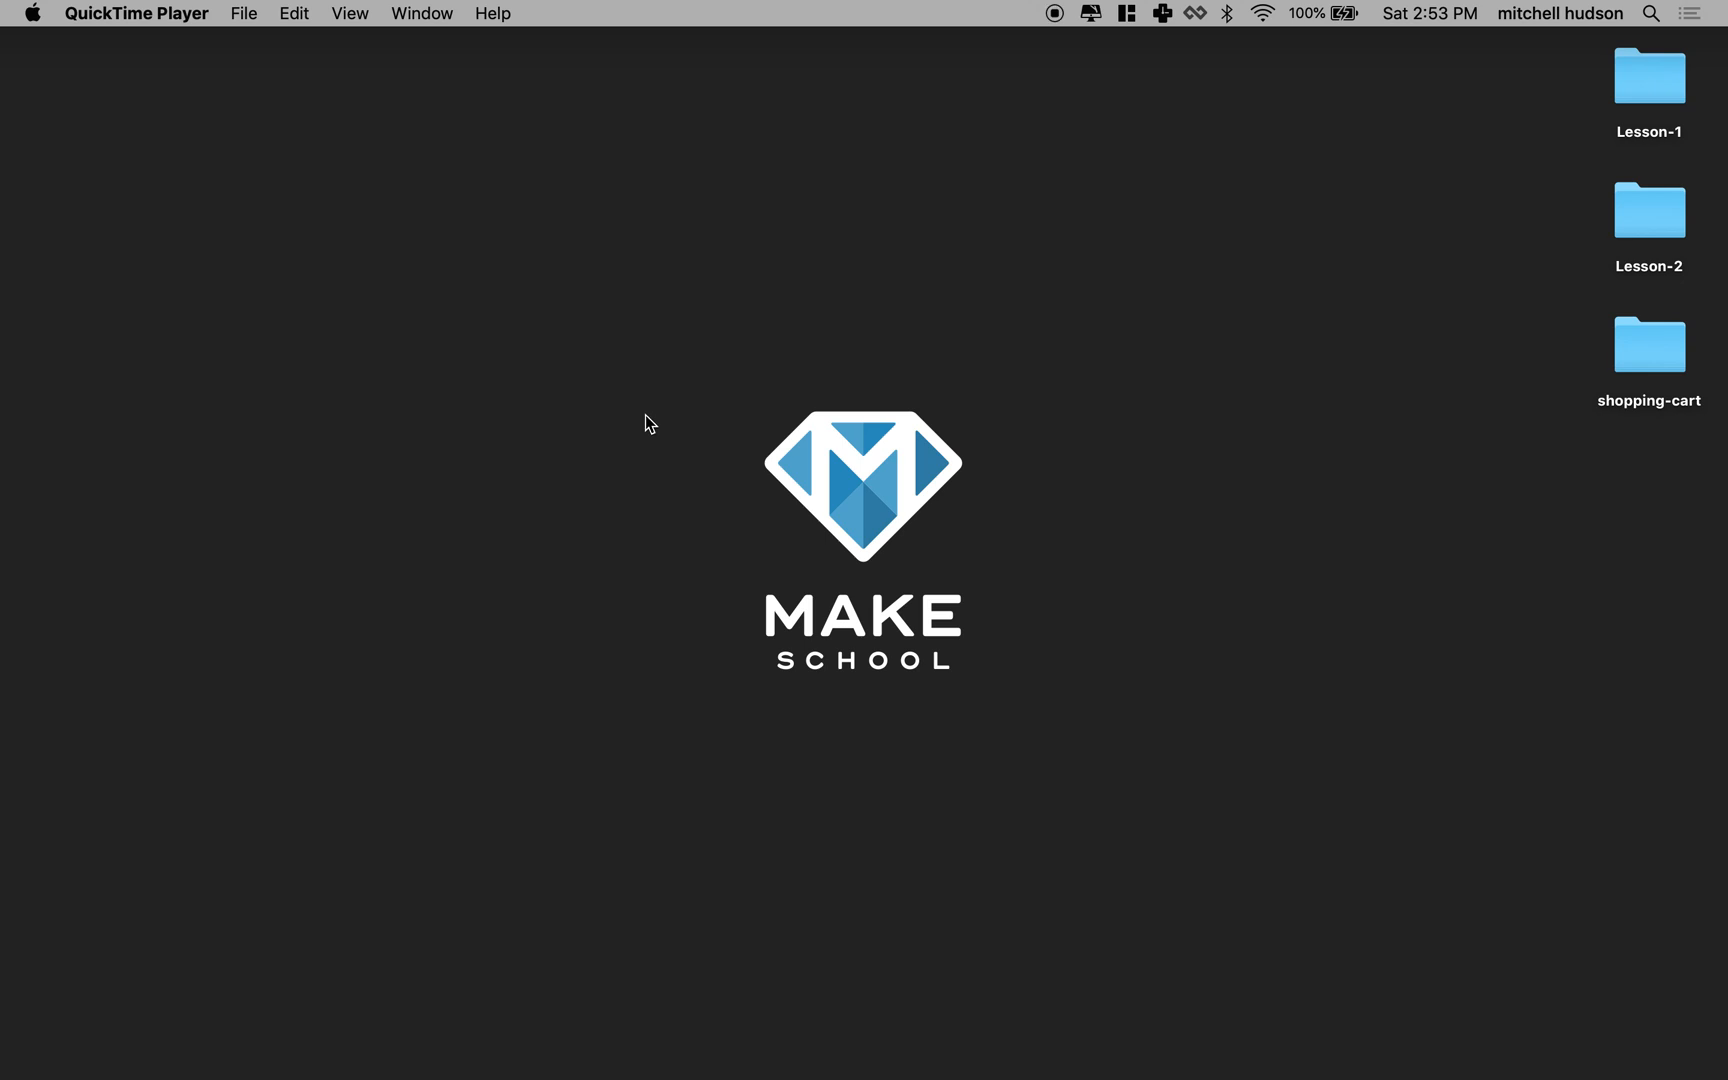
pyautogui.moveTo(956, 1054)
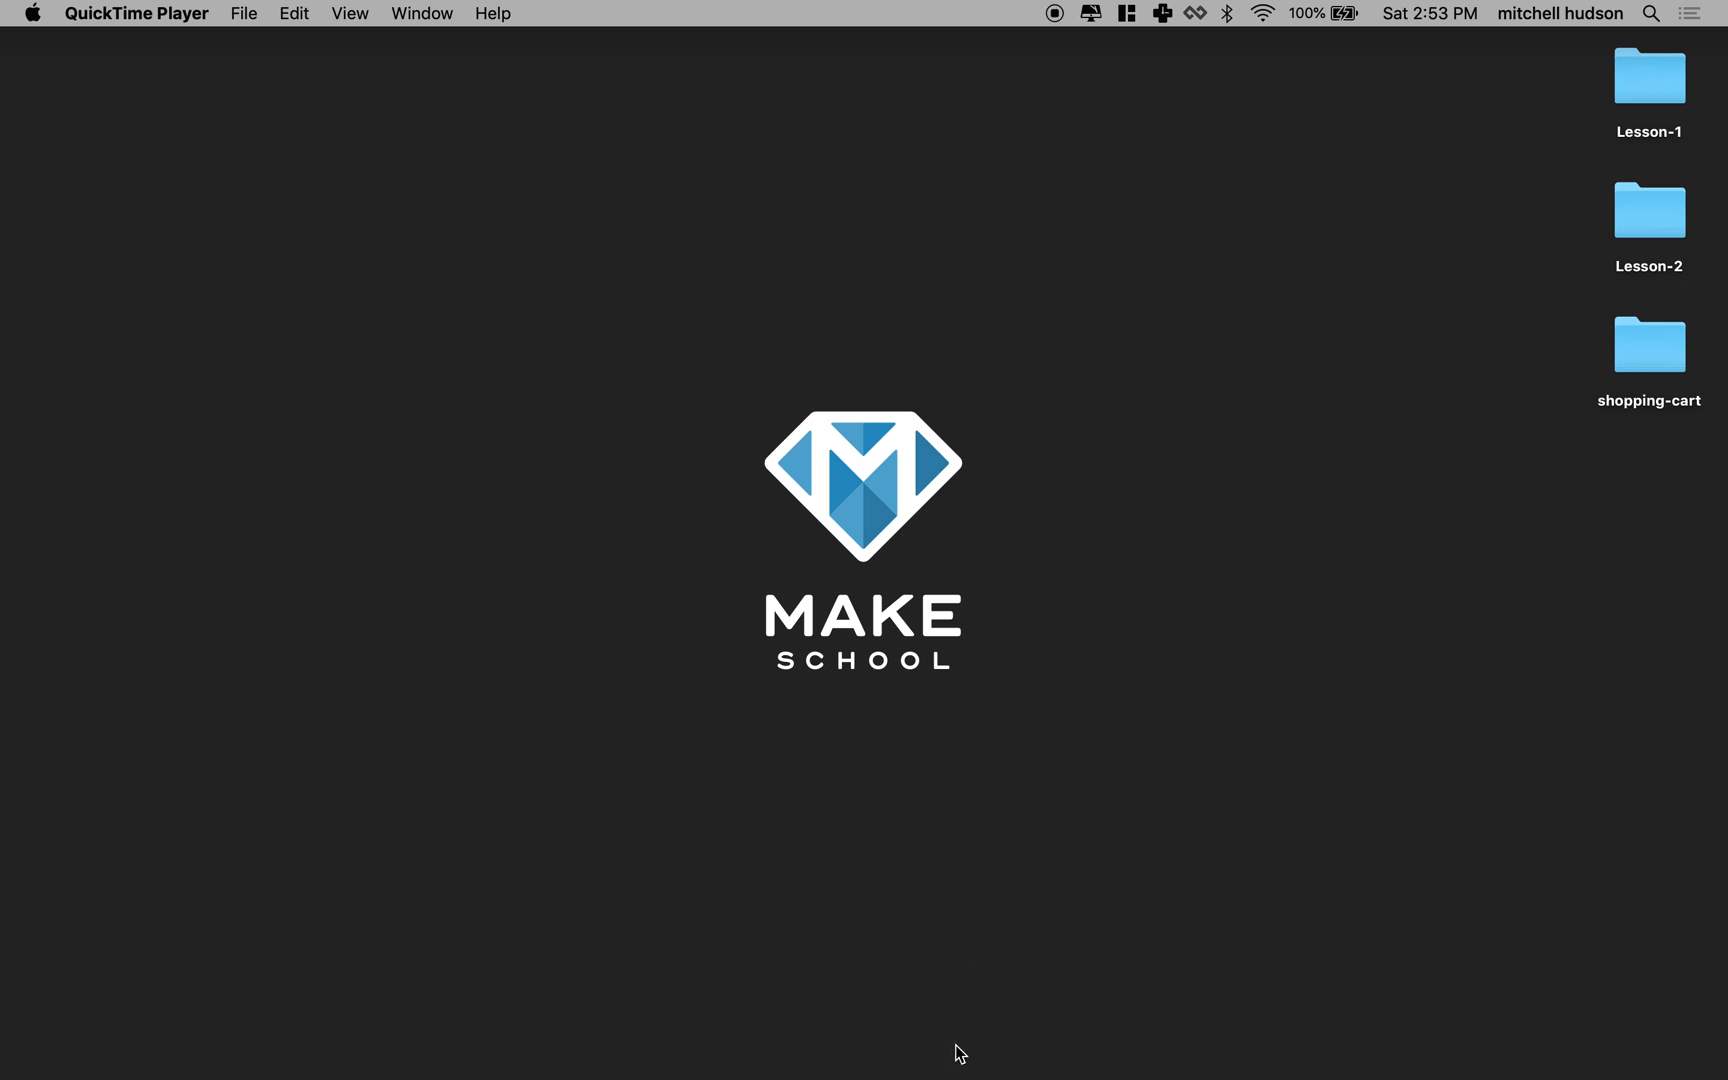
pyautogui.moveTo(559, 1035)
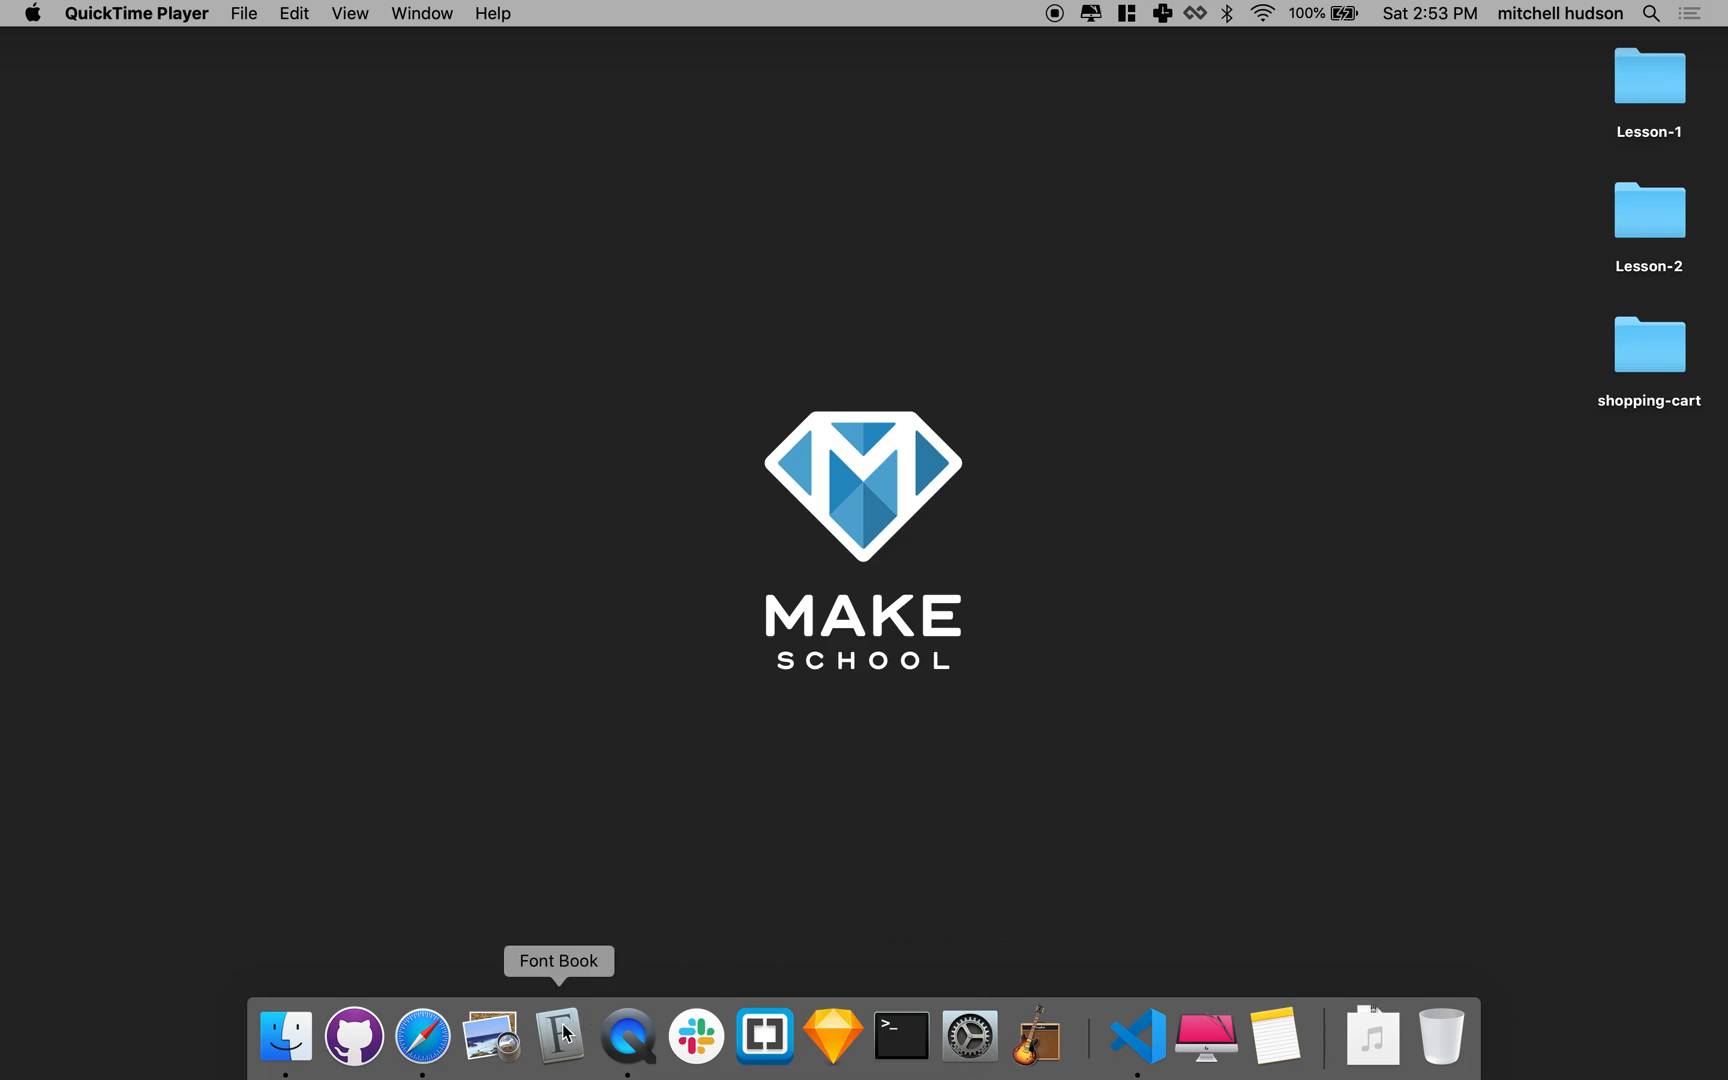
pyautogui.moveTo(1143, 1058)
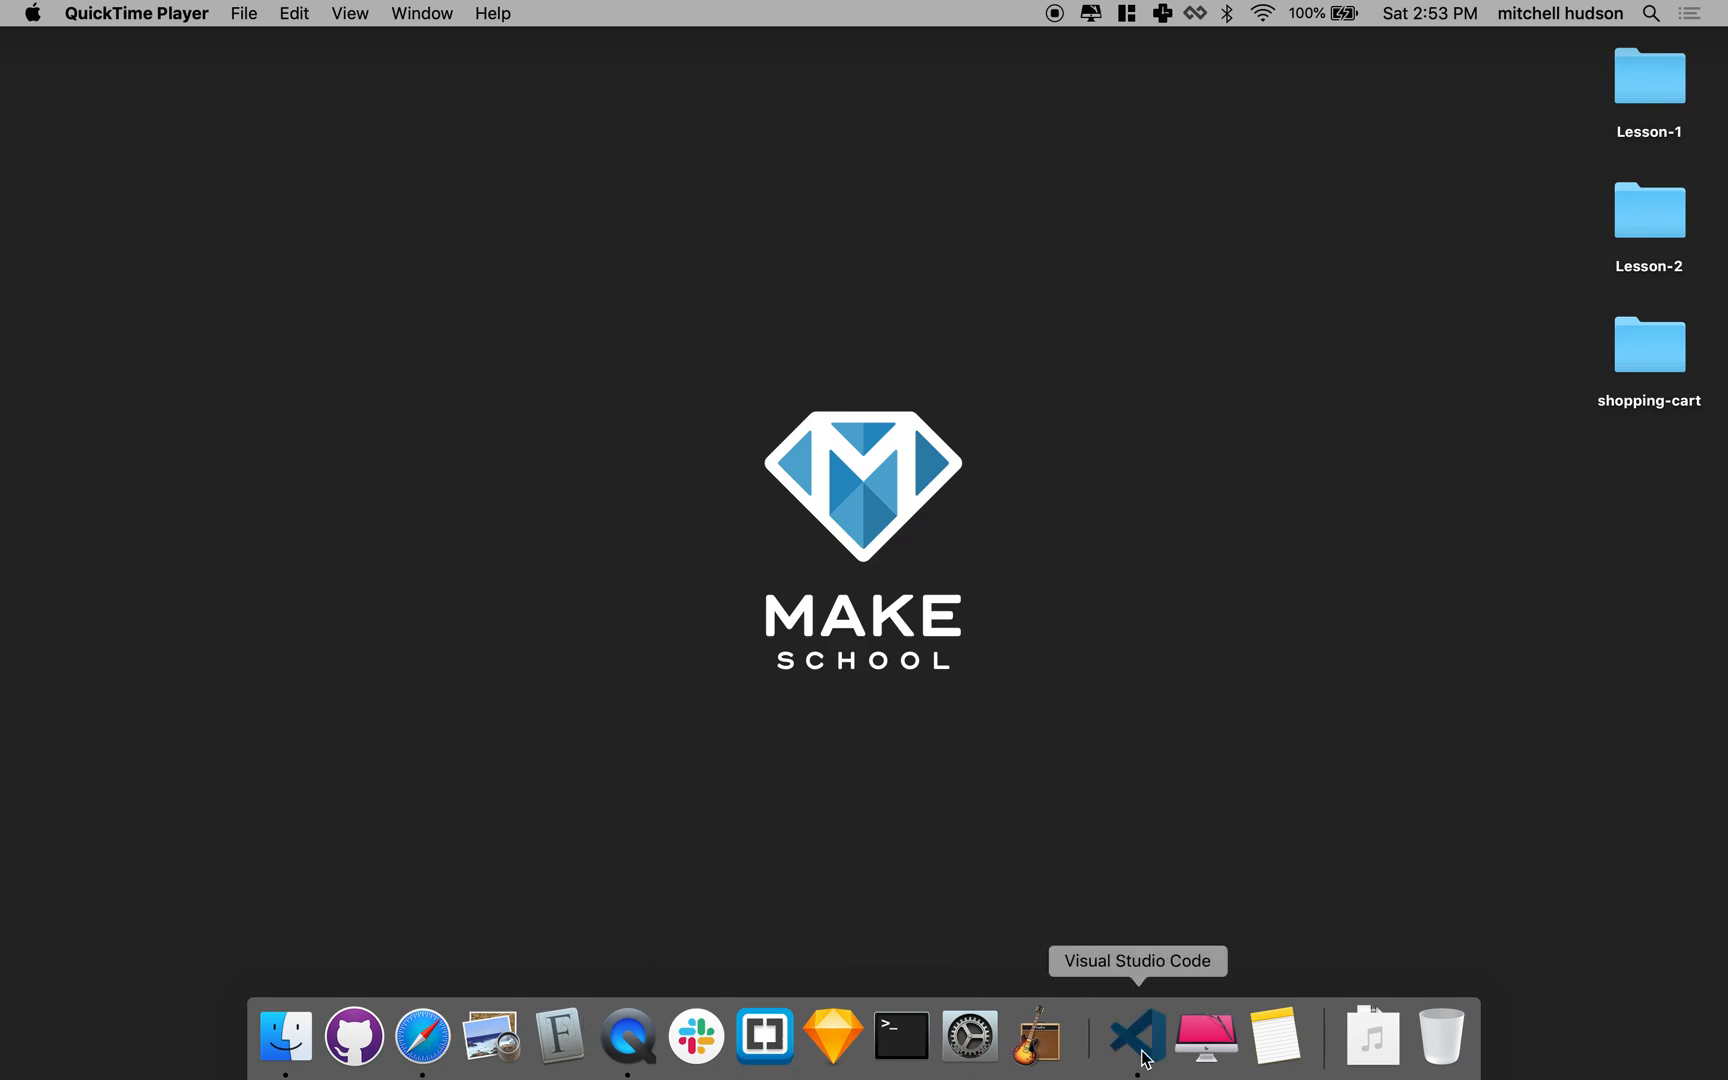
# Review the Safari console's logged cart listings with totals $15.49 and $4.58.
pyautogui.click(1138, 1035)
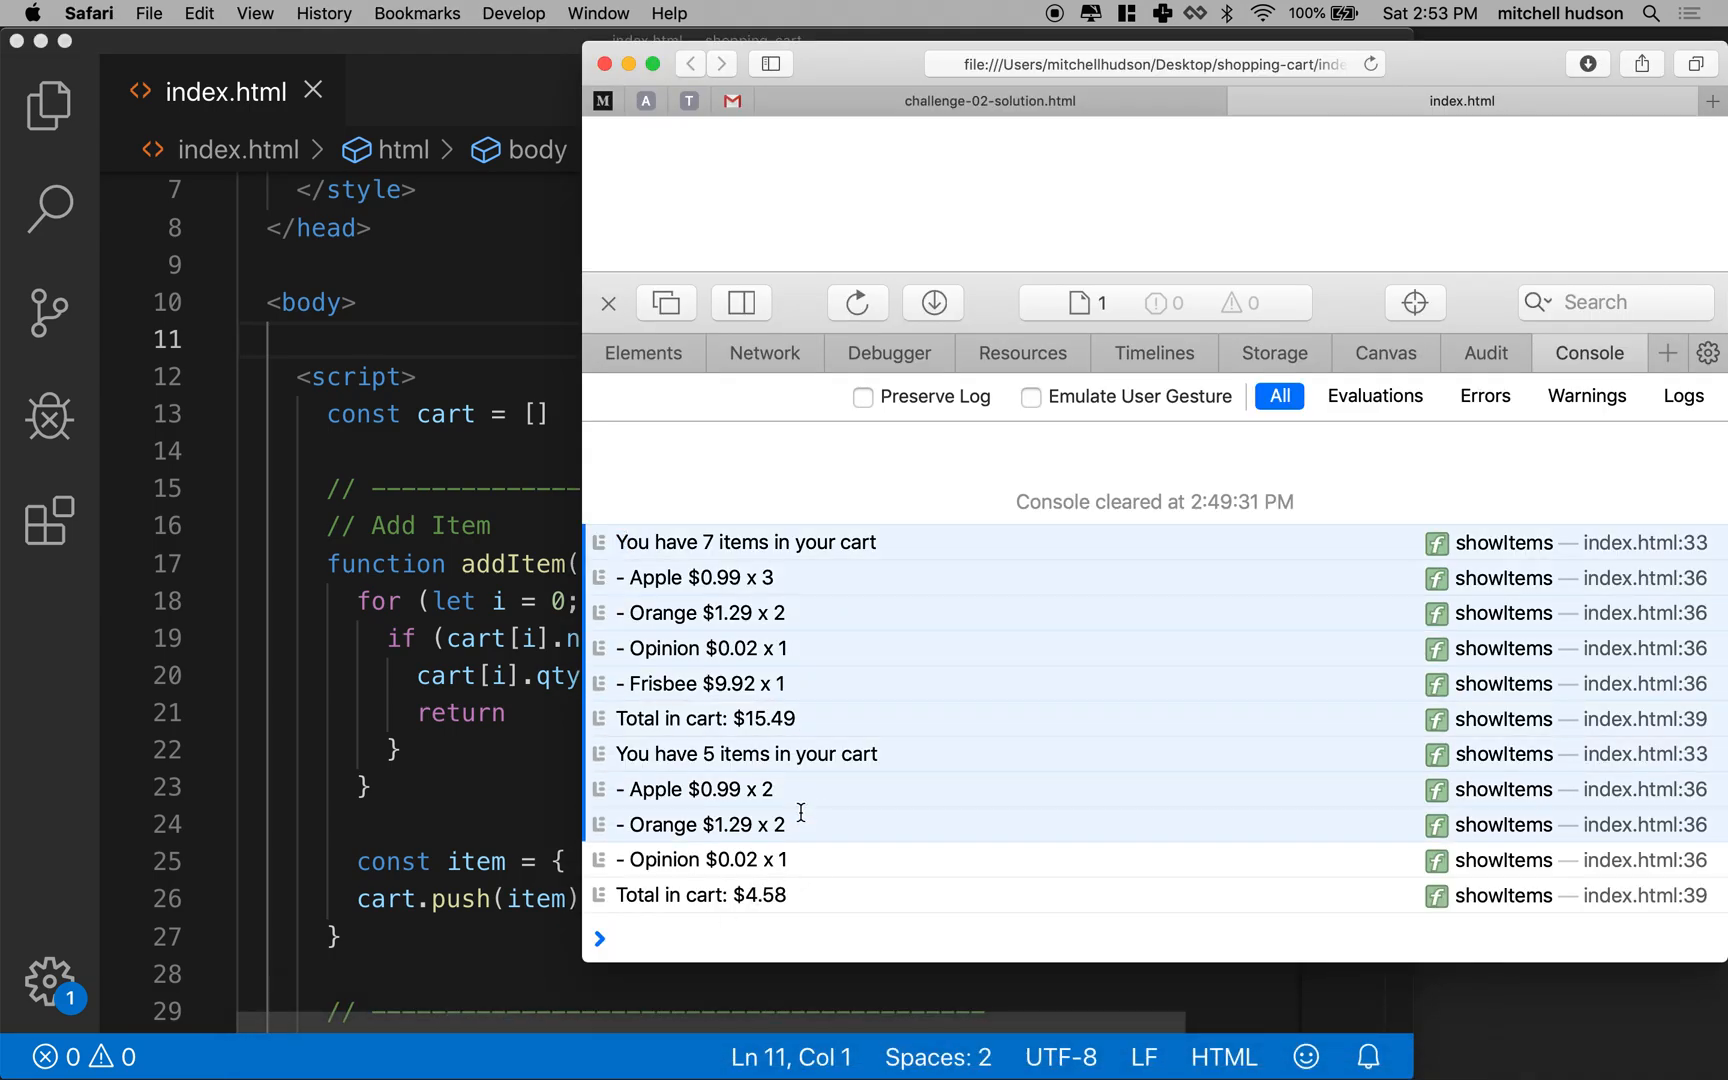
pyautogui.moveTo(857, 696)
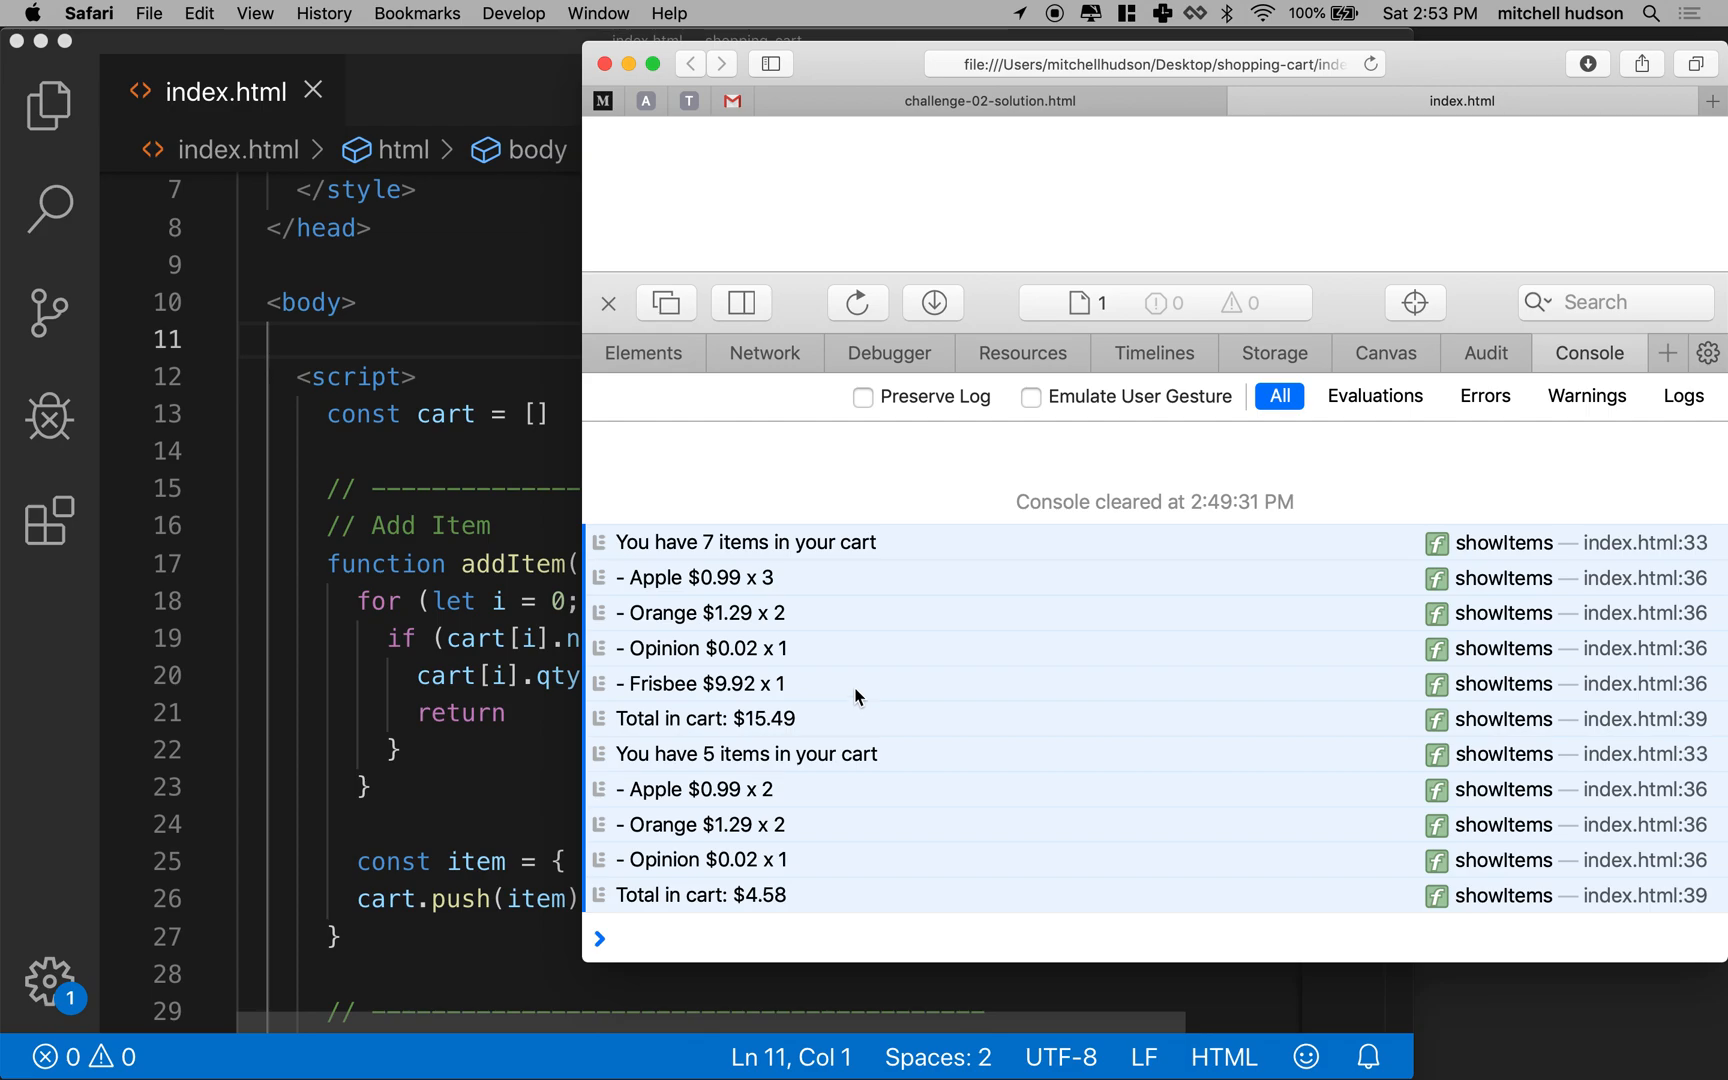
pyautogui.moveTo(716, 202)
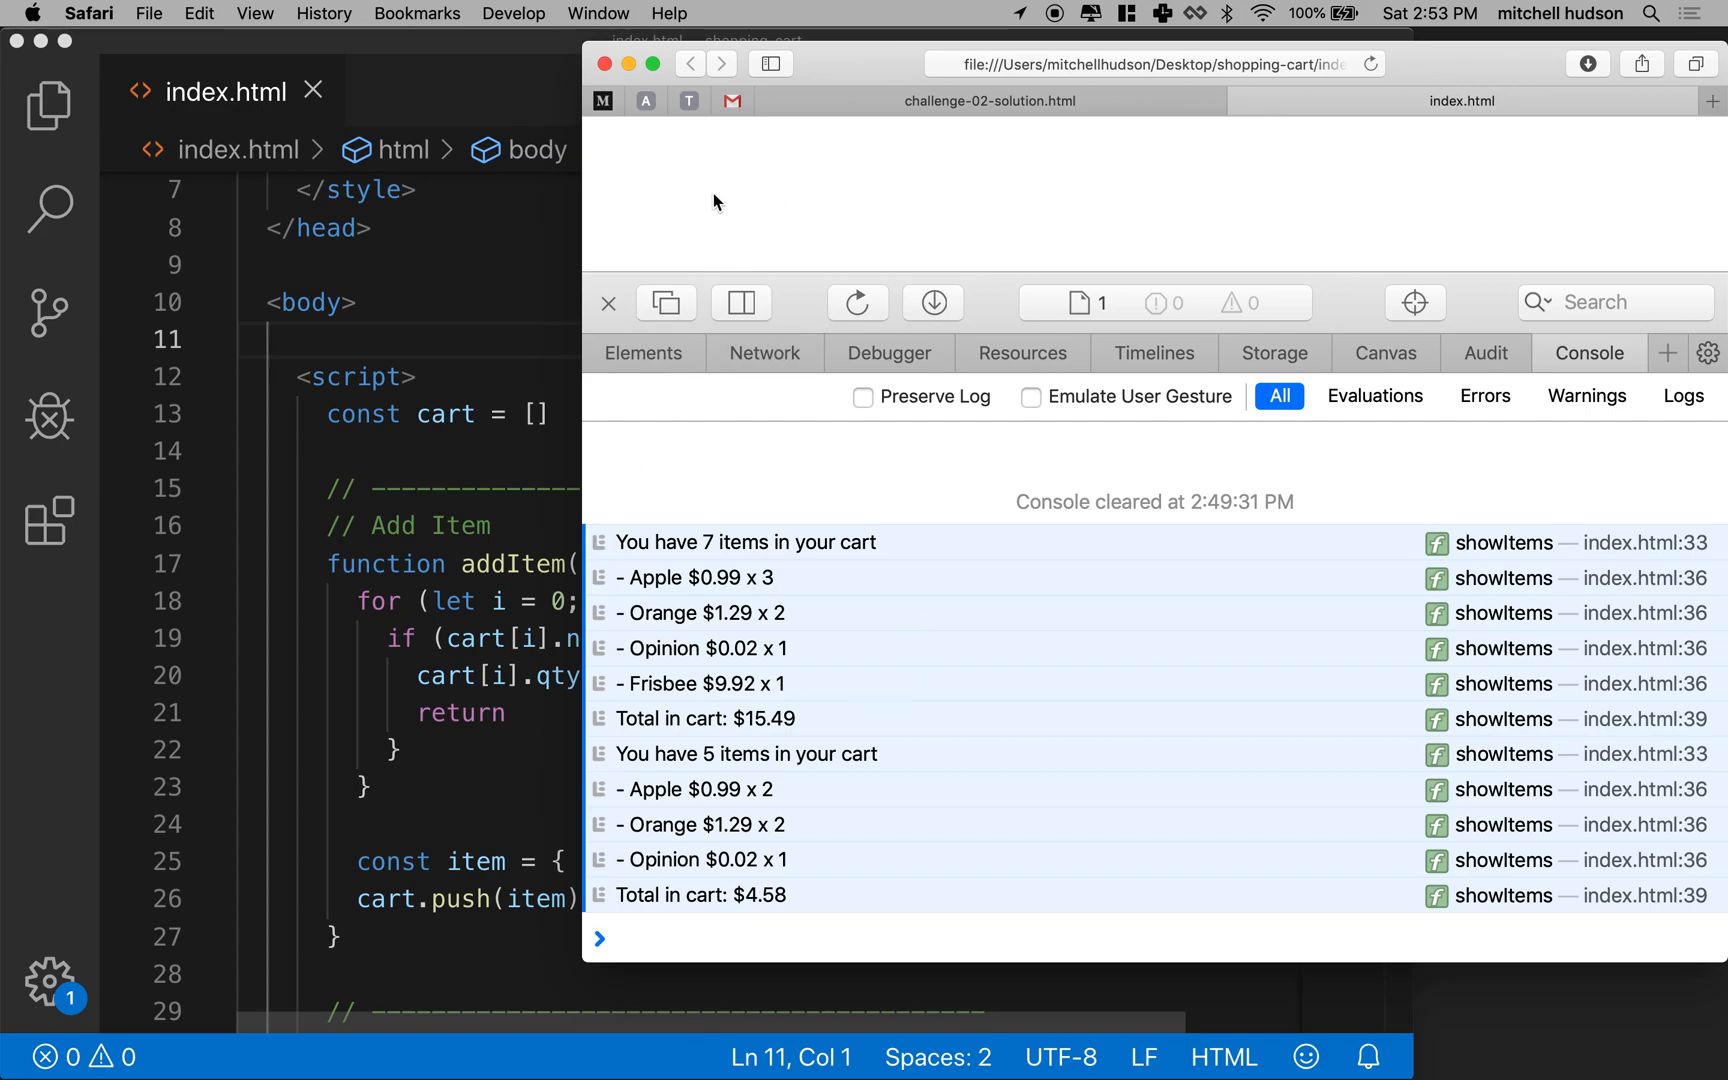
pyautogui.moveTo(767, 676)
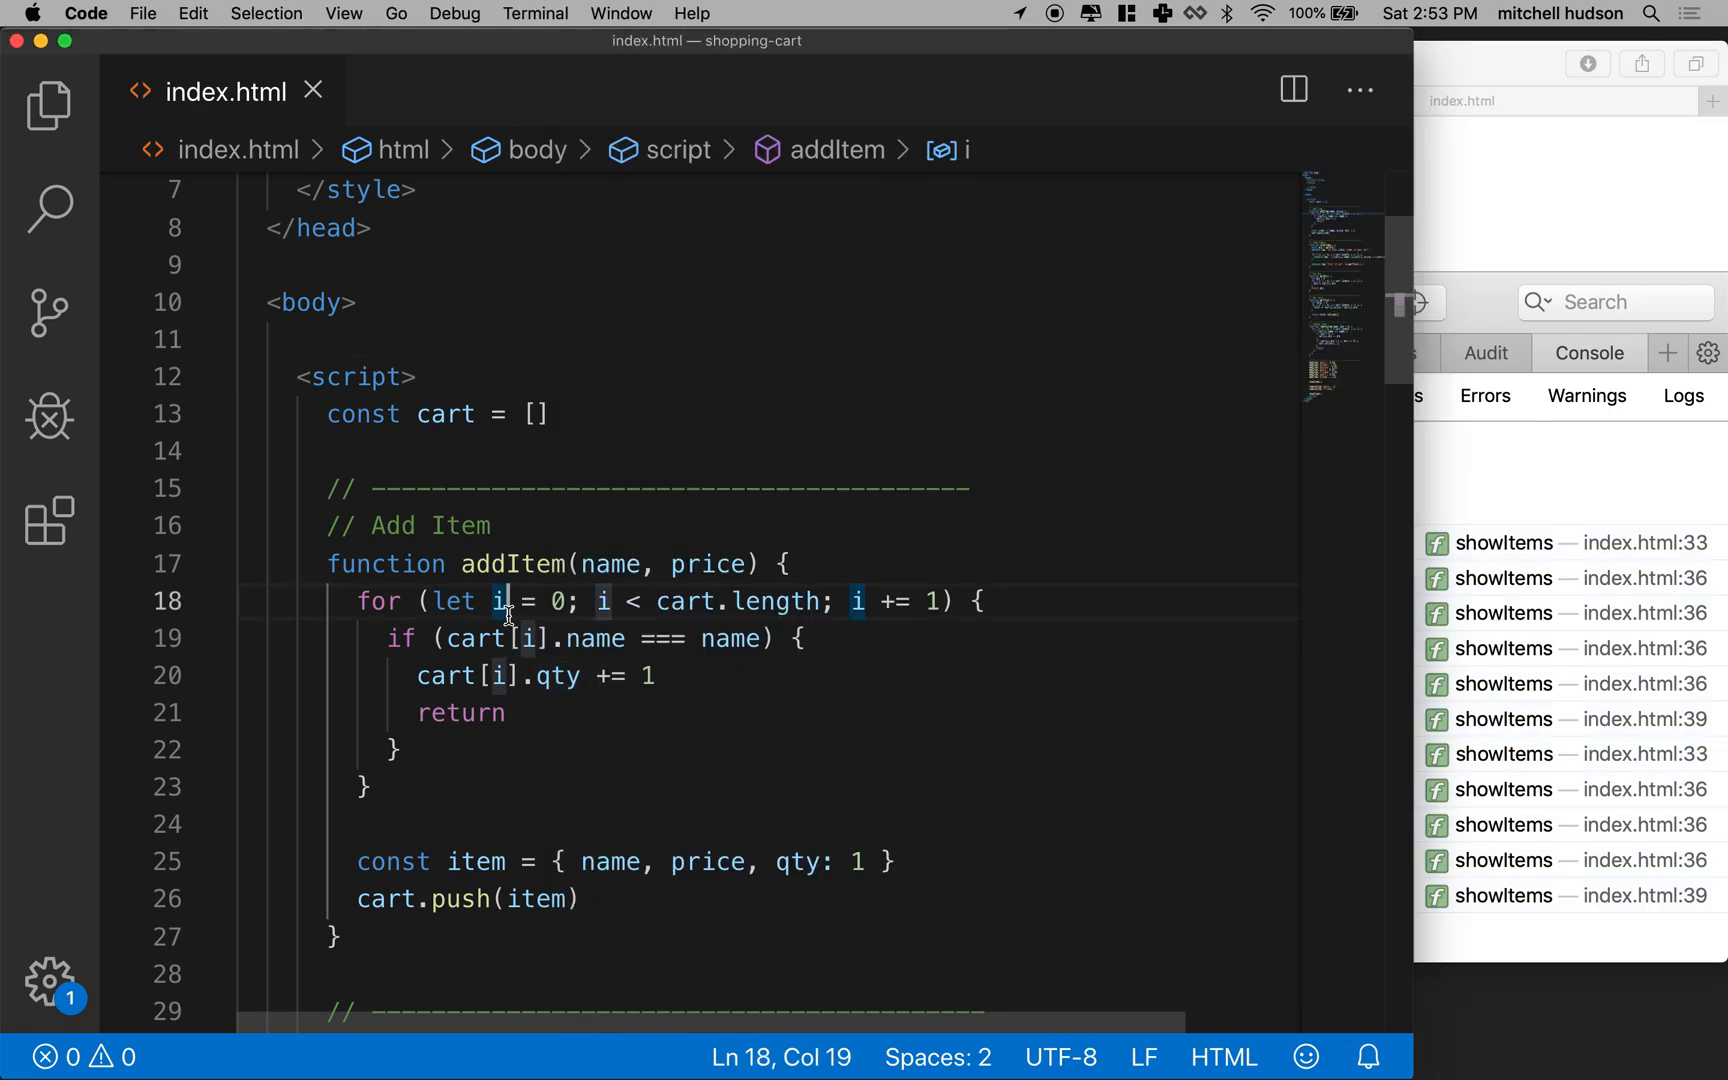
# Insert a <ul> holding a <!-- Cart Items --> comment right after <body>.
pyautogui.scroll(-3)
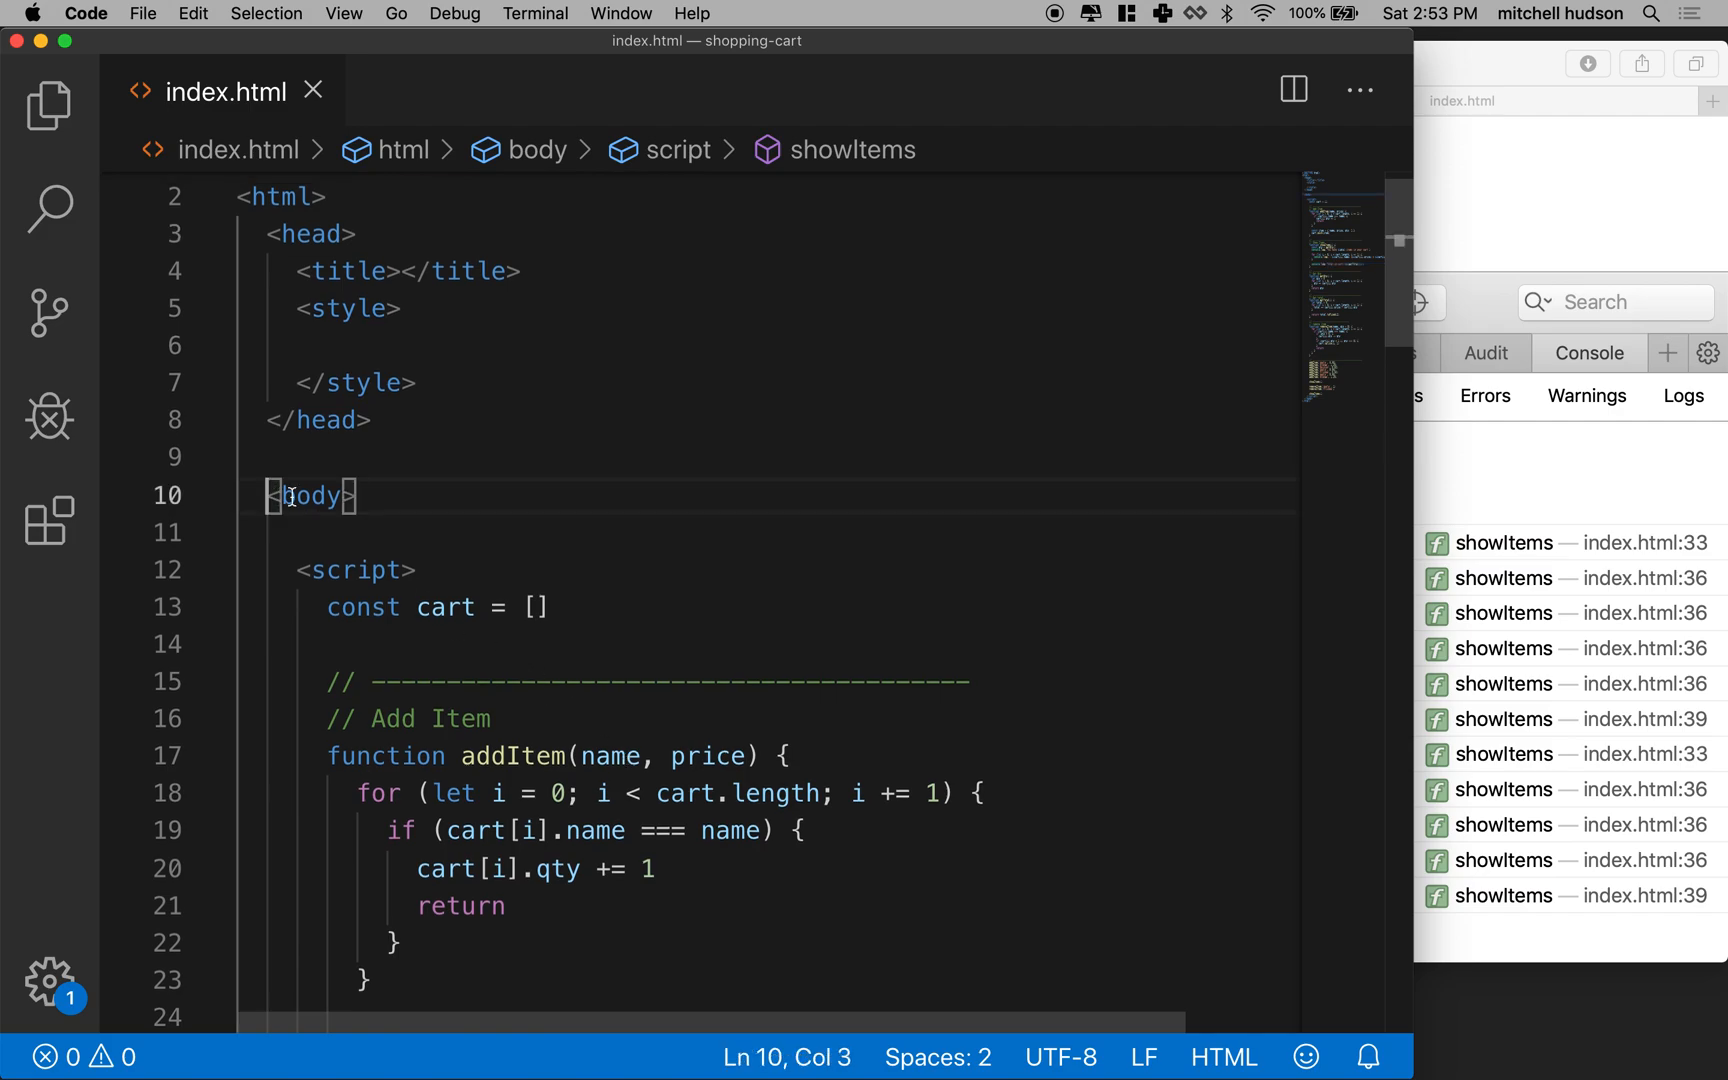
pyautogui.click(370, 496)
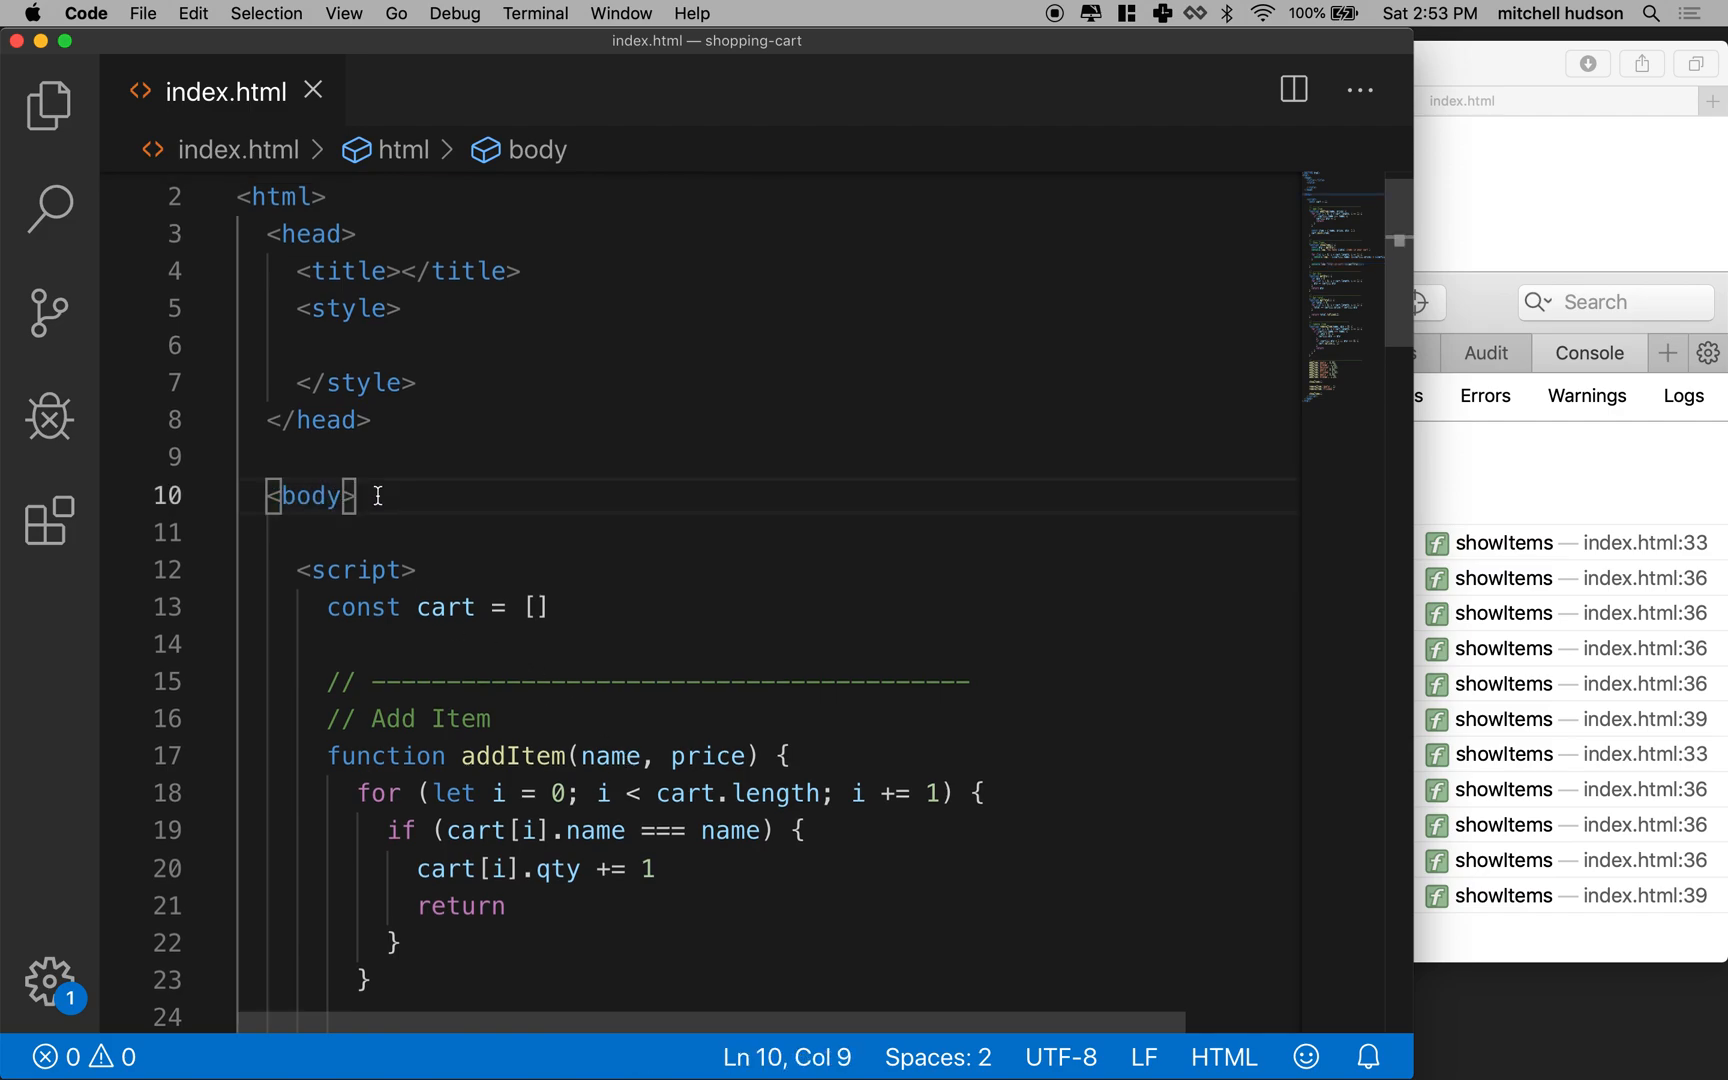
pyautogui.press('Enter')
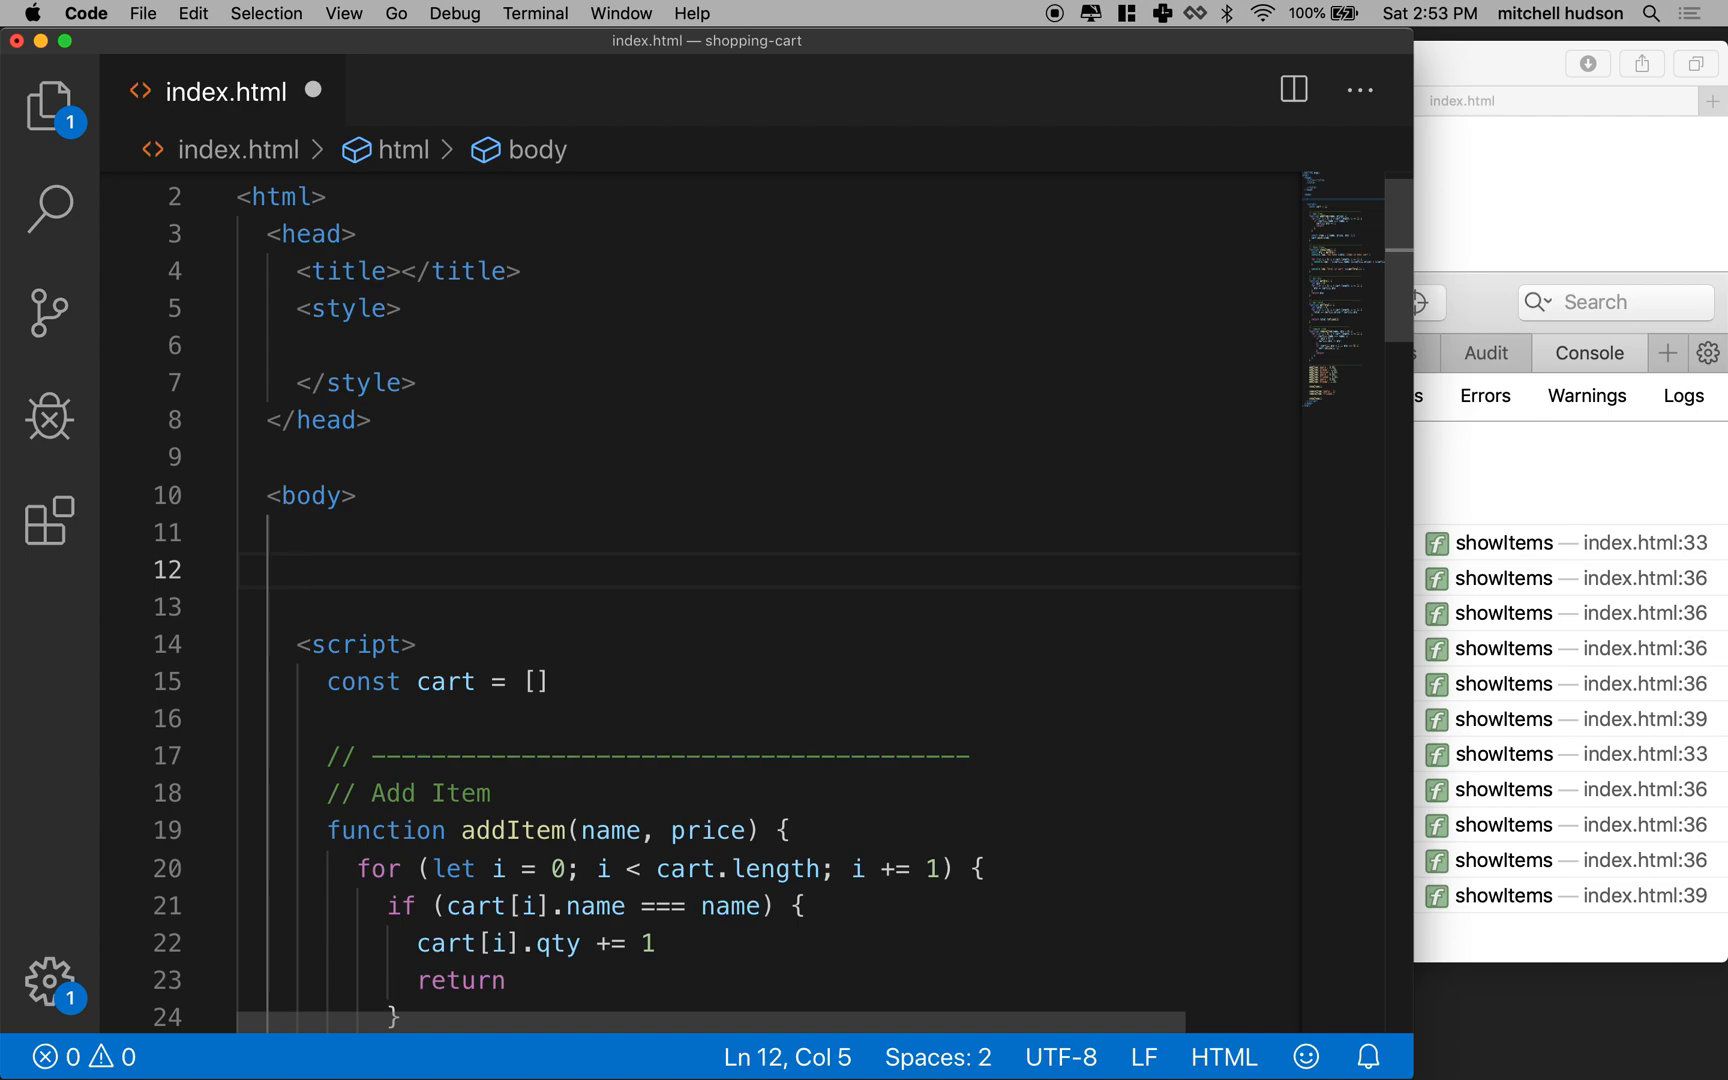
pyautogui.write('<ul<')
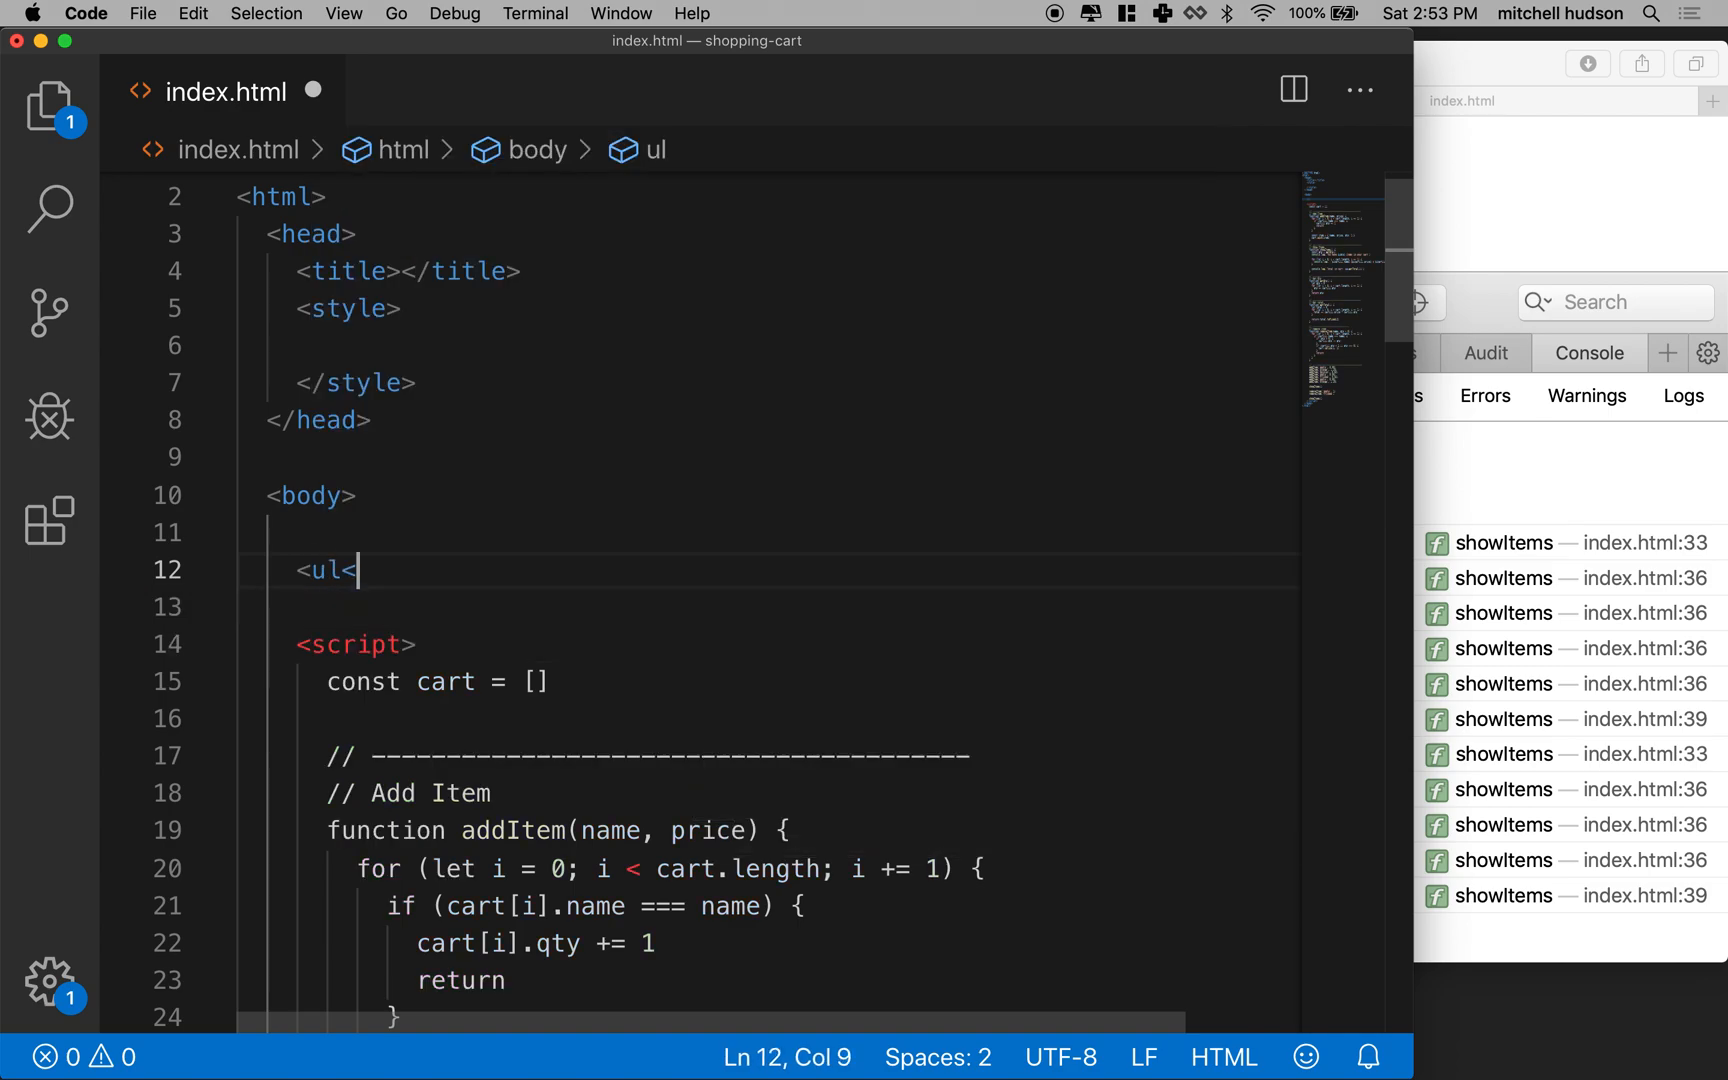
pyautogui.write('>')
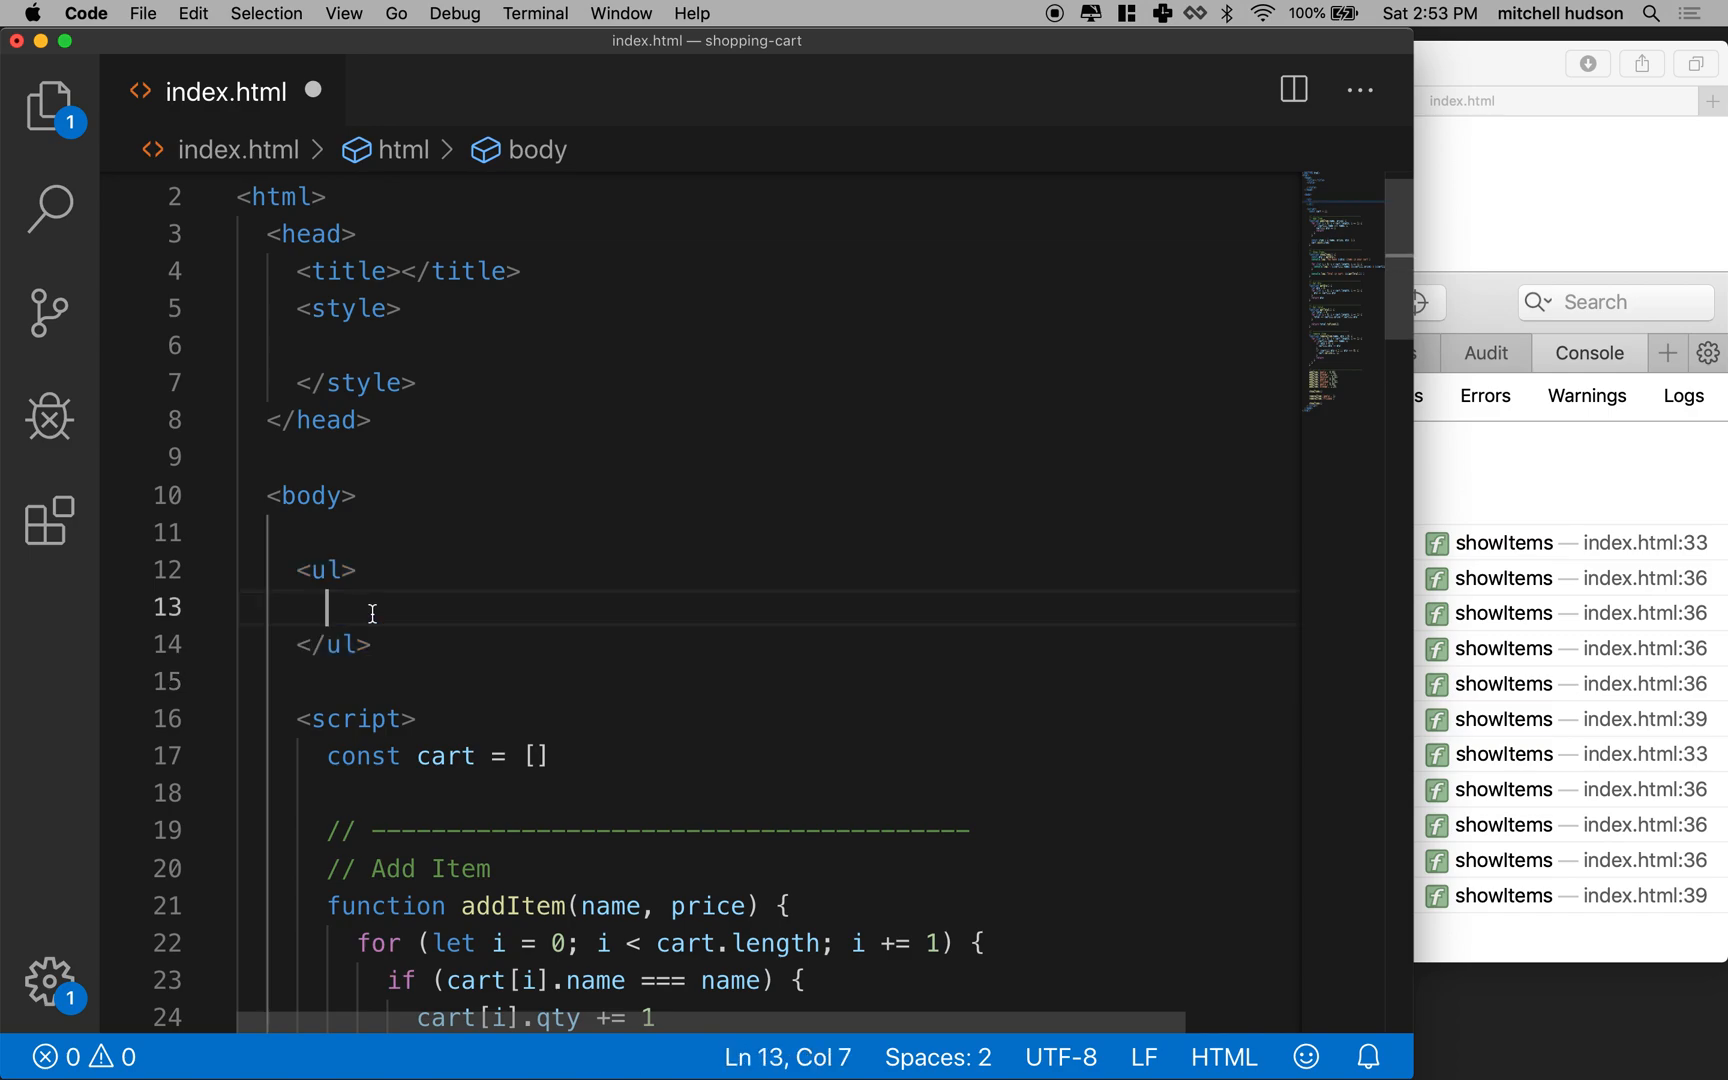
pyautogui.write('<!---->')
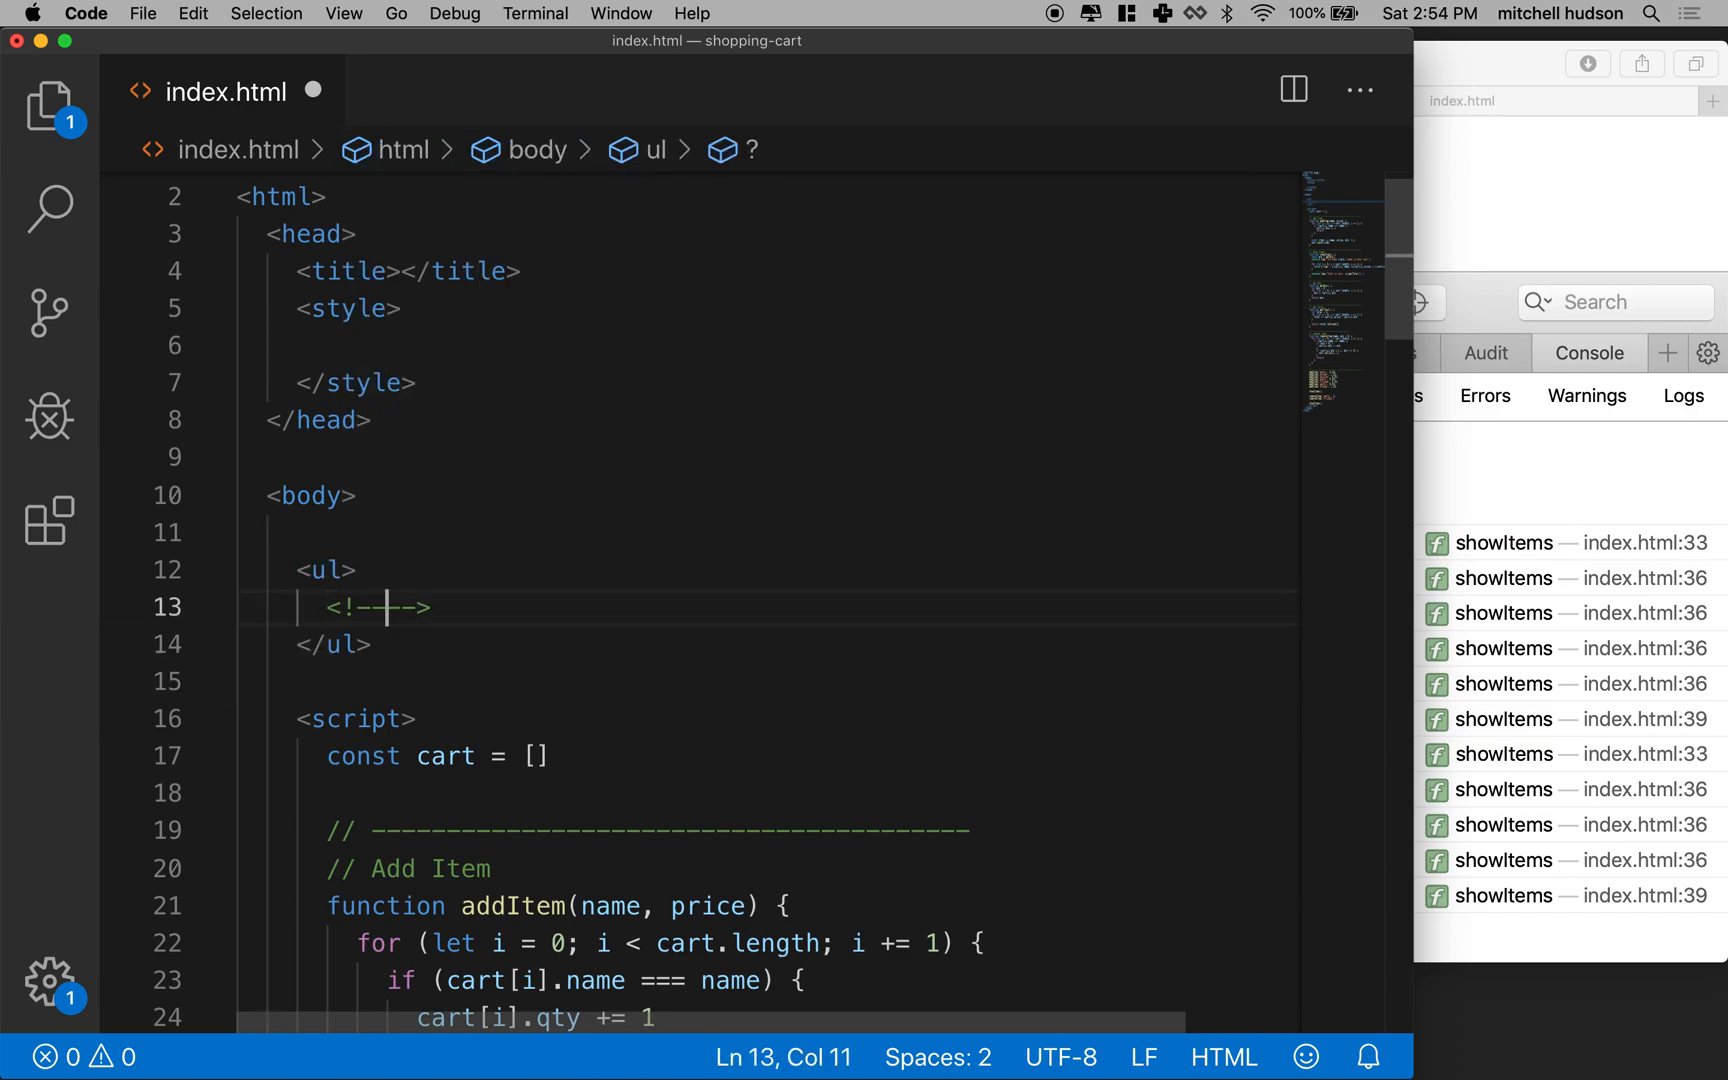
pyautogui.write('Cart It')
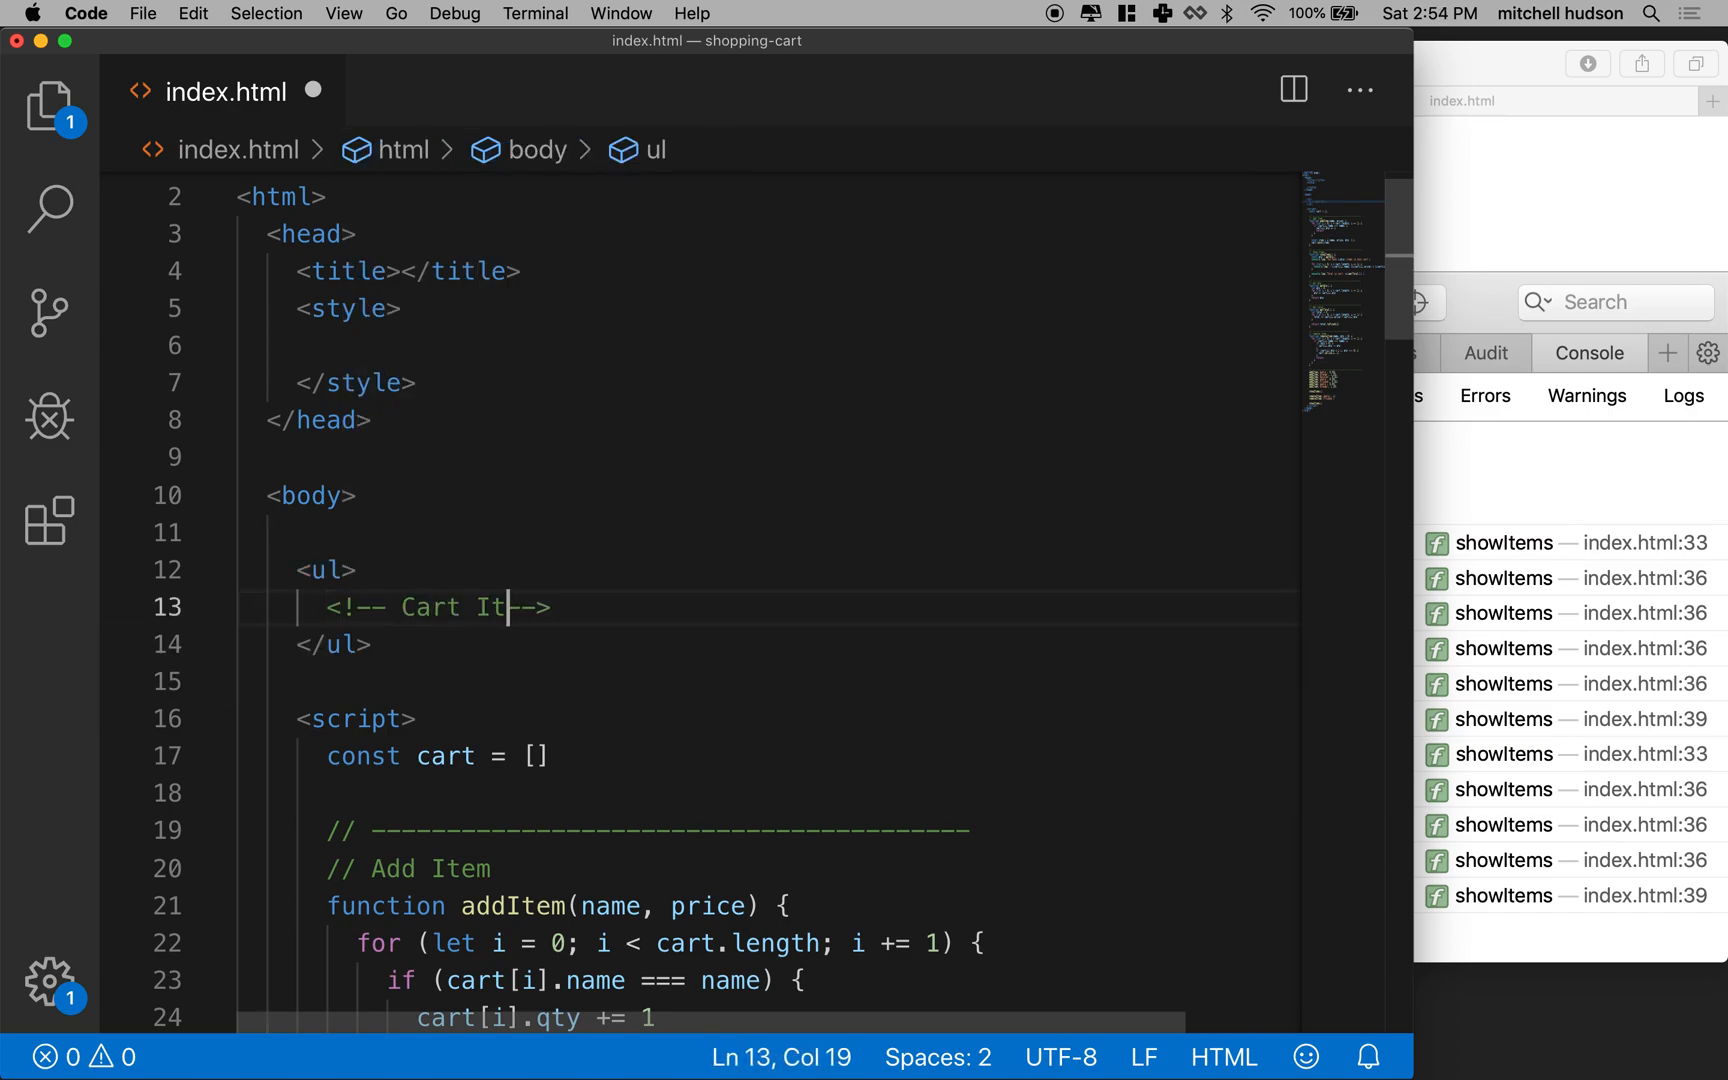
pyautogui.write('ems')
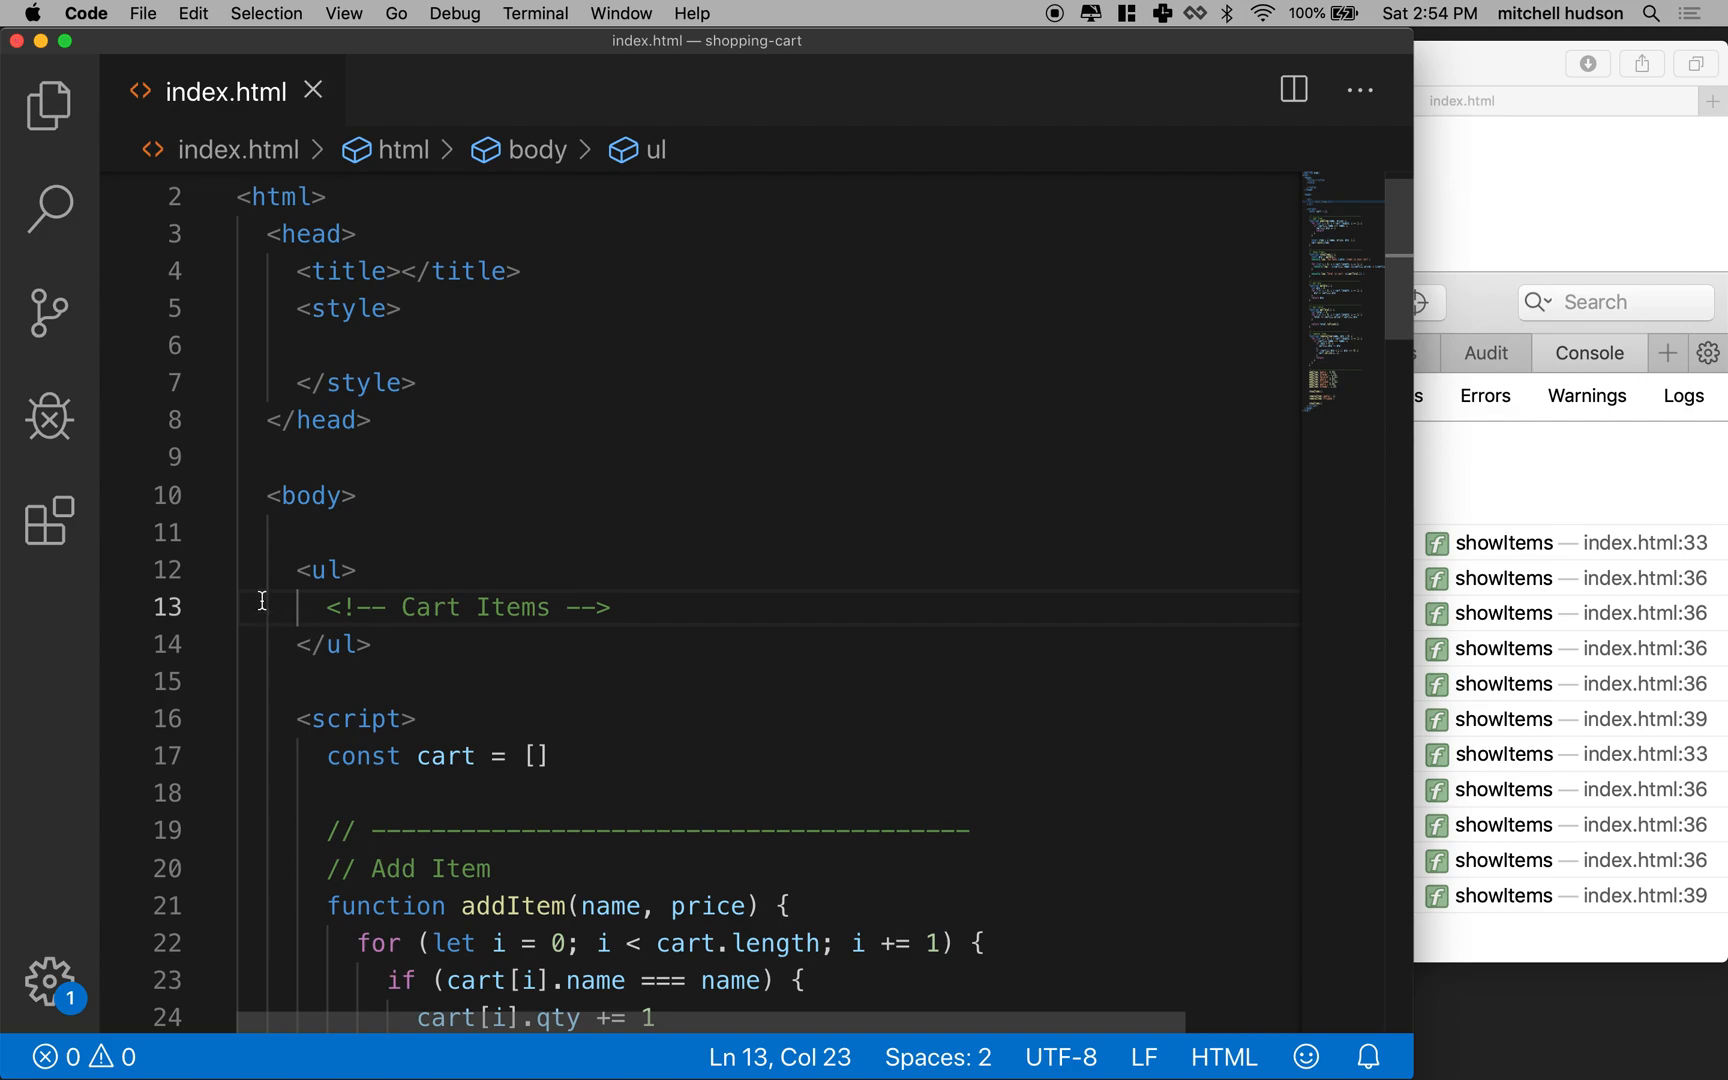
pyautogui.moveTo(314, 607); pyautogui.dragTo(617, 607)
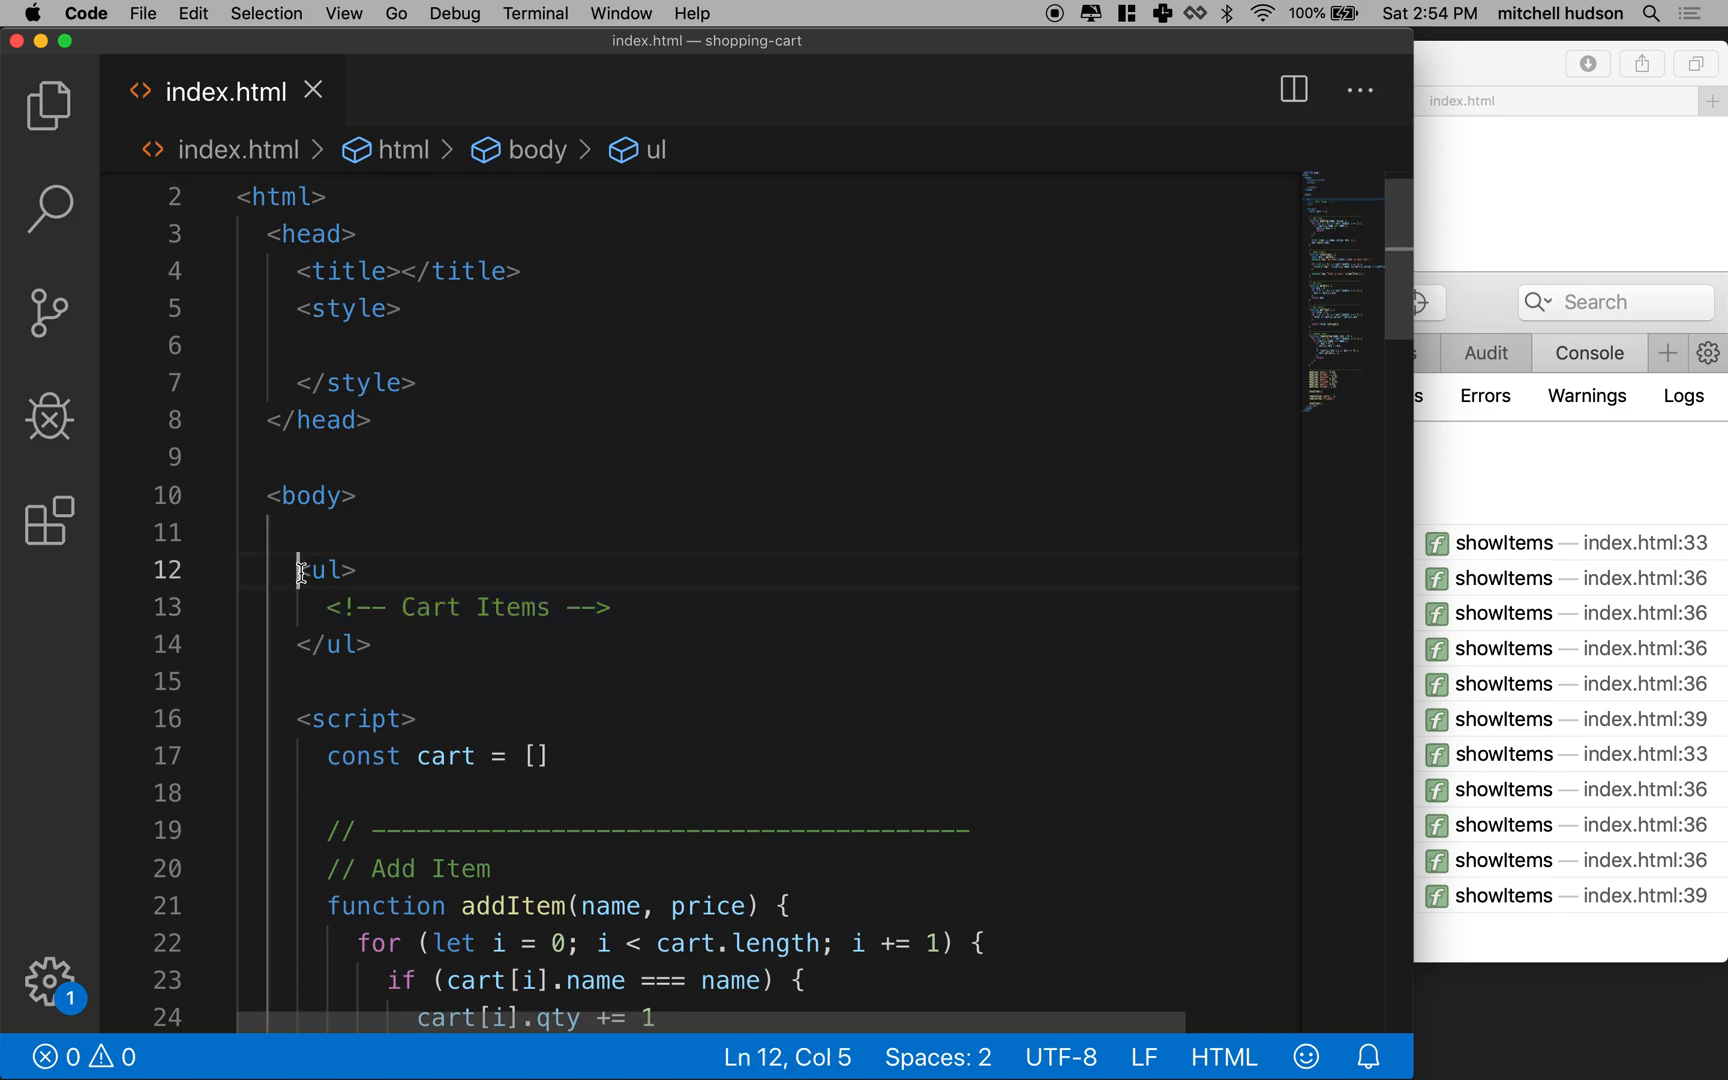
pyautogui.moveTo(295, 570); pyautogui.dragTo(372, 645)
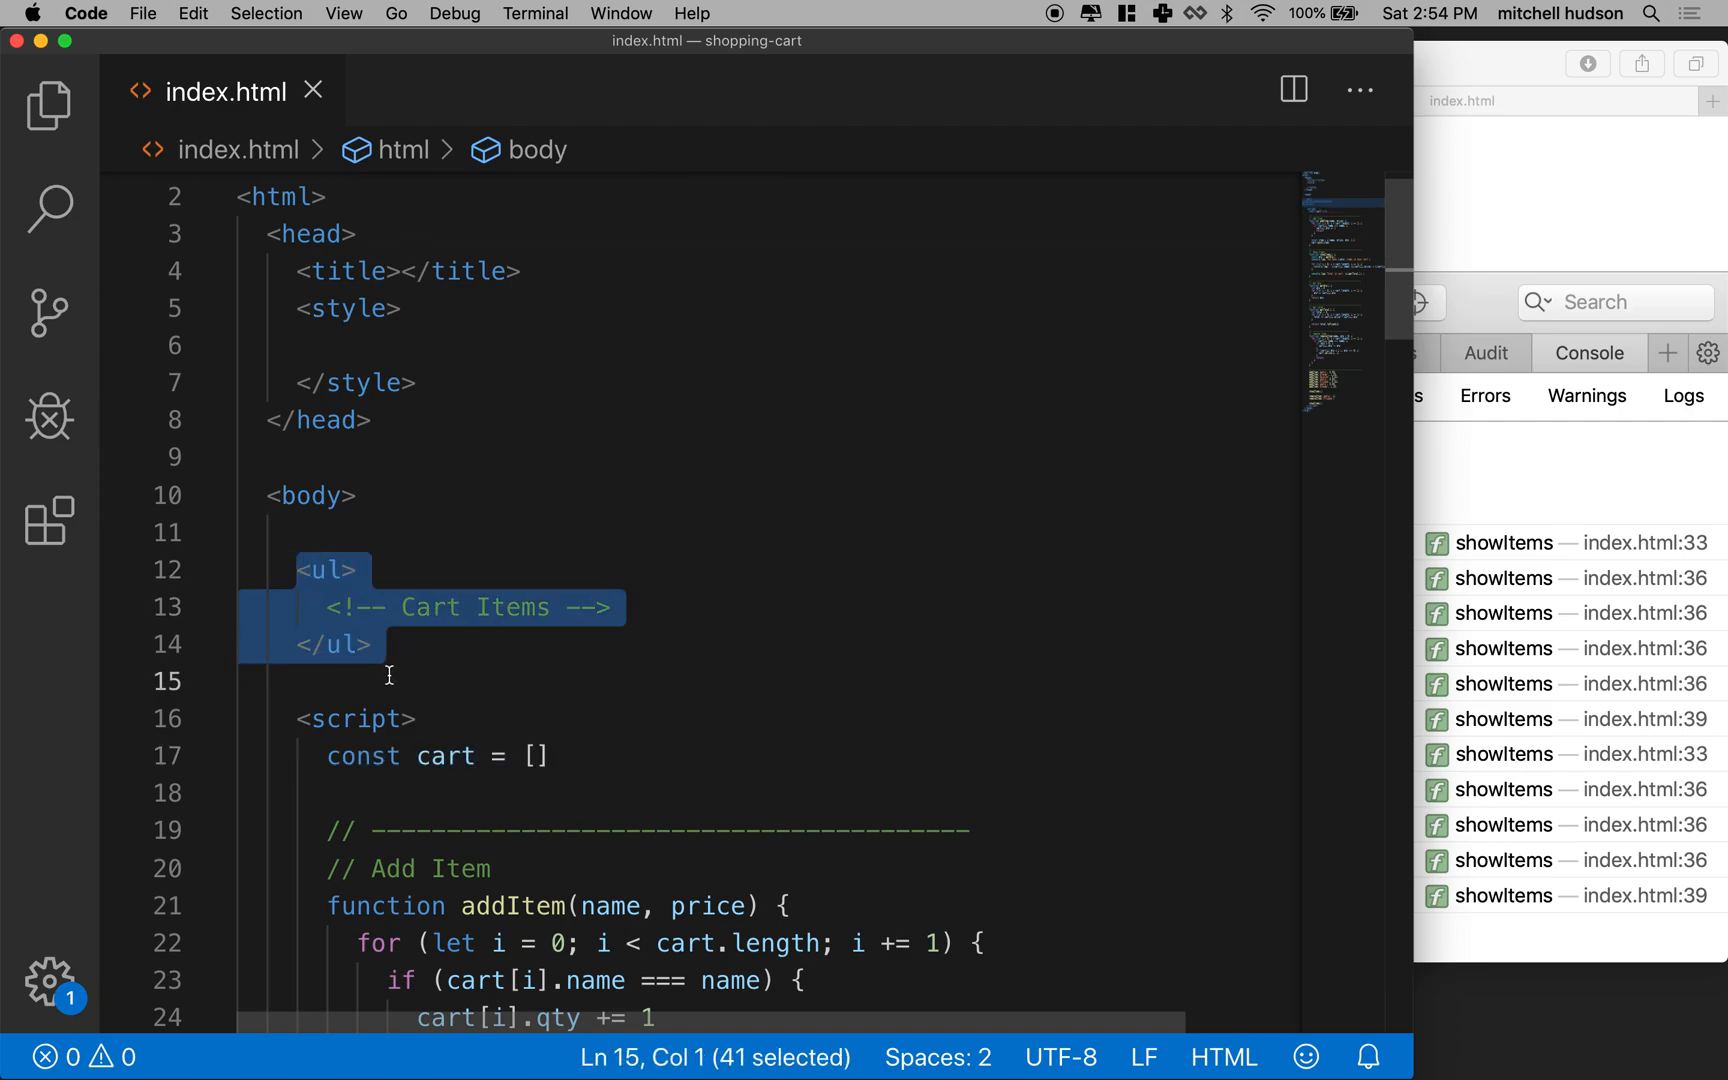
pyautogui.moveTo(280, 226)
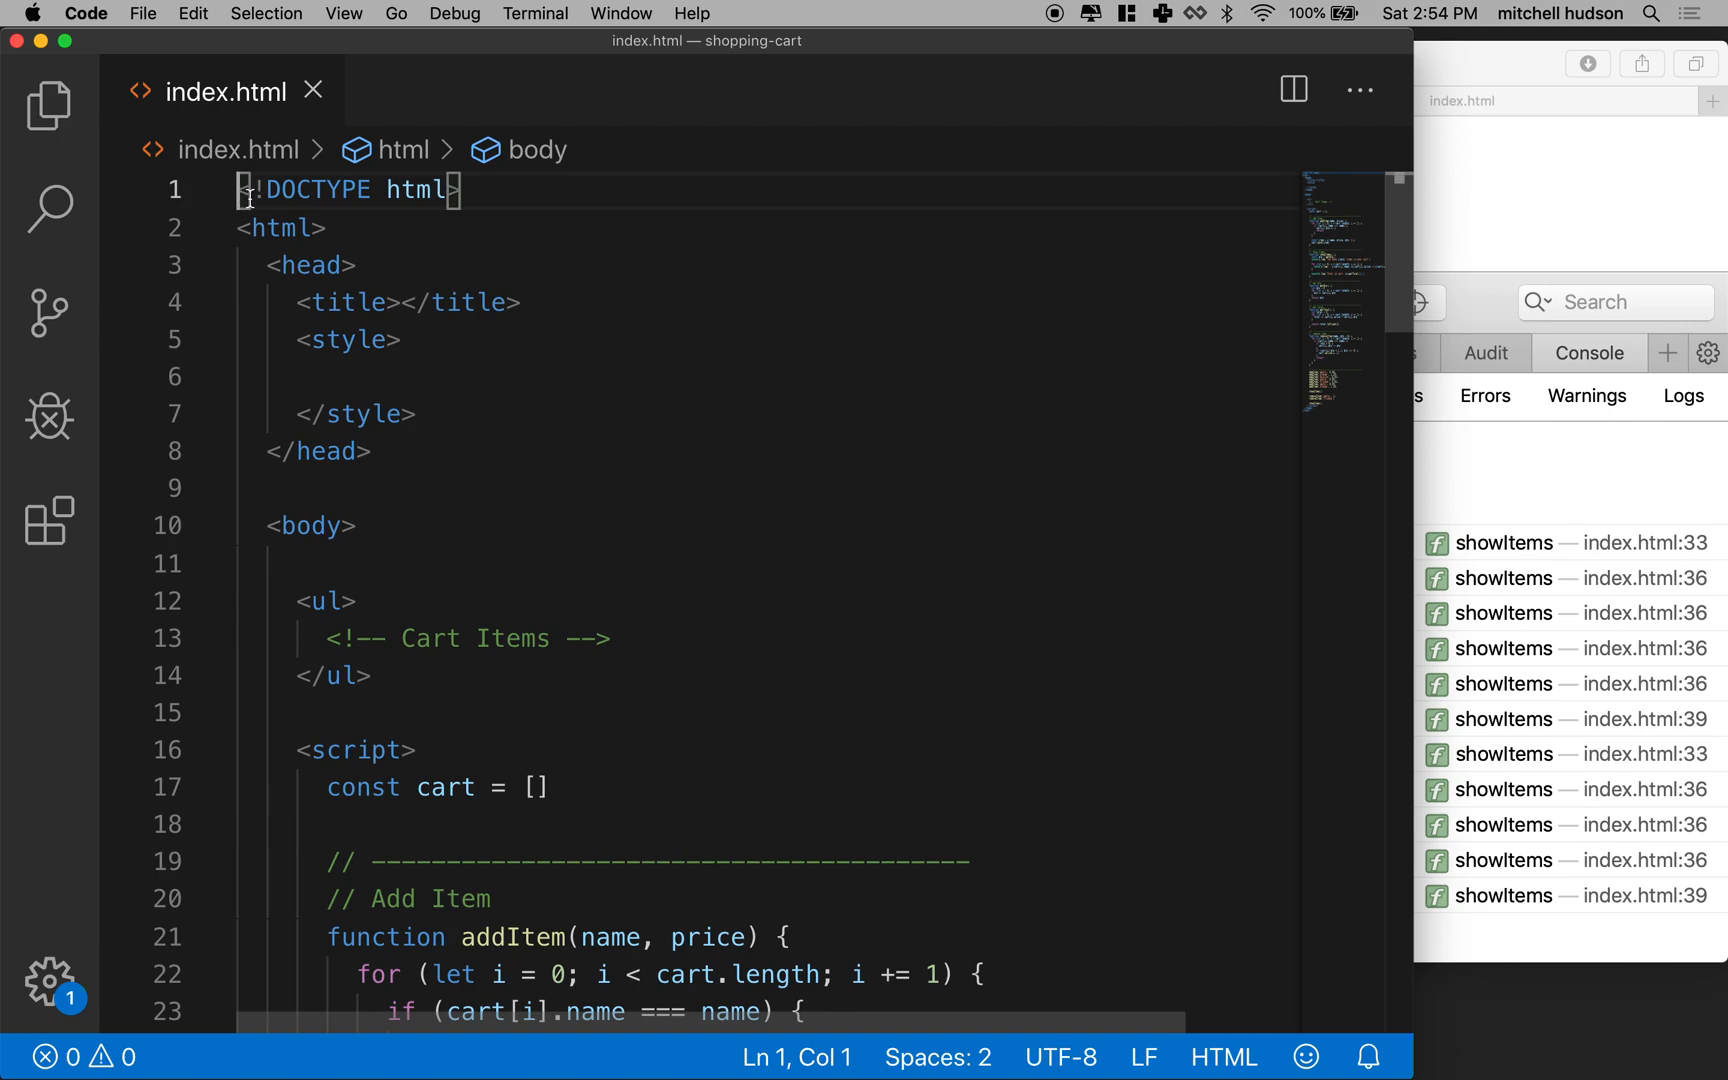
pyautogui.moveTo(239, 190); pyautogui.dragTo(239, 713)
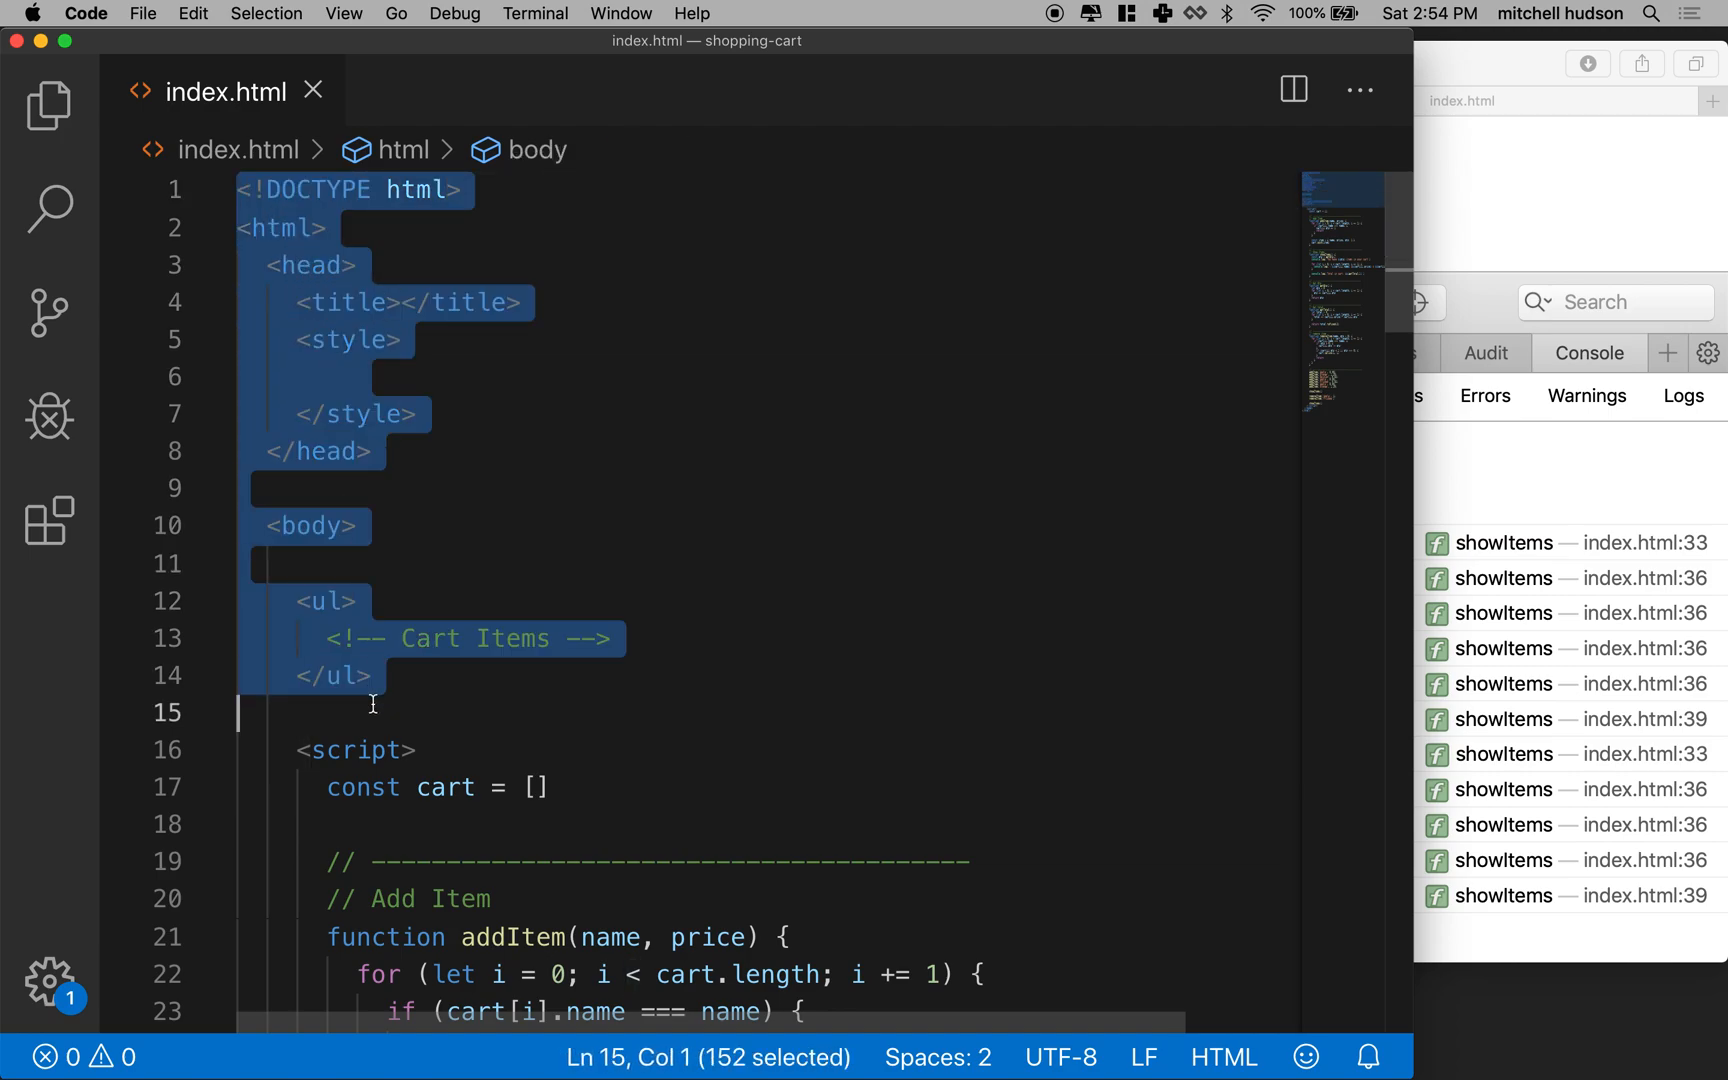
pyautogui.moveTo(302, 755)
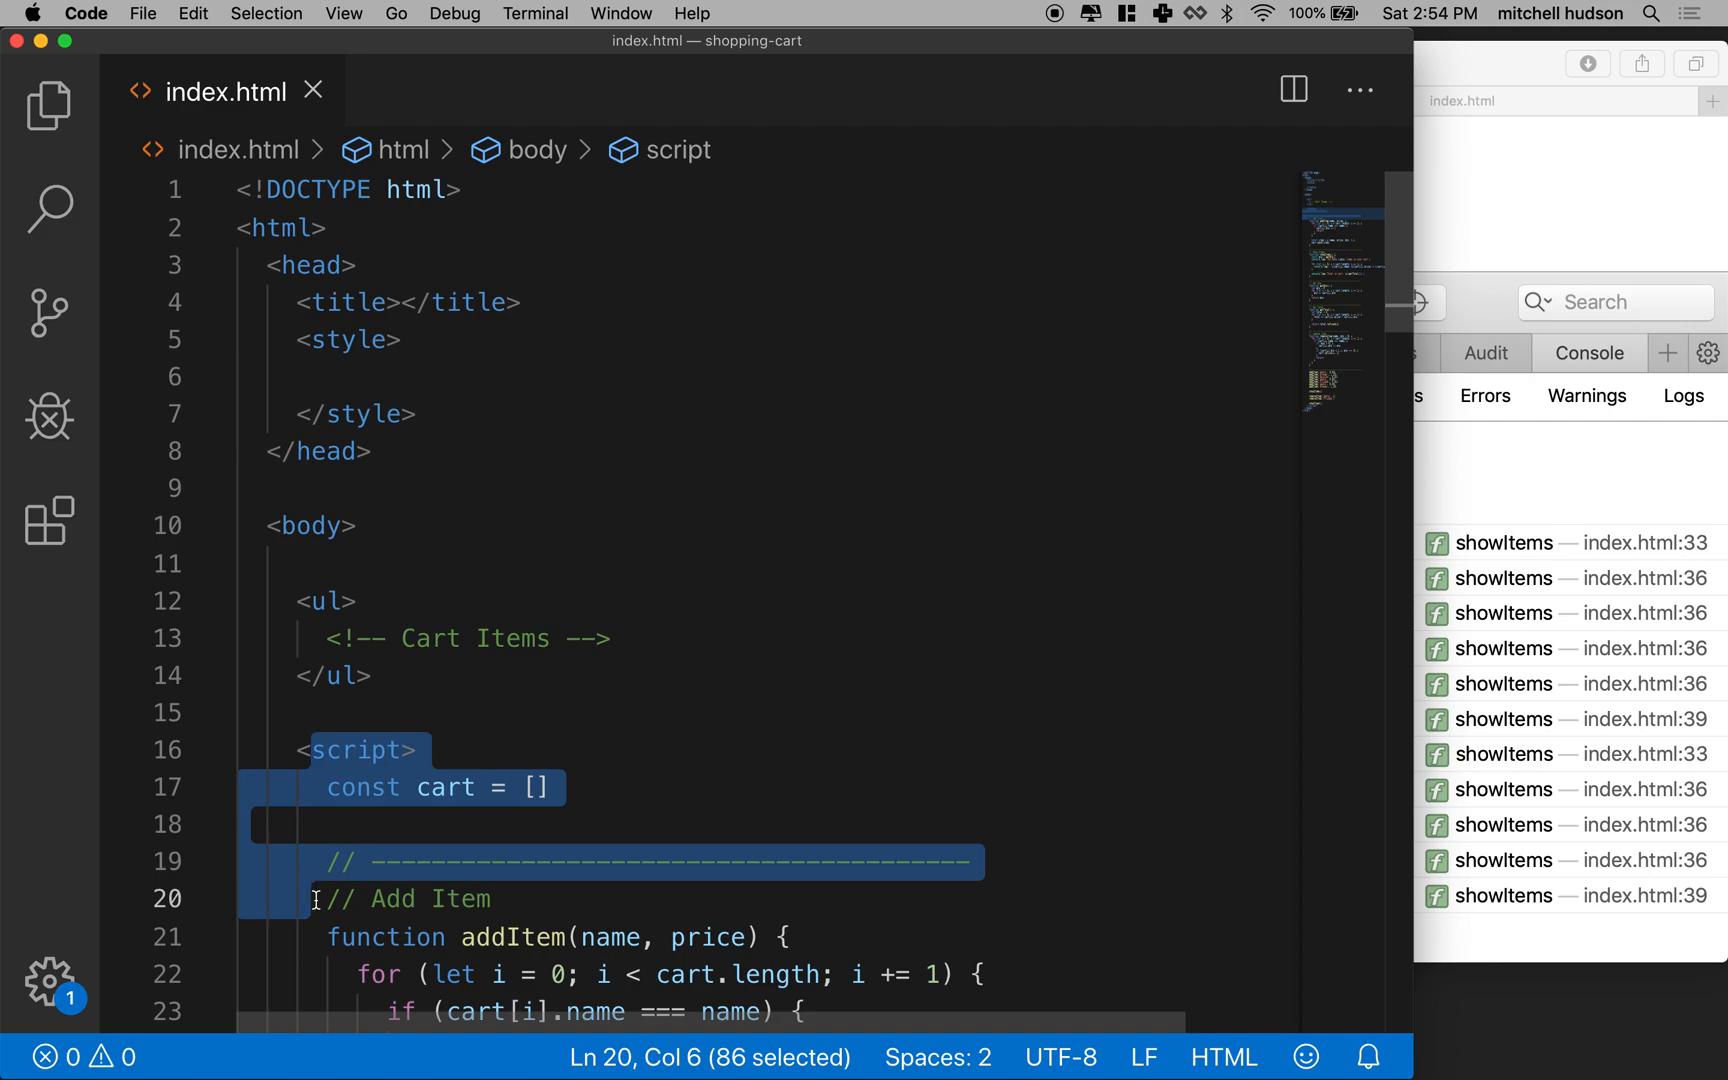
pyautogui.moveTo(377, 566)
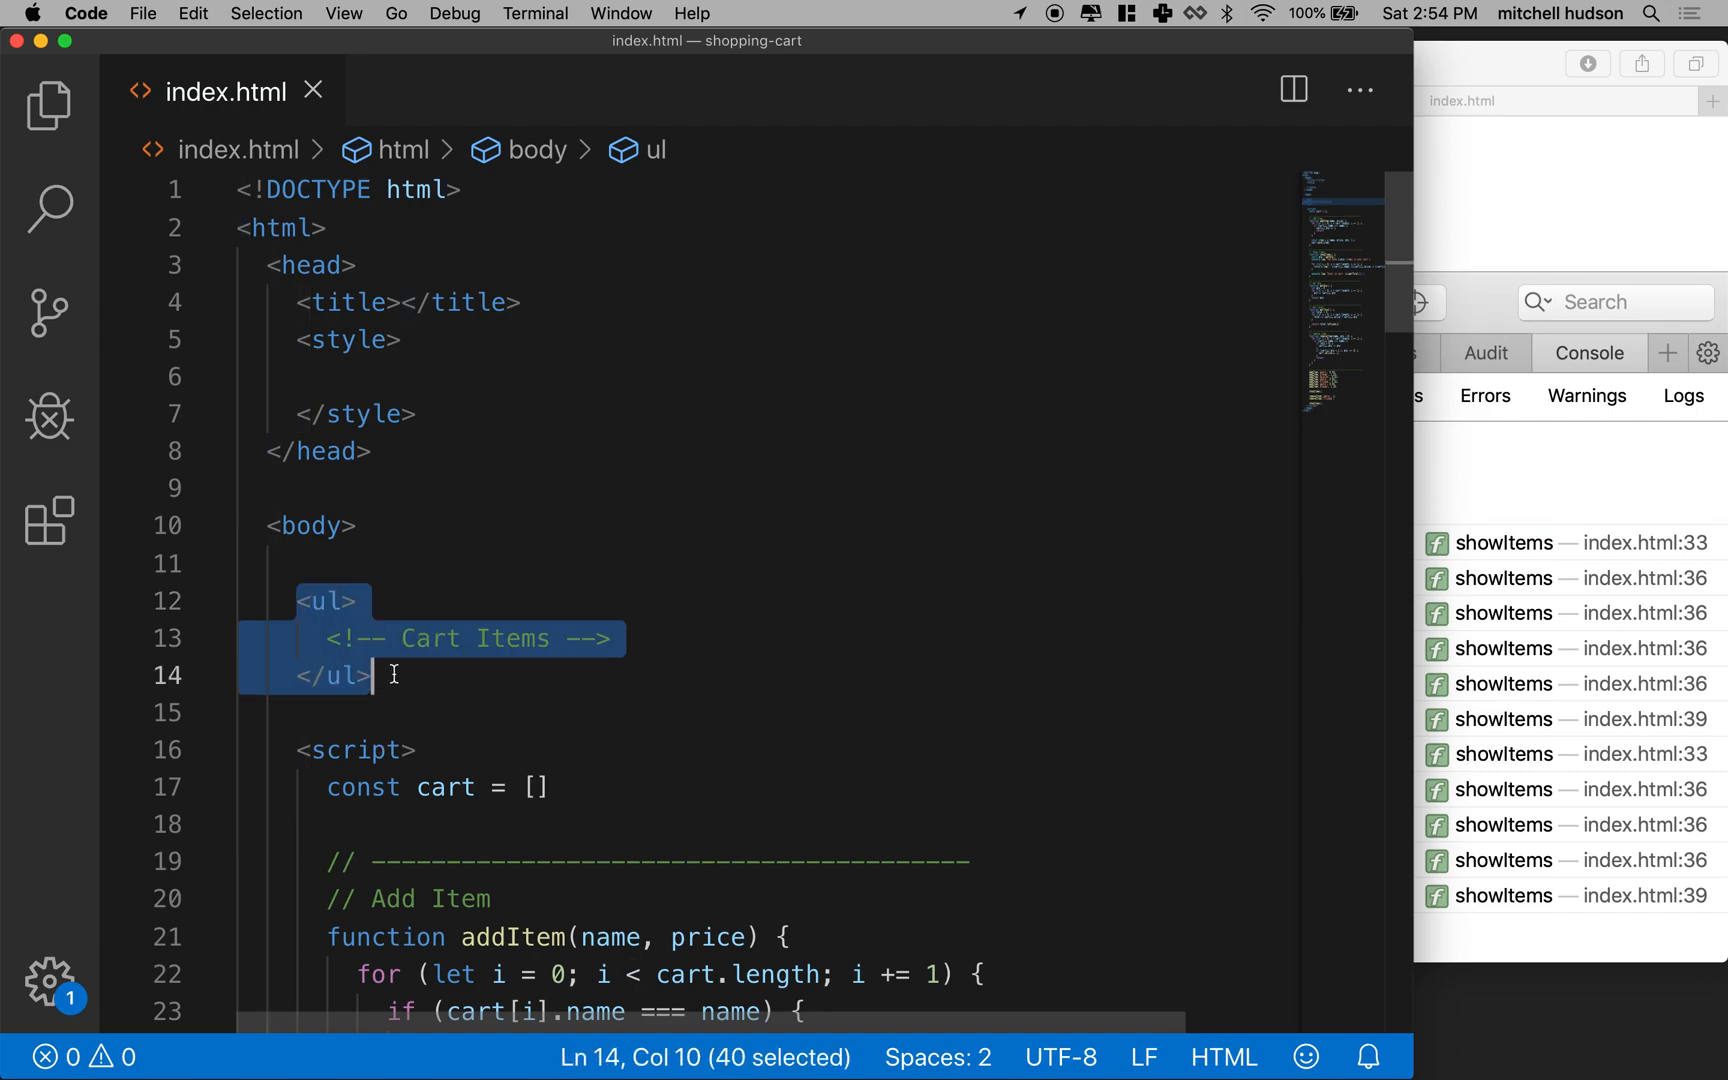
pyautogui.moveTo(315, 638)
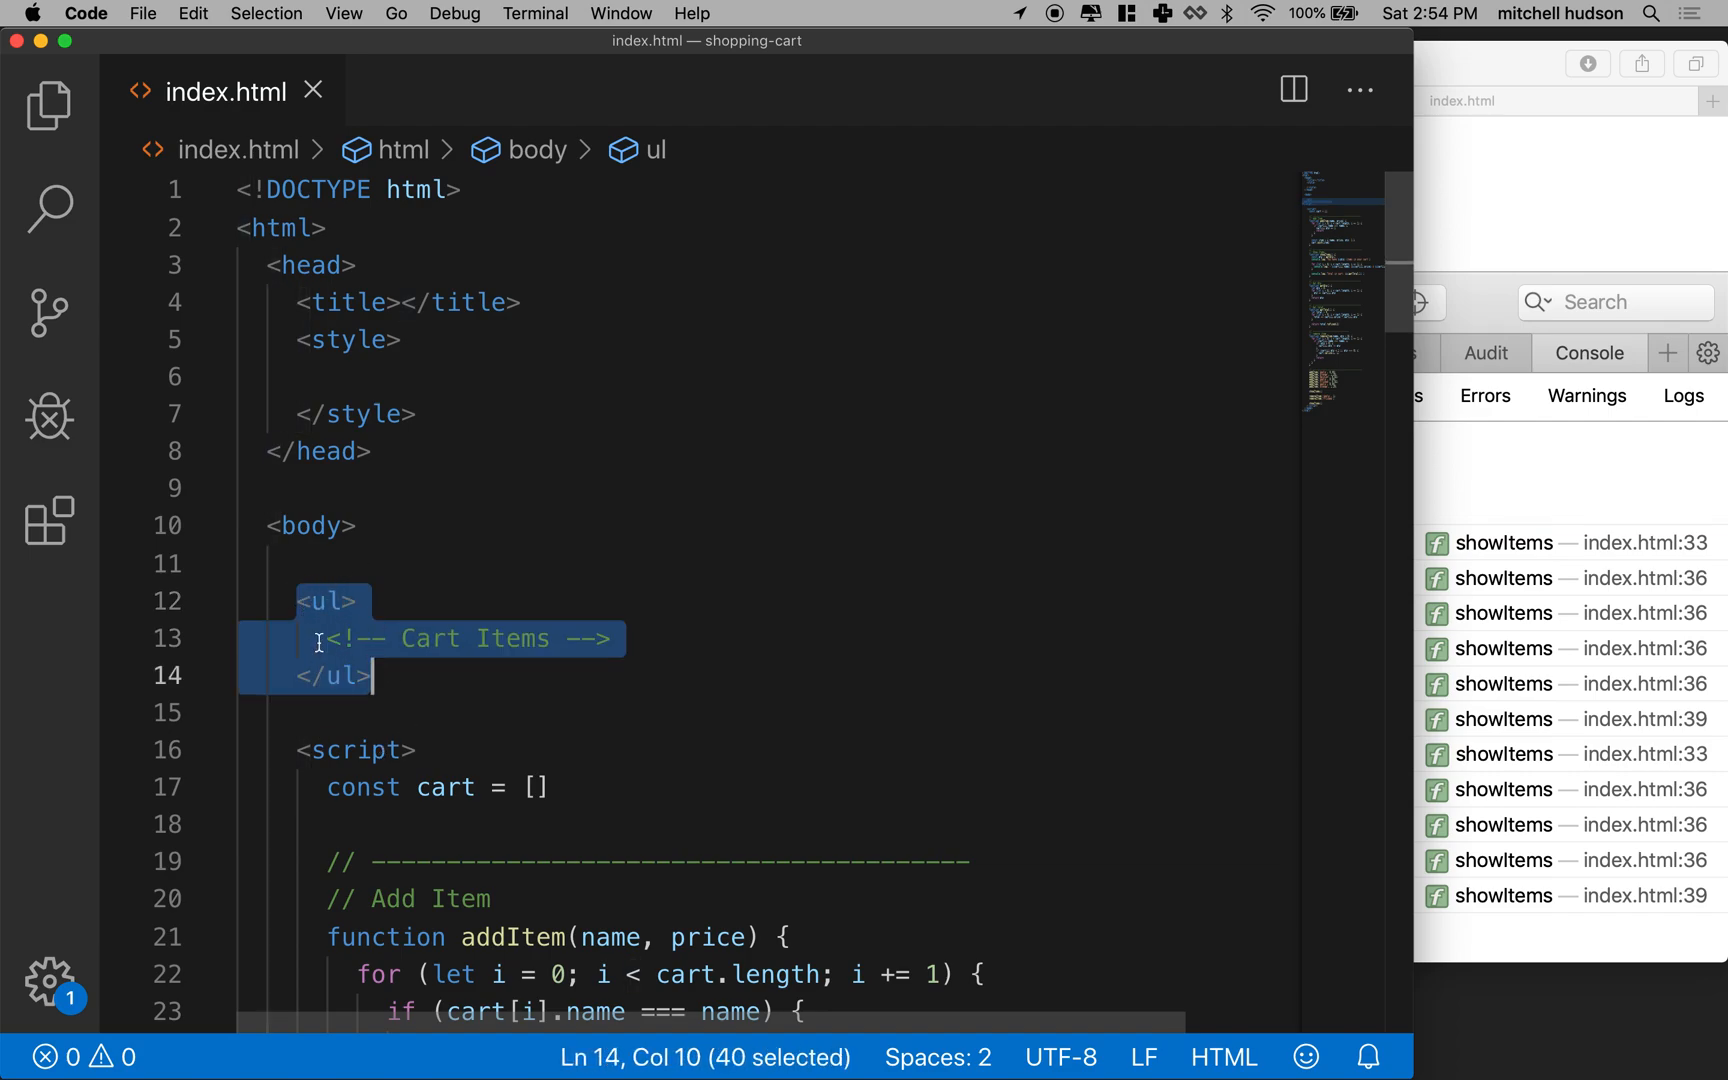
# Add id="item-list" to the opening <ul> tag.
pyautogui.click(340, 601)
pyautogui.write(' id=""')
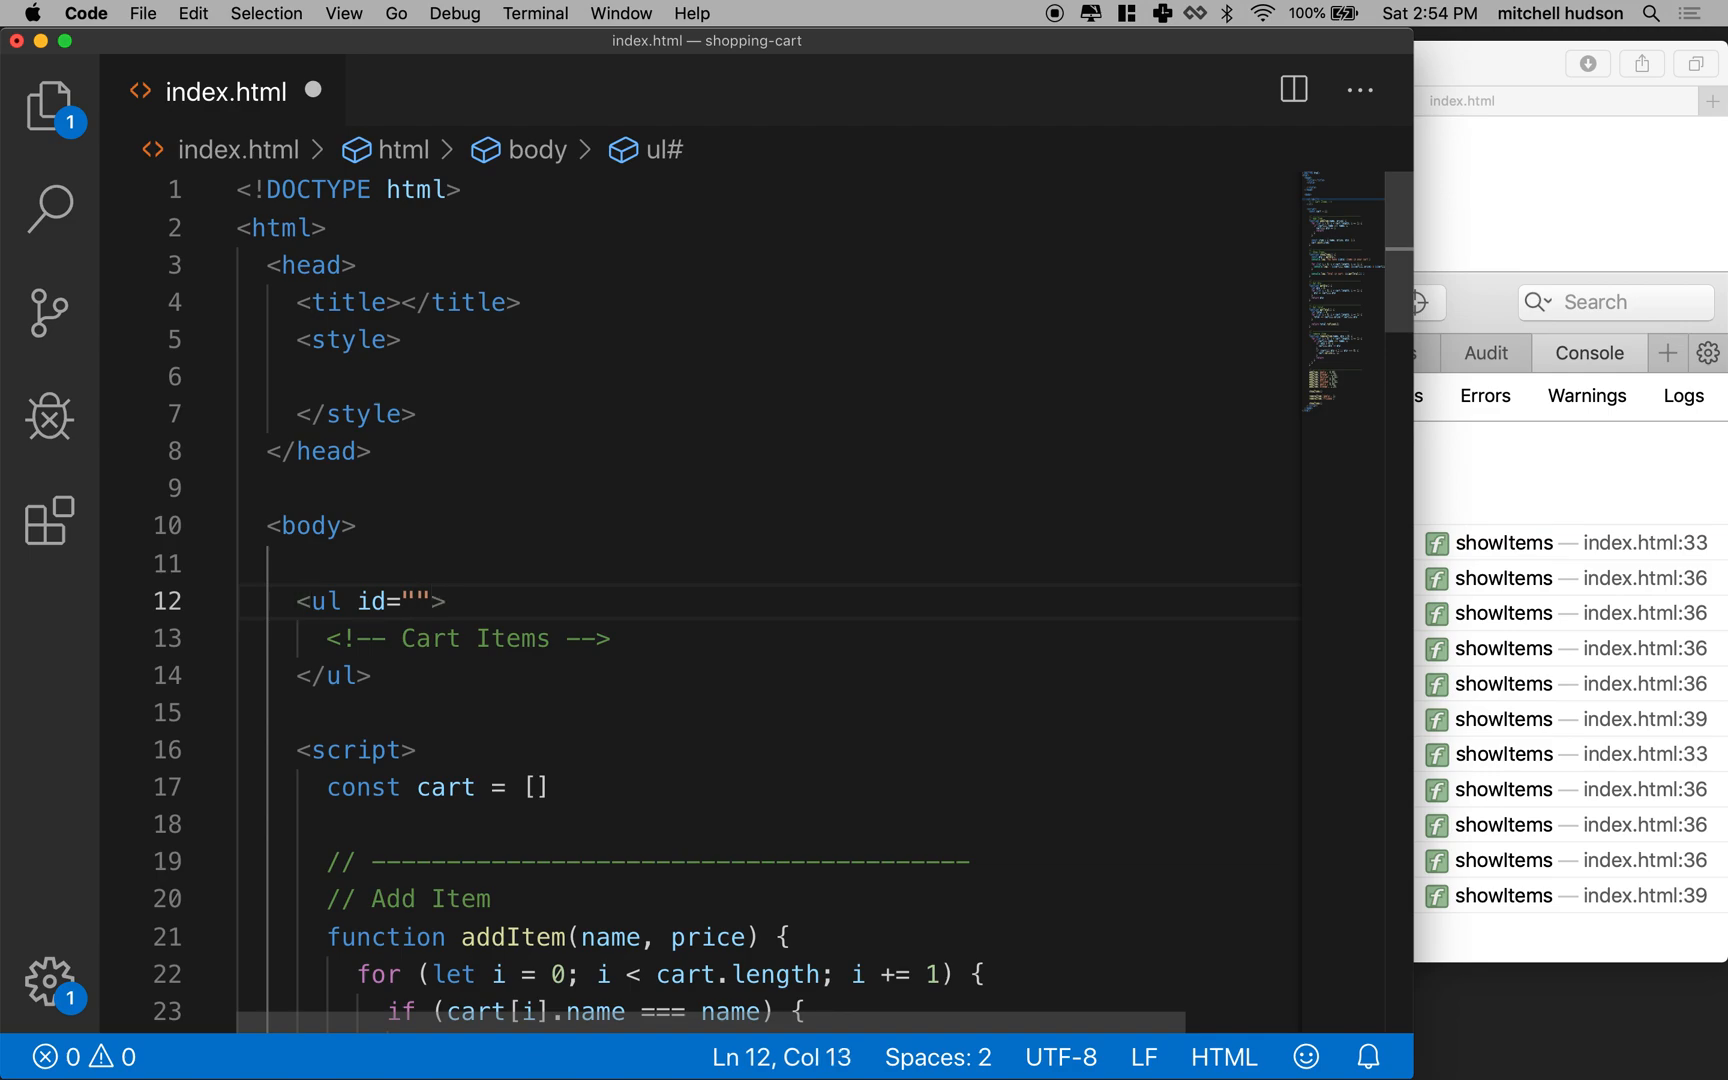
pyautogui.moveTo(334, 690)
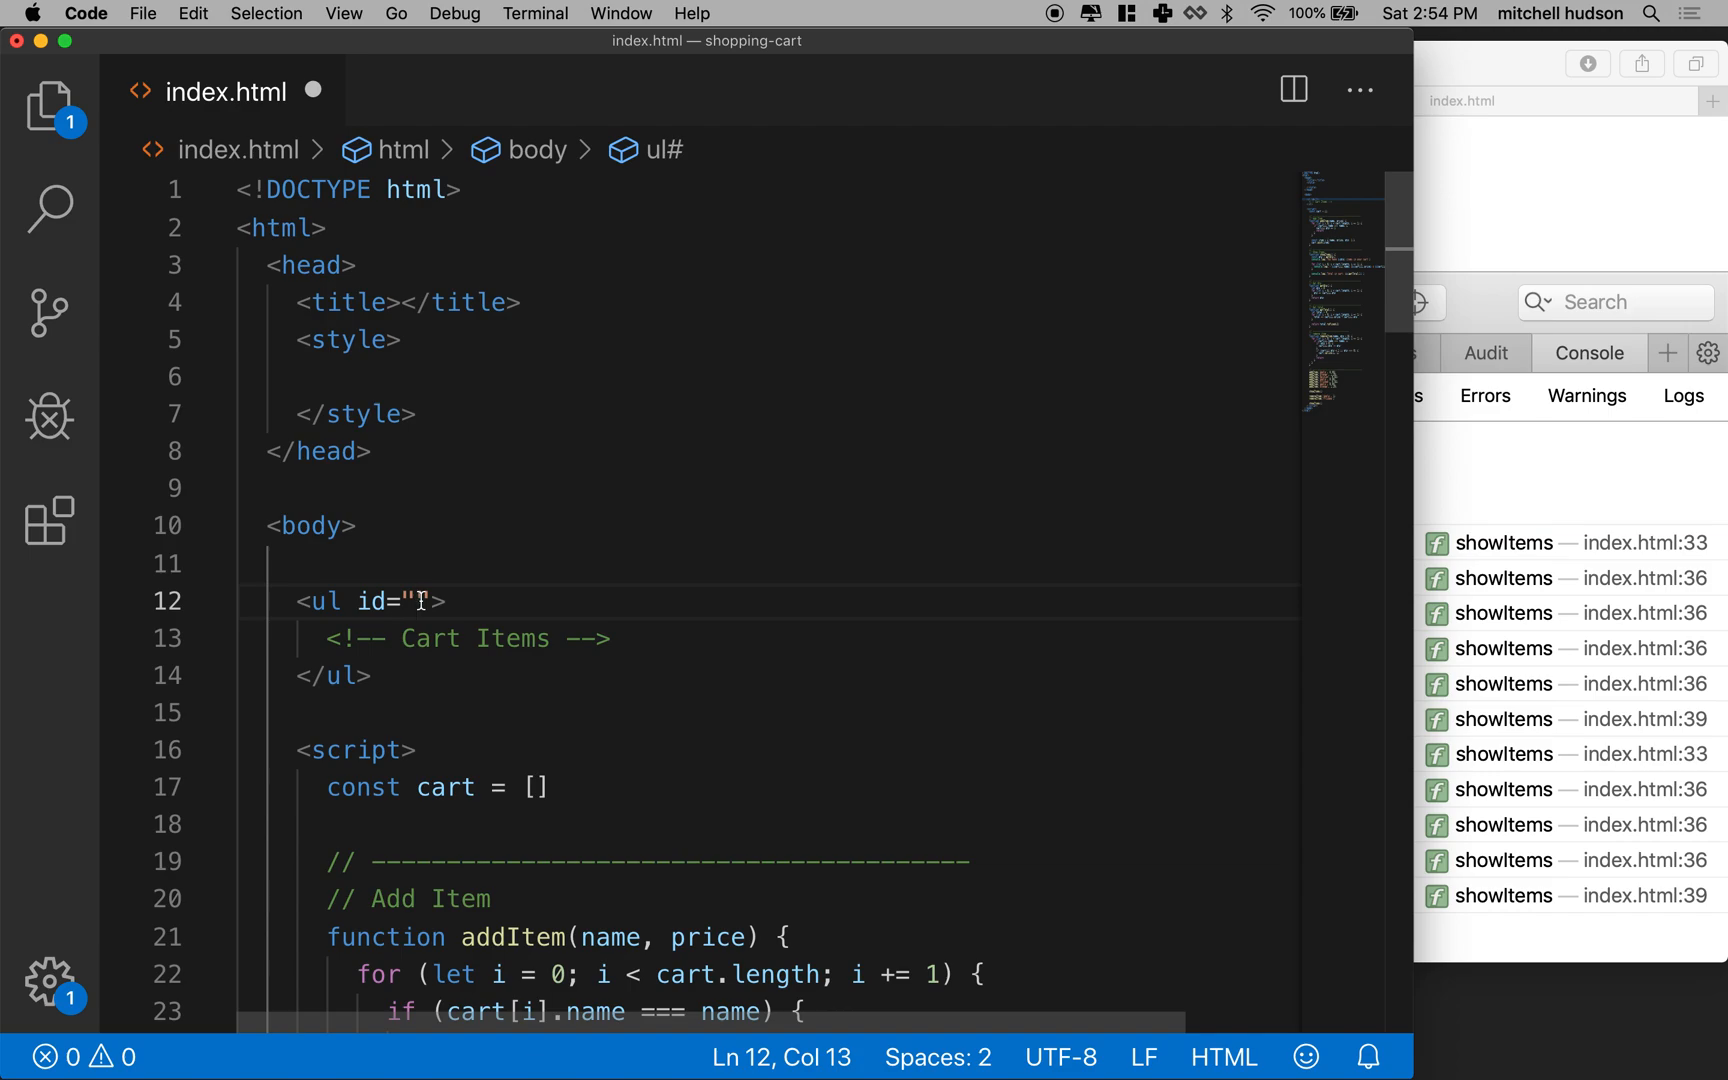
pyautogui.write('item-')
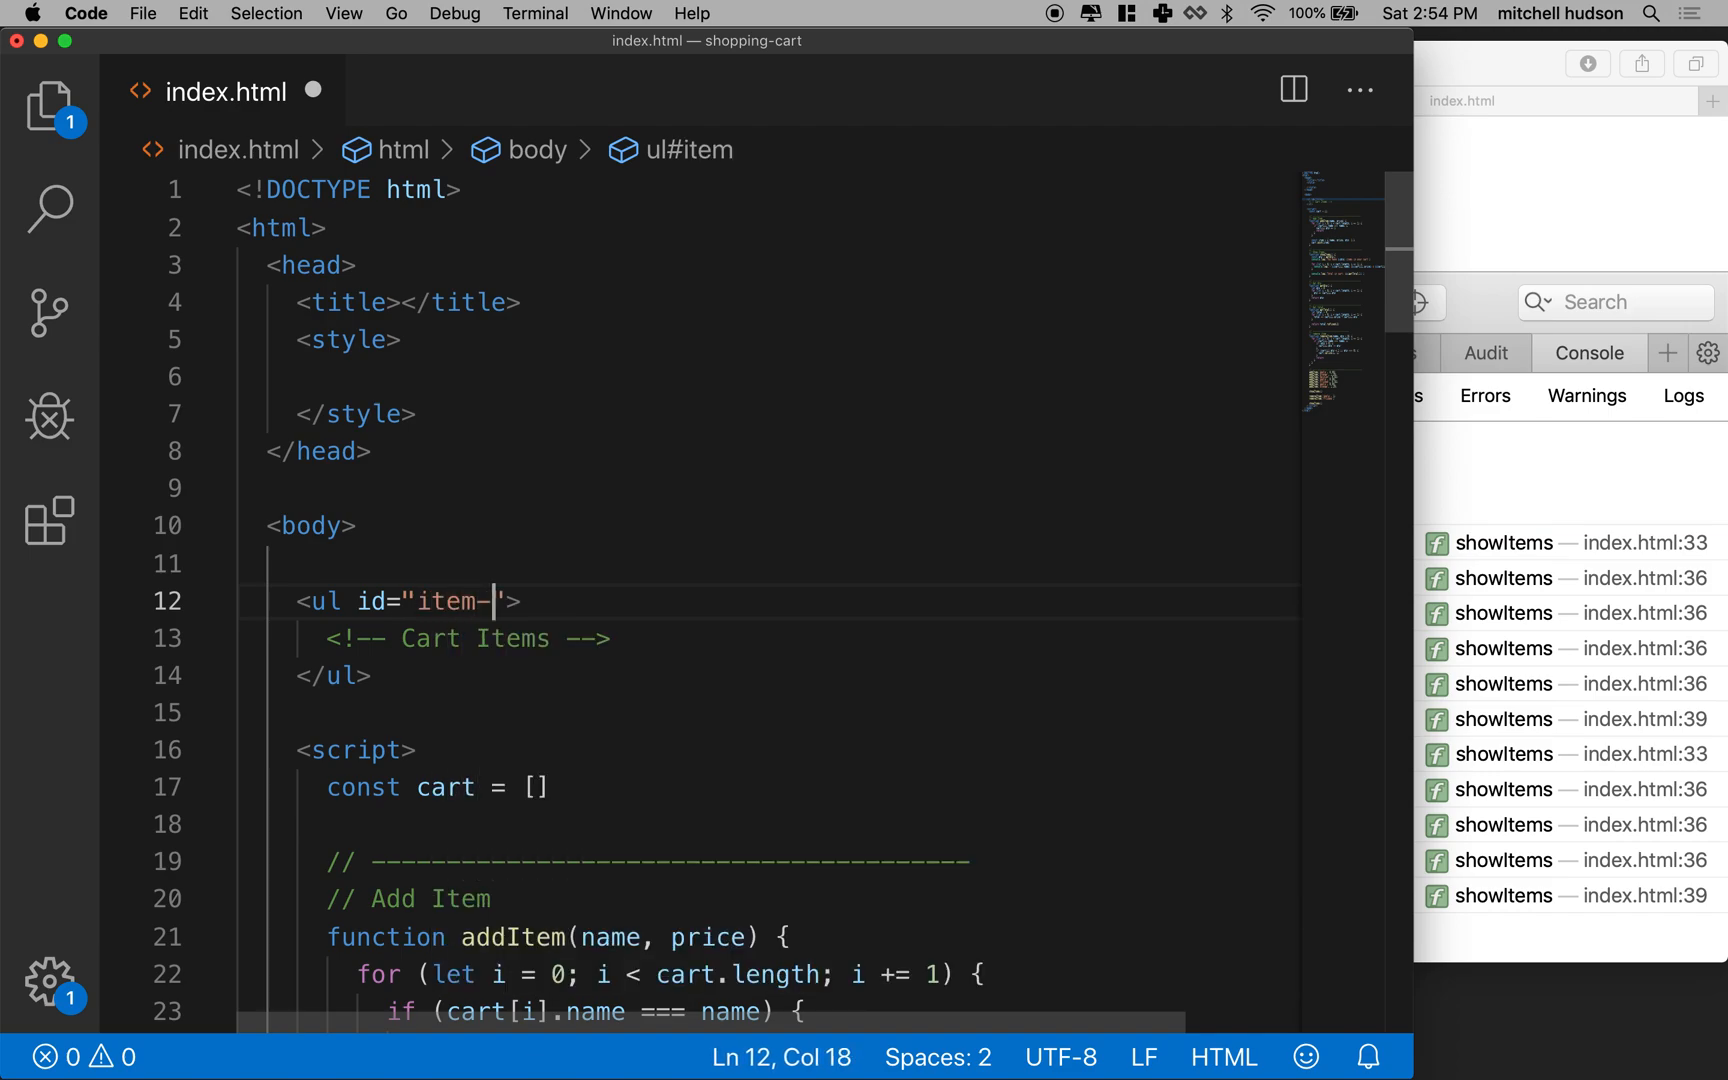
pyautogui.write('list')
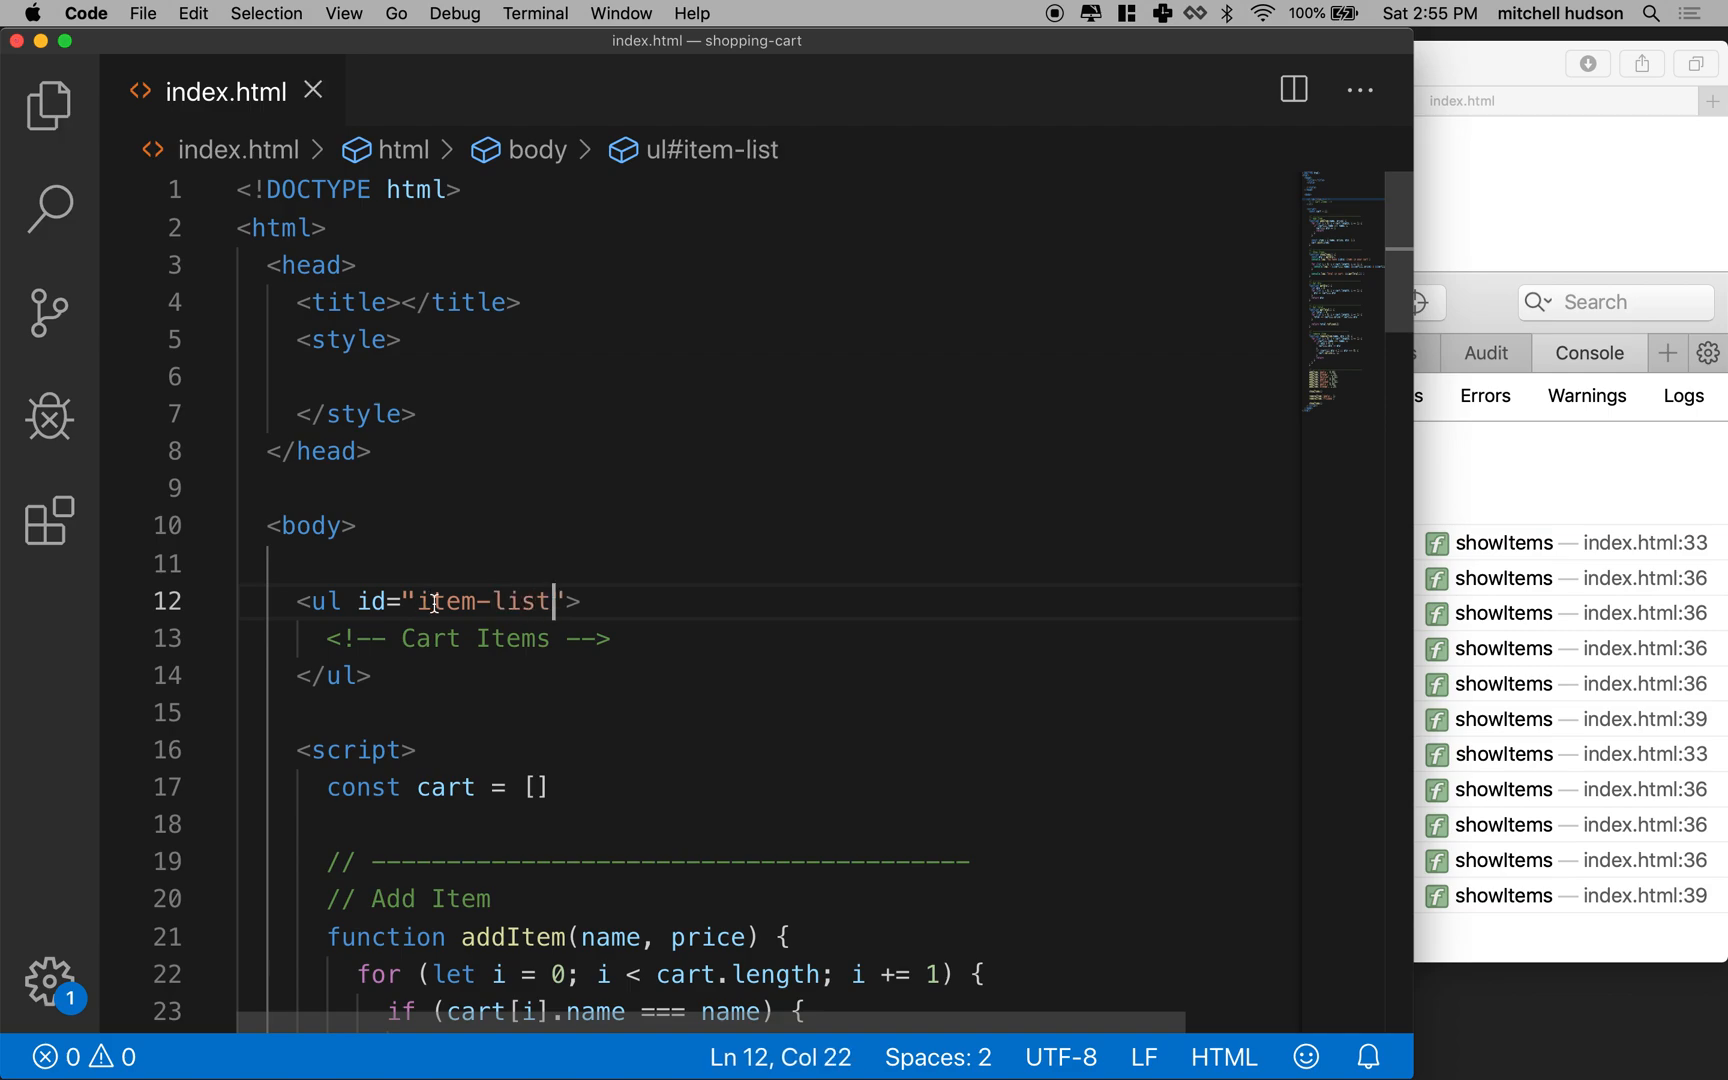
pyautogui.scroll(-3)
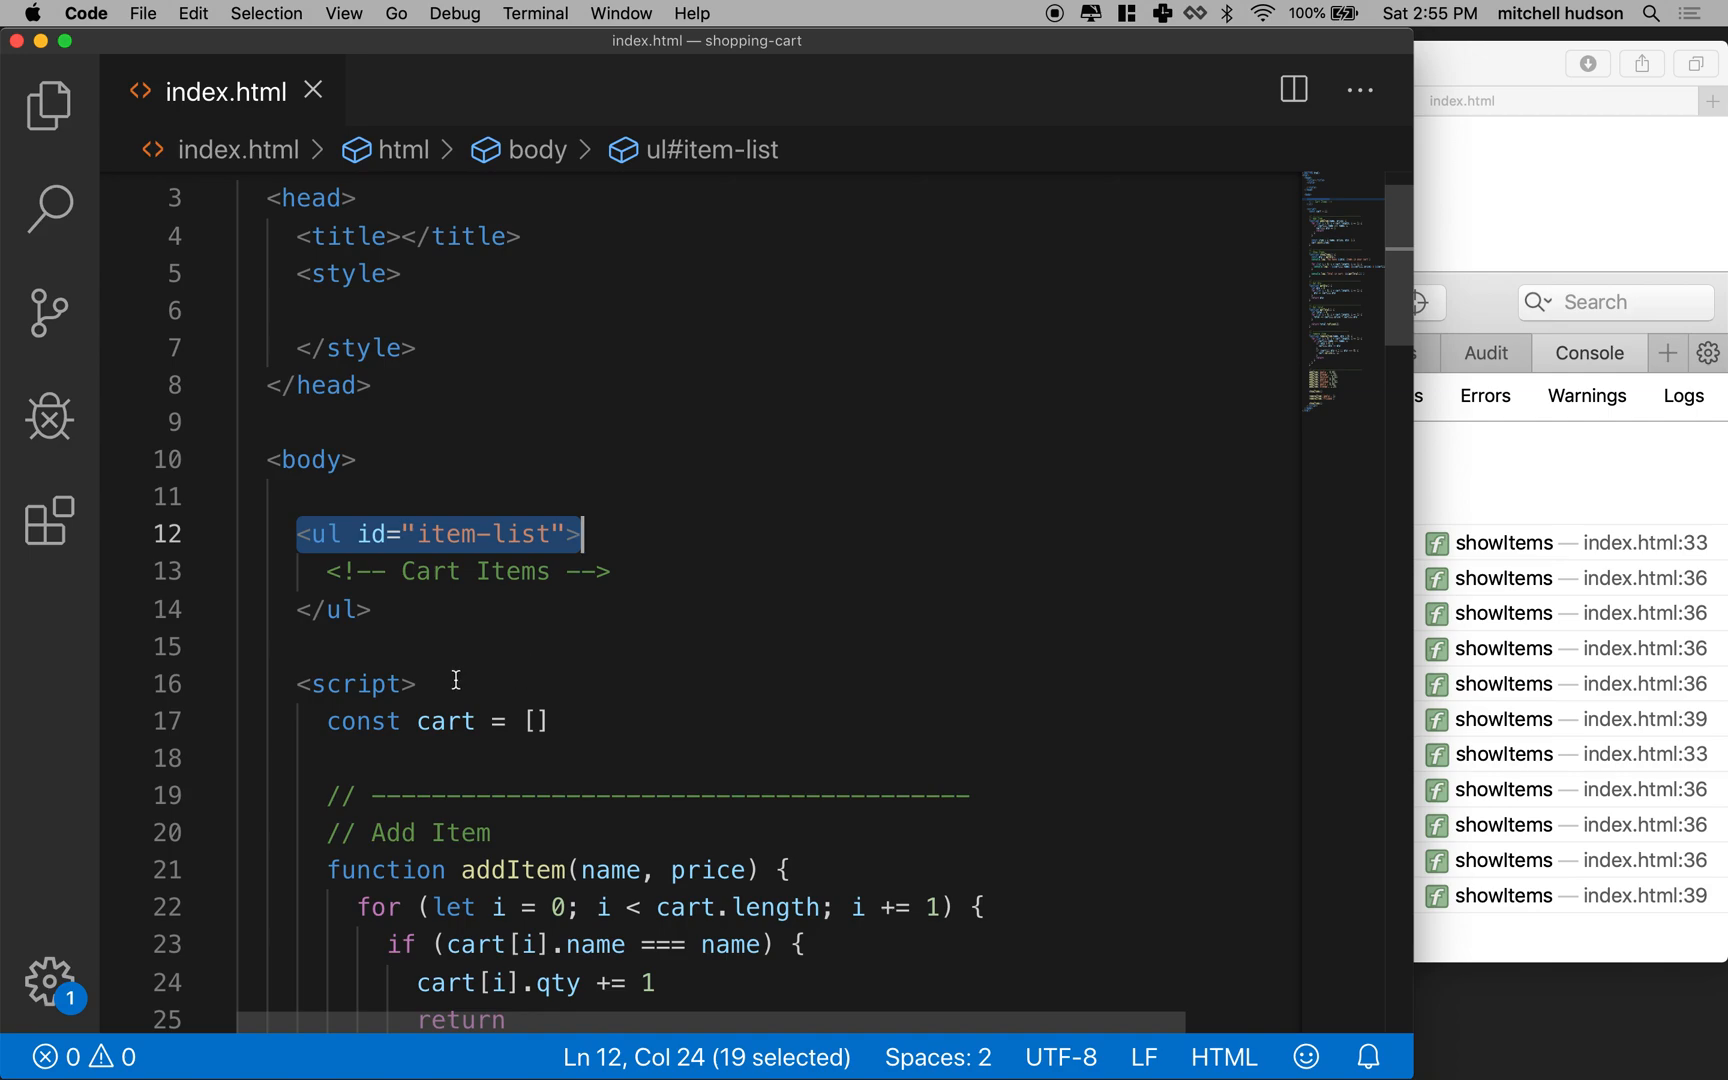
# Declare const itemList = document.getElementById('') at the top of the script.
pyautogui.press('Enter')
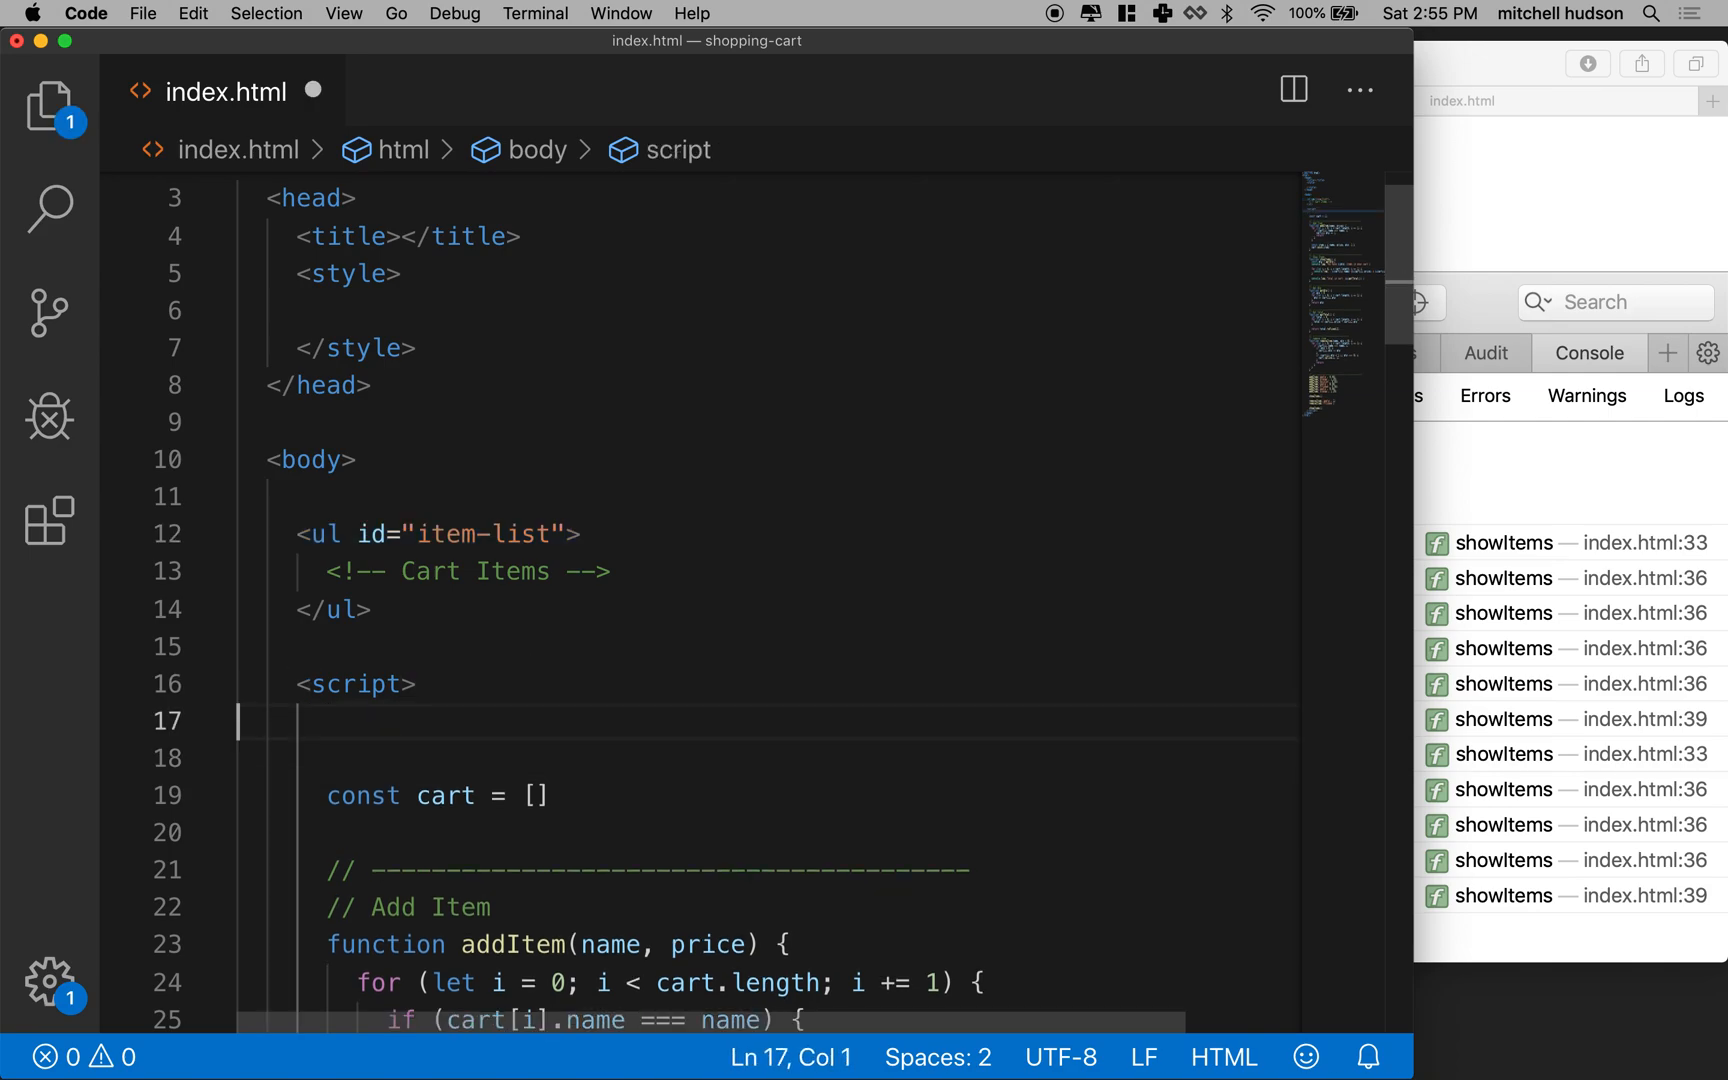
pyautogui.write('const')
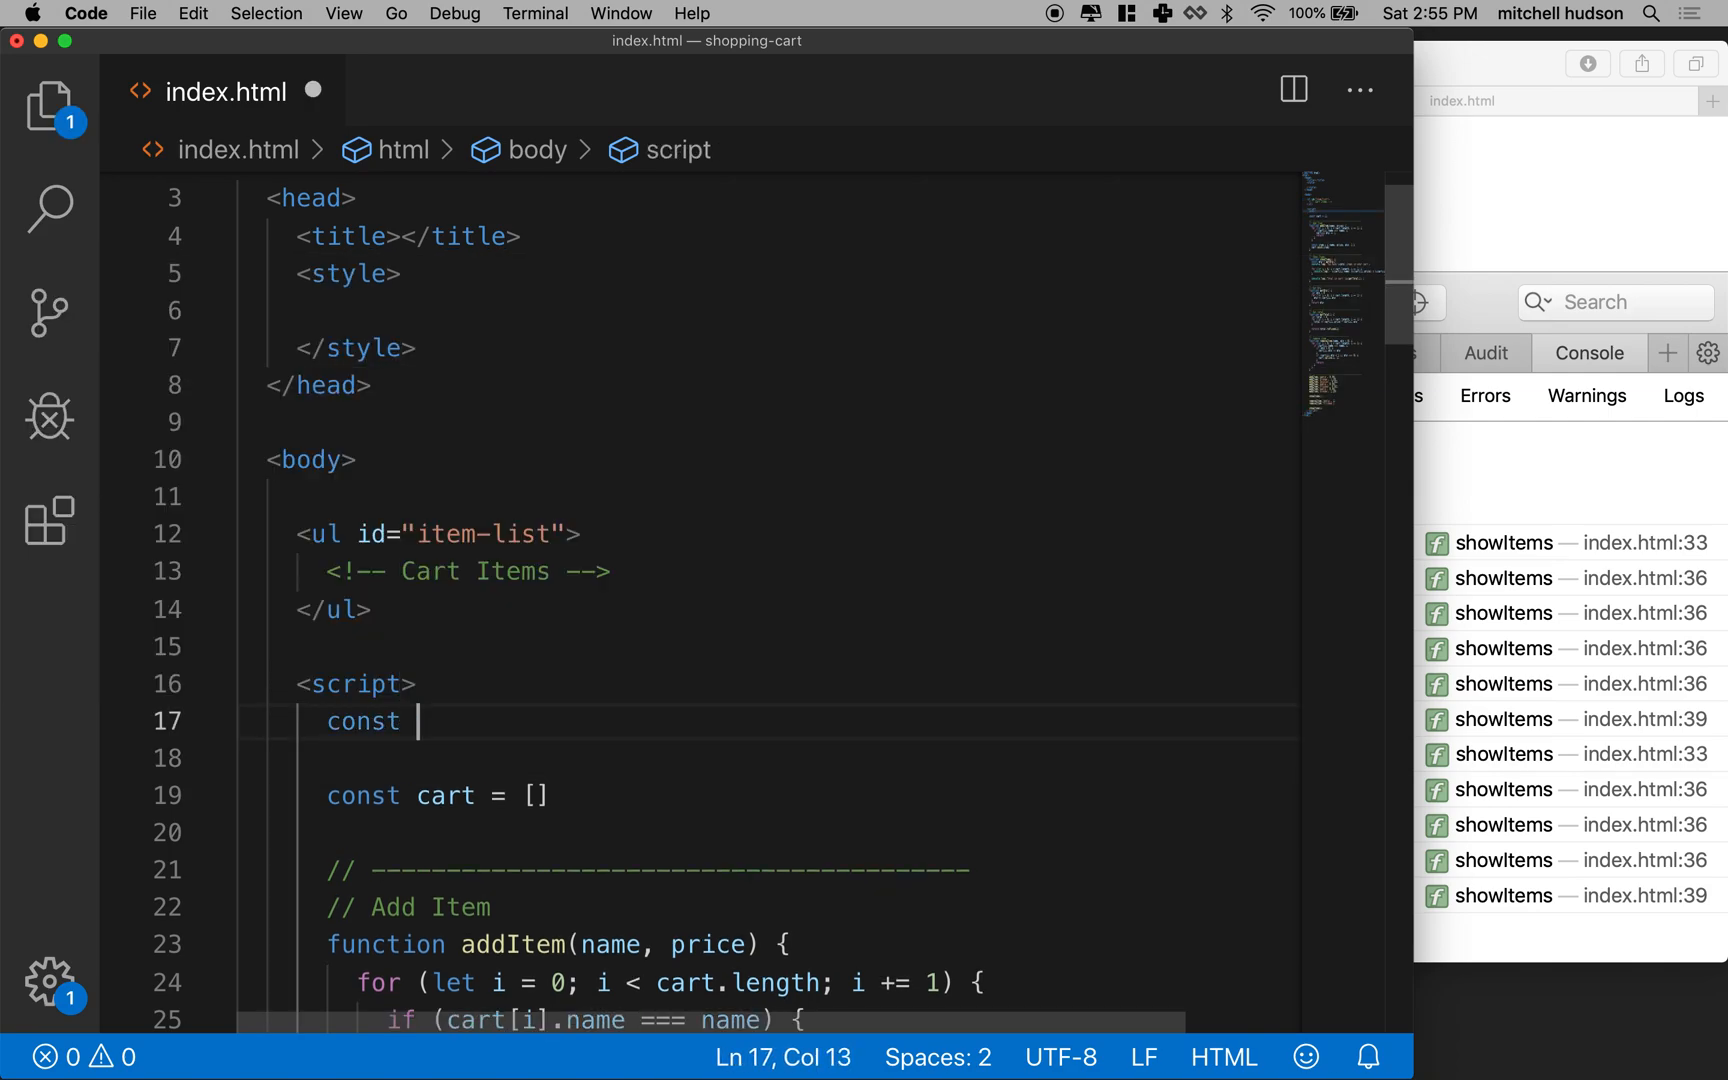
pyautogui.write('itemL')
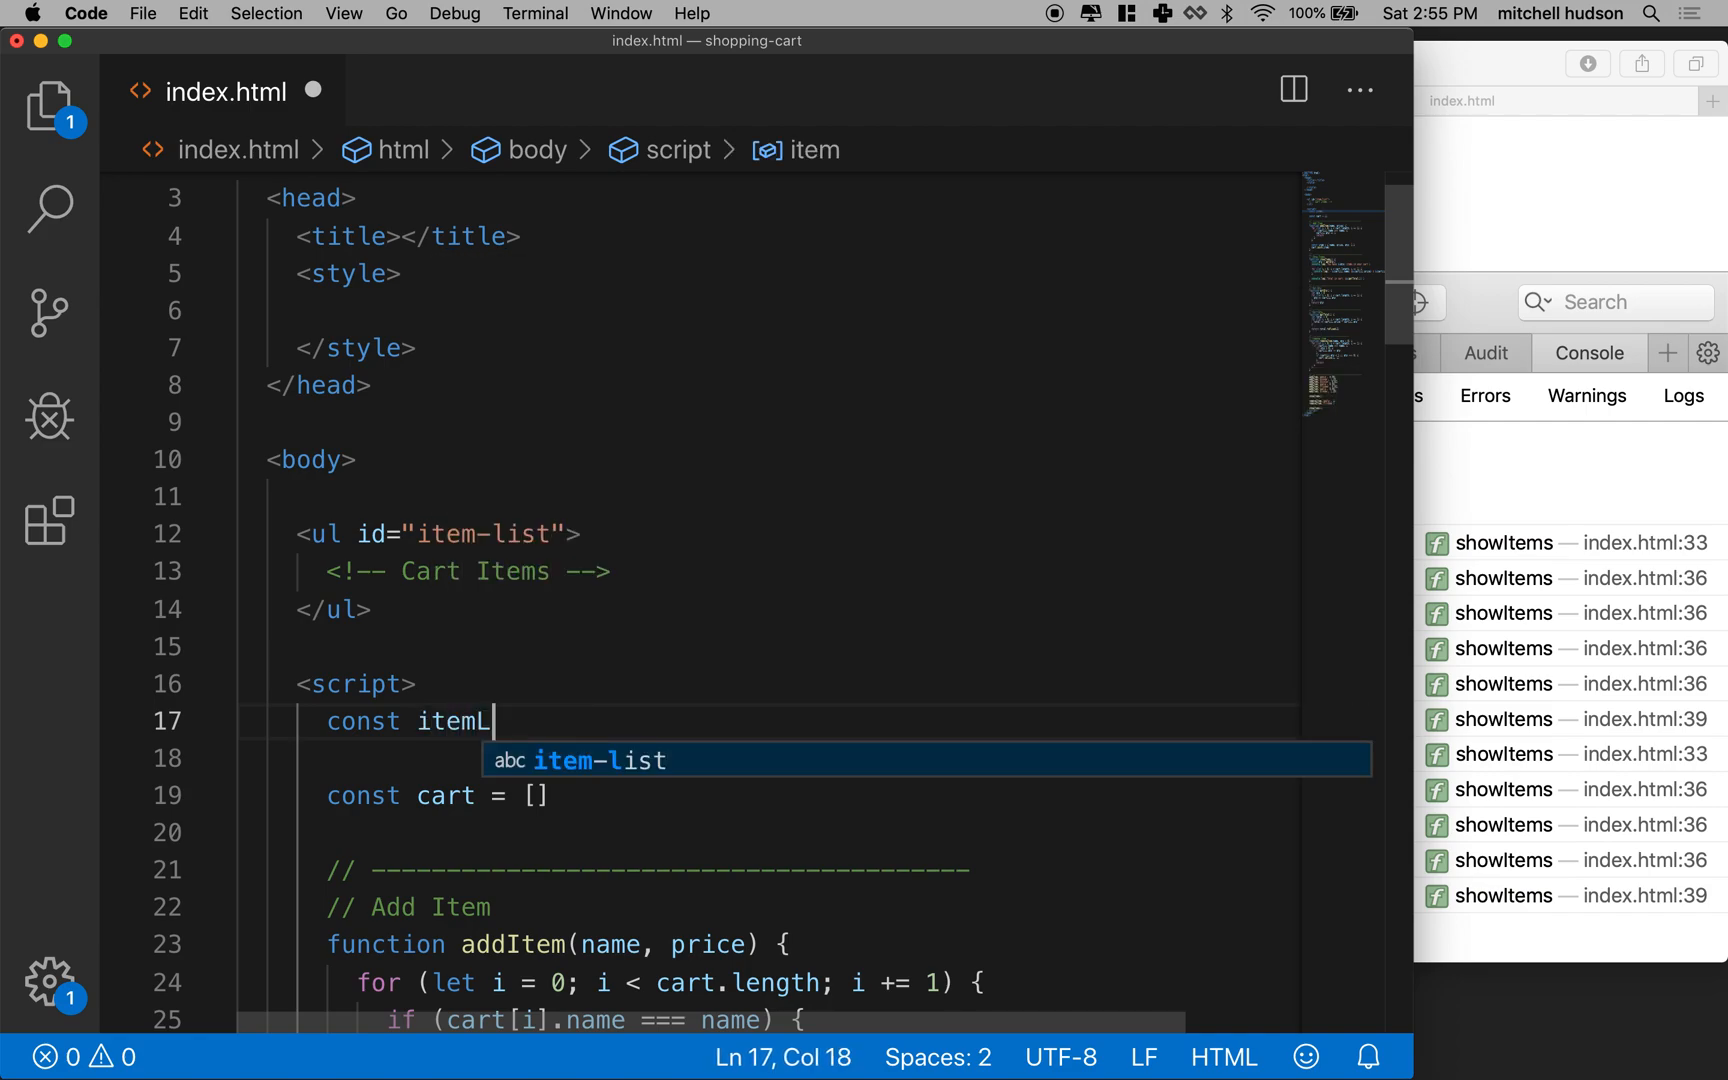
pyautogui.write('ist =')
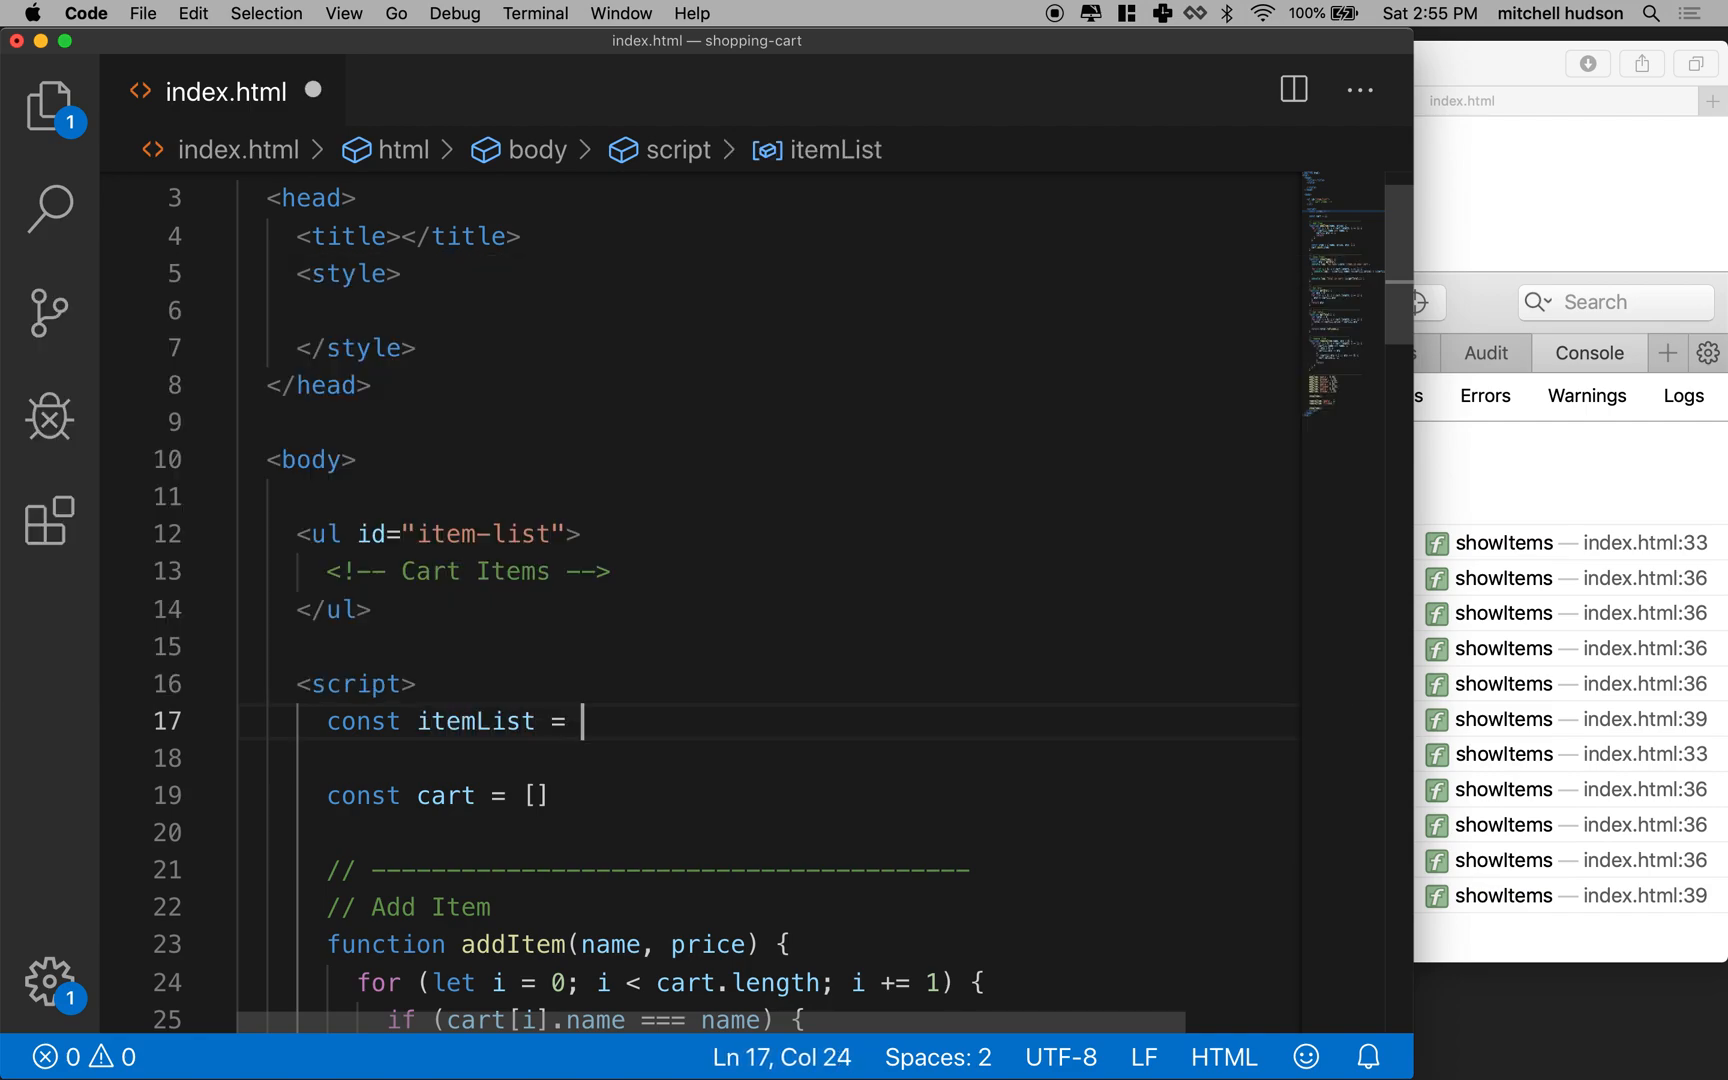
pyautogui.write('document')
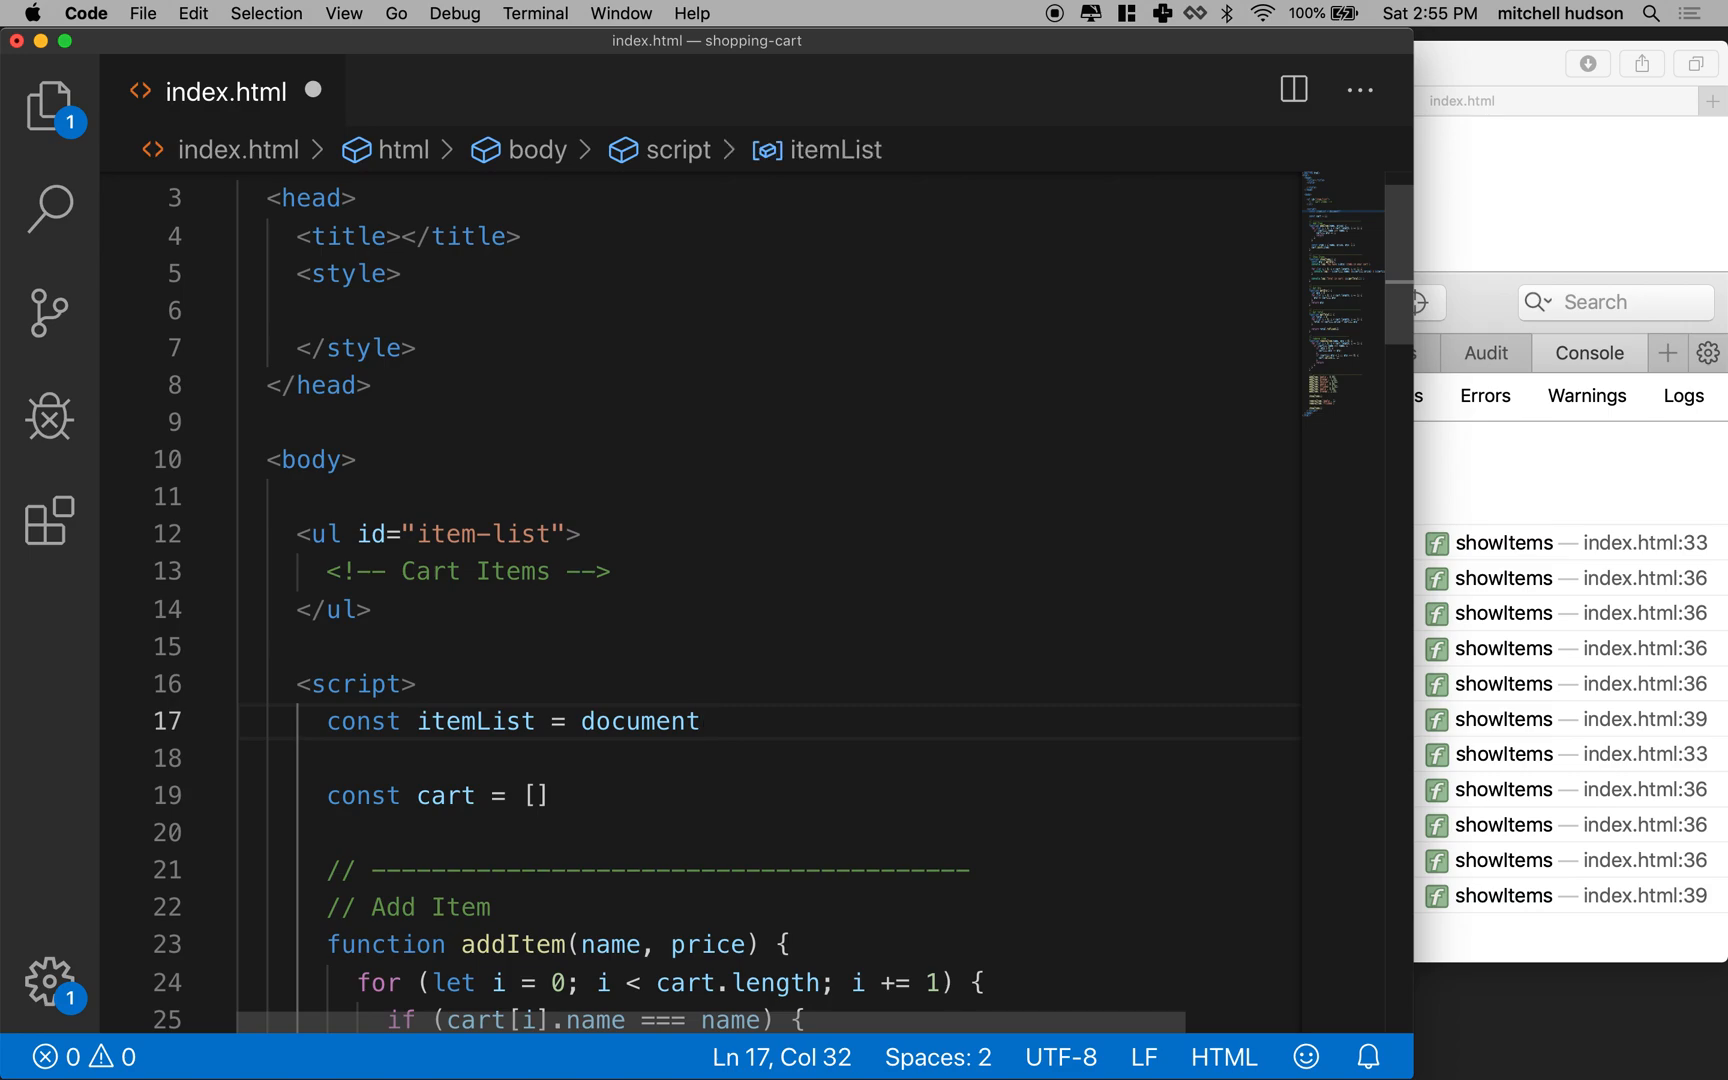
pyautogui.write('.getElementById(')
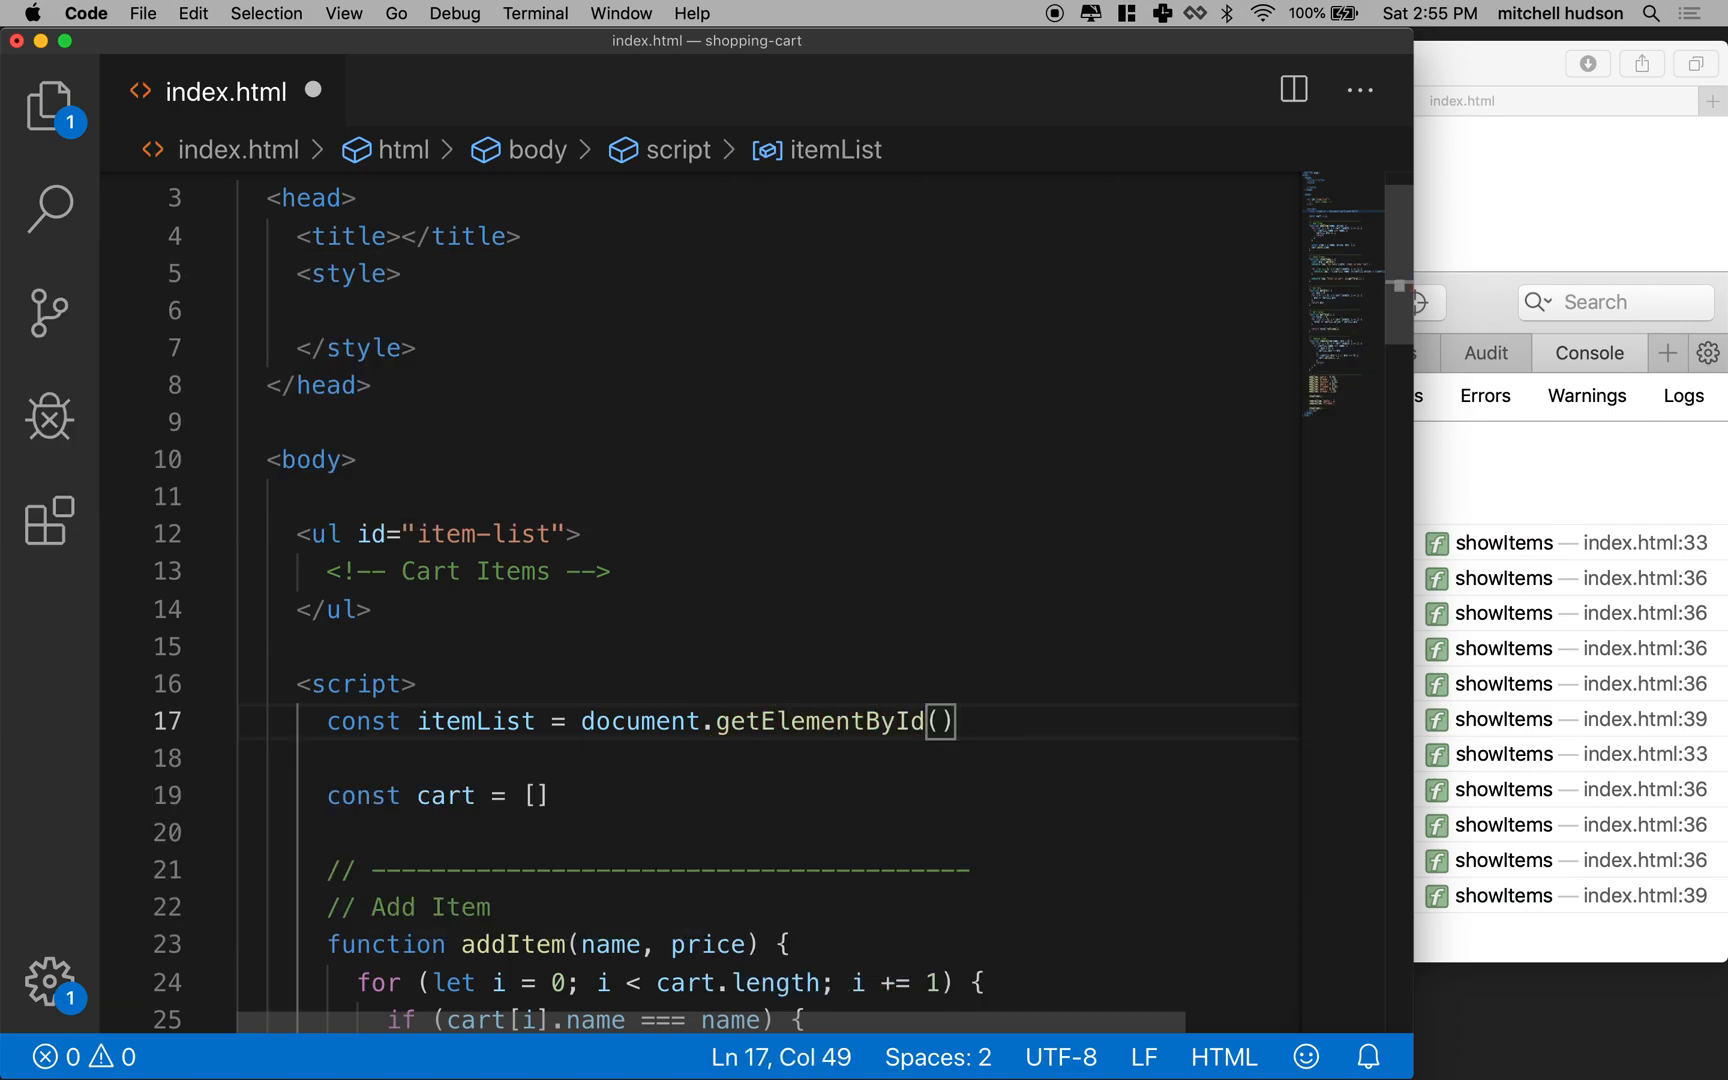
pyautogui.write("''")
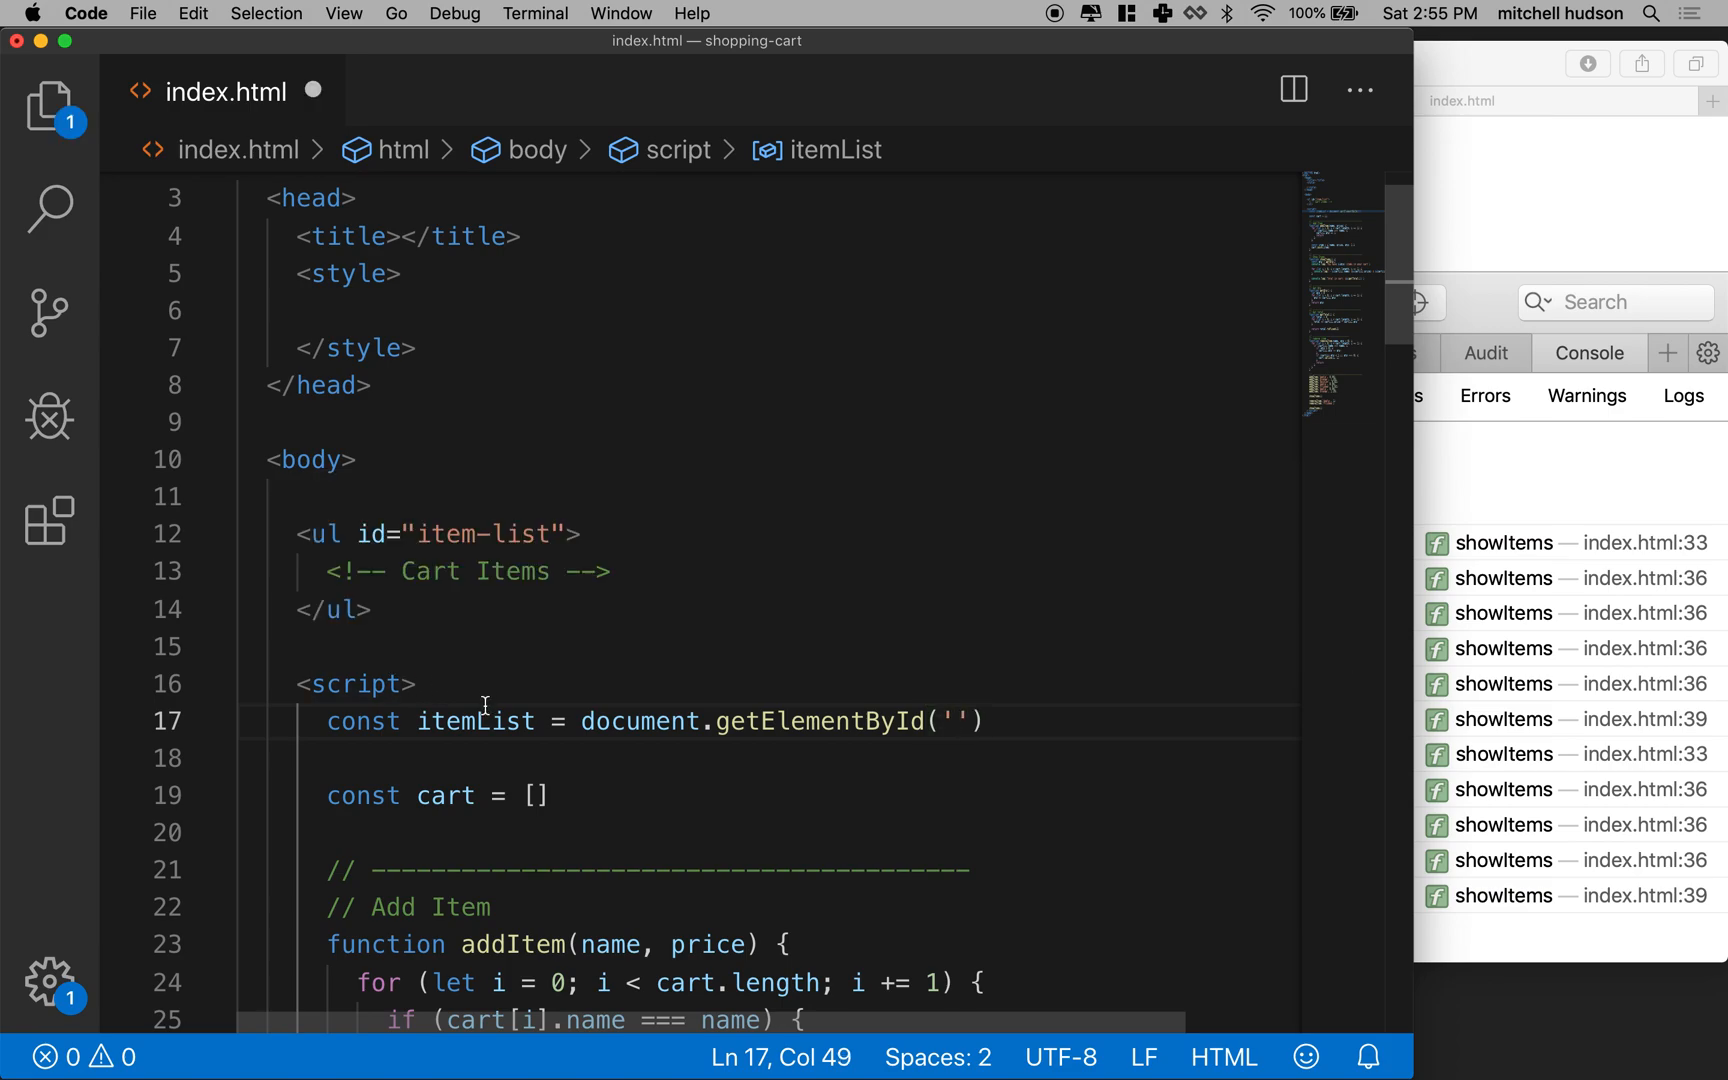
# Fill in 'item-list' as the lookup id, briefly adding and removing a #.
pyautogui.moveTo(582, 721); pyautogui.dragTo(983, 721)
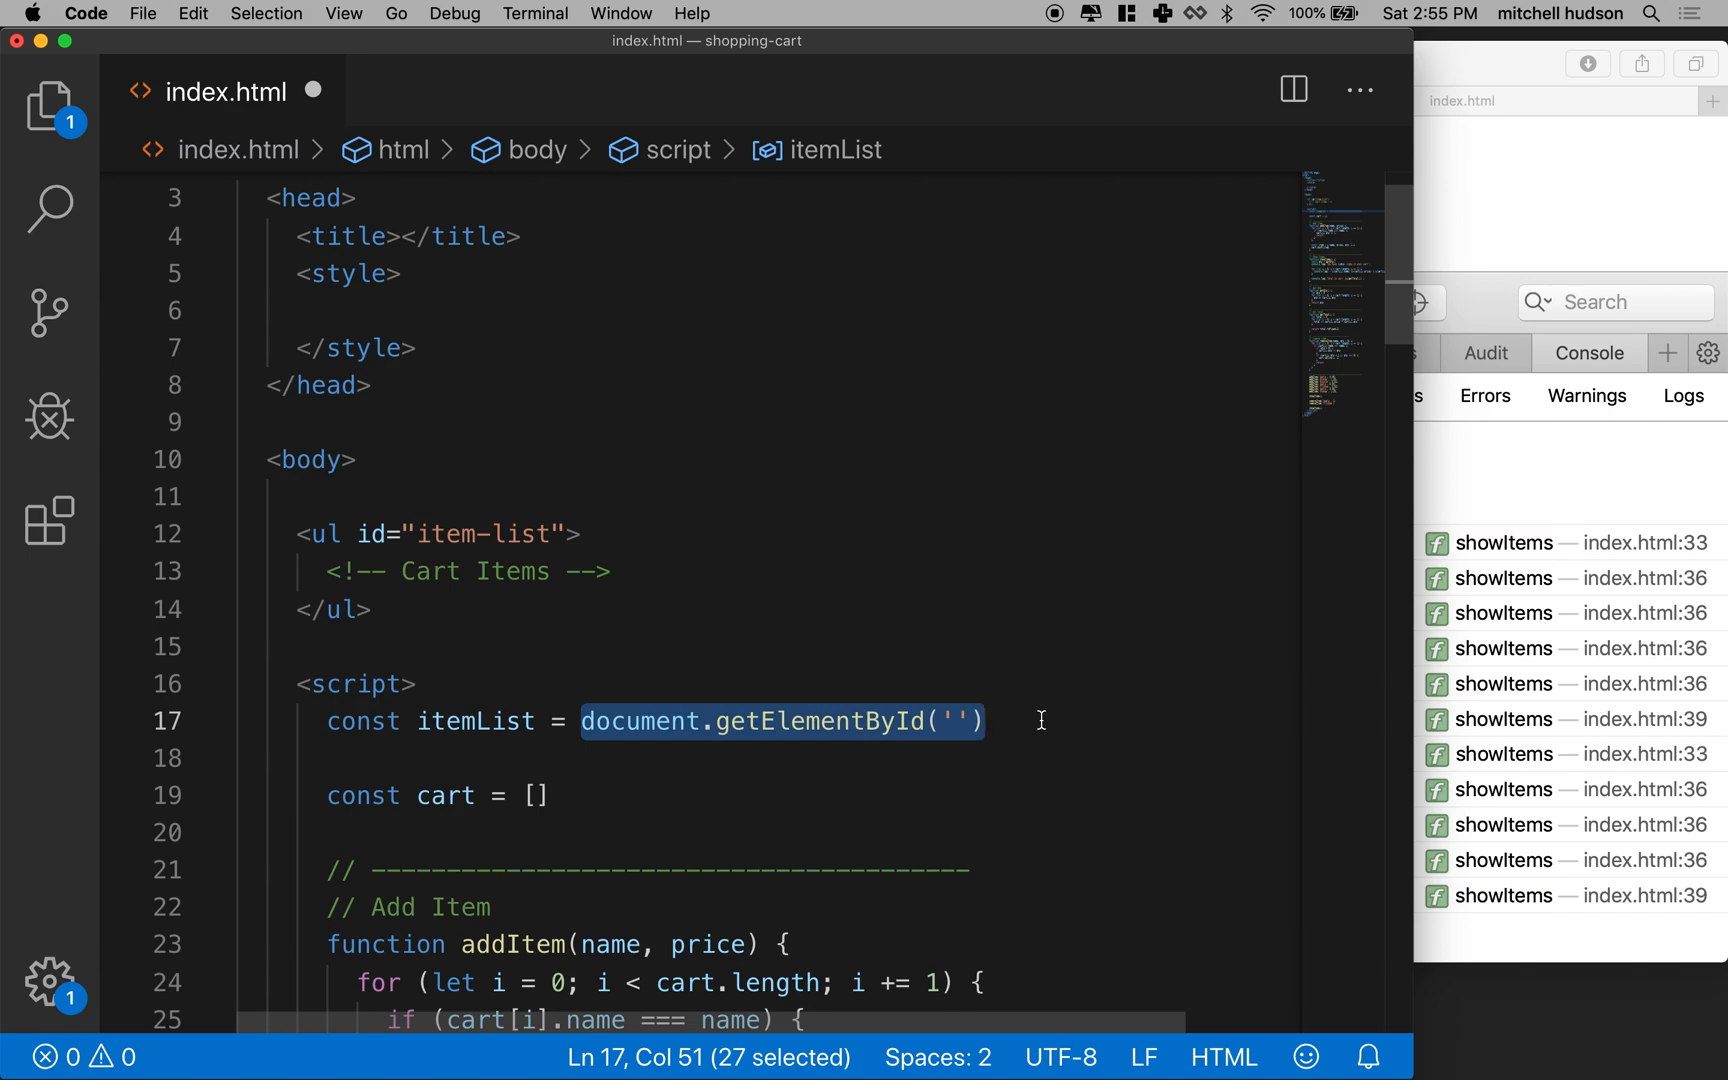
pyautogui.doubleClick(484, 534)
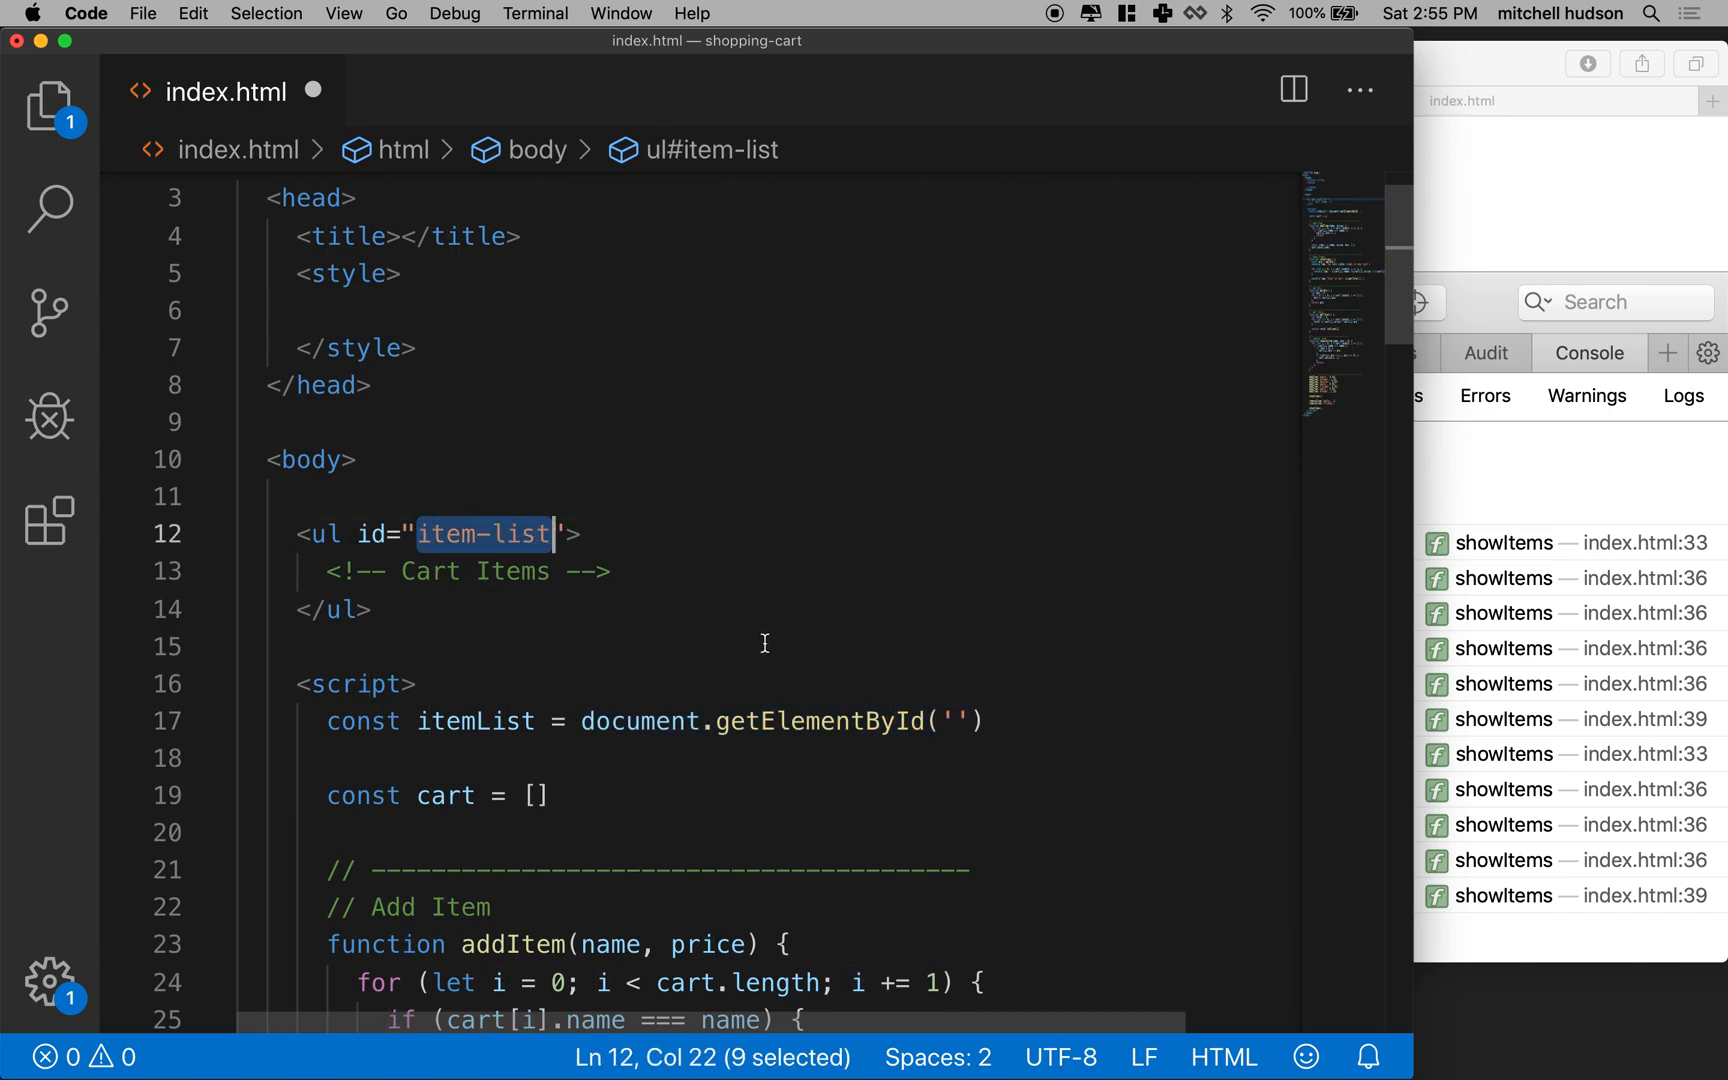
pyautogui.write('item-list')
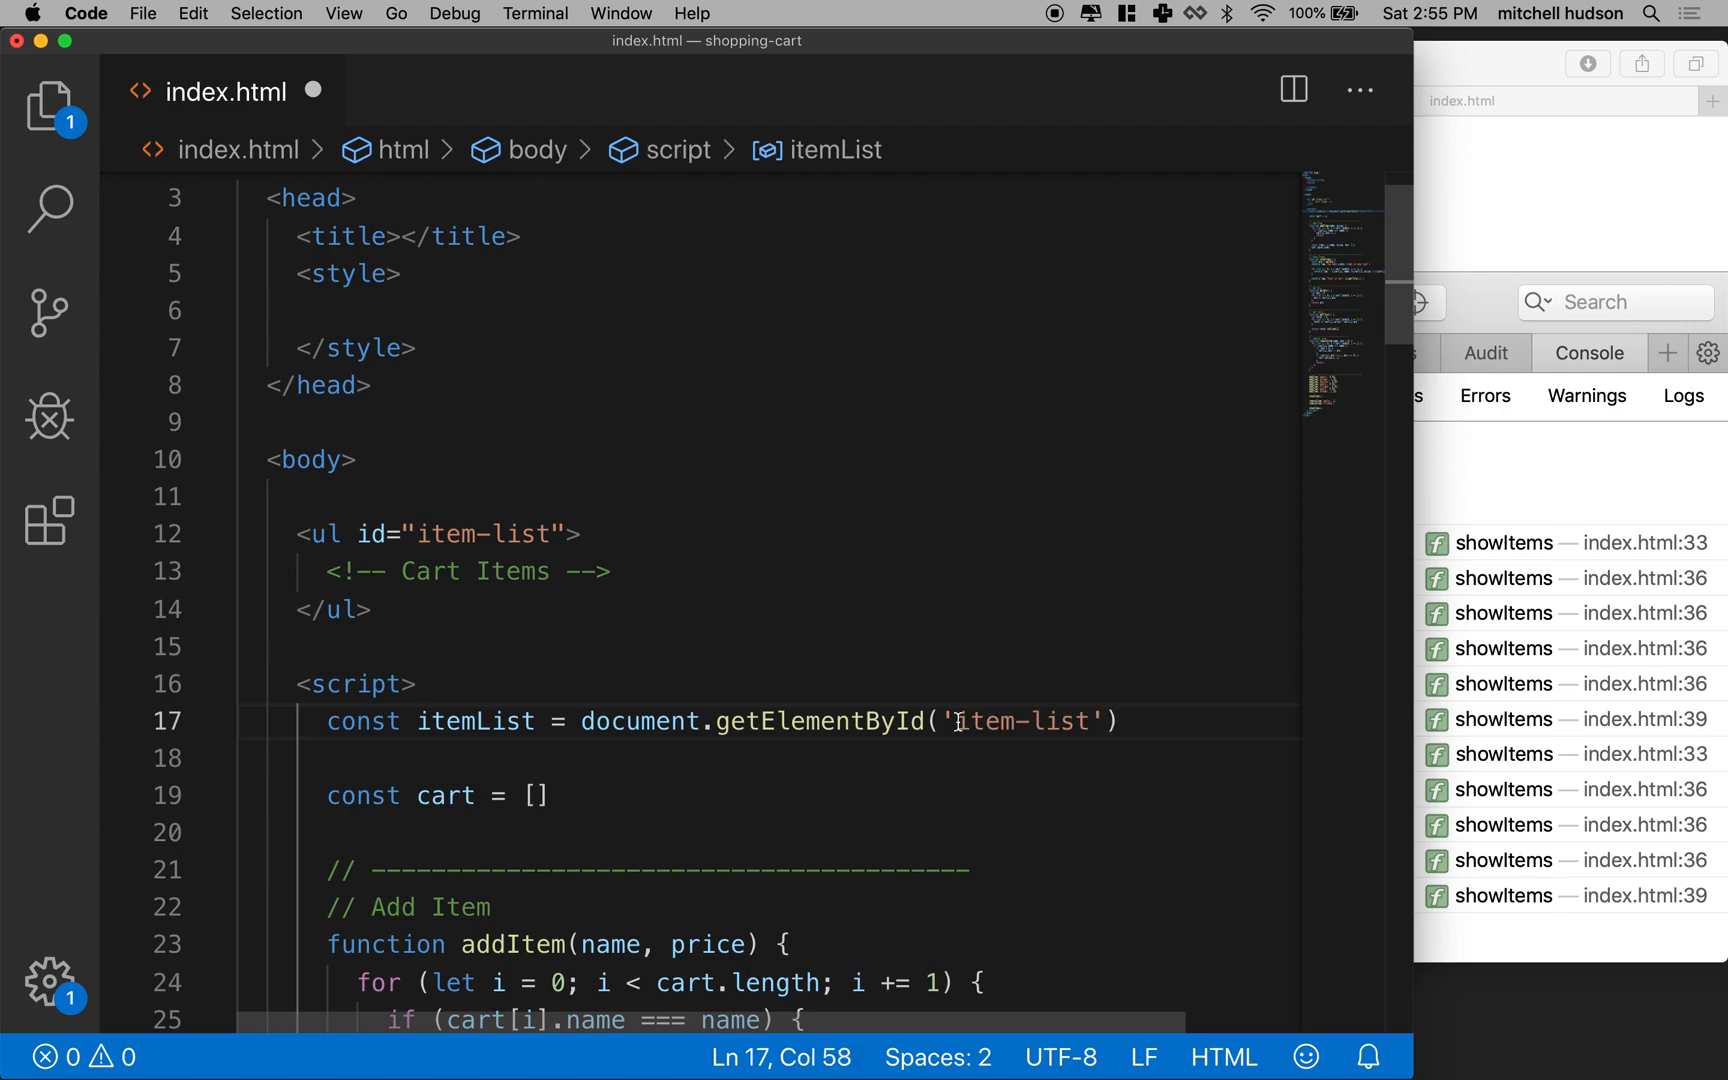
pyautogui.doubleClick(1020, 721)
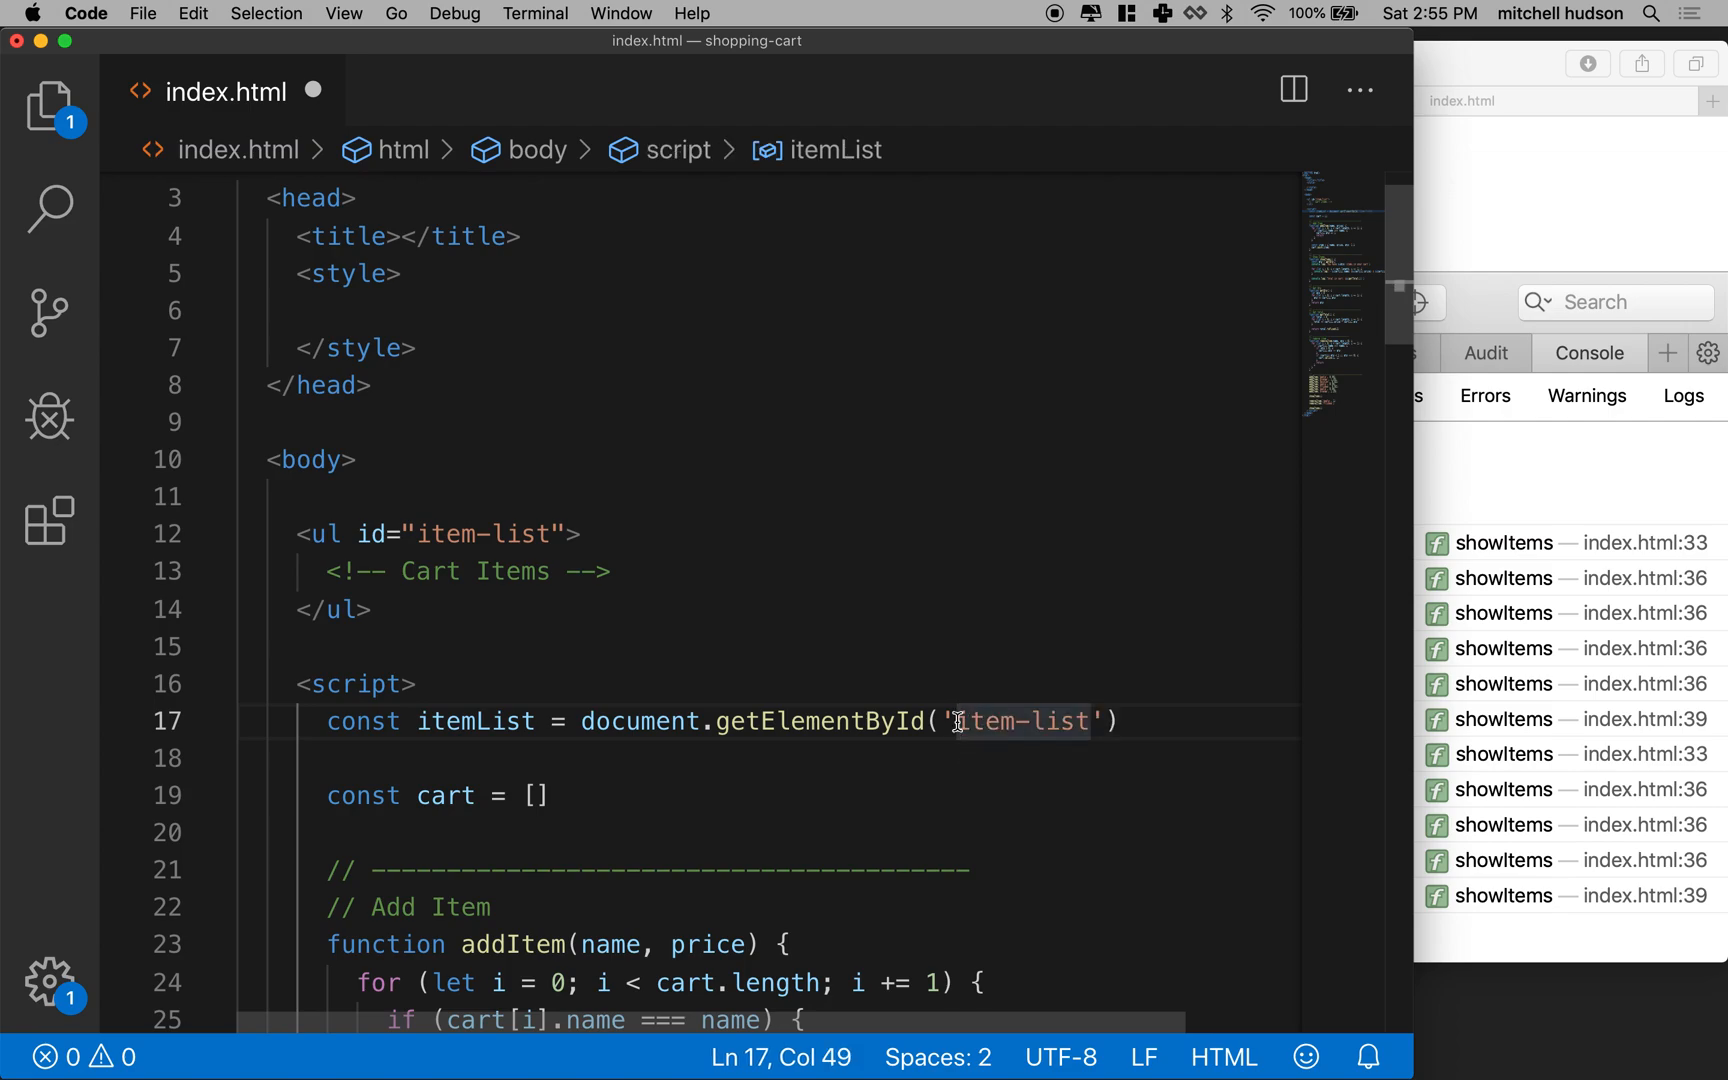
pyautogui.write('#')
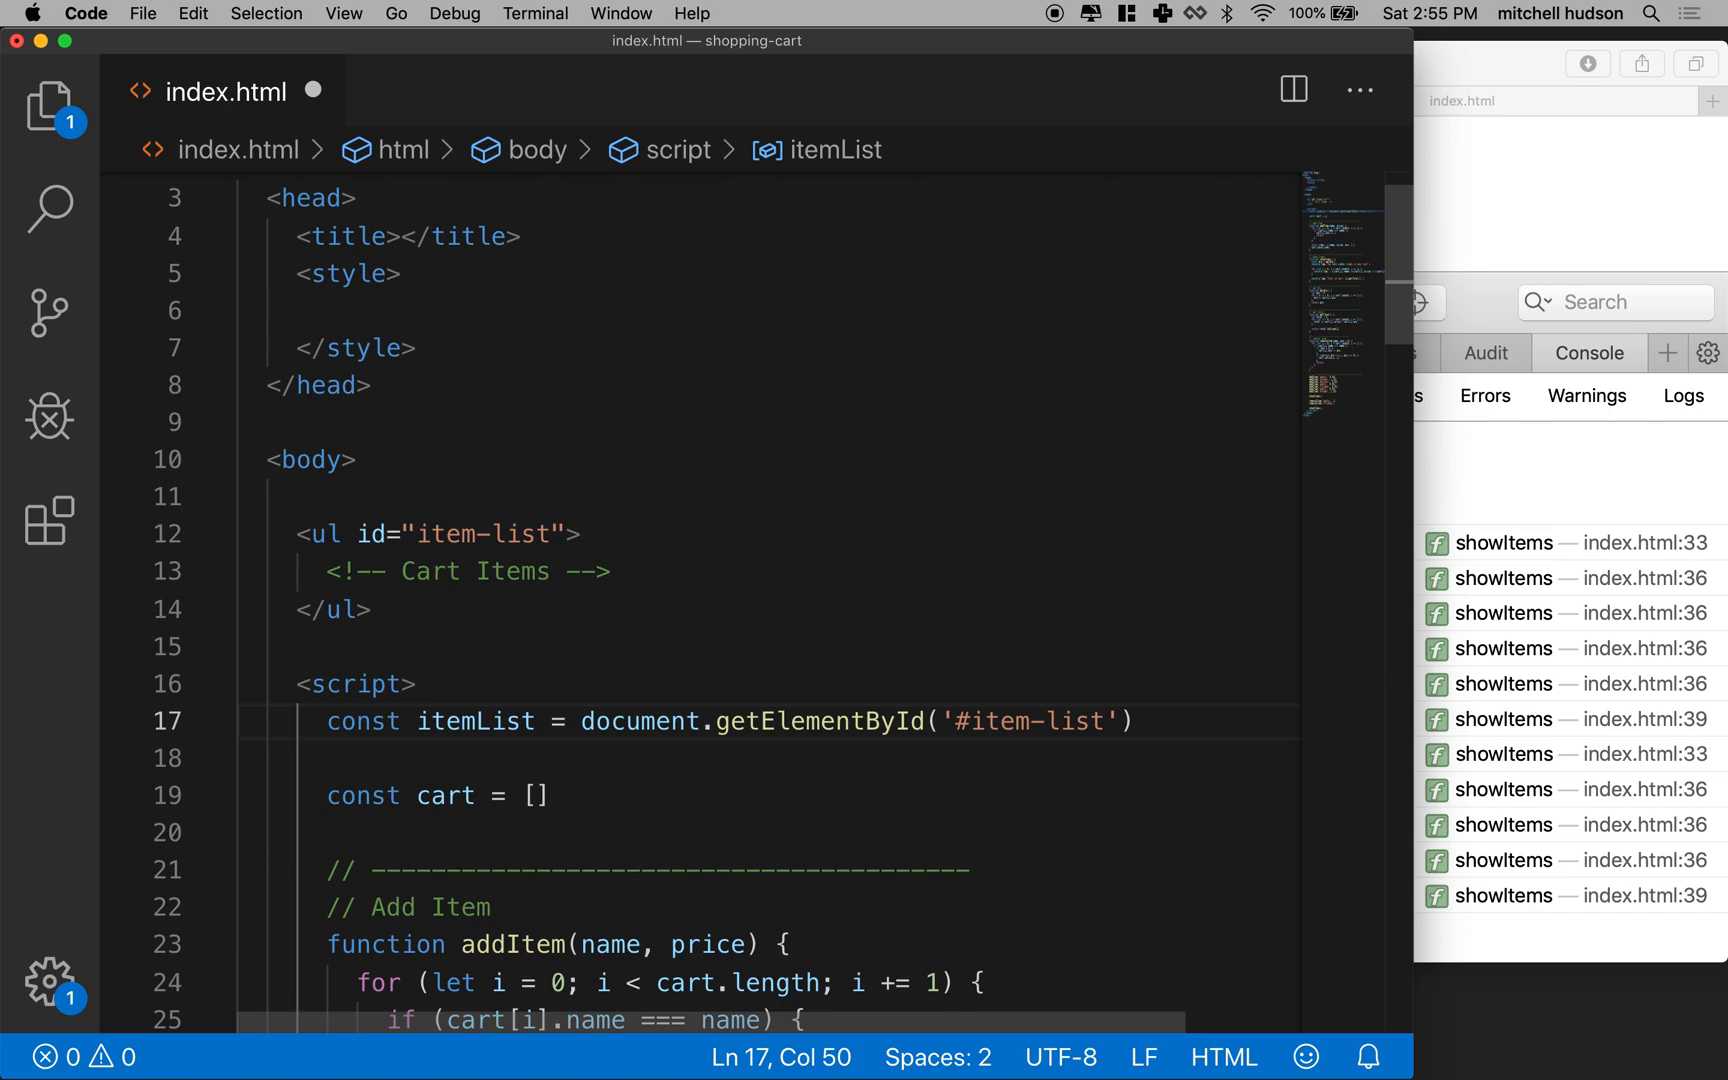
pyautogui.press('Backspace')
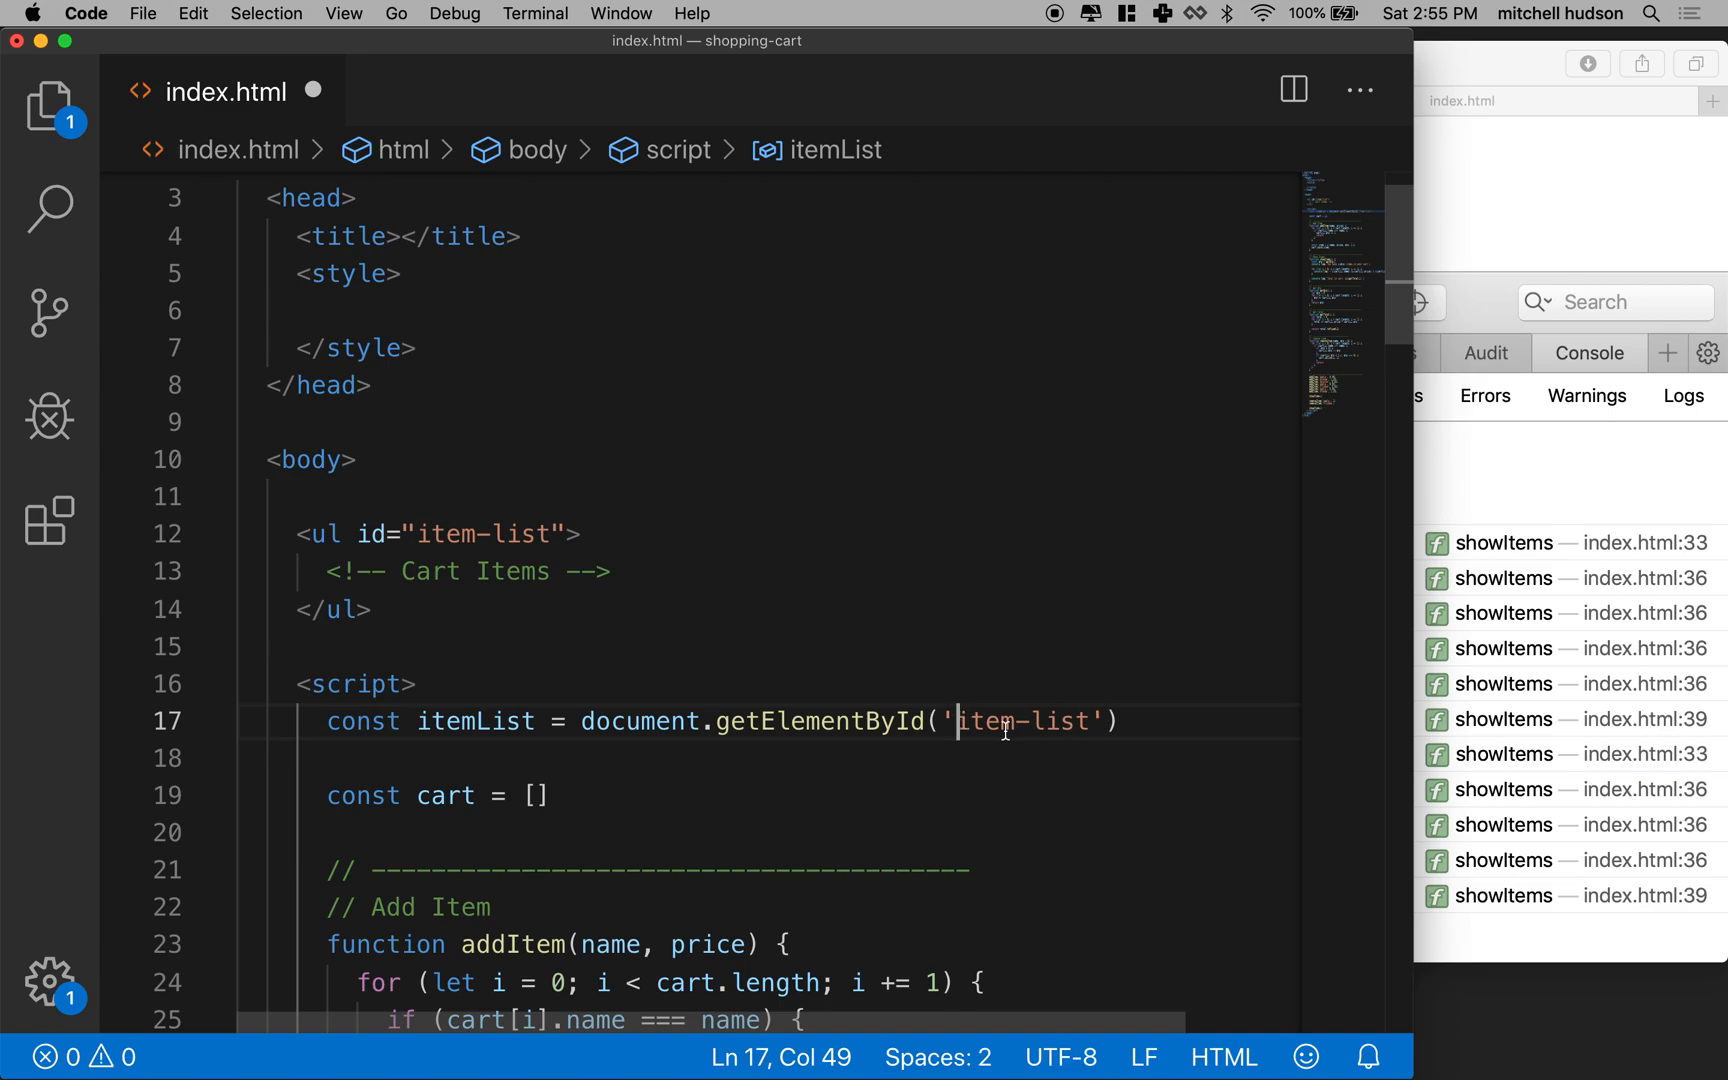
# Add console.log(itemList) on a new line below the itemList declaration.
pyautogui.moveTo(583, 721); pyautogui.dragTo(1086, 721)
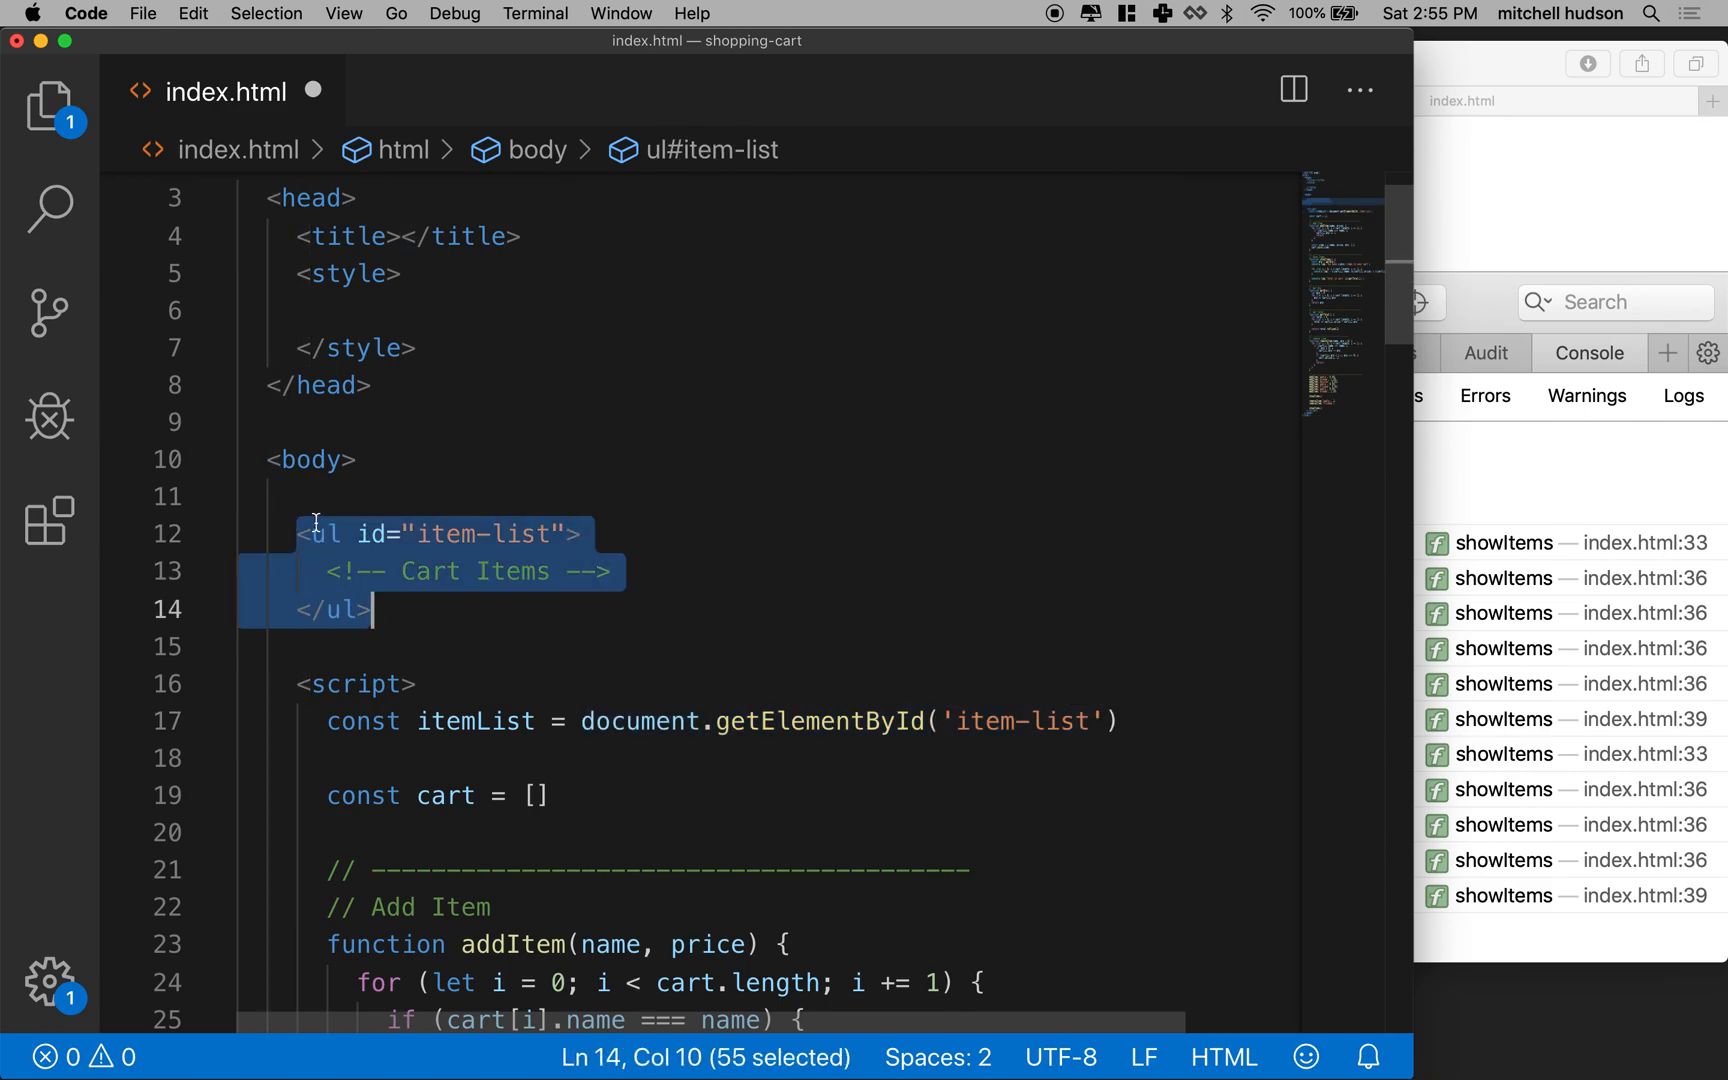
pyautogui.doubleClick(321, 534)
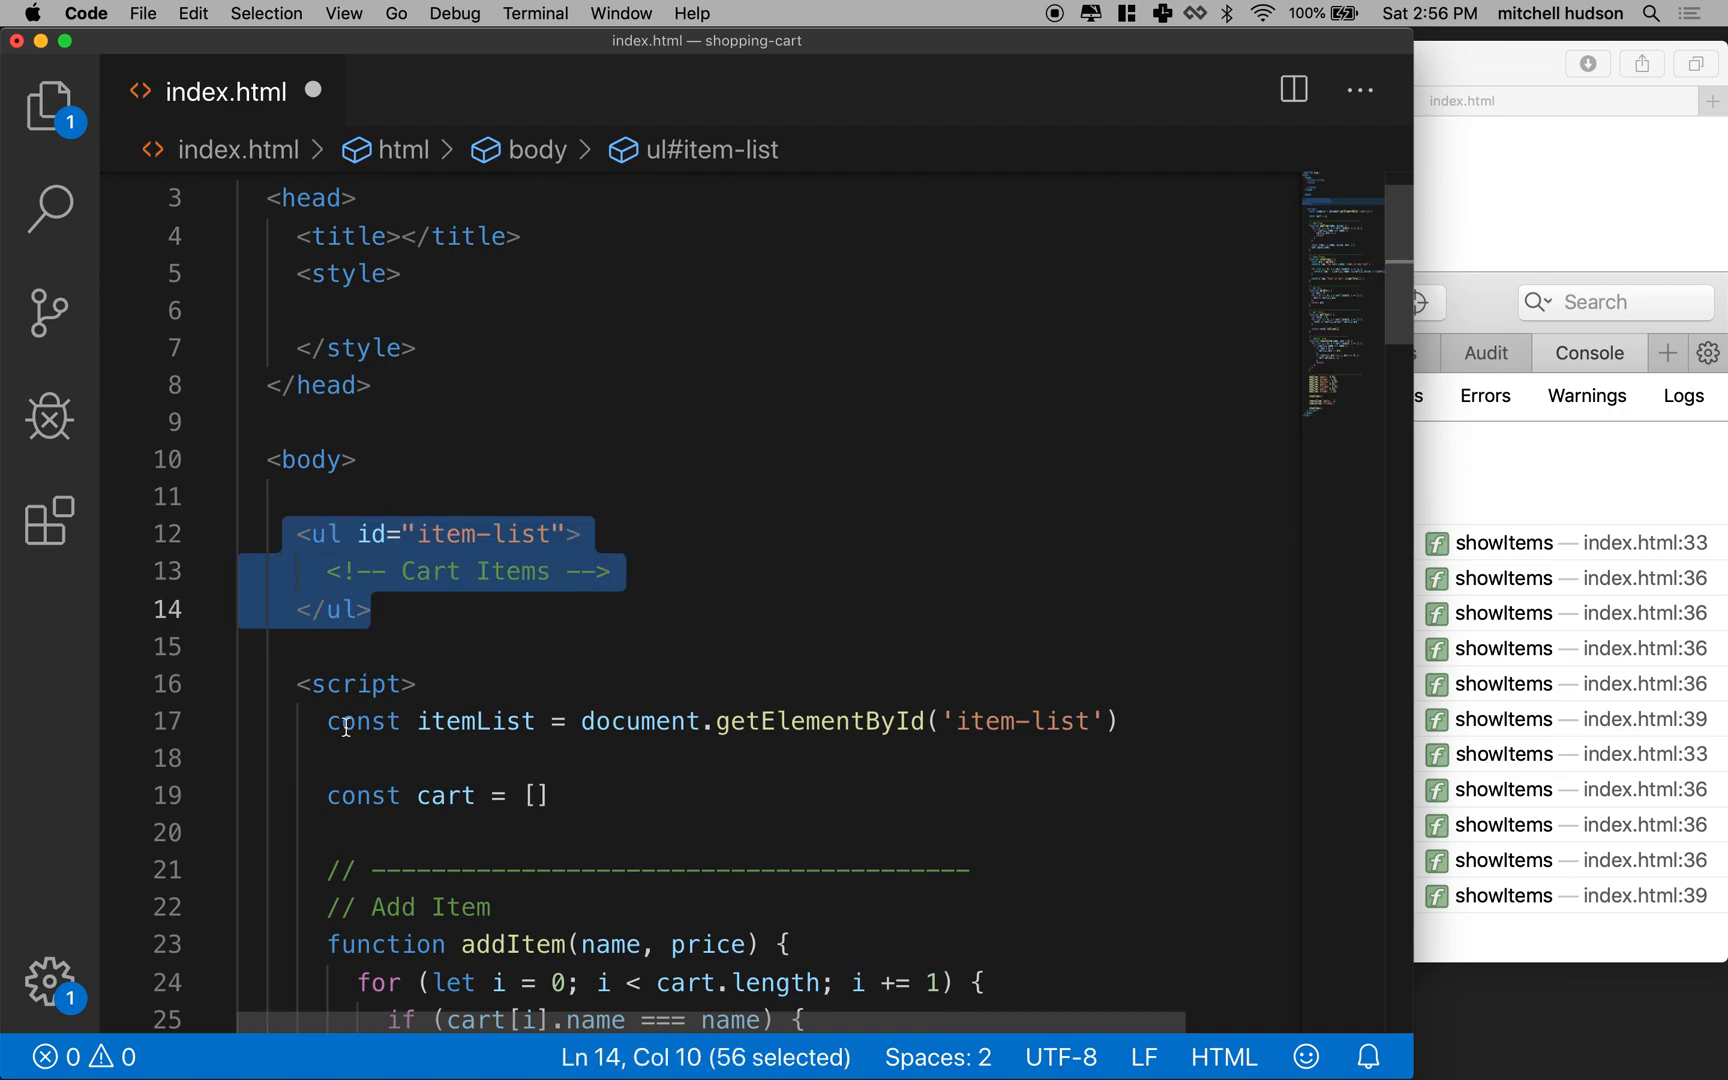
pyautogui.doubleClick(475, 721)
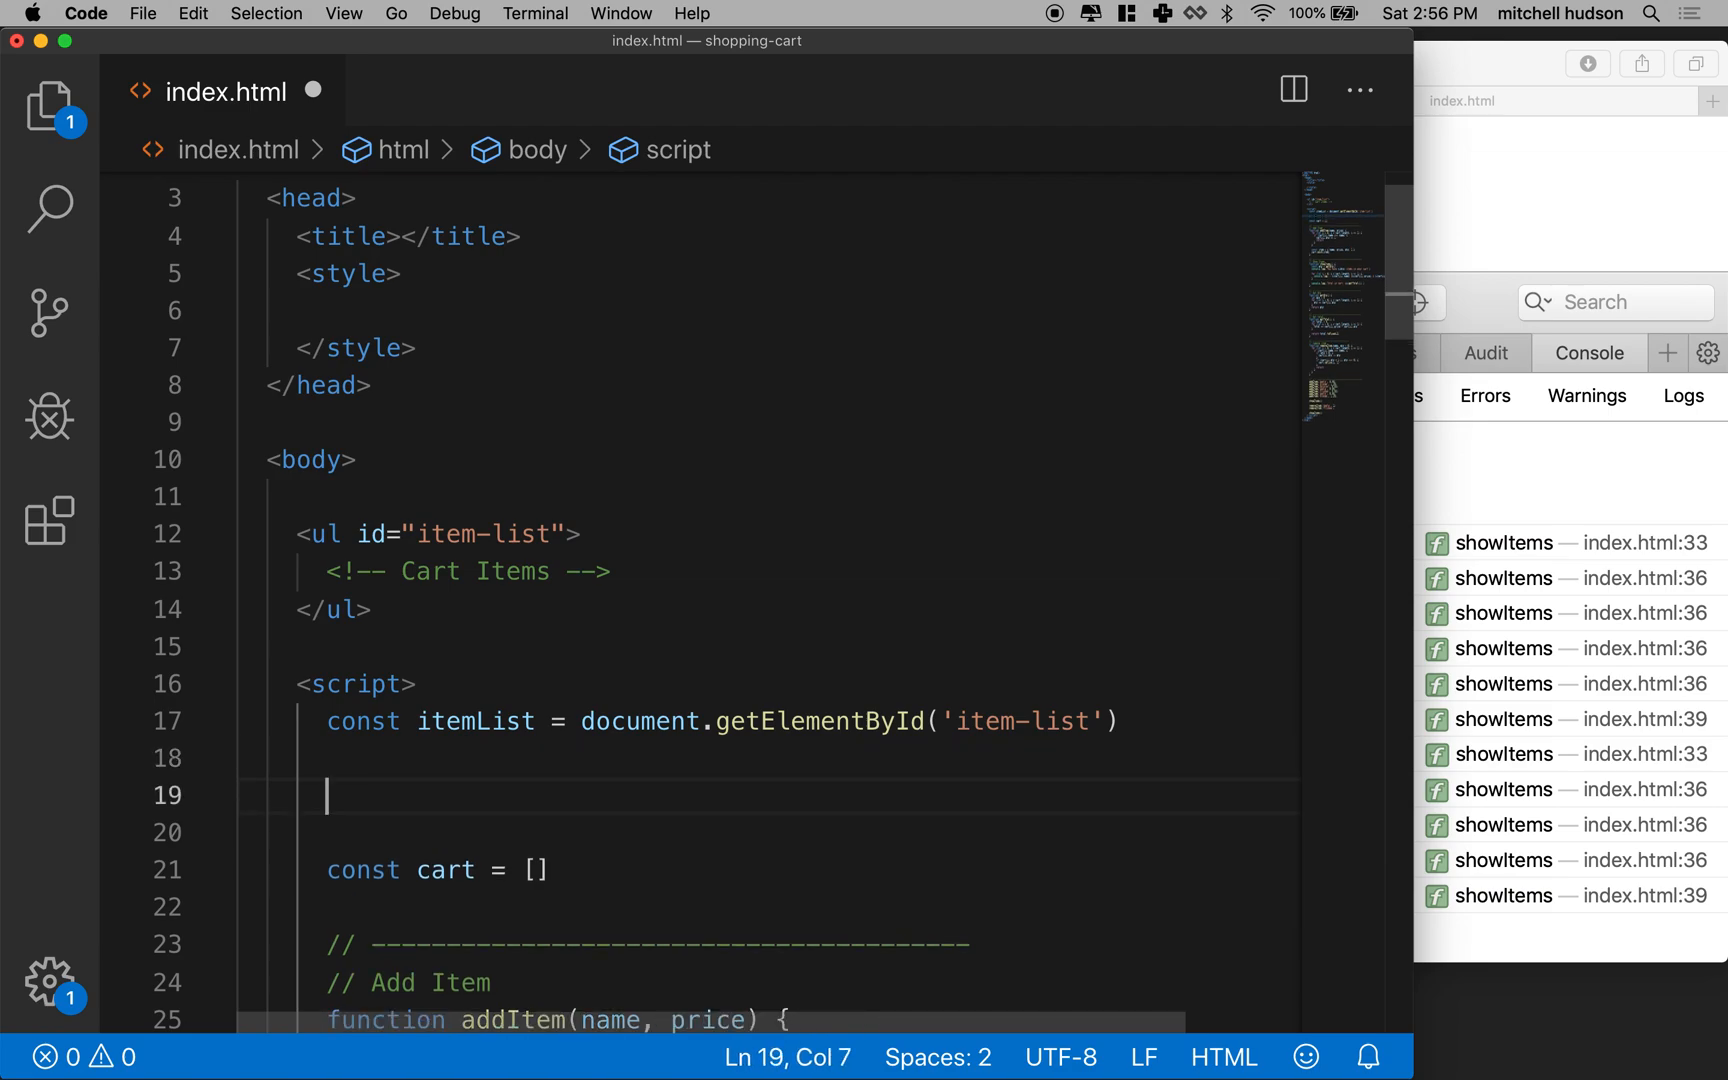
pyautogui.write('console.log(')
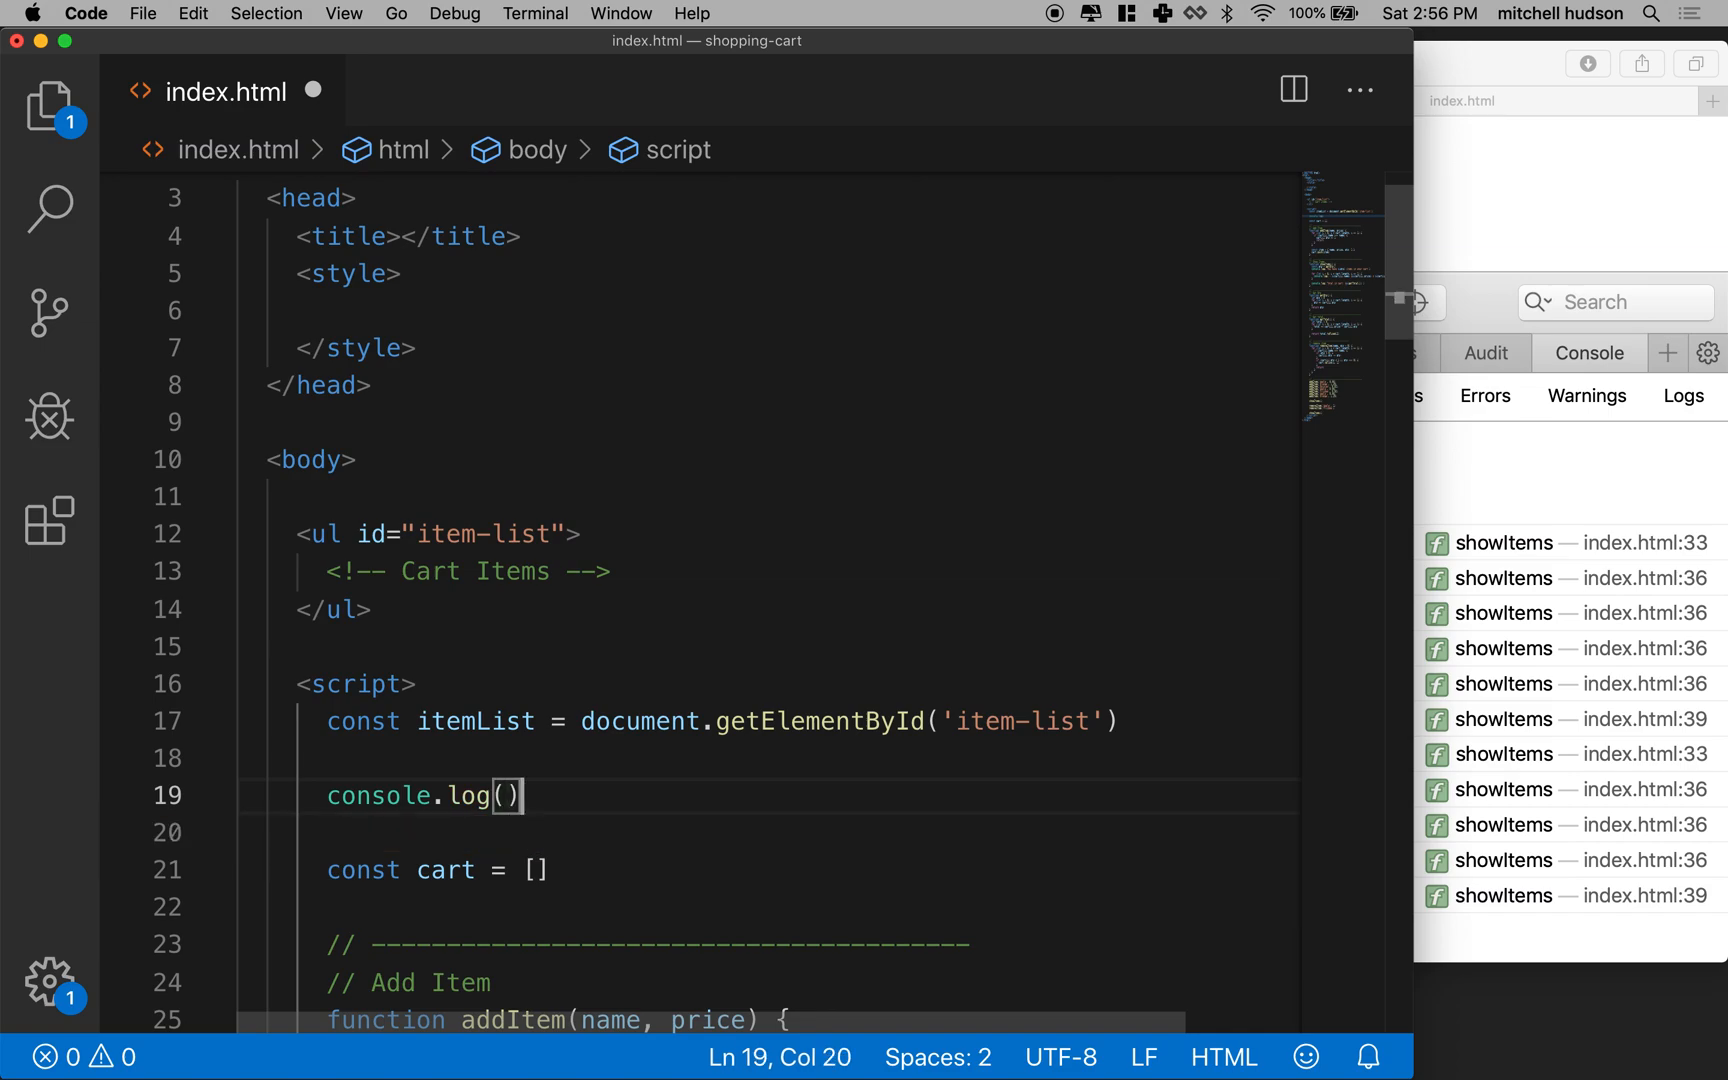
pyautogui.write('itemL')
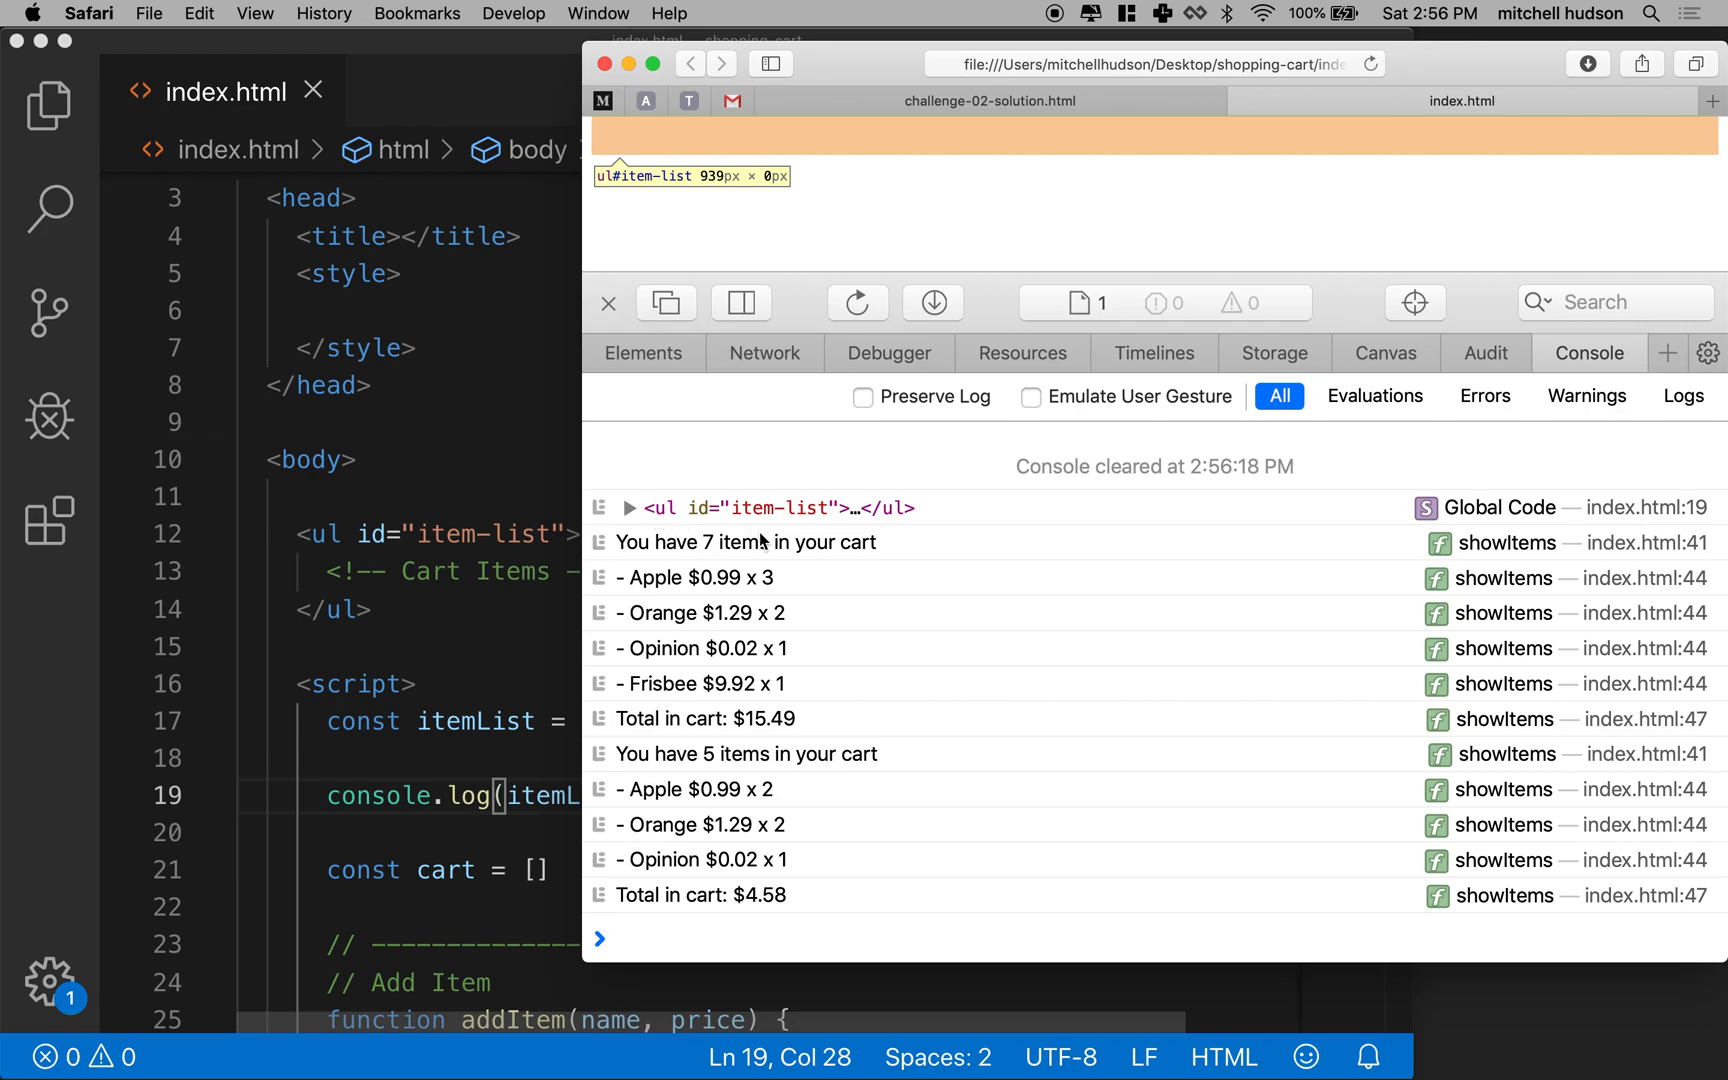
pyautogui.moveTo(1654, 525)
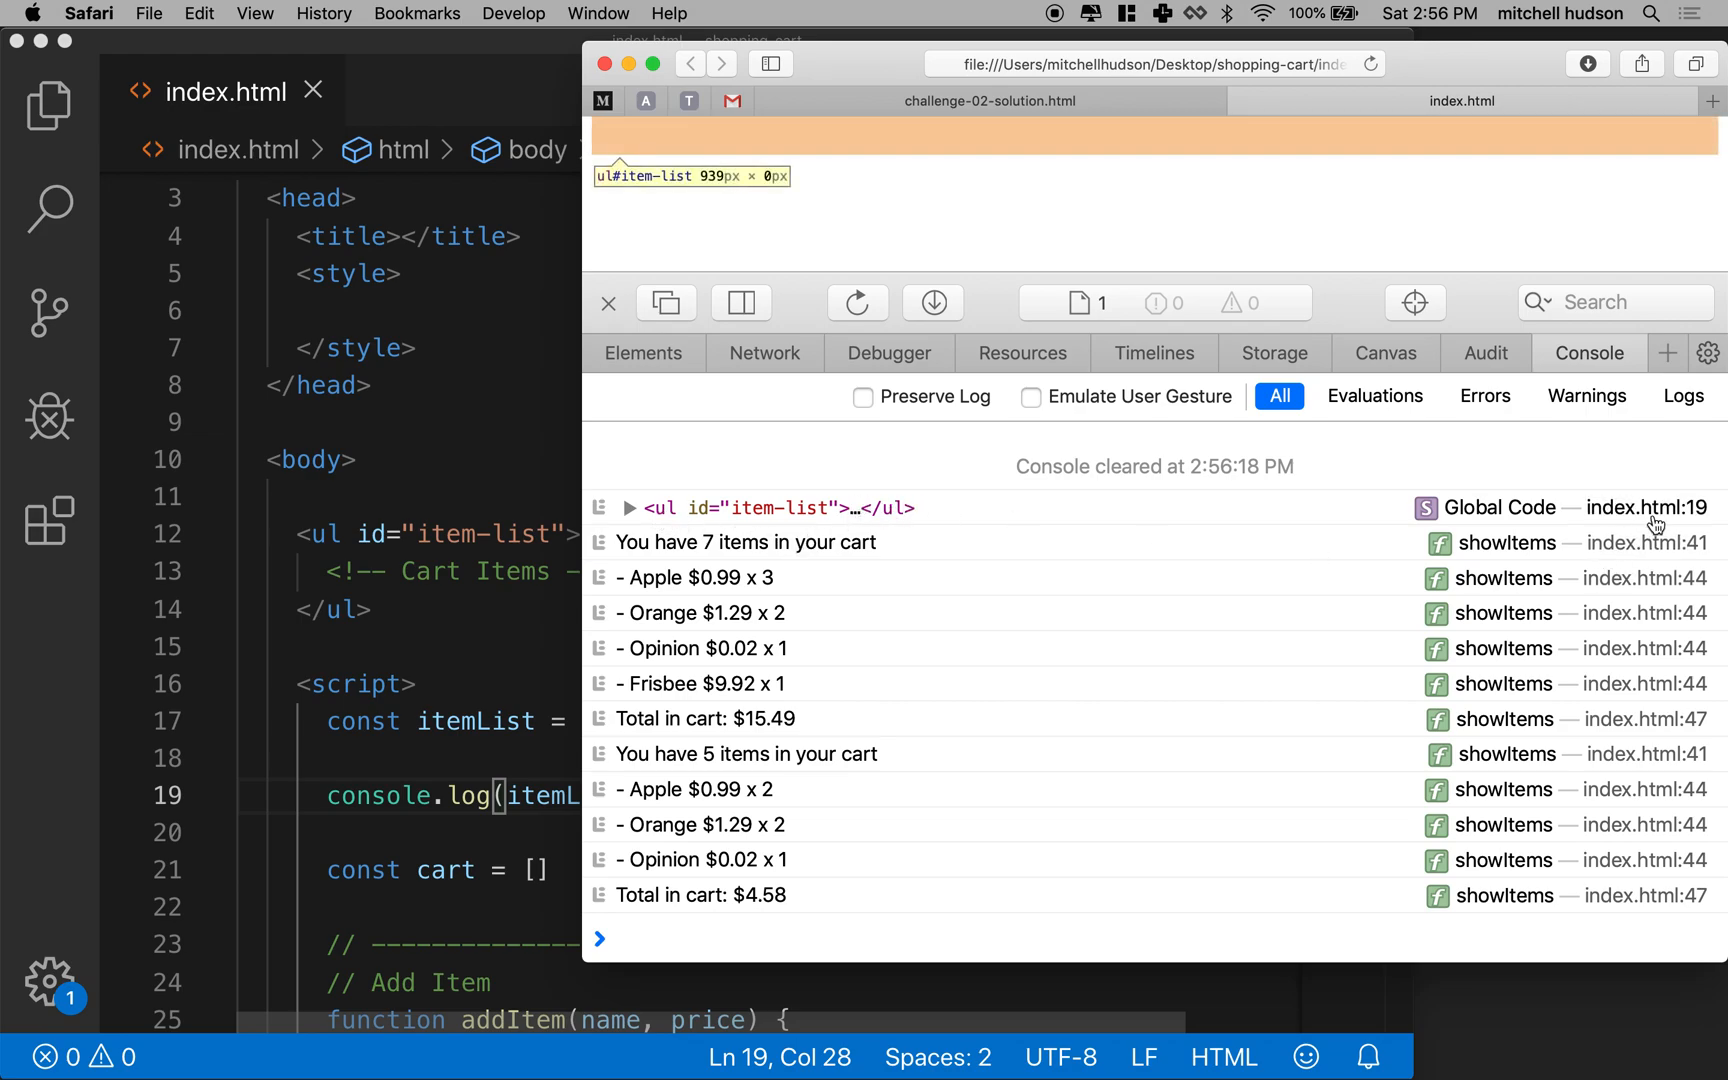
pyautogui.moveTo(163, 756)
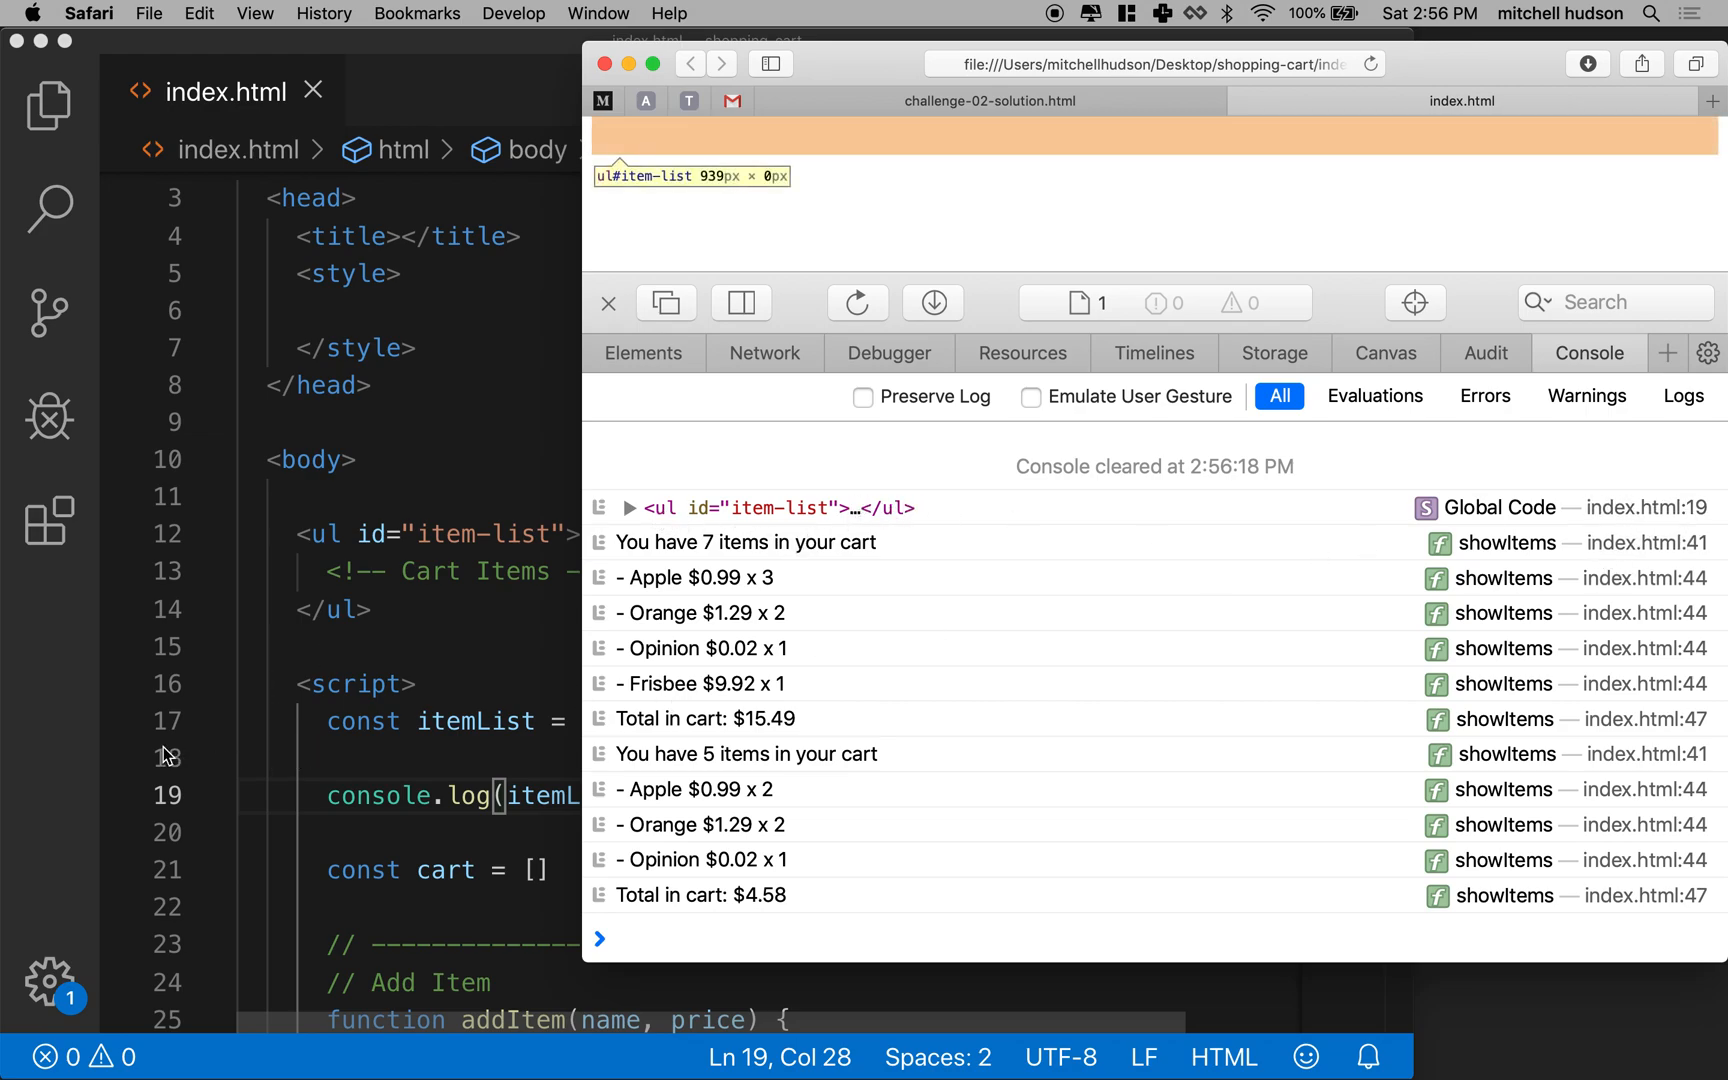
pyautogui.moveTo(570, 816)
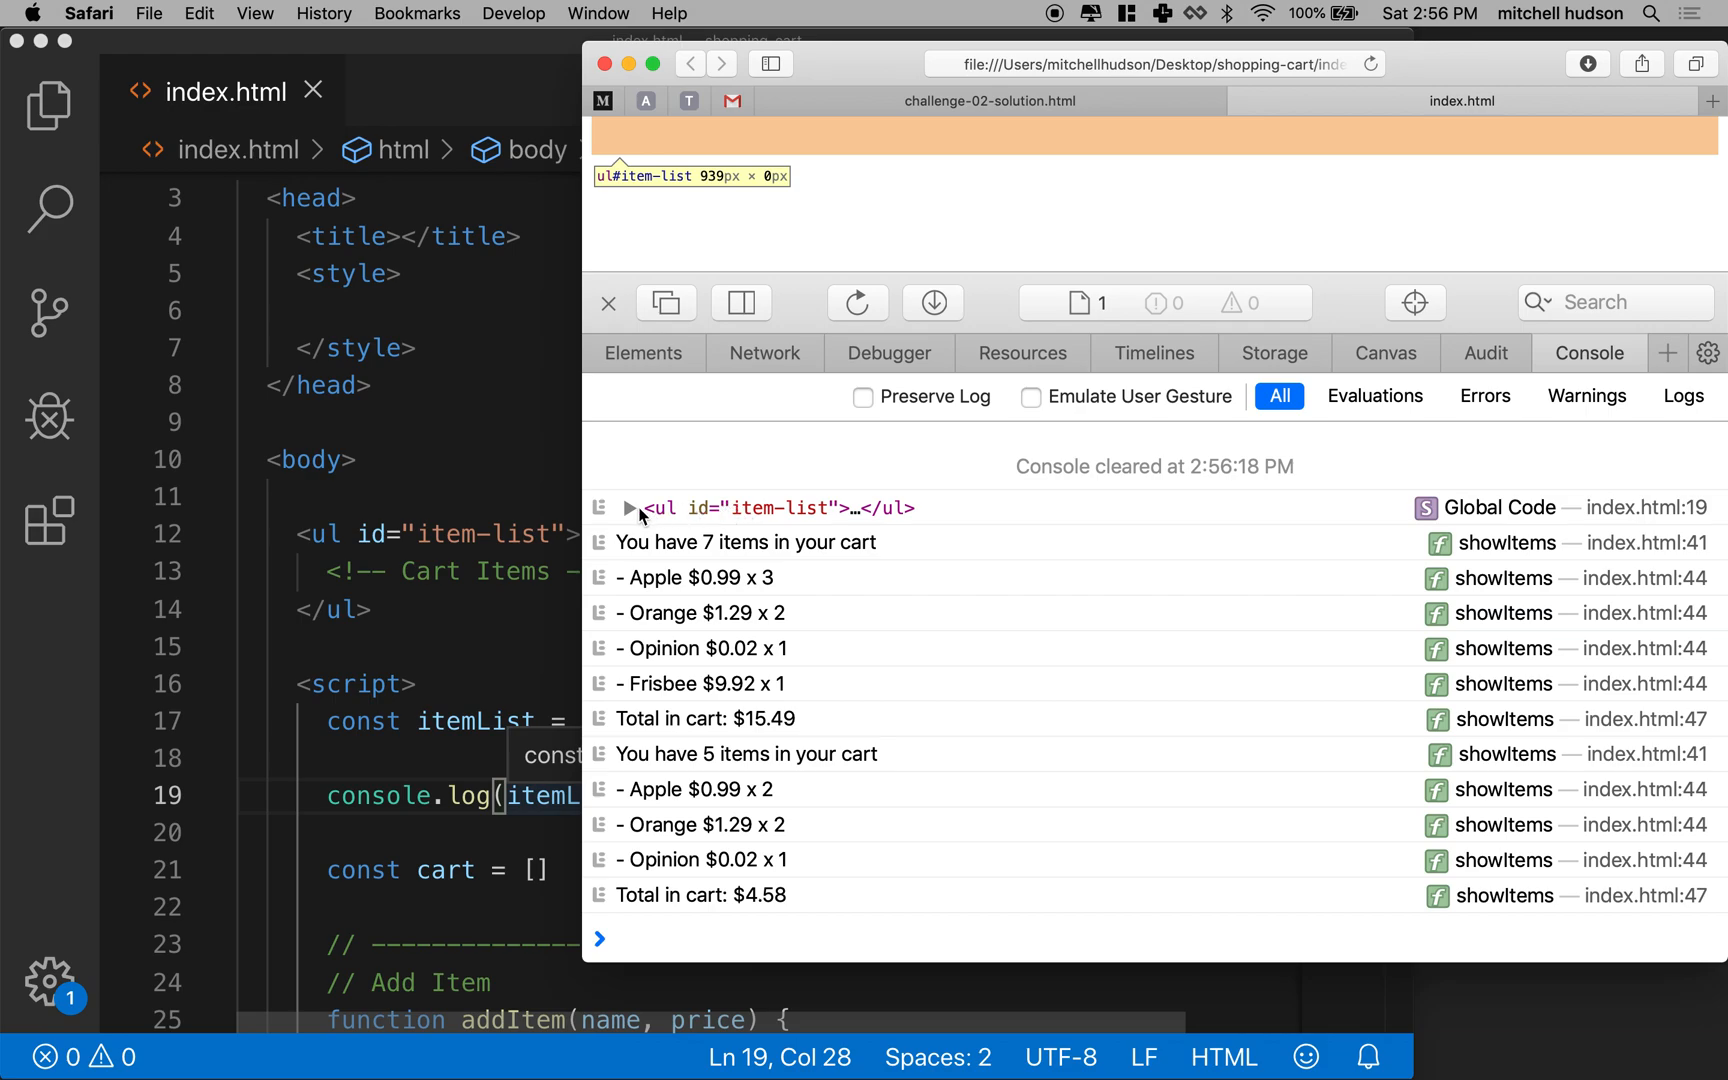
# Expand the logged <ul id="item-list"> entry from index.html:19 in Safari's console.
pyautogui.click(629, 508)
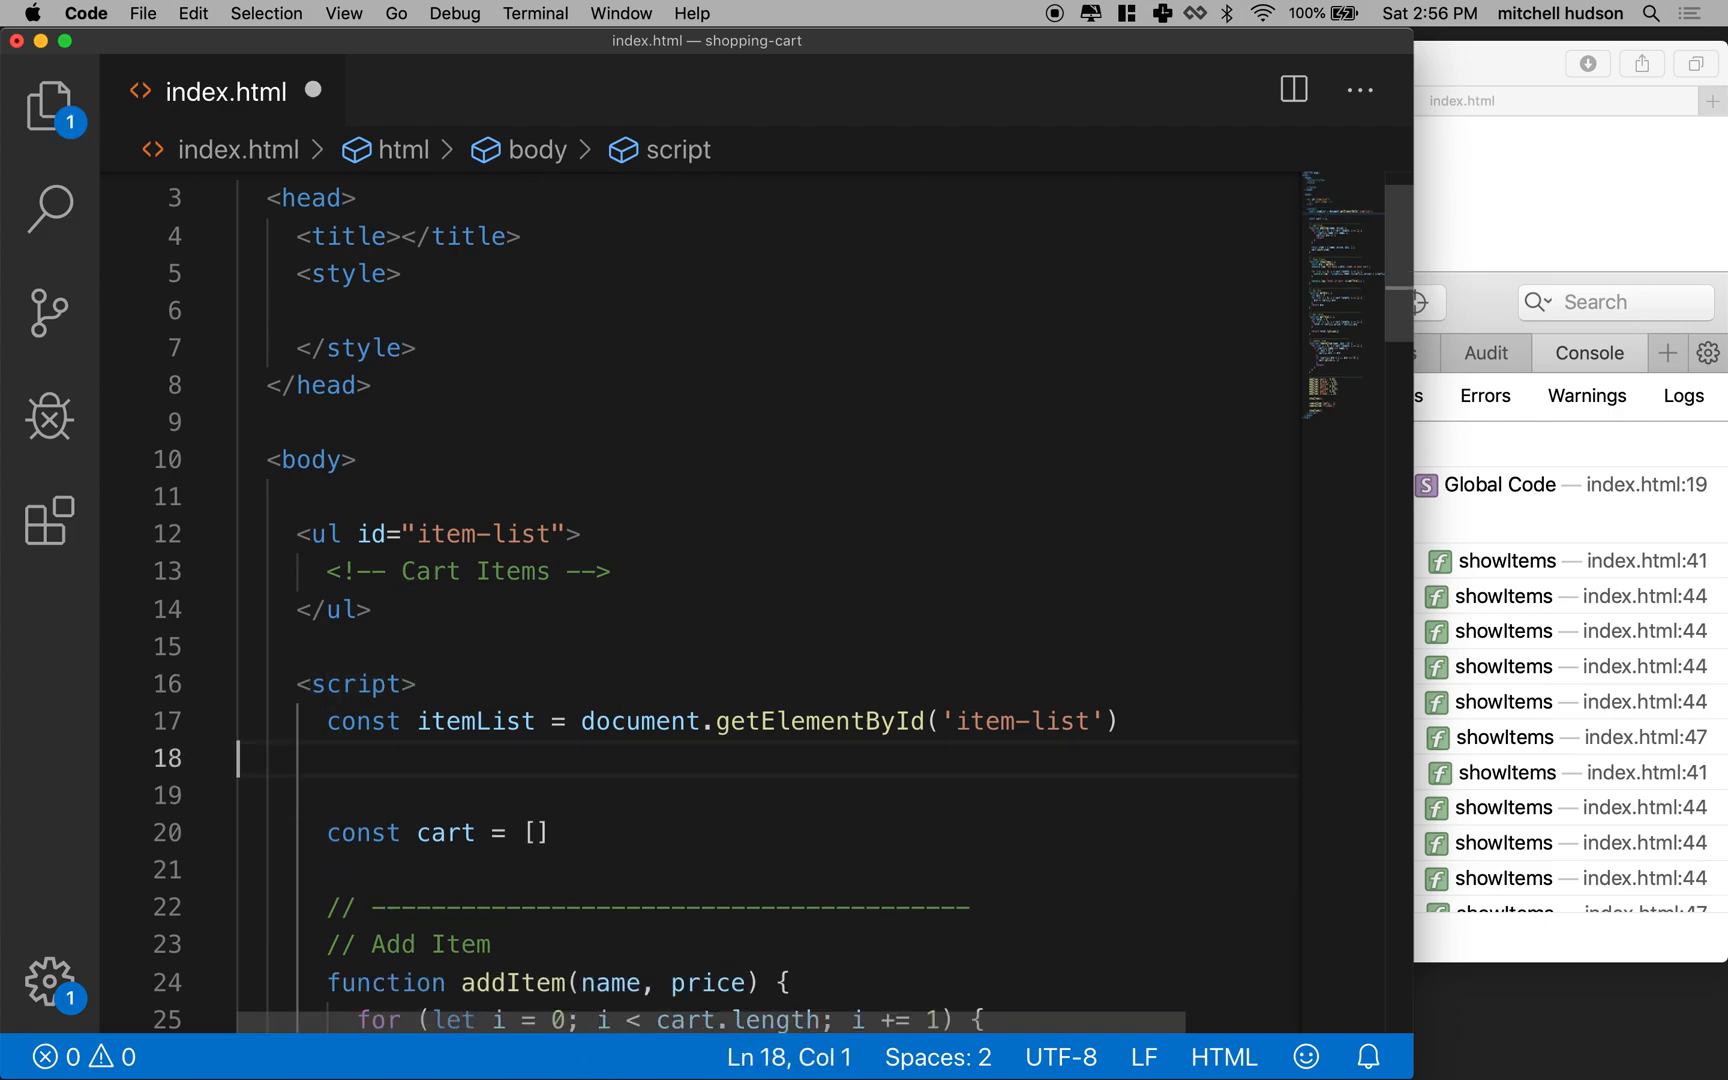
pyautogui.doubleClick(475, 721)
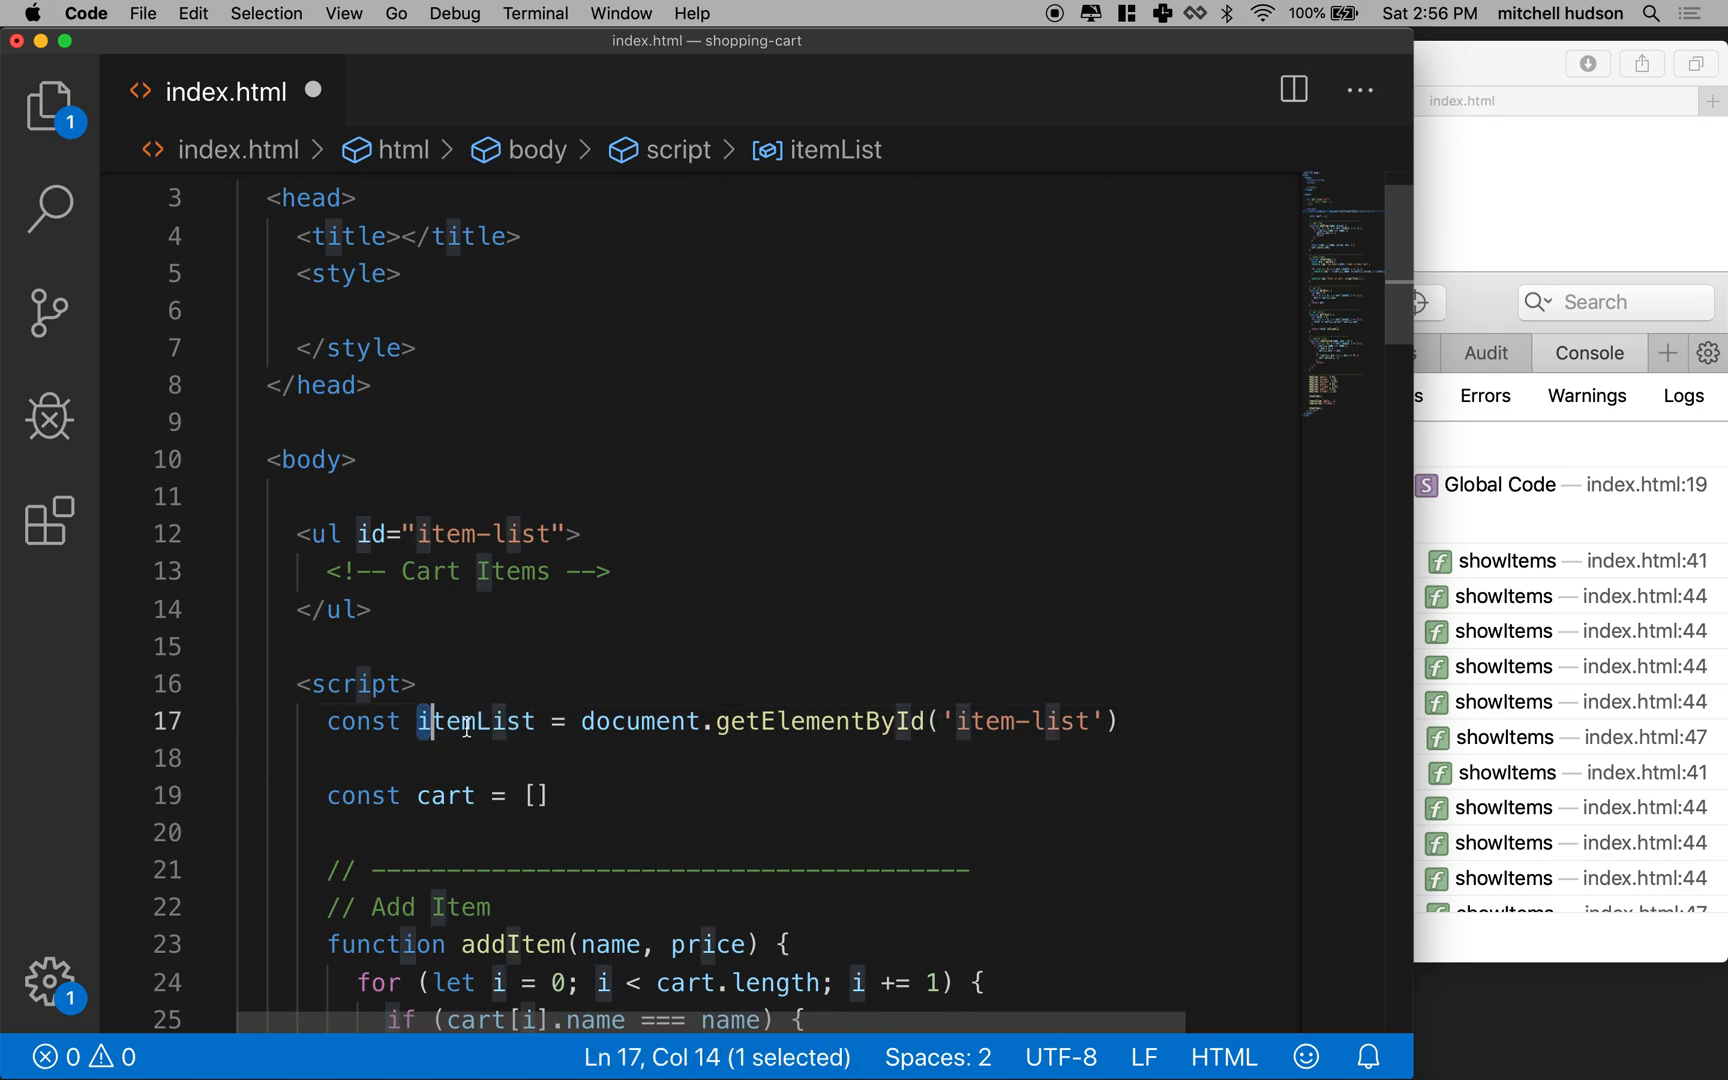
pyautogui.doubleClick(474, 721)
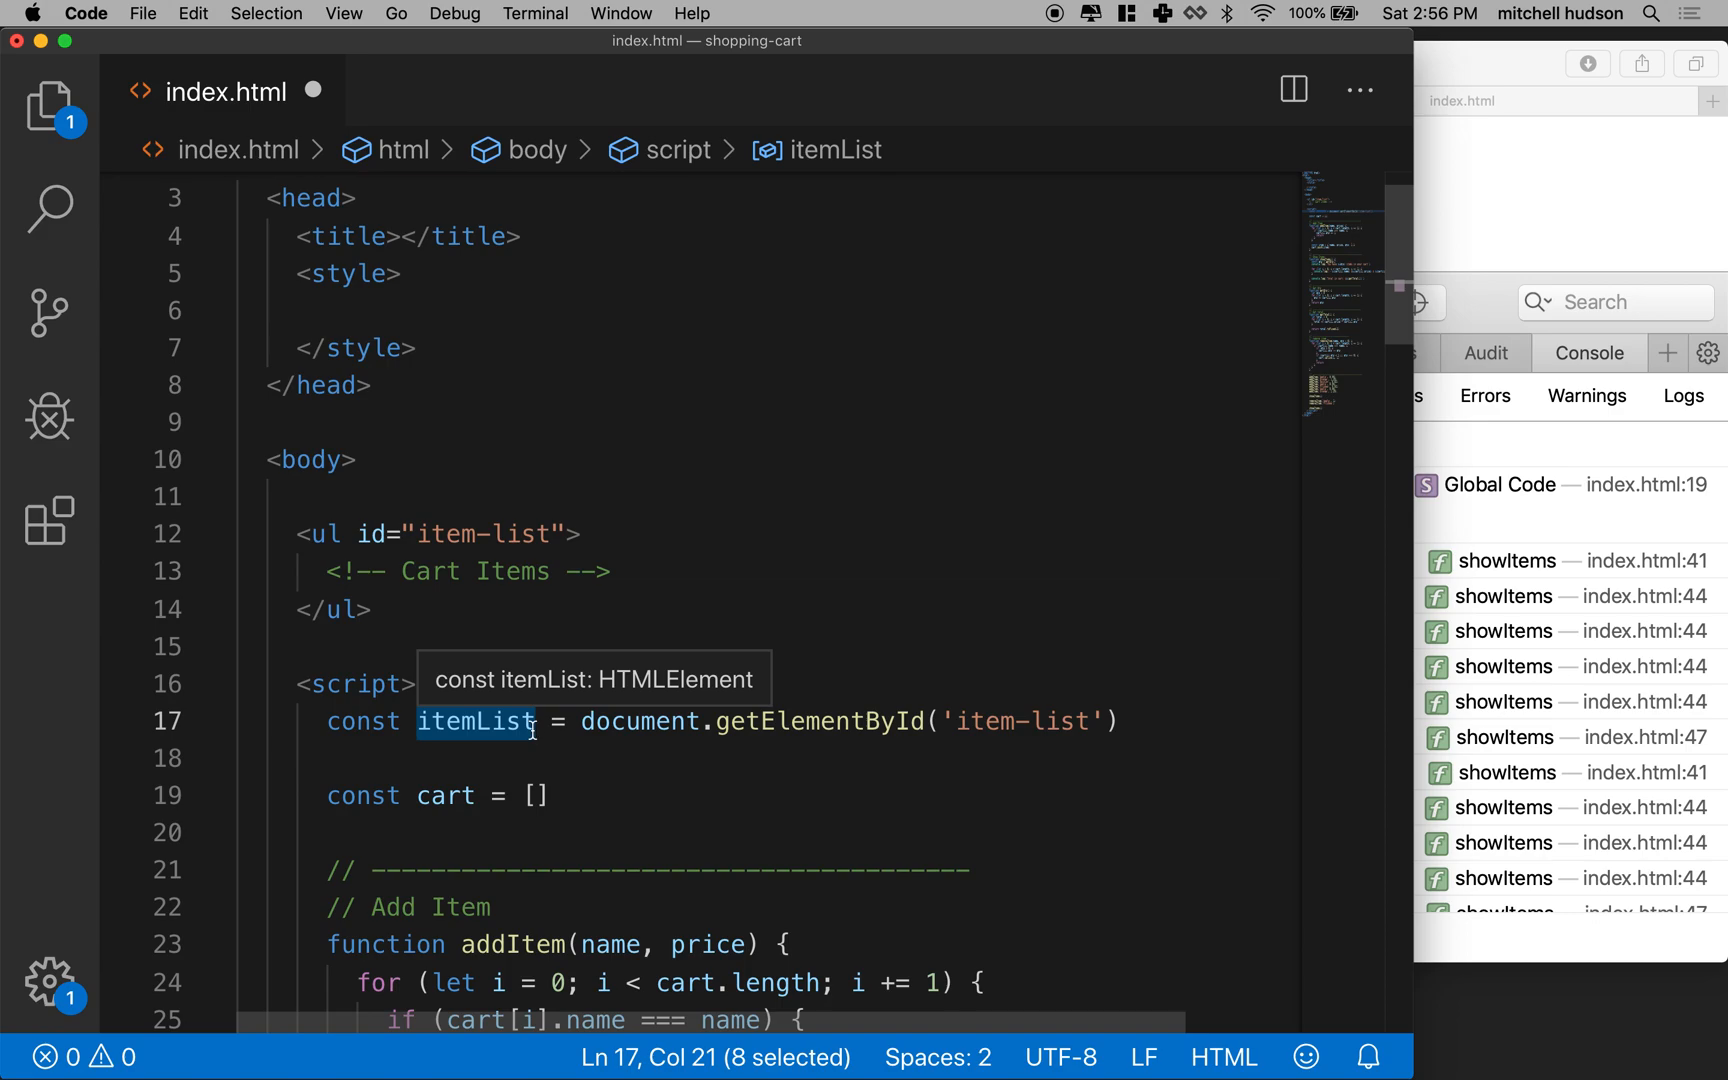
pyautogui.click(318, 571)
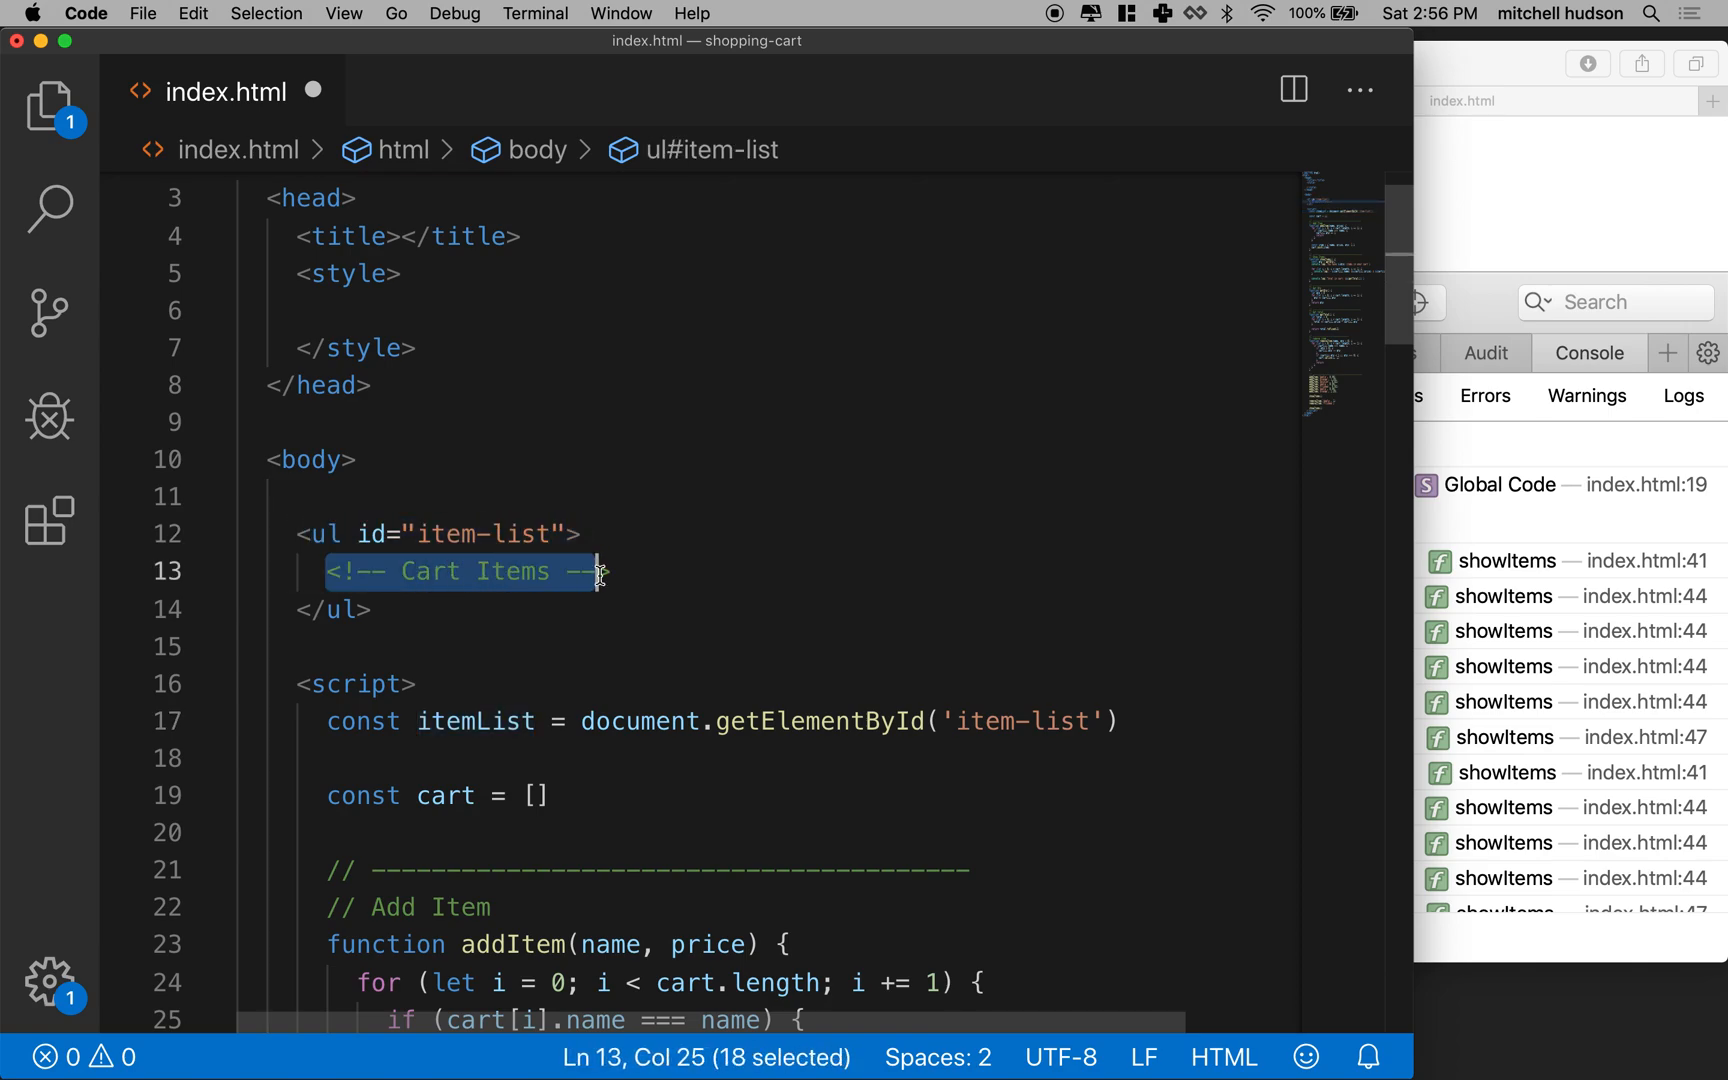
pyautogui.press('shift+right')
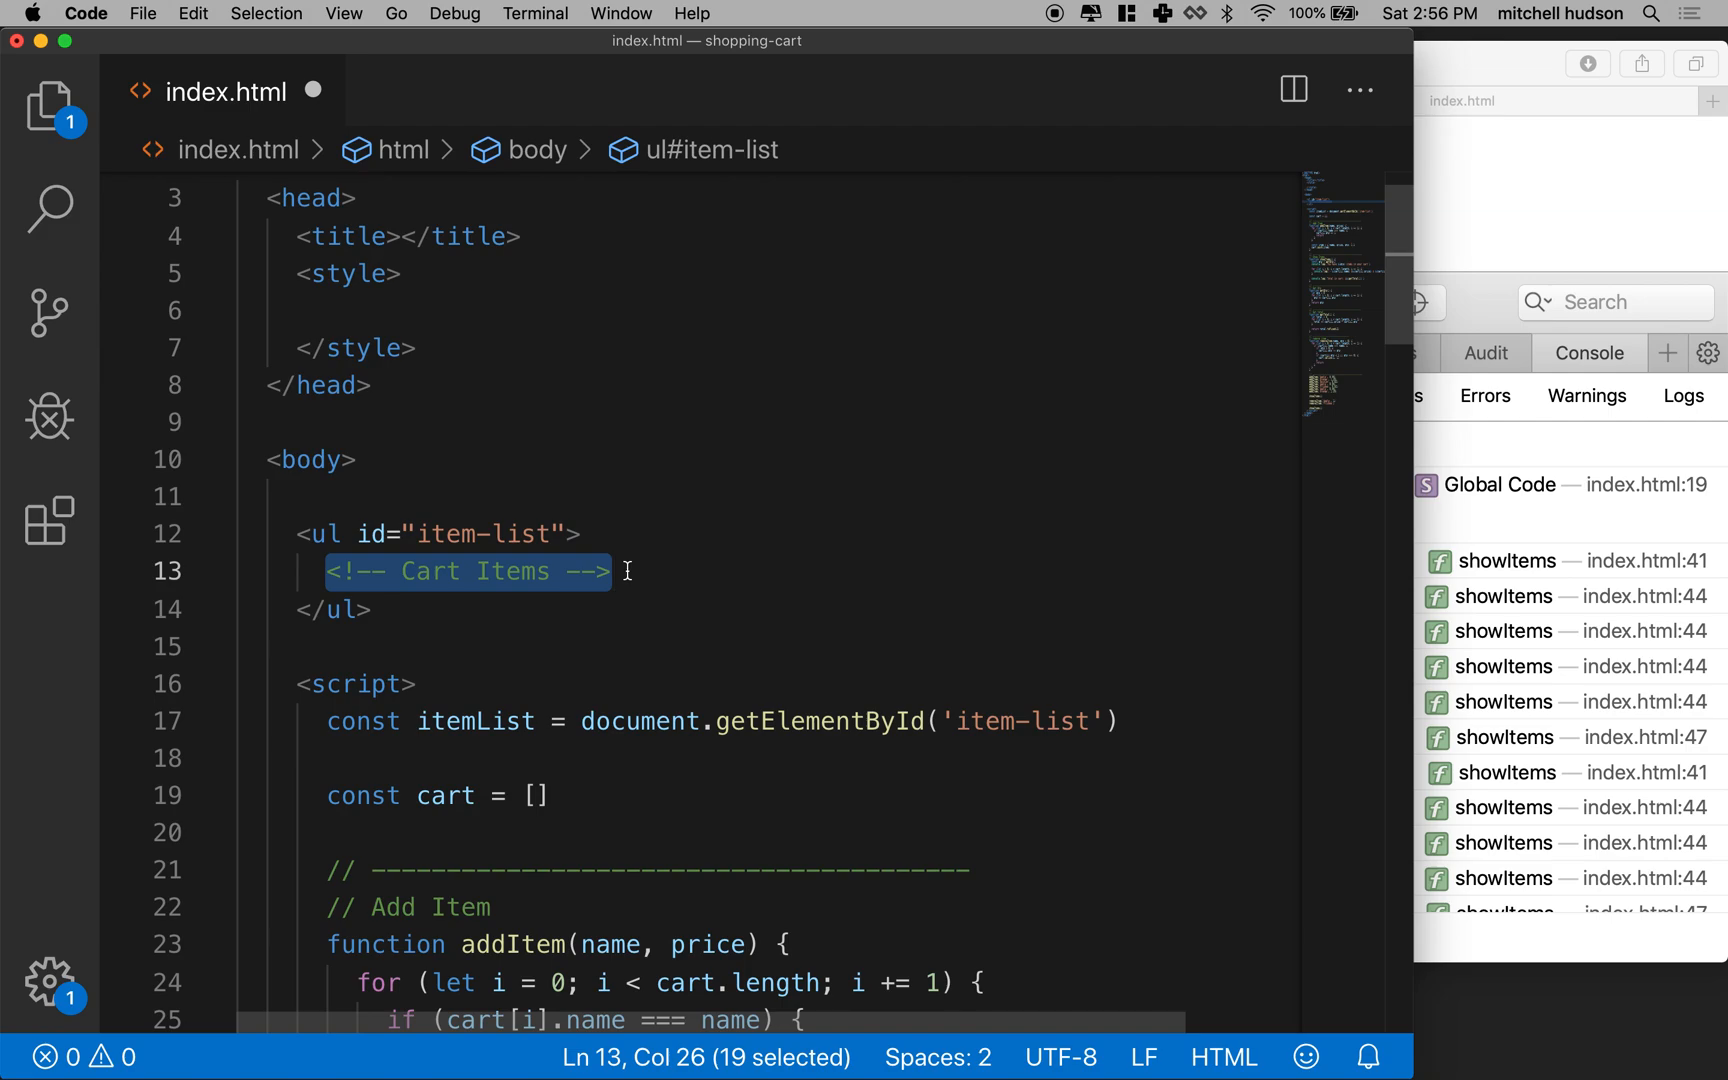
pyautogui.scroll(-3)
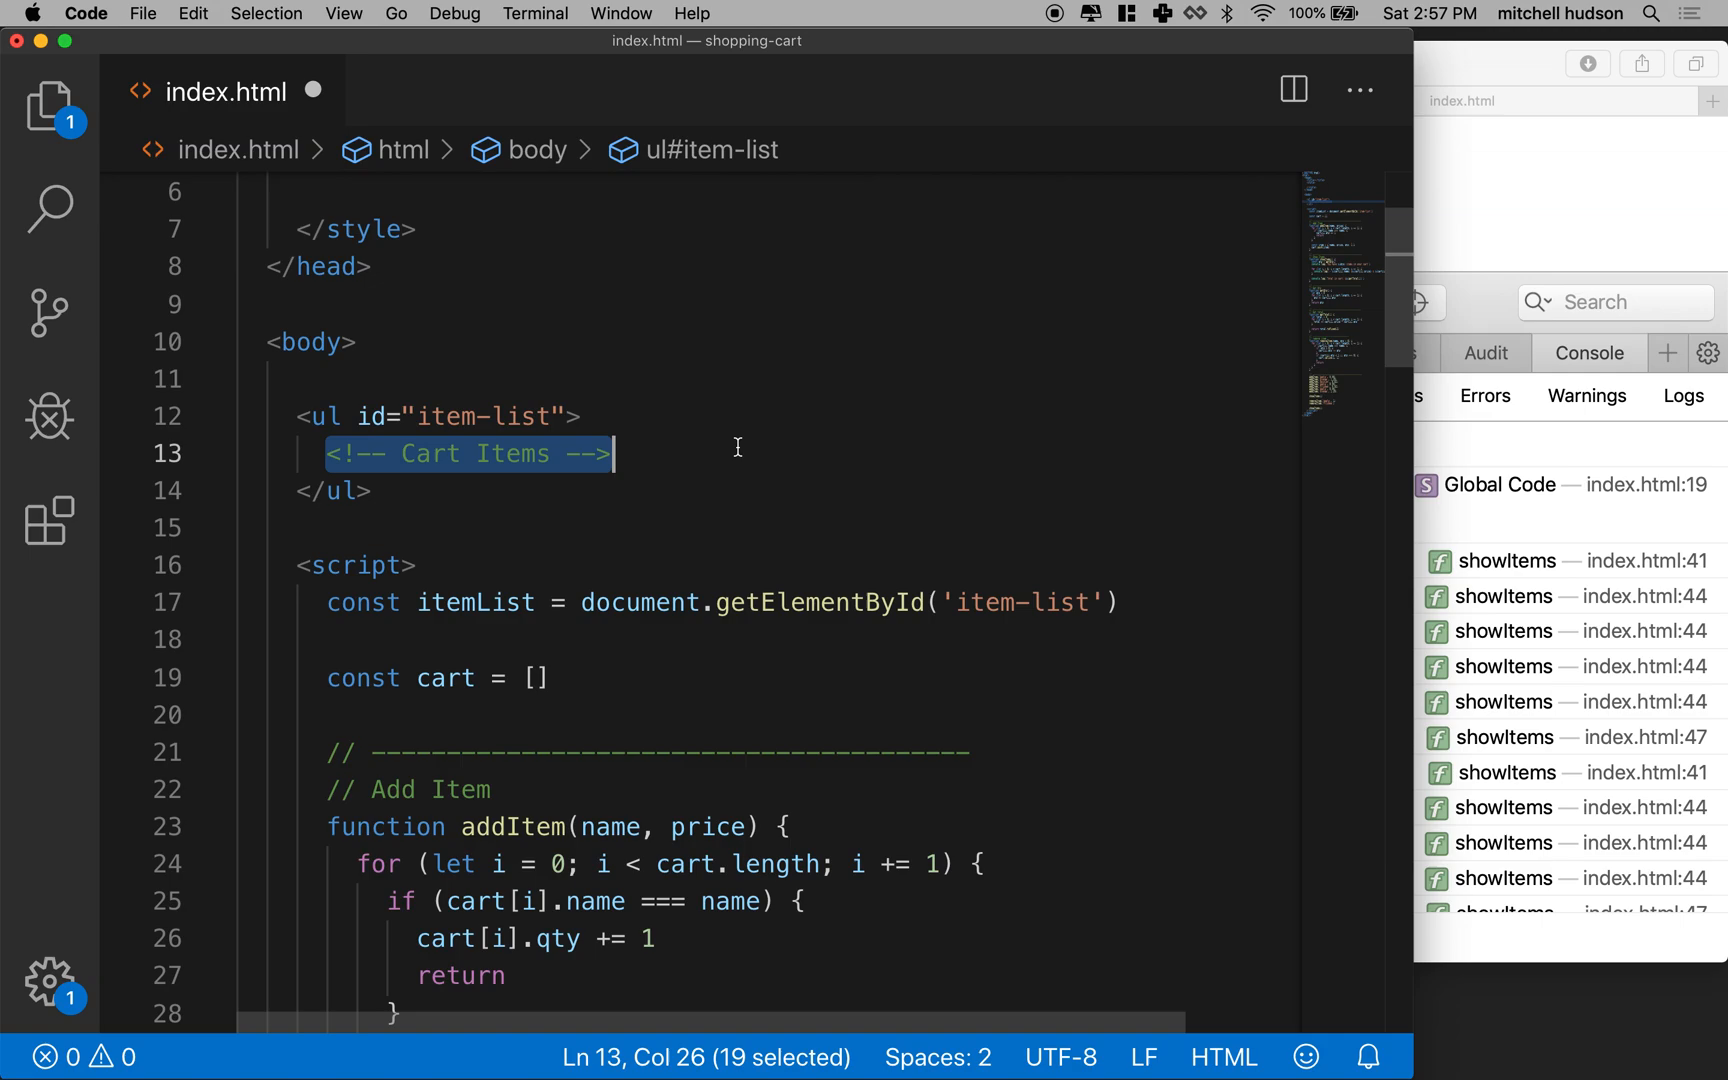
pyautogui.scroll(-3)
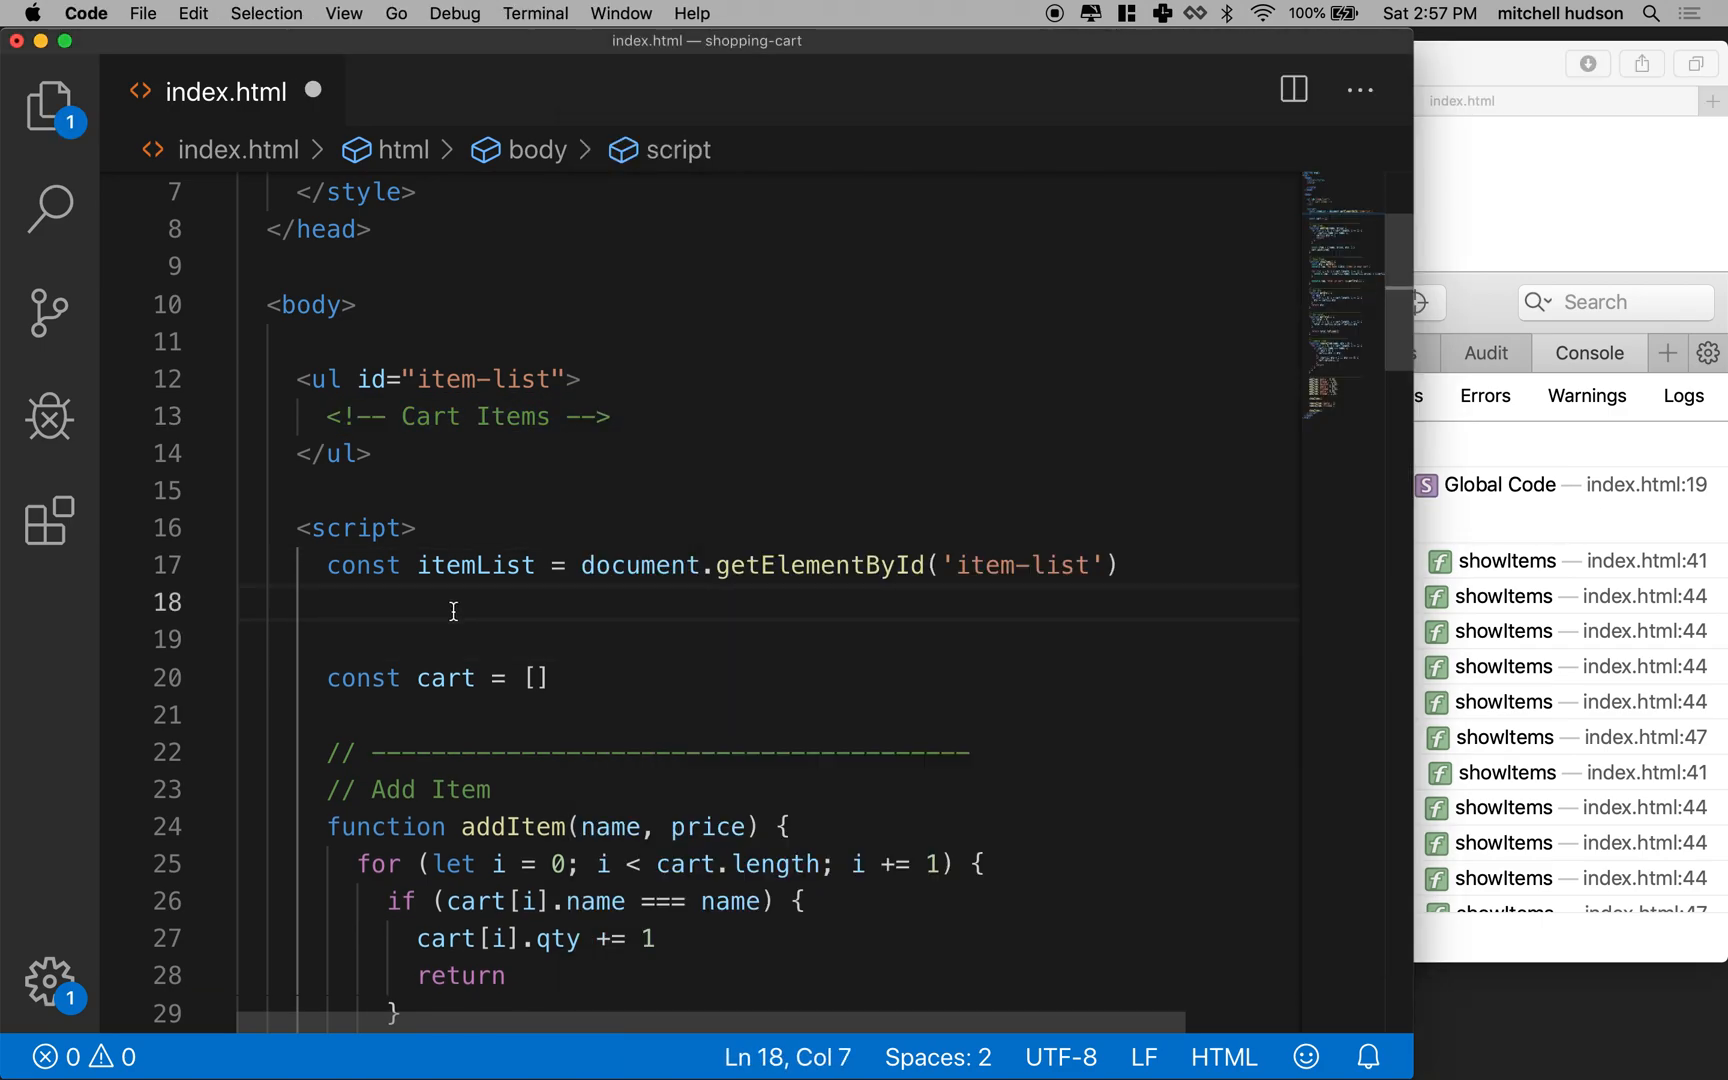
# Set itemList.innerHTML = '<li>Hello World</li>' and save index.html.
pyautogui.write('itemList.i')
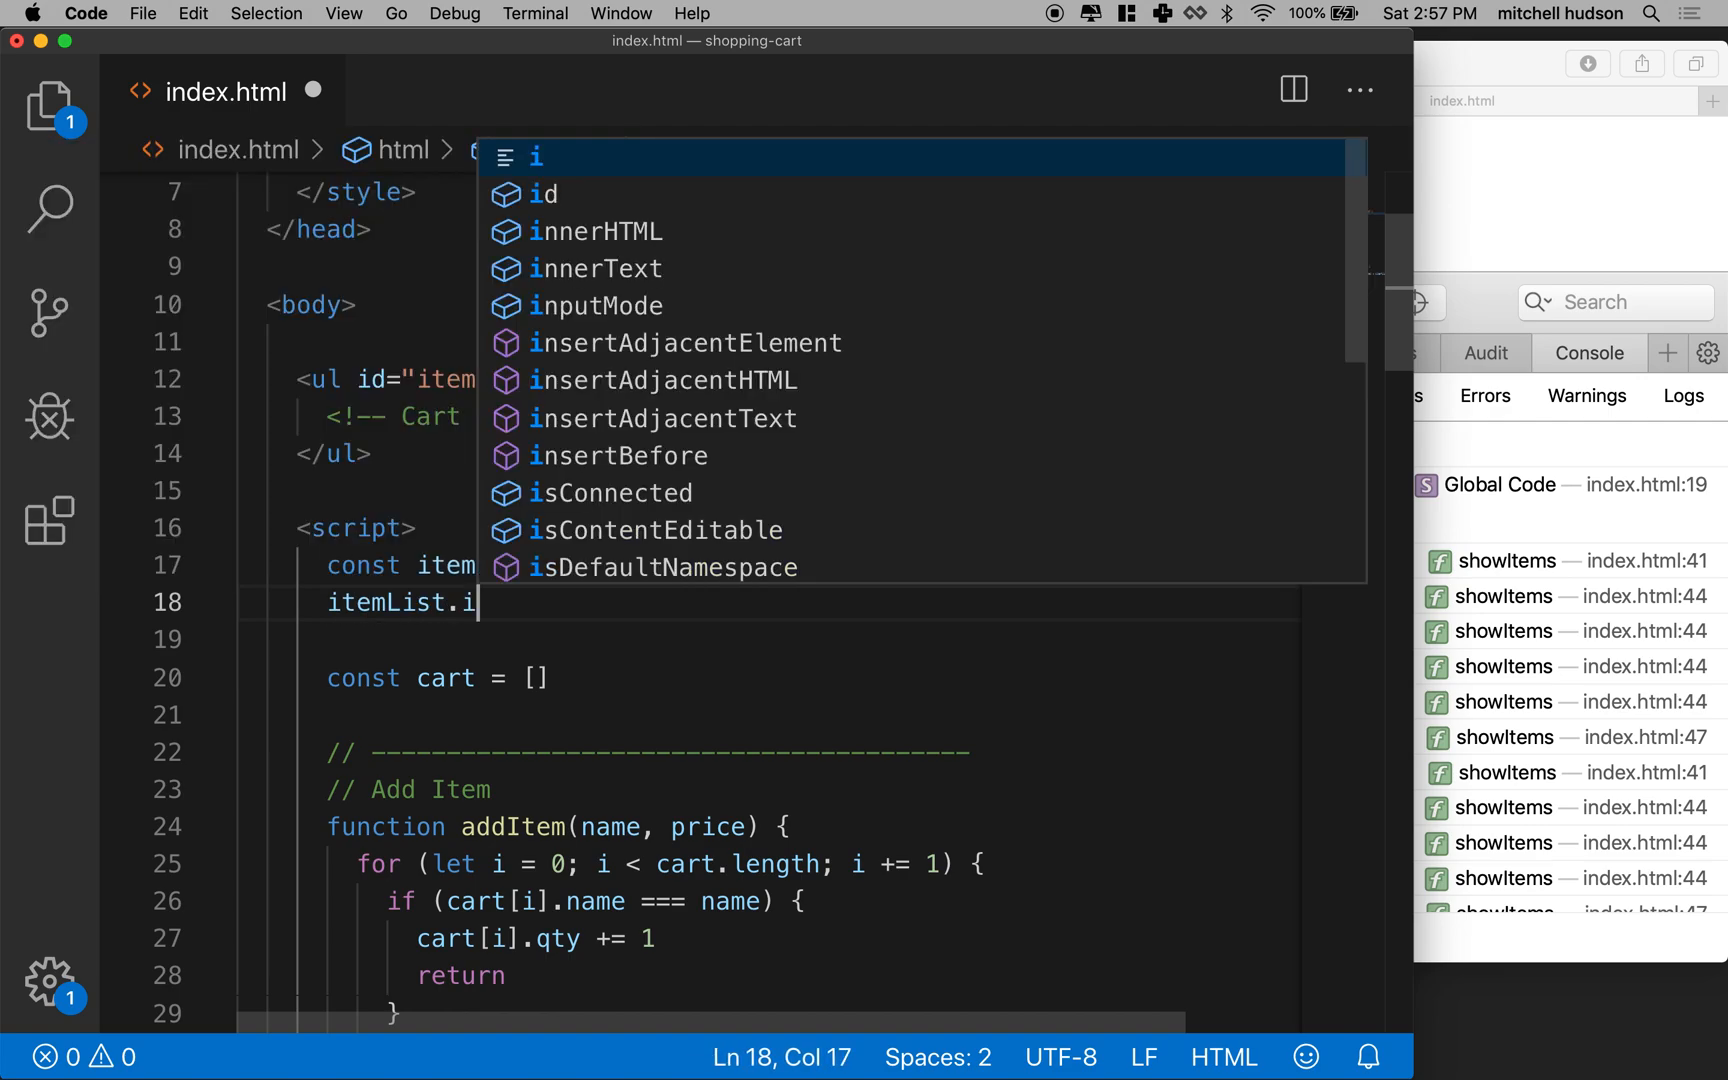
pyautogui.write('nnerHTML')
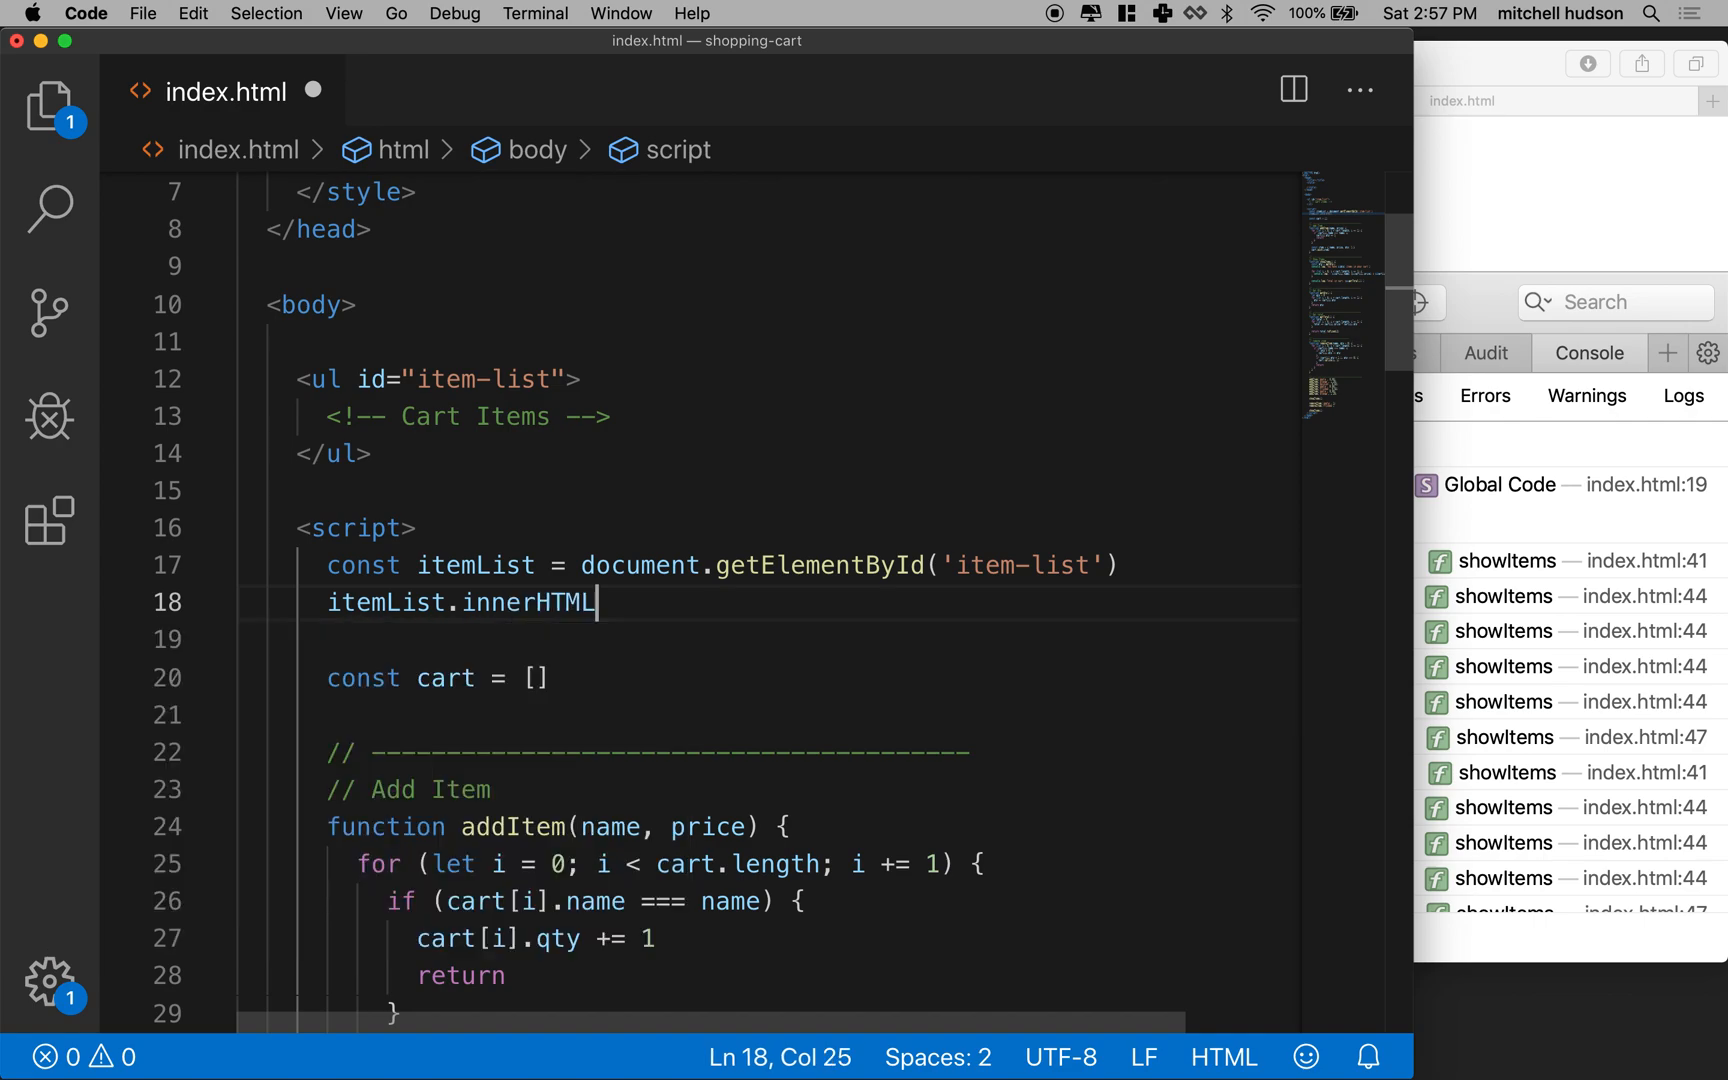
pyautogui.write("= ''")
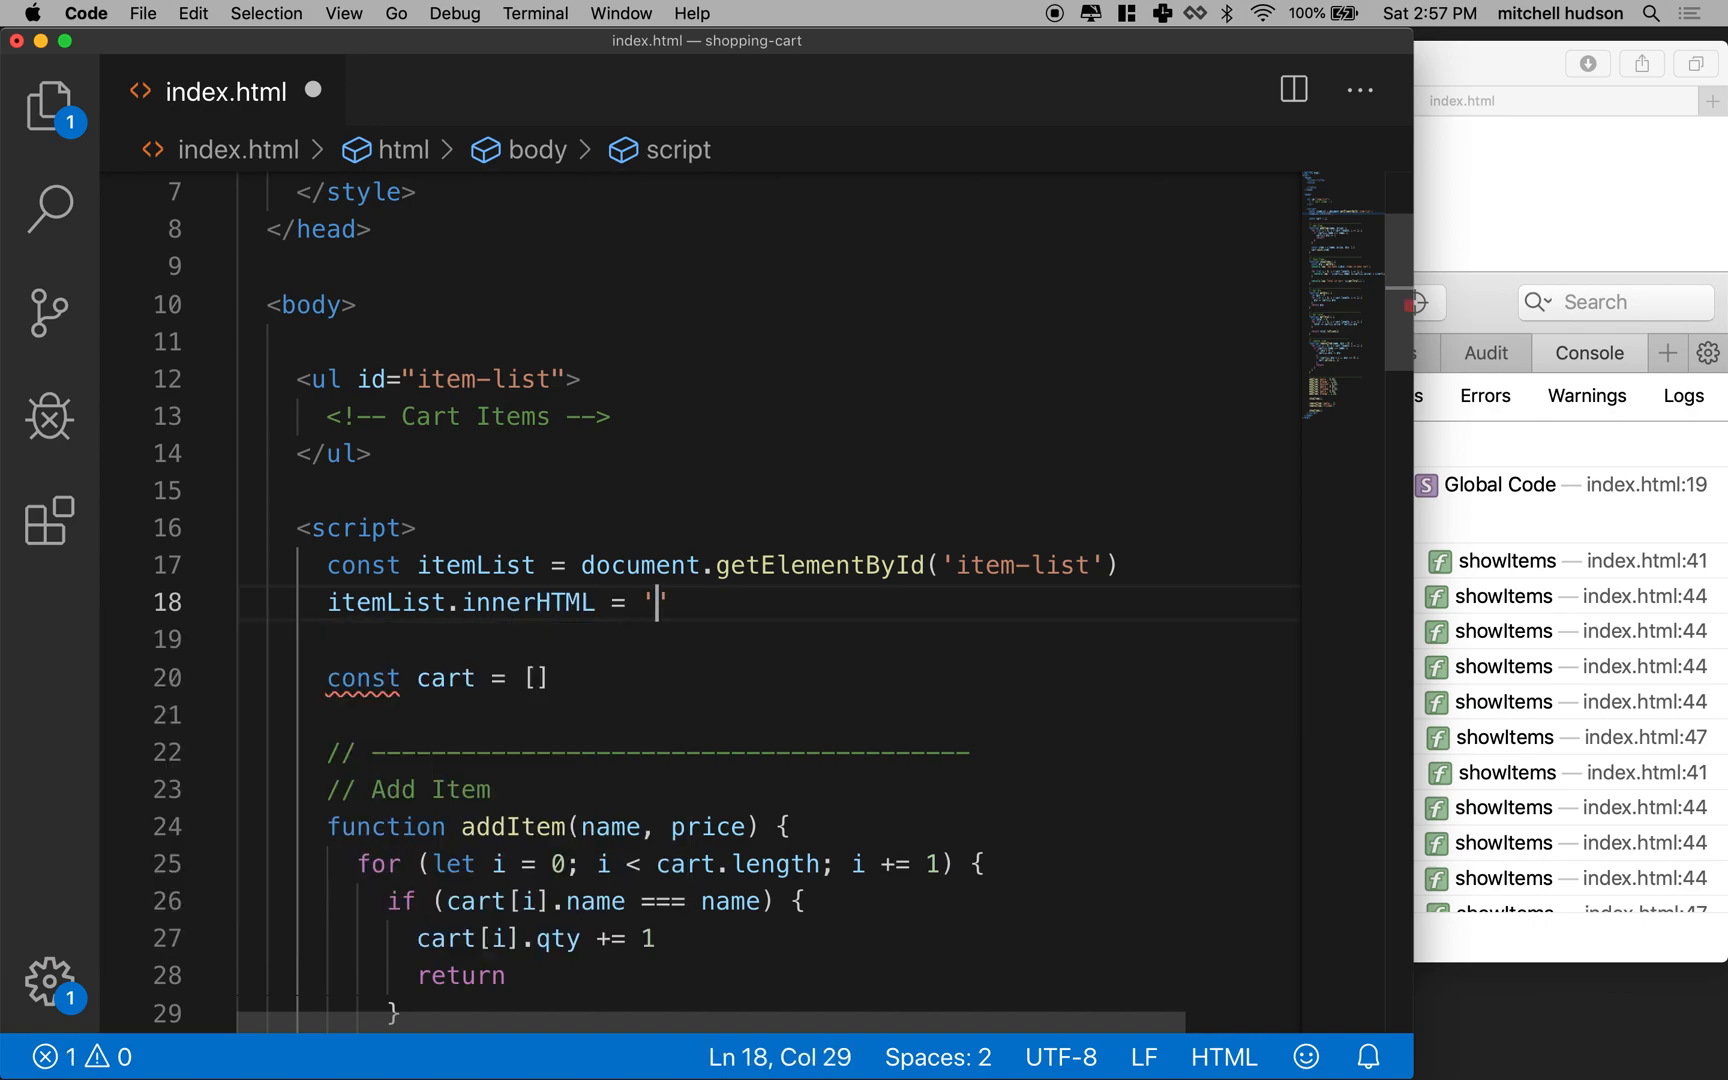
pyautogui.write('<>')
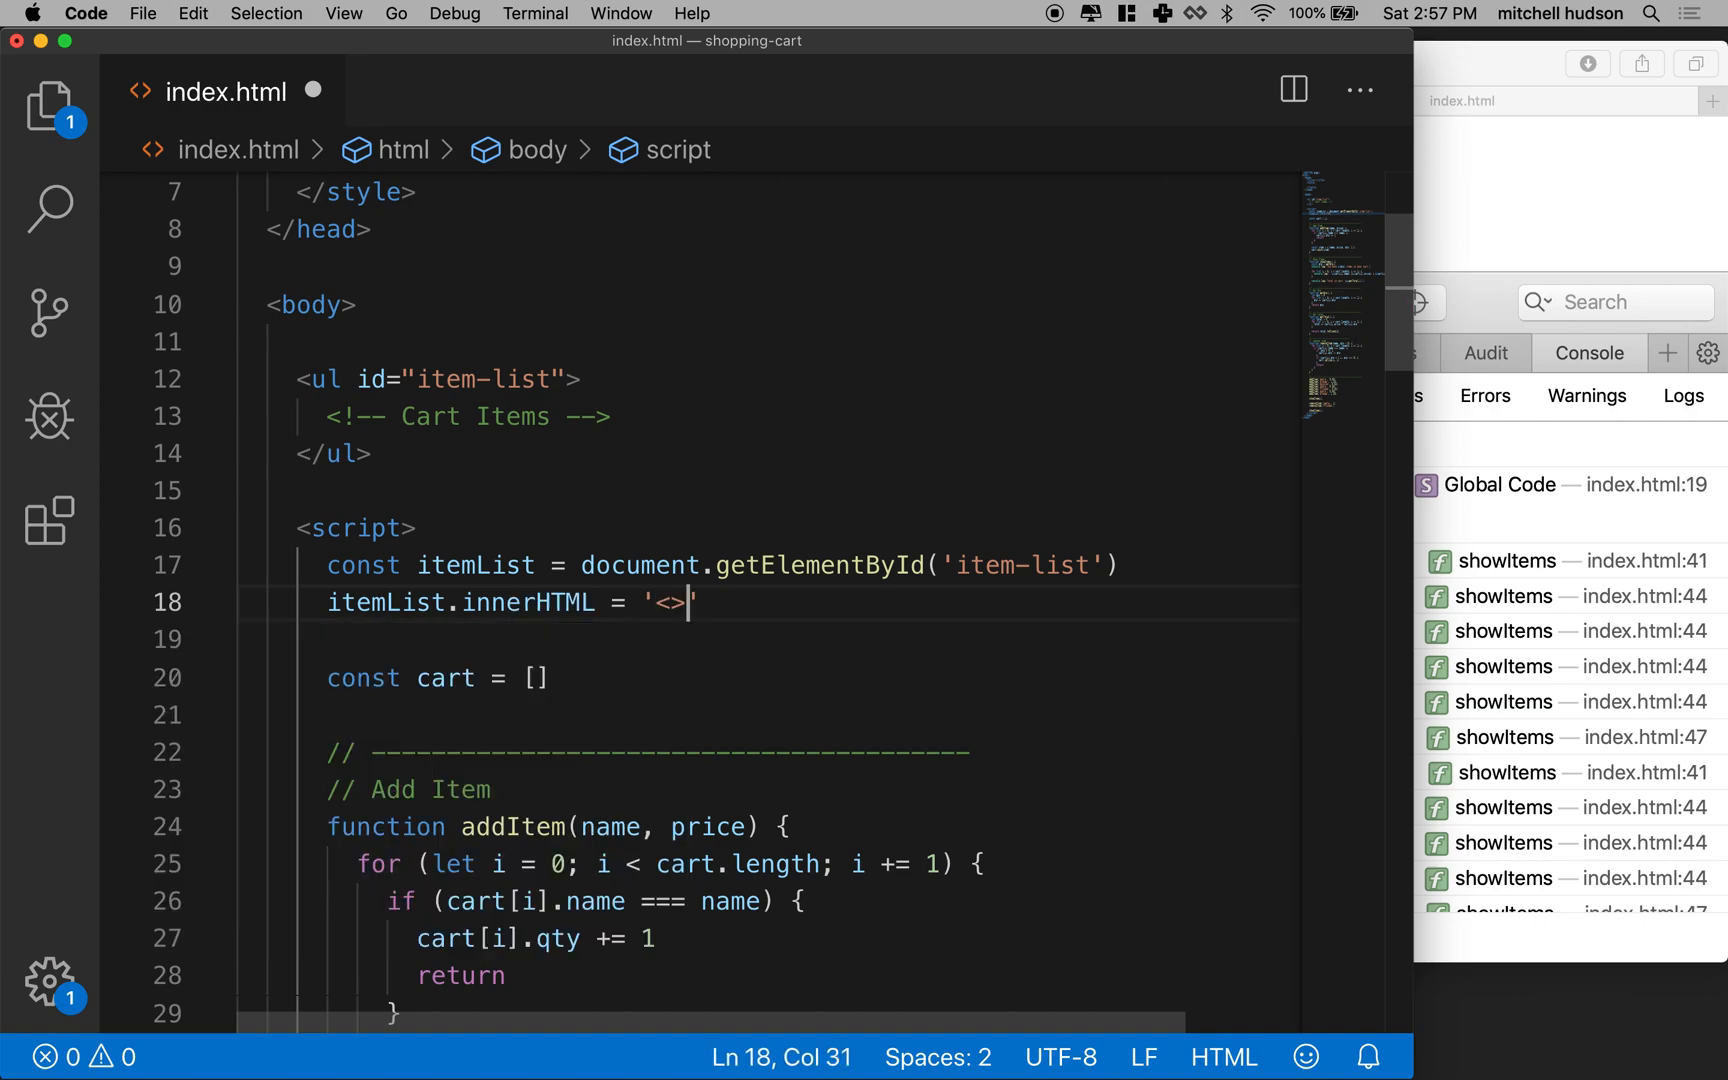
pyautogui.write('li')
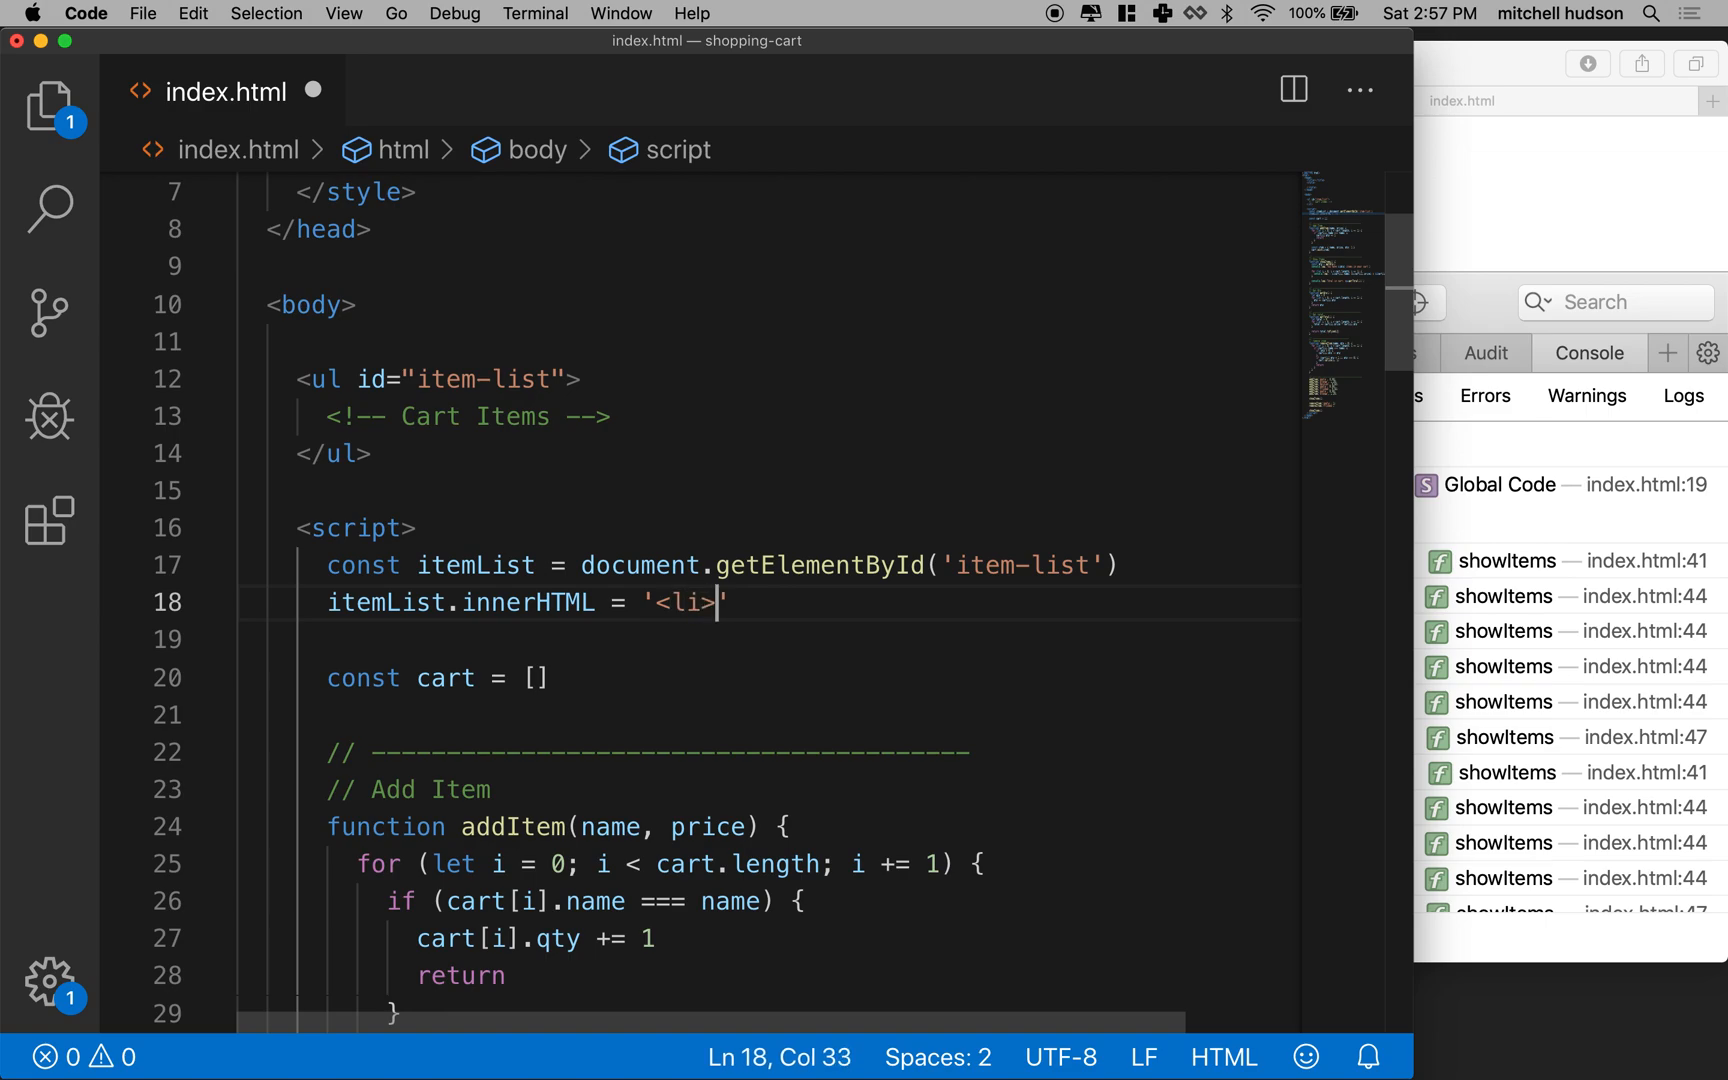
pyautogui.write('<>')
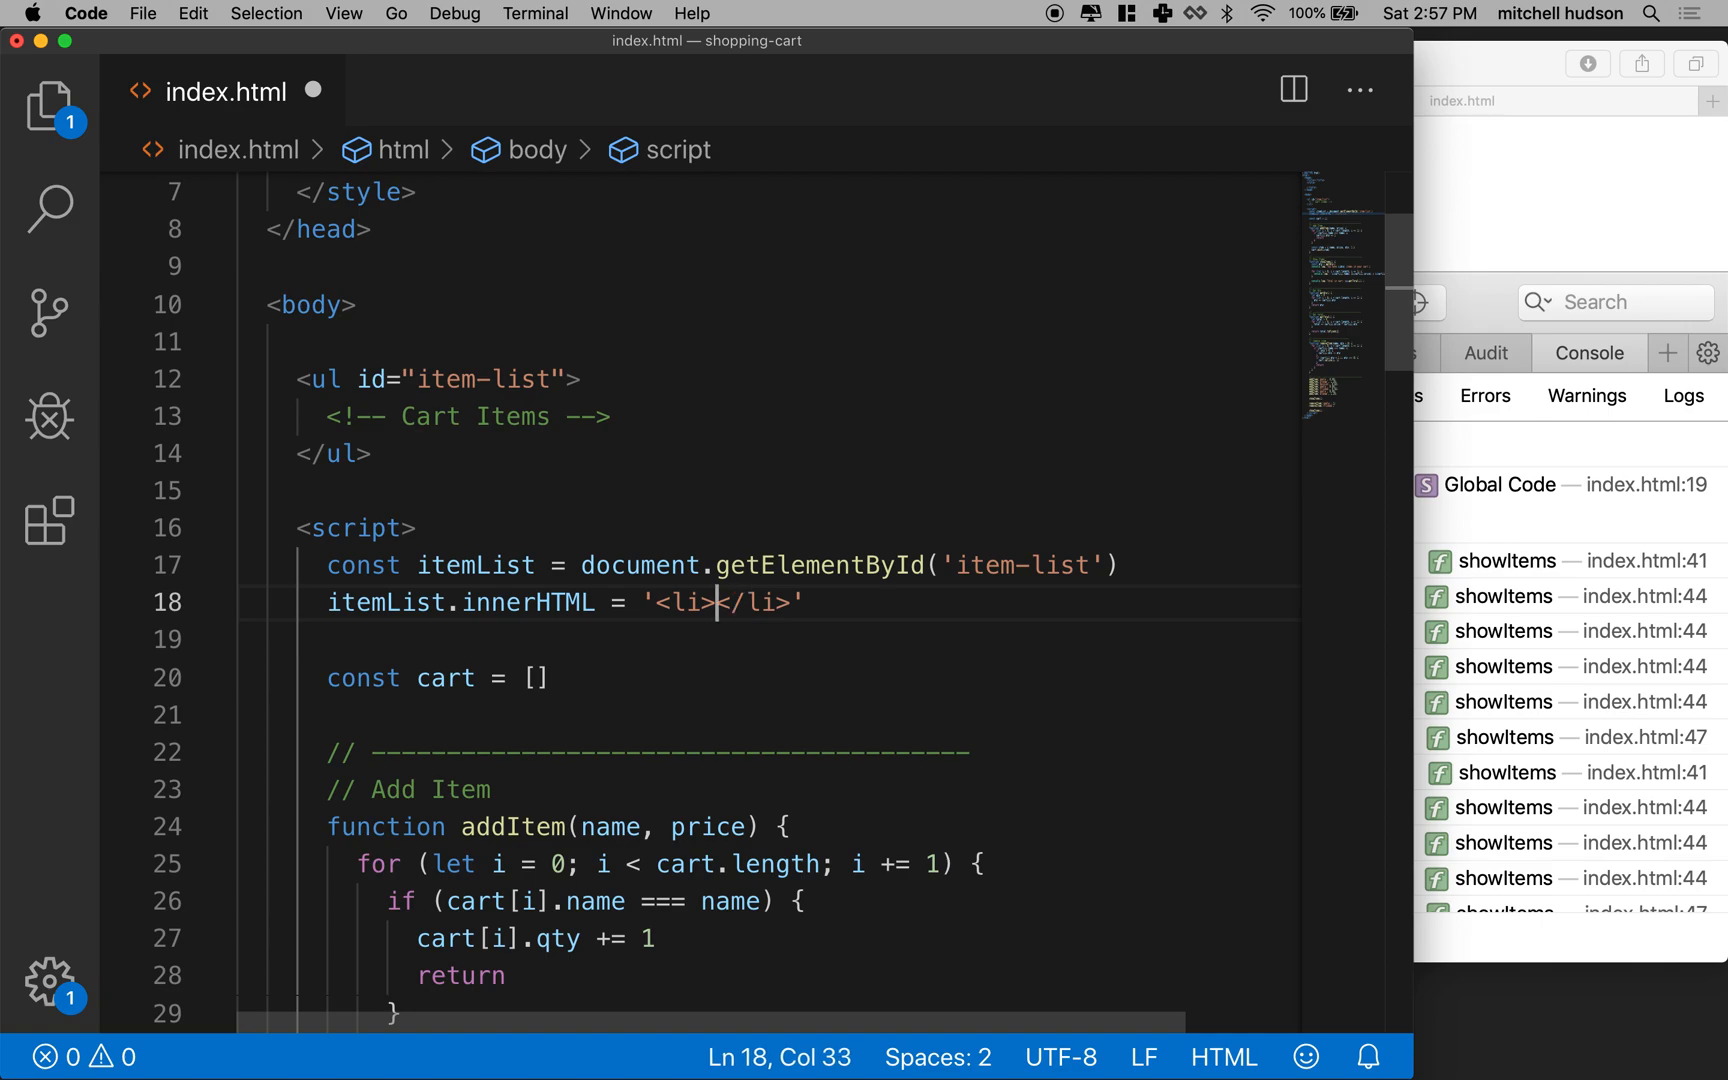
pyautogui.write('Hello World')
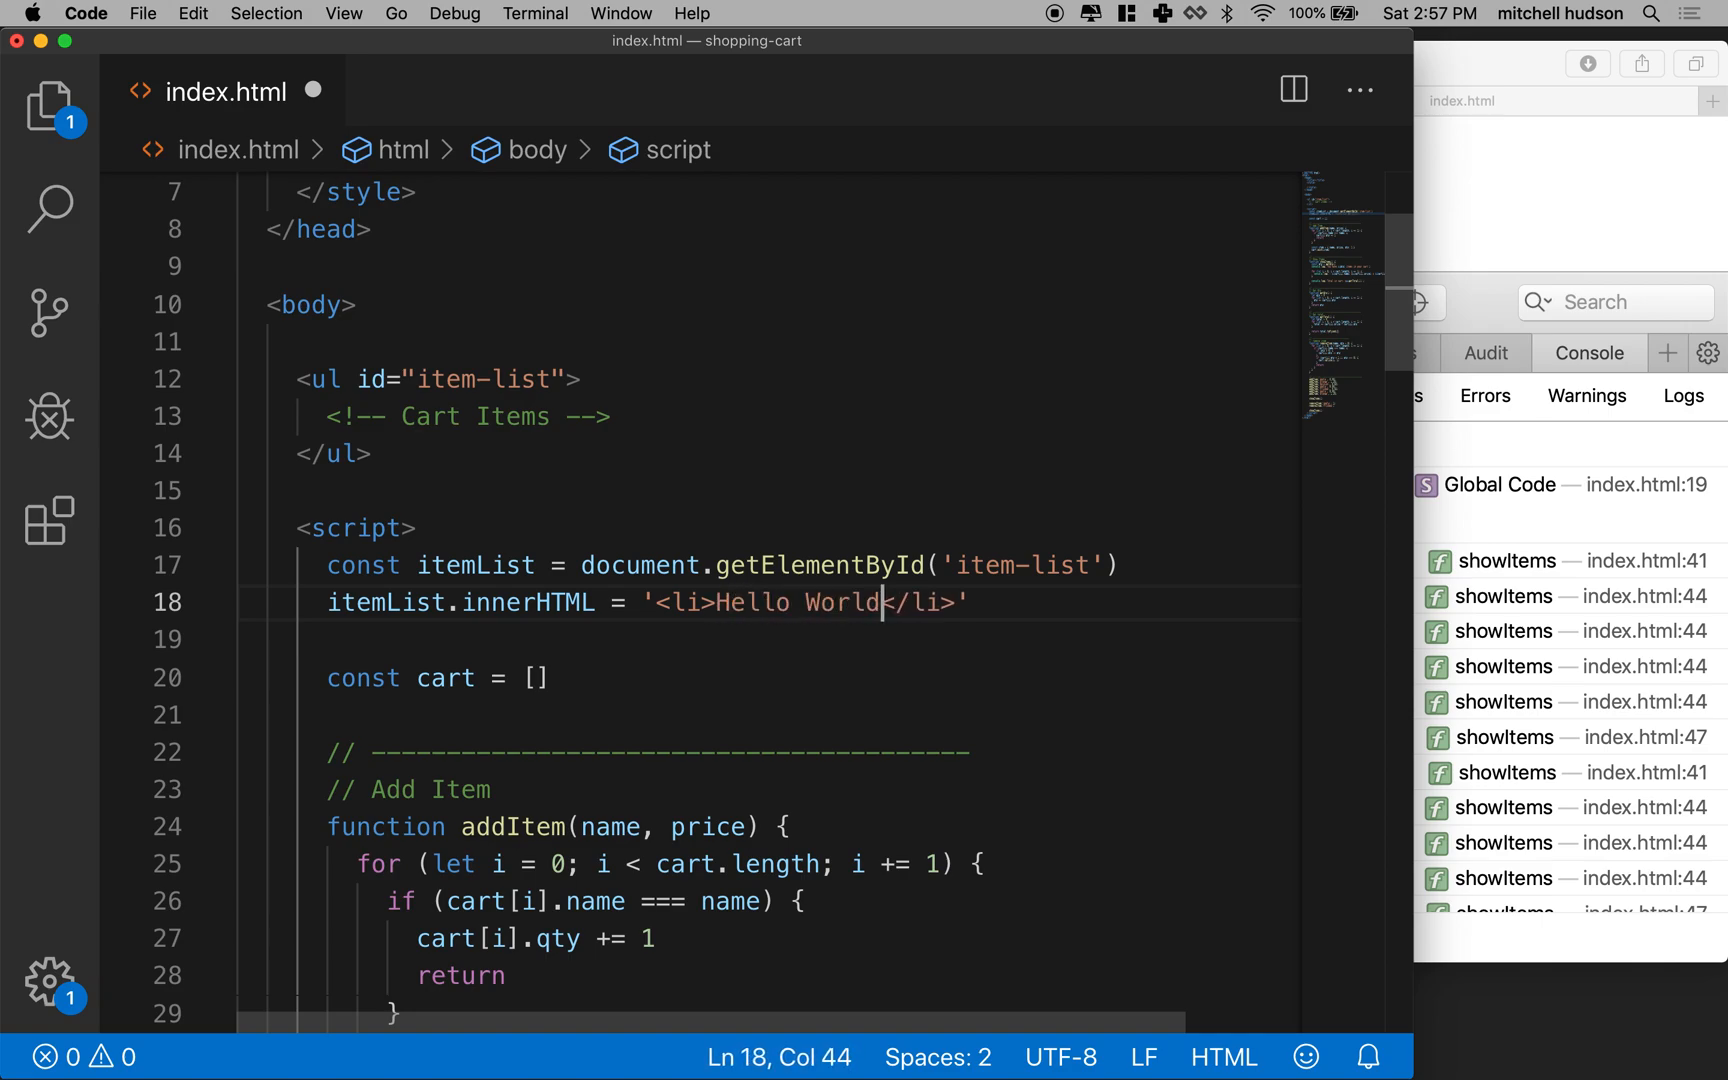
pyautogui.press('cmd+s')
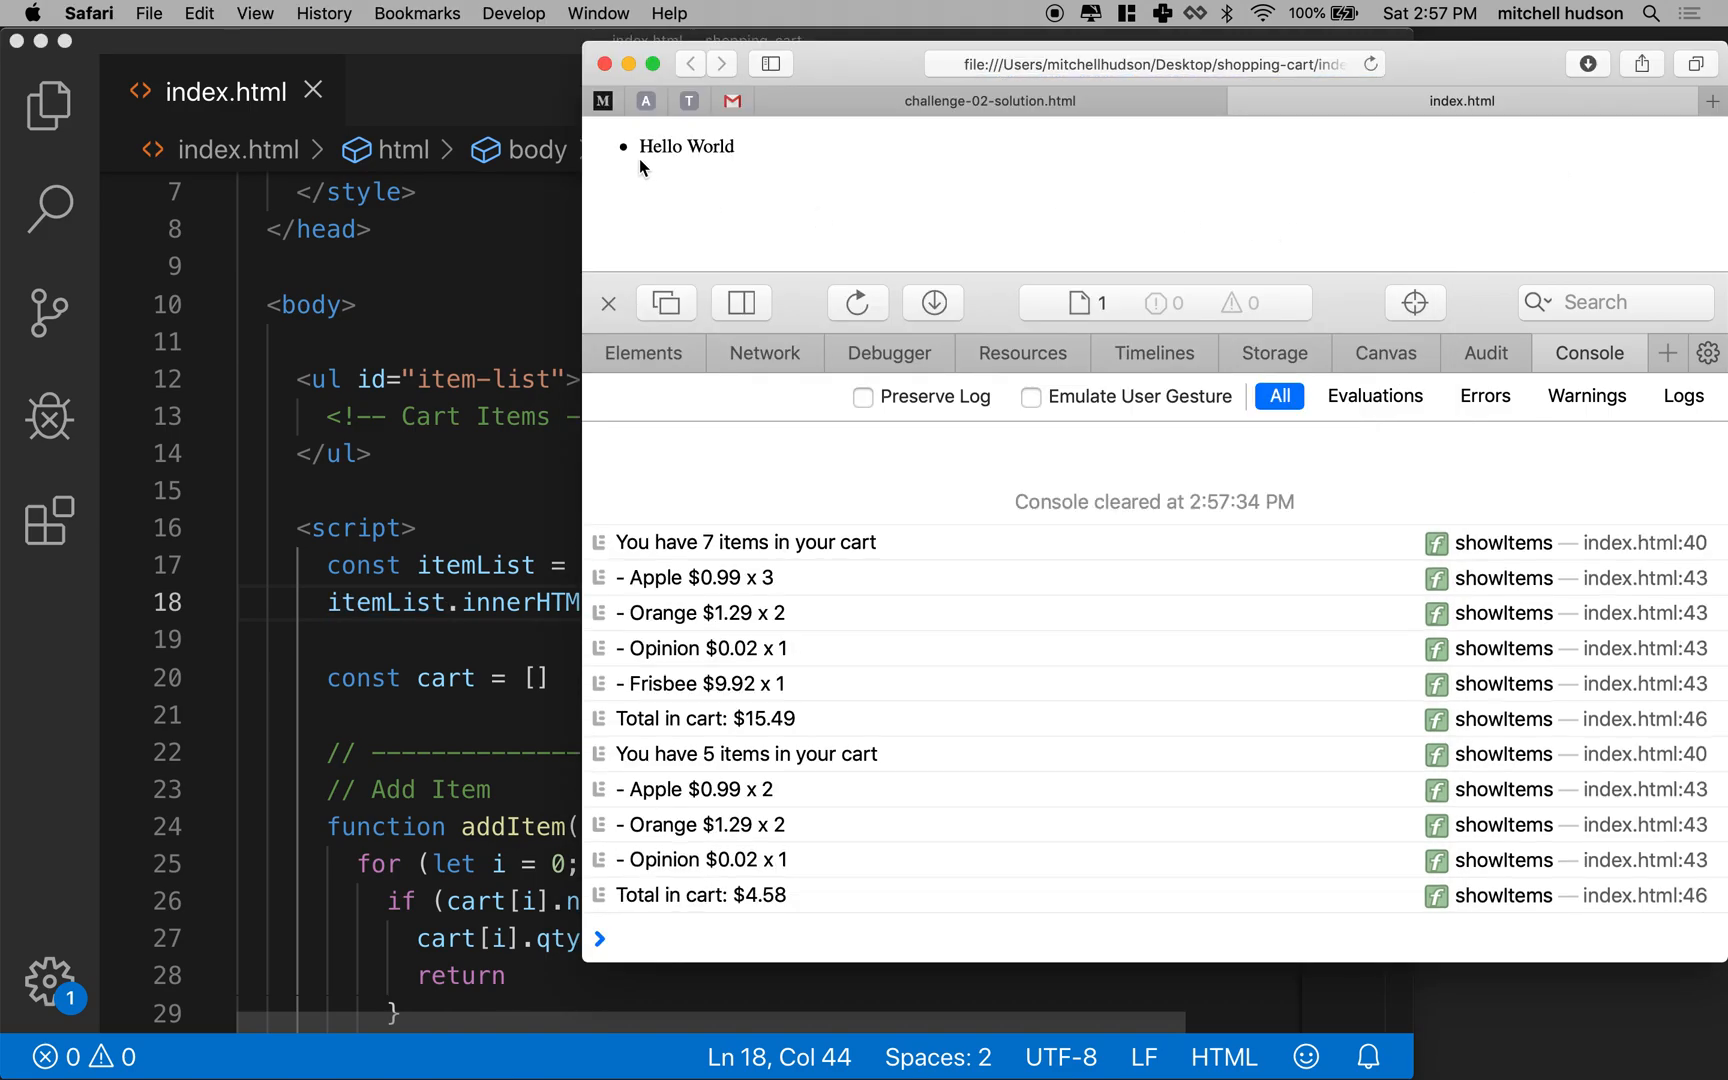
pyautogui.moveTo(736, 196)
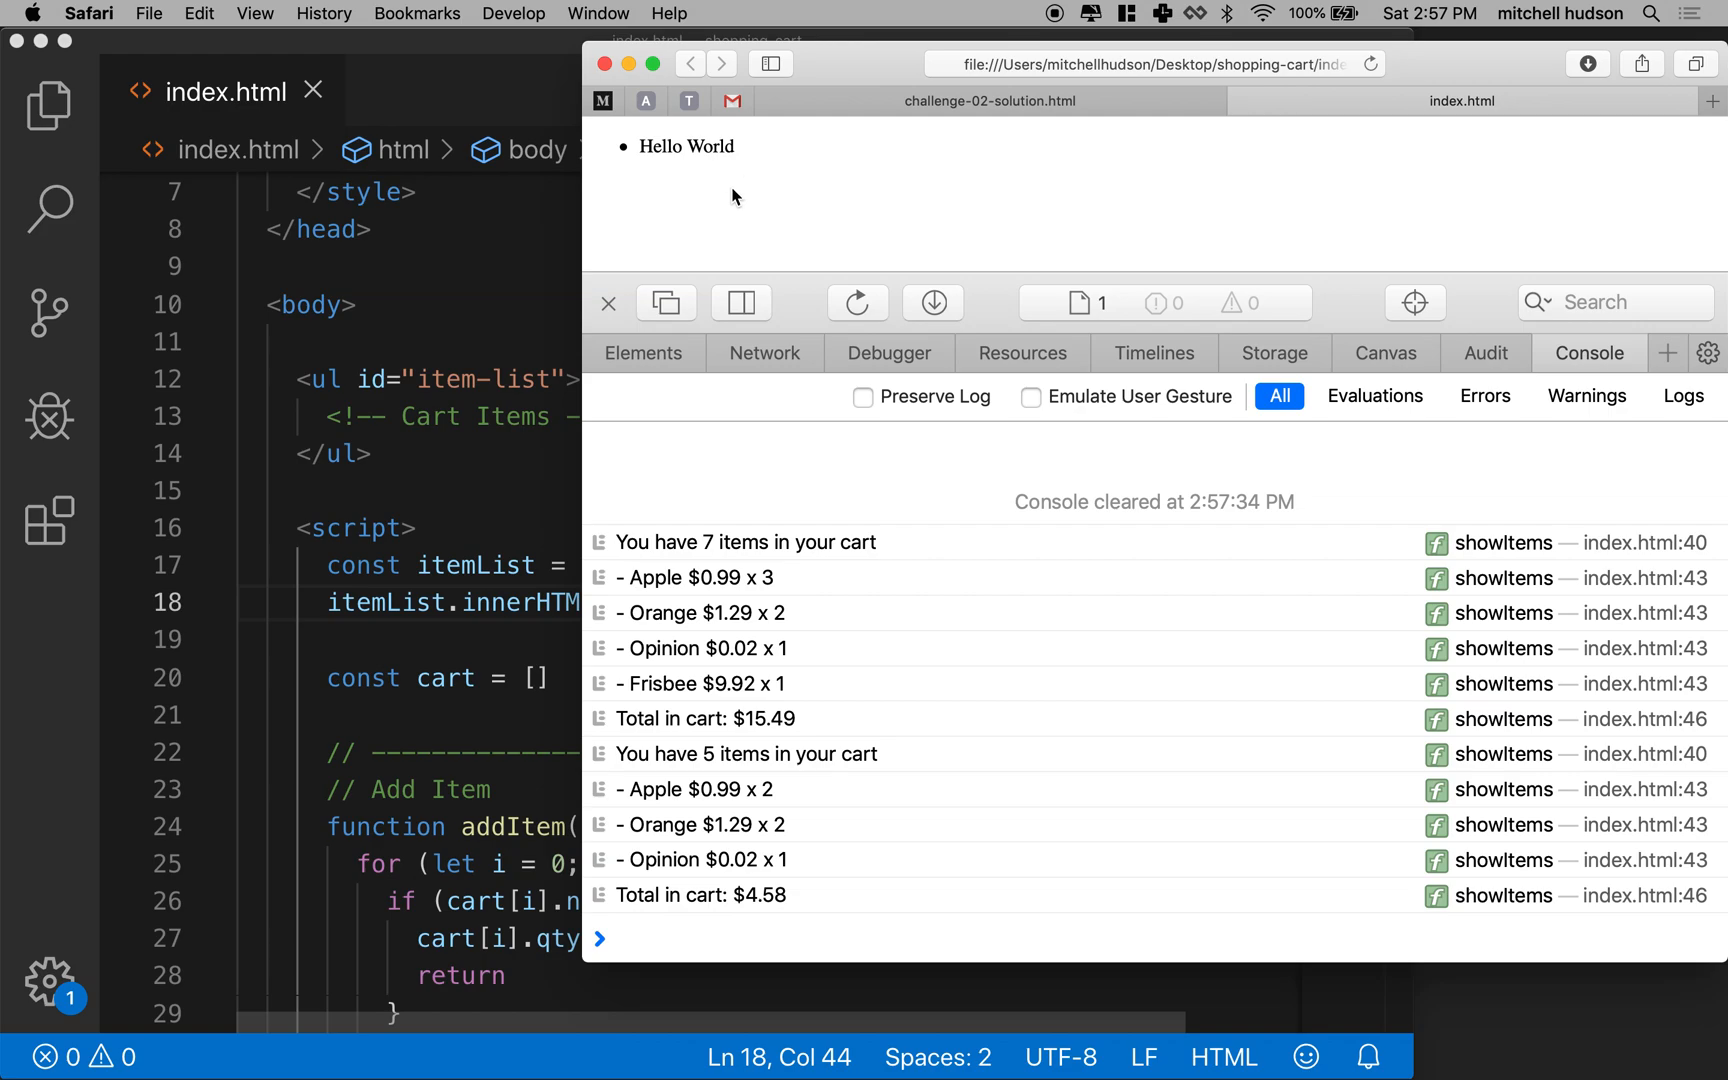
# In the Elements tree, expand body and ul#item-list to reveal the Hello World li.
pyautogui.click(643, 353)
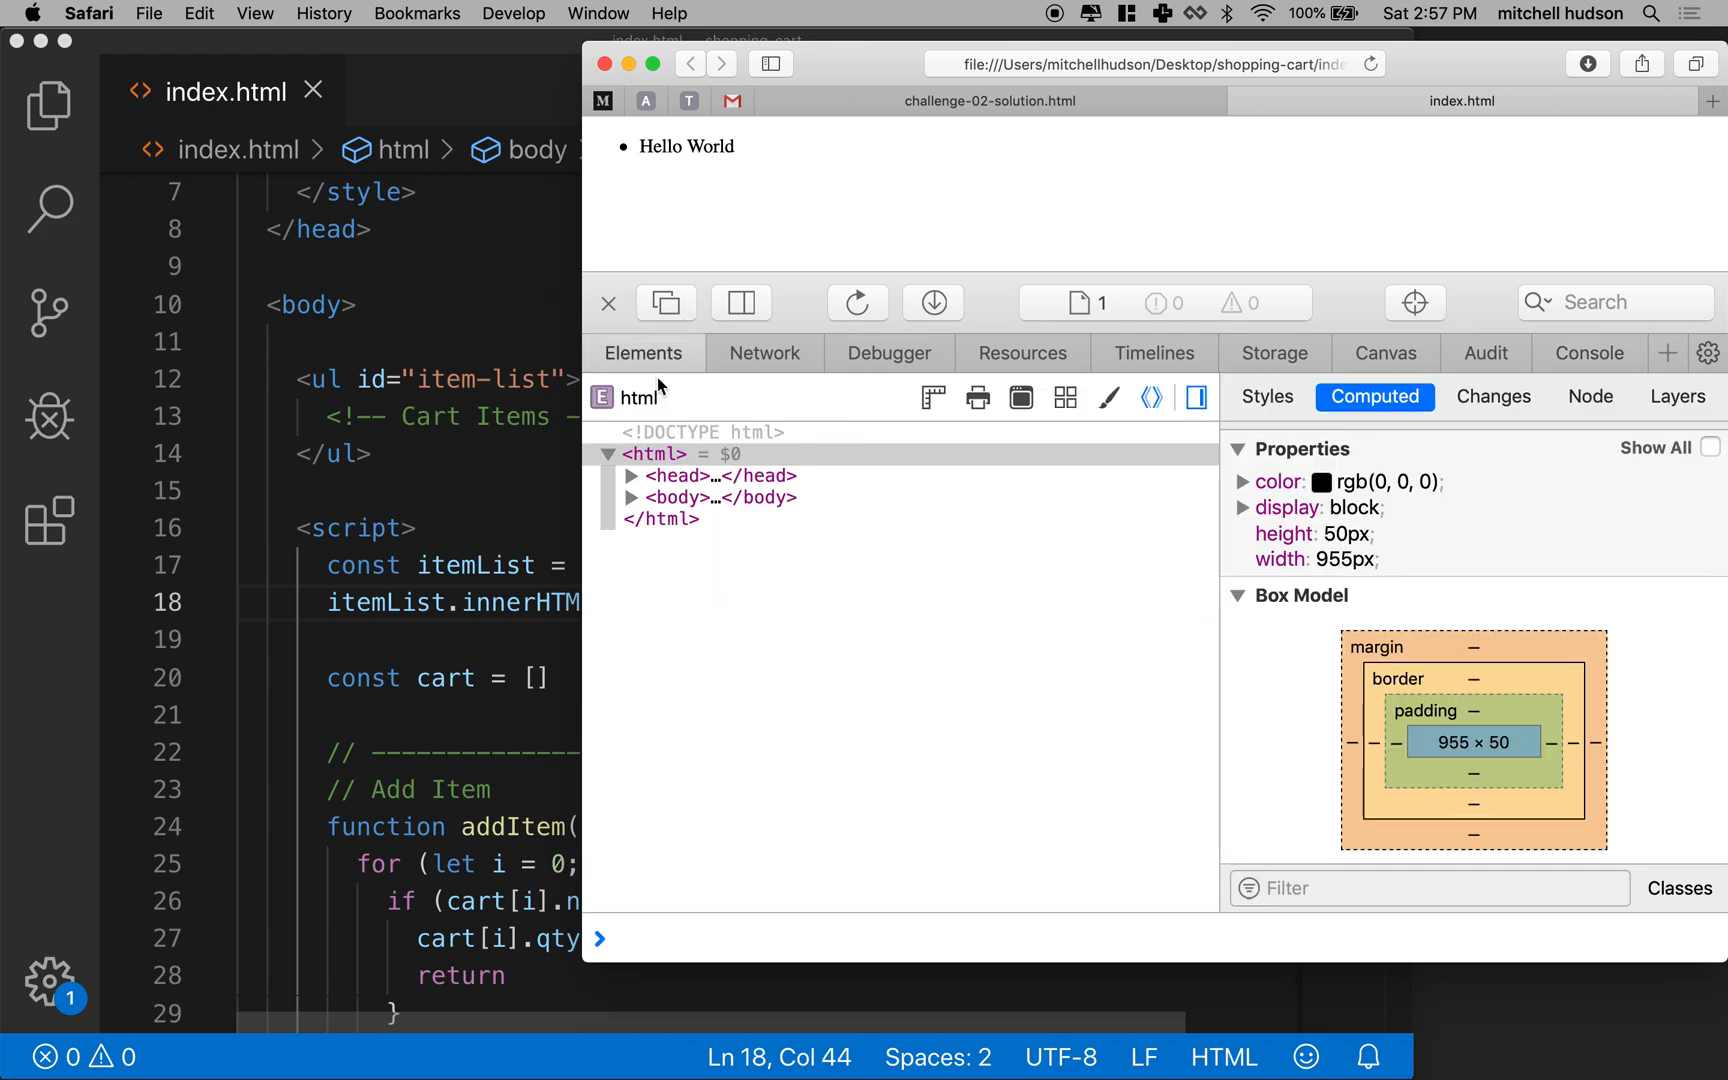
pyautogui.click(631, 497)
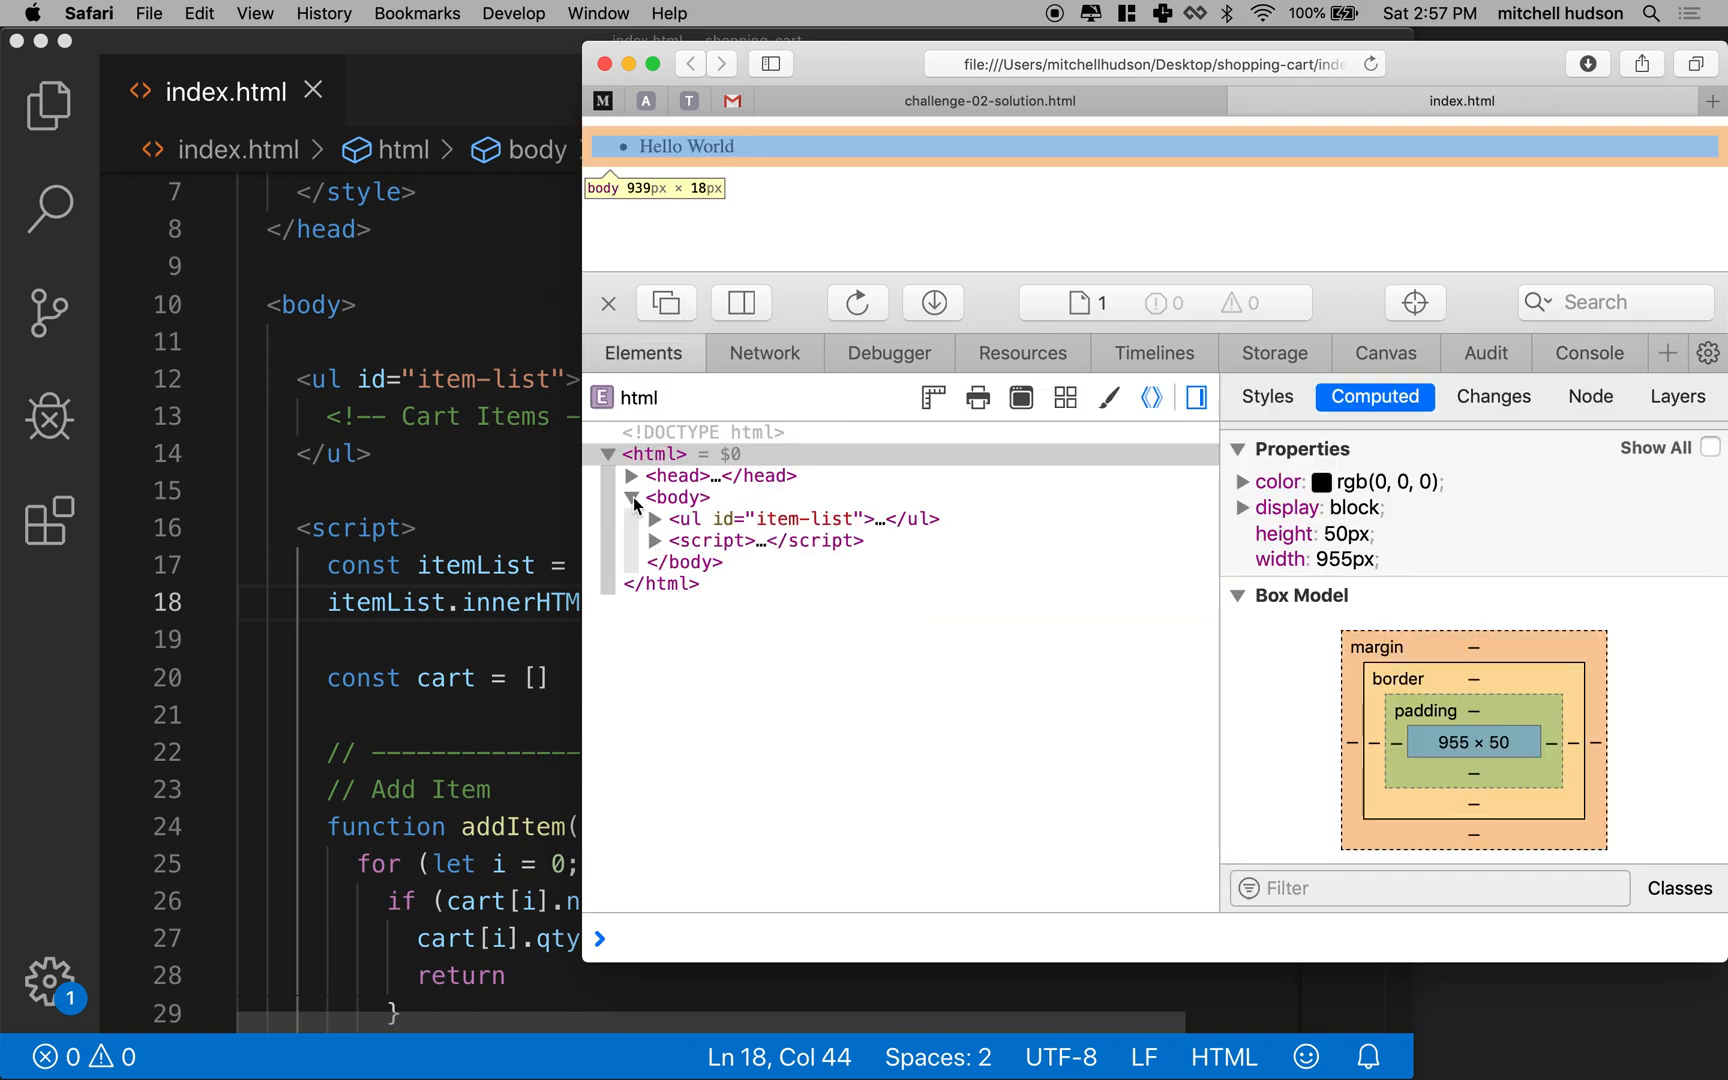
pyautogui.click(799, 519)
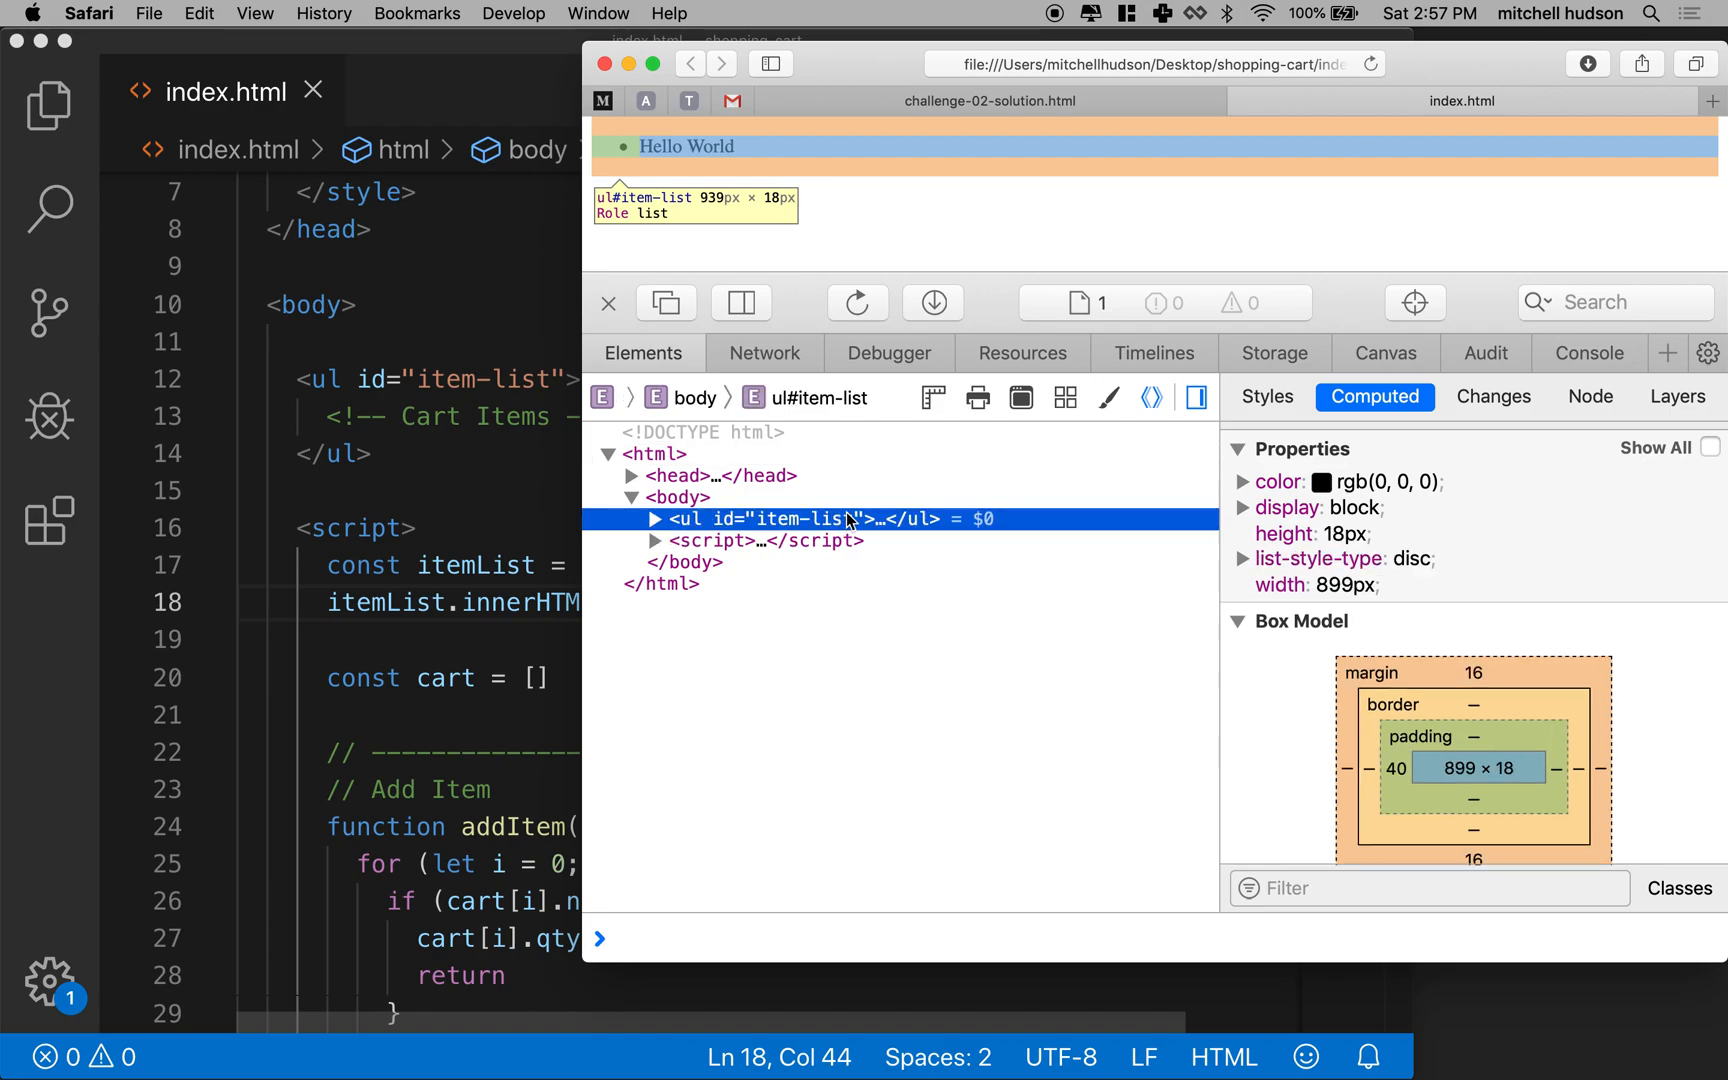
pyautogui.click(655, 519)
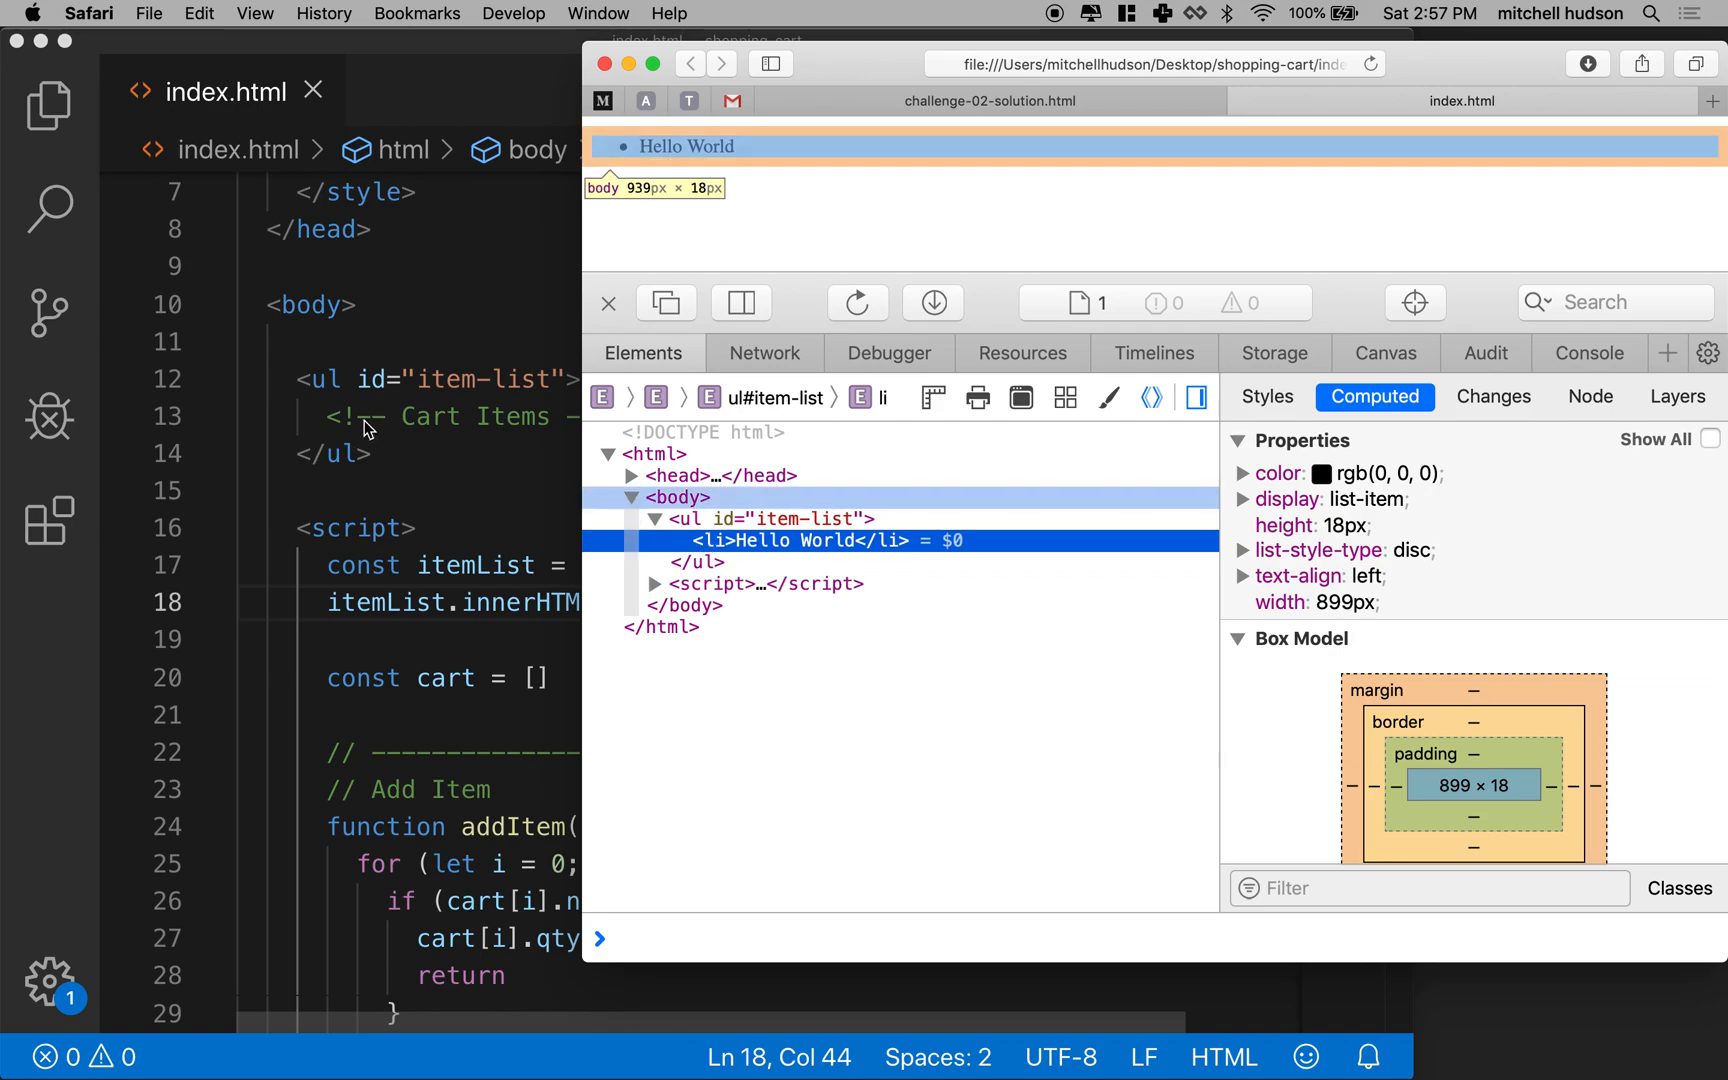
pyautogui.click(770, 519)
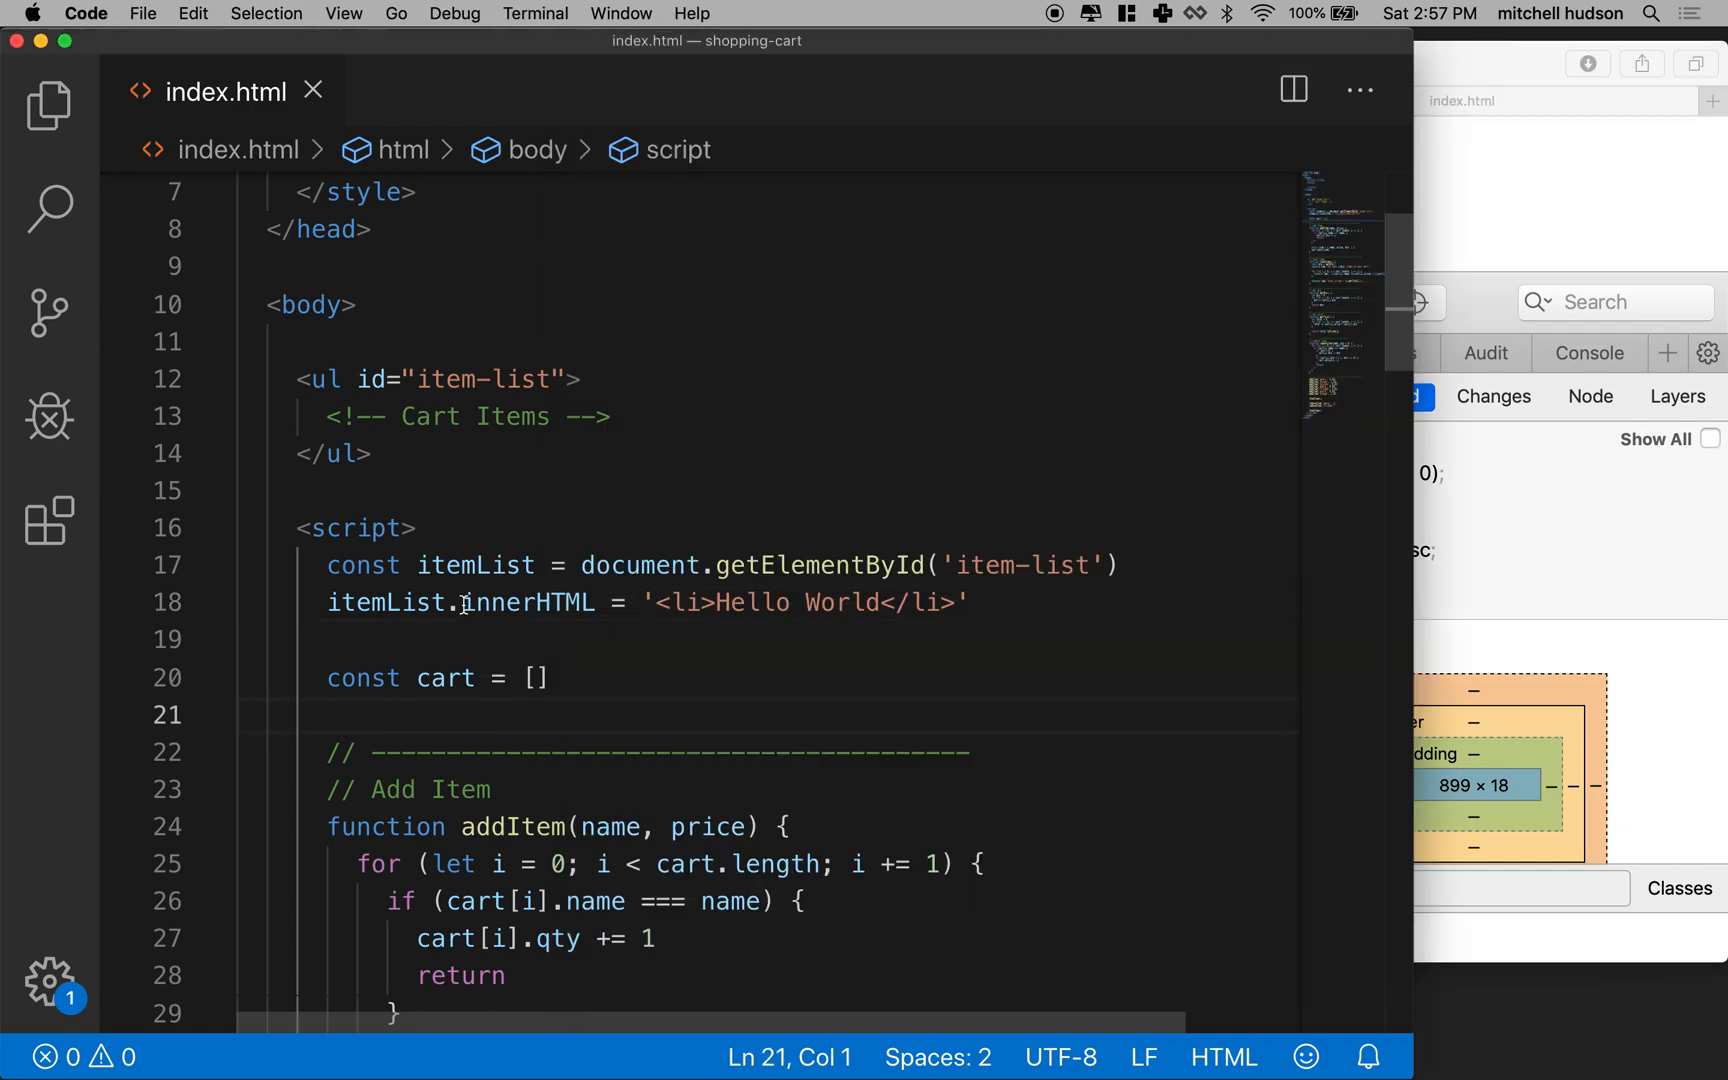
# Delete the itemList.innerHTML = '<li>Hello World</li>' test line.
pyautogui.click(325, 417)
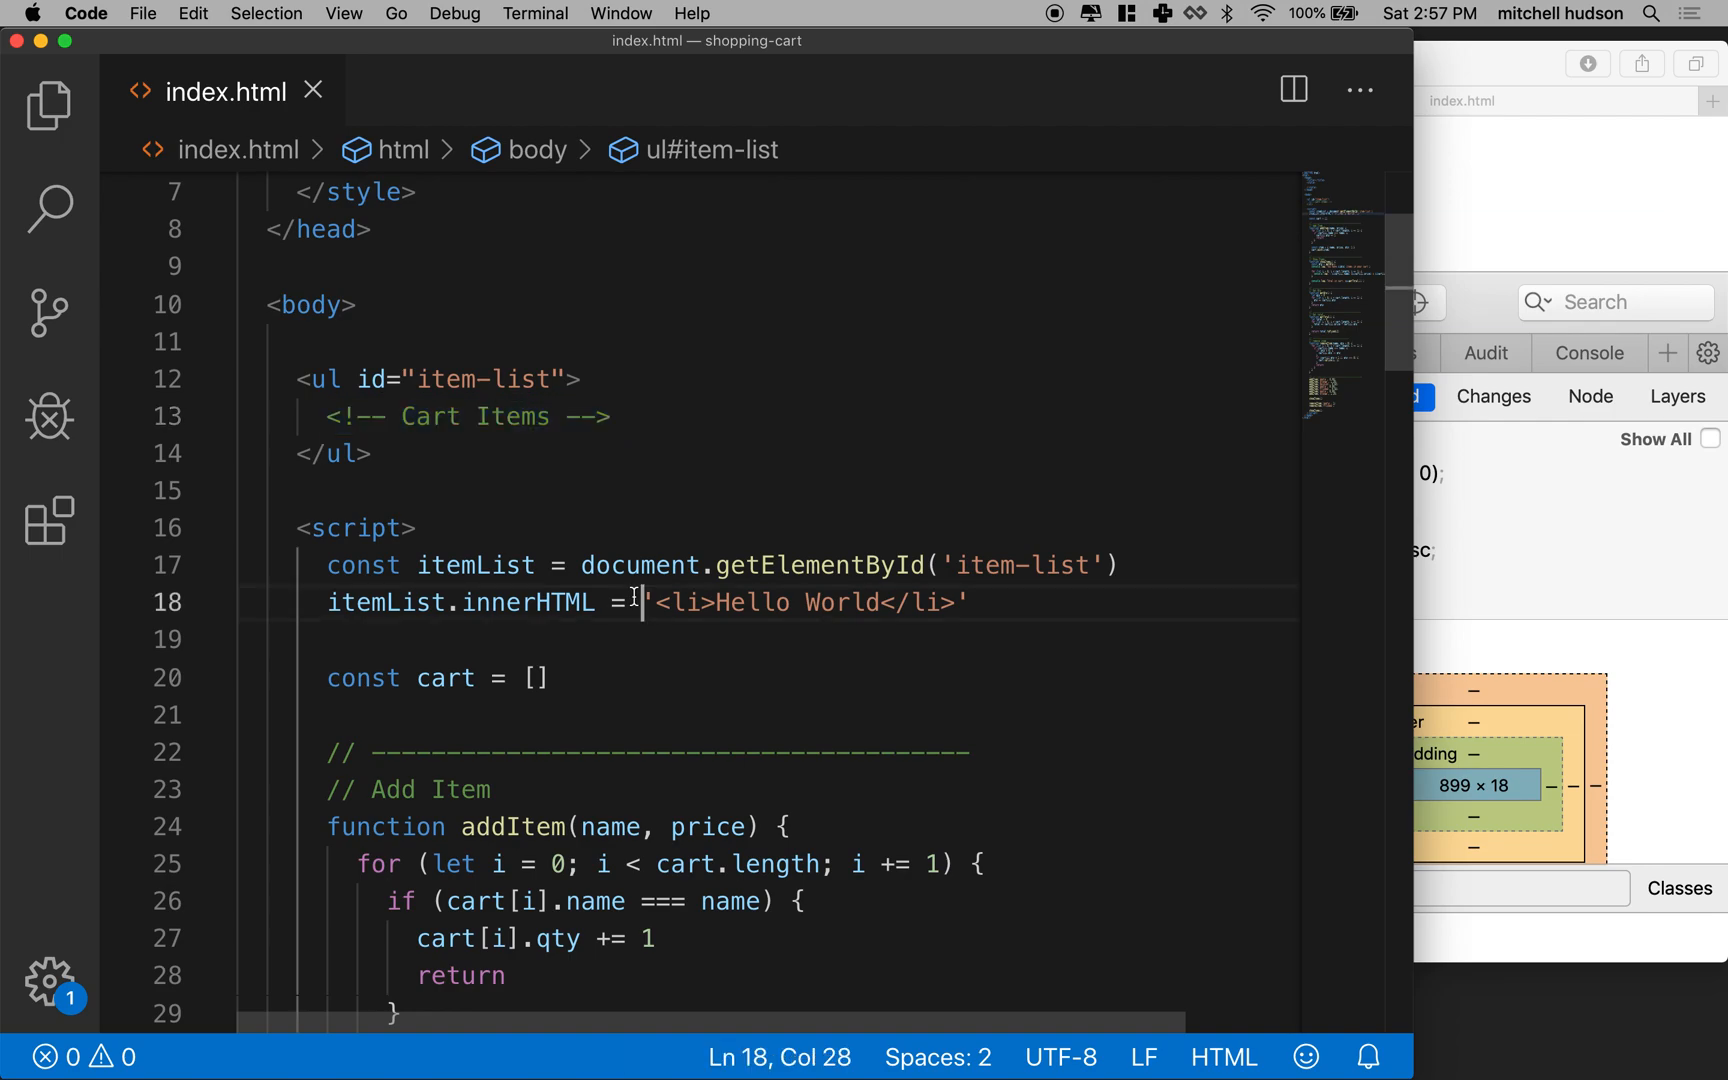
pyautogui.moveTo(650, 603); pyautogui.dragTo(973, 603)
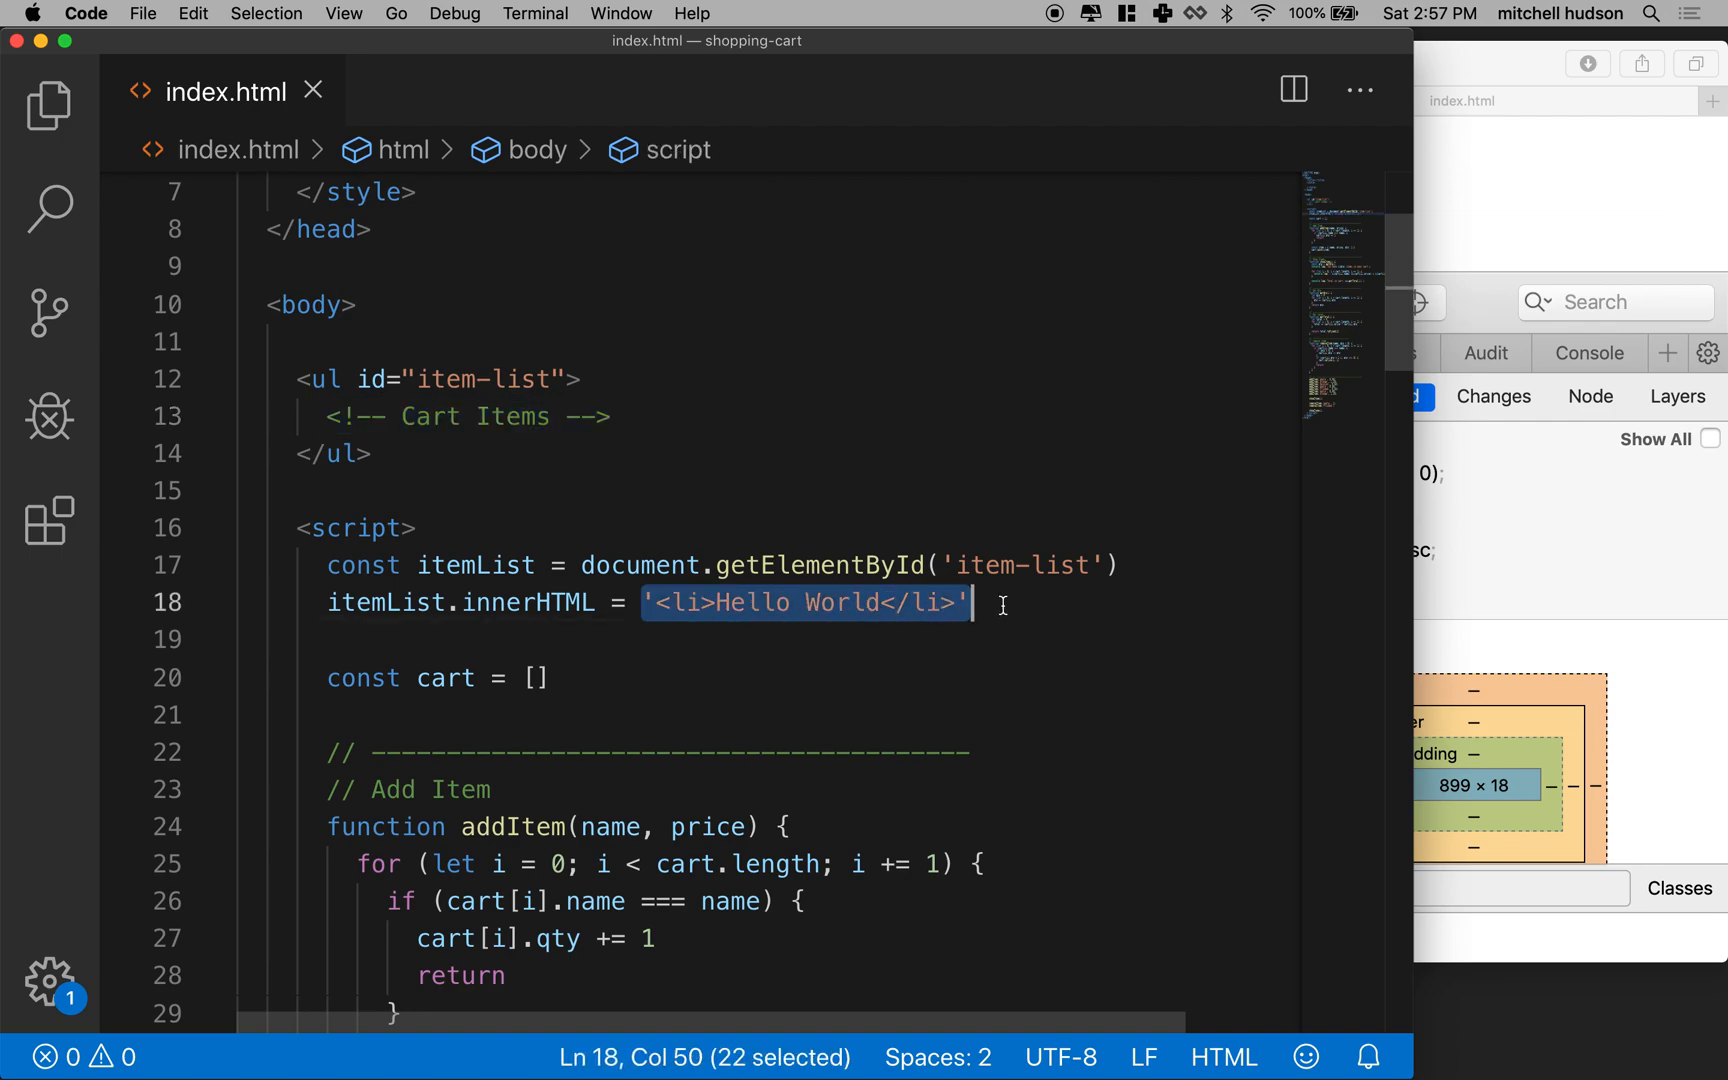
pyautogui.moveTo(834, 624)
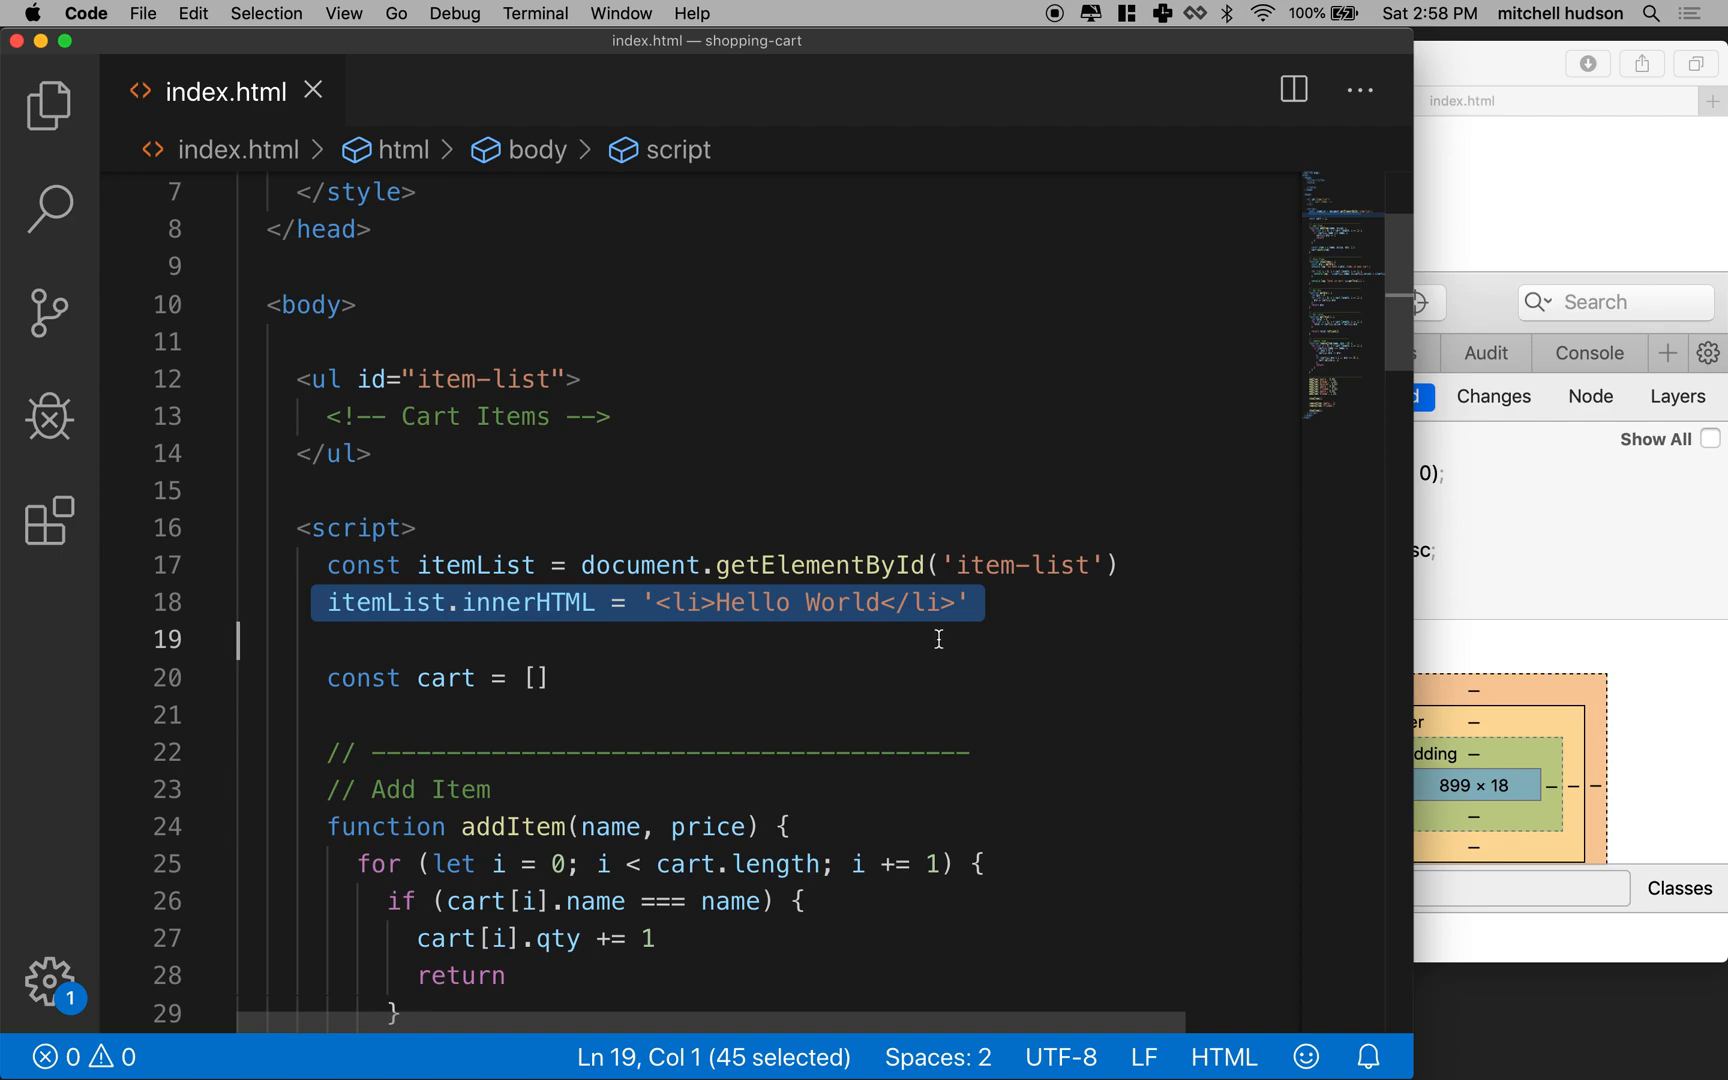
pyautogui.press('Delete')
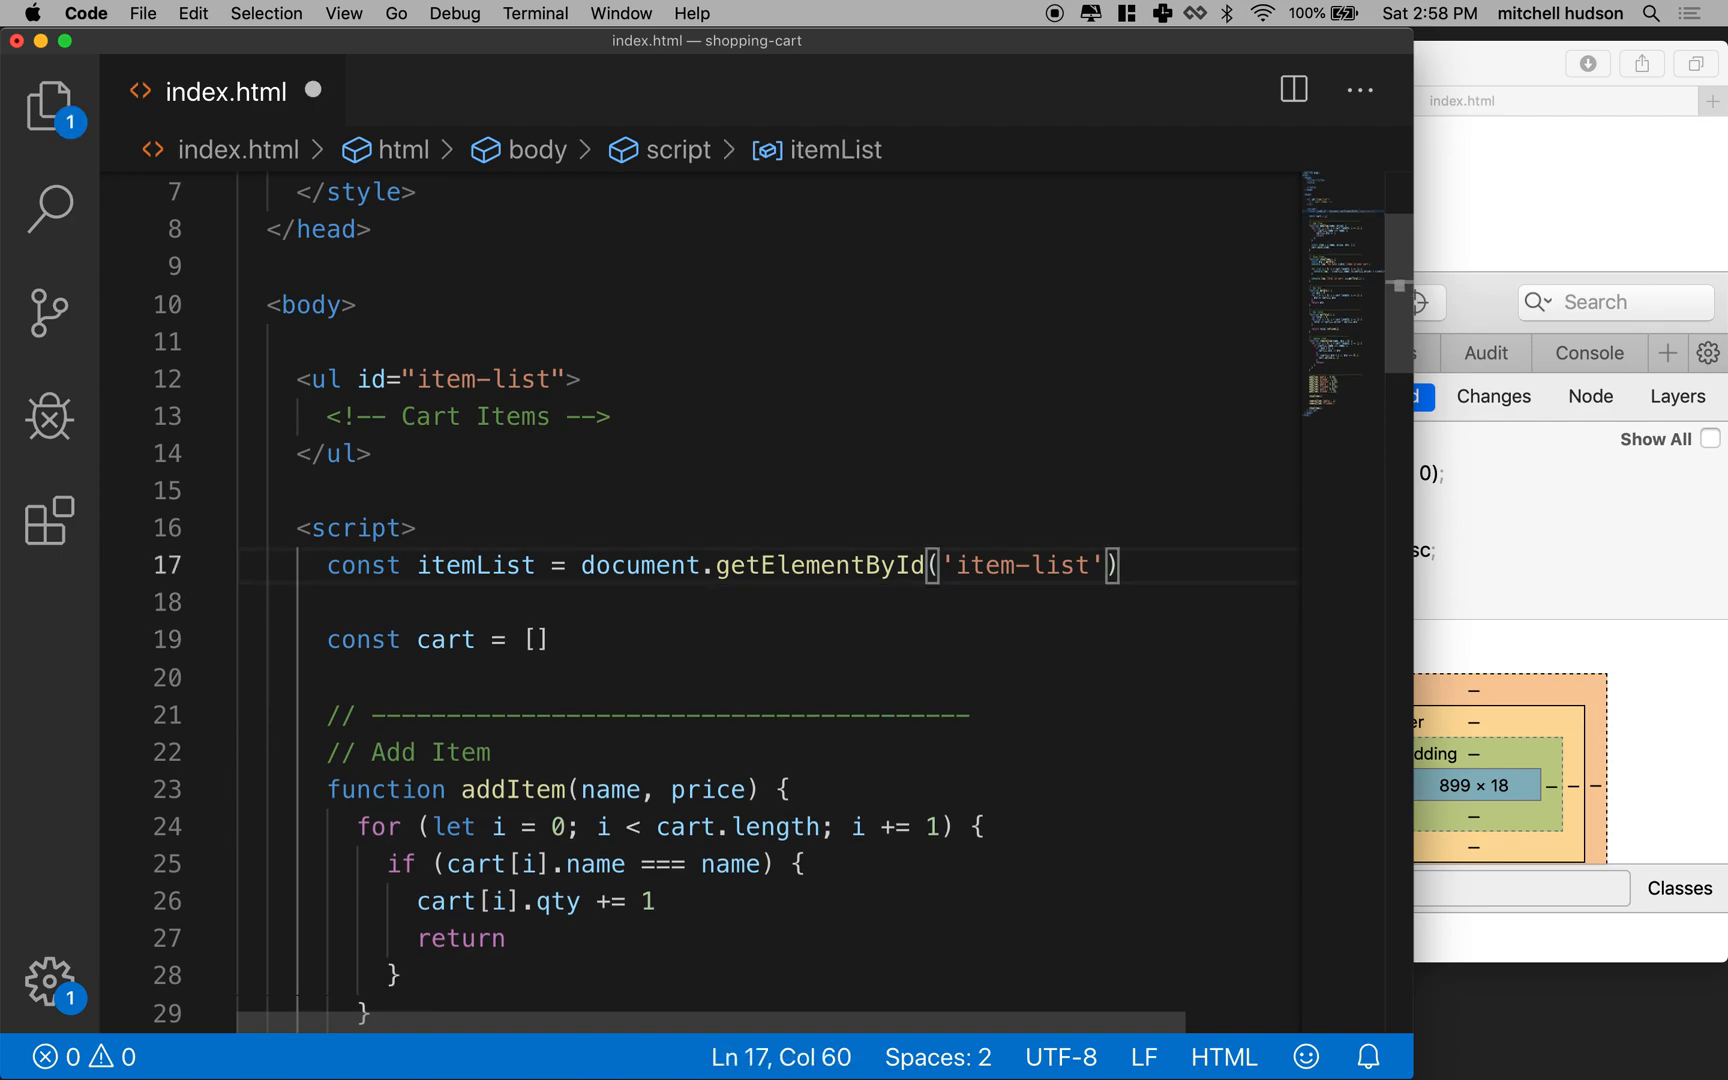
# Scroll to showItems and place the caret after the item count log.
pyautogui.scroll(-3)
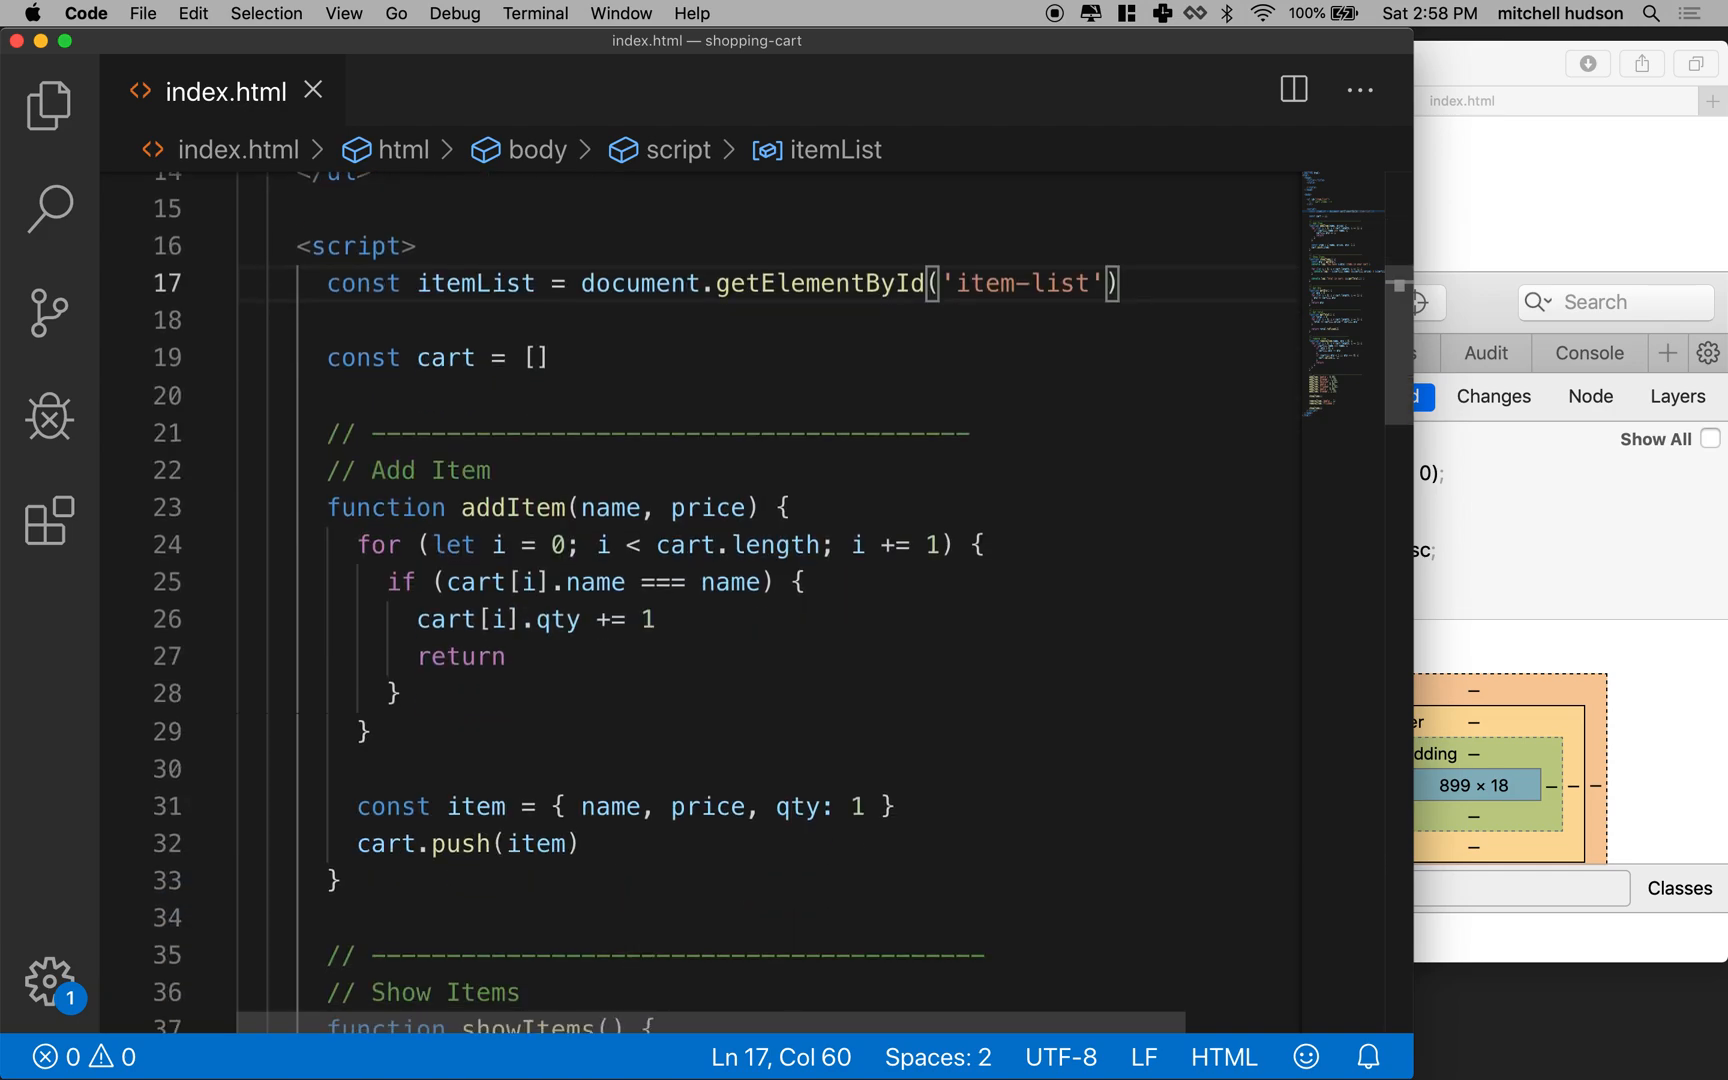
pyautogui.scroll(-3)
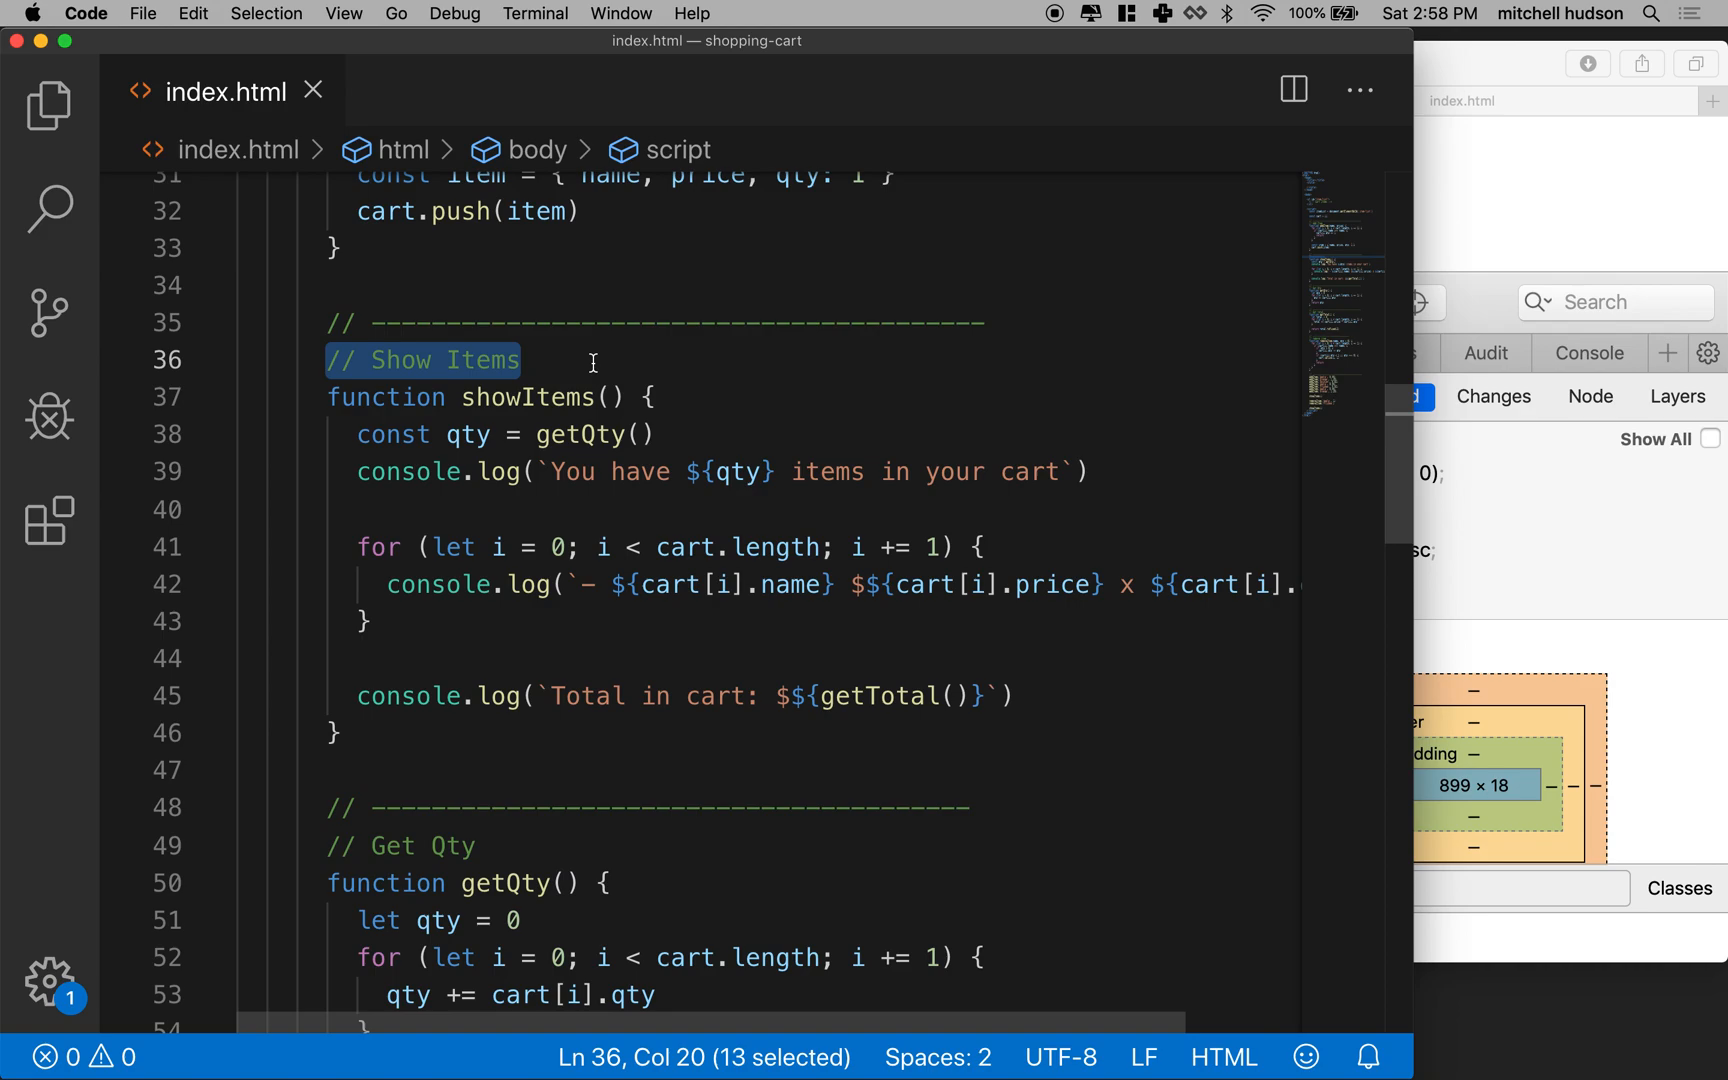
pyautogui.moveTo(347, 495)
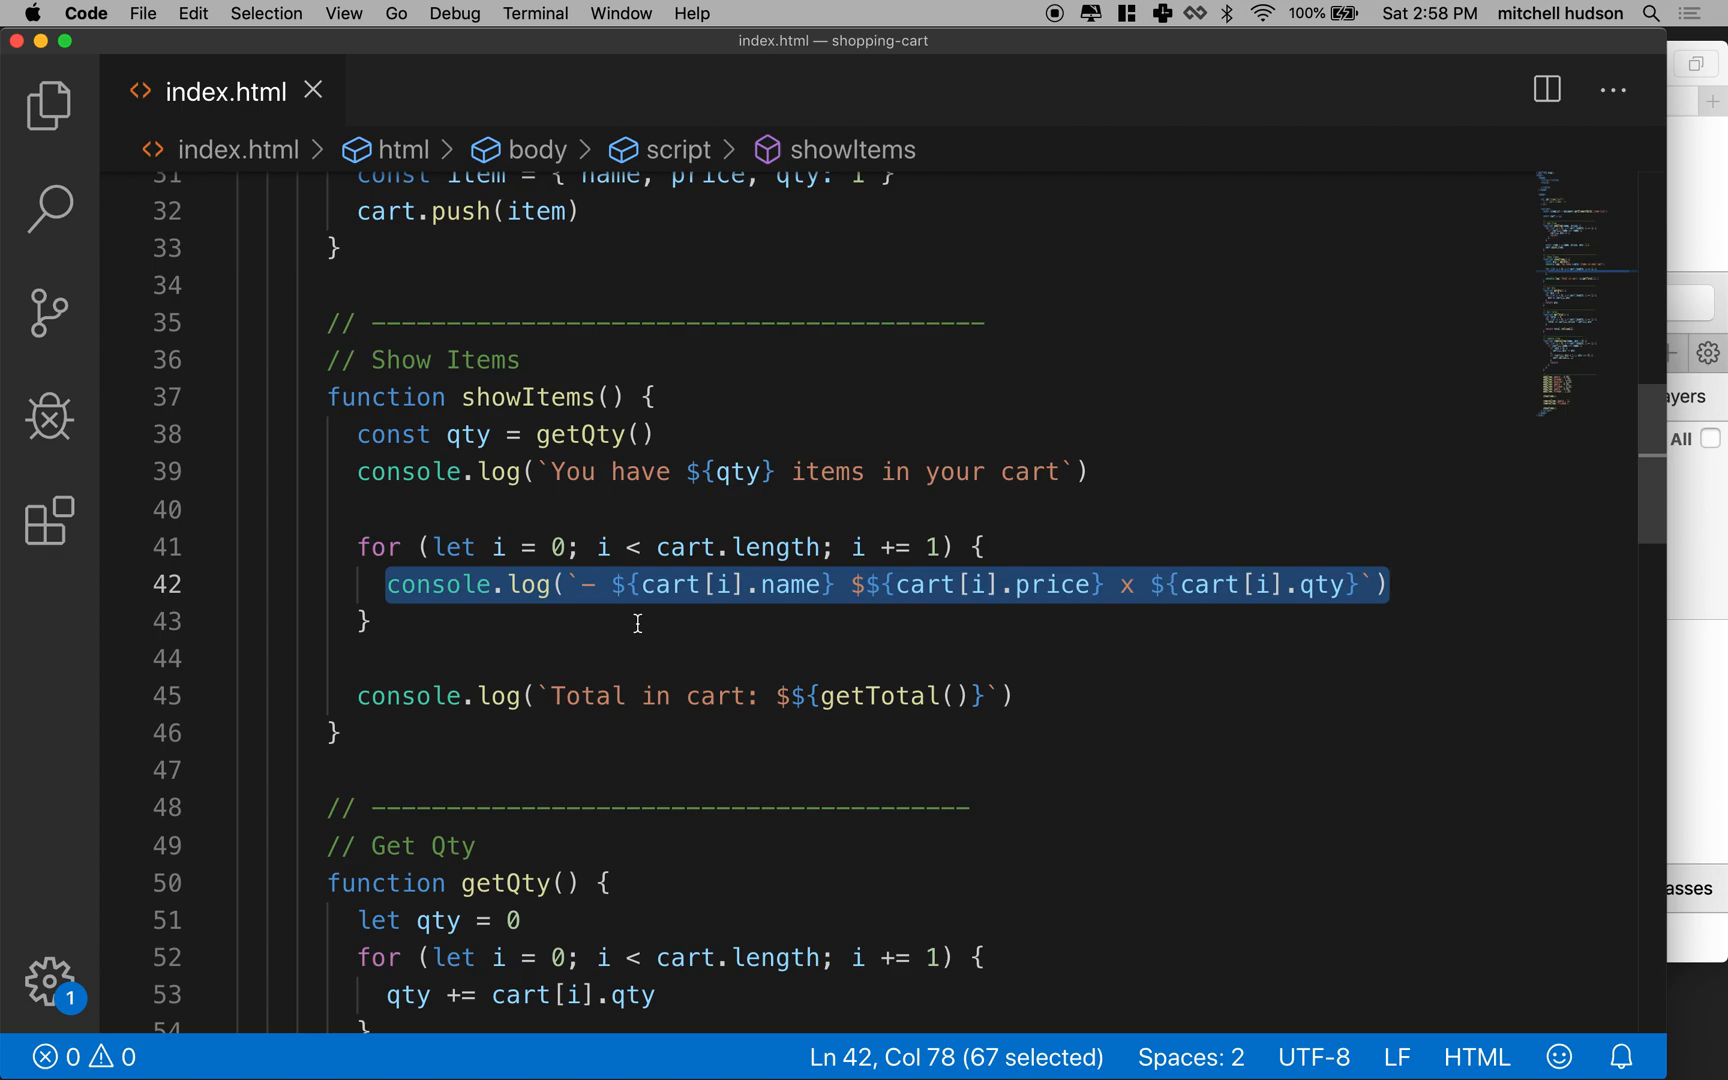
pyautogui.click(383, 584)
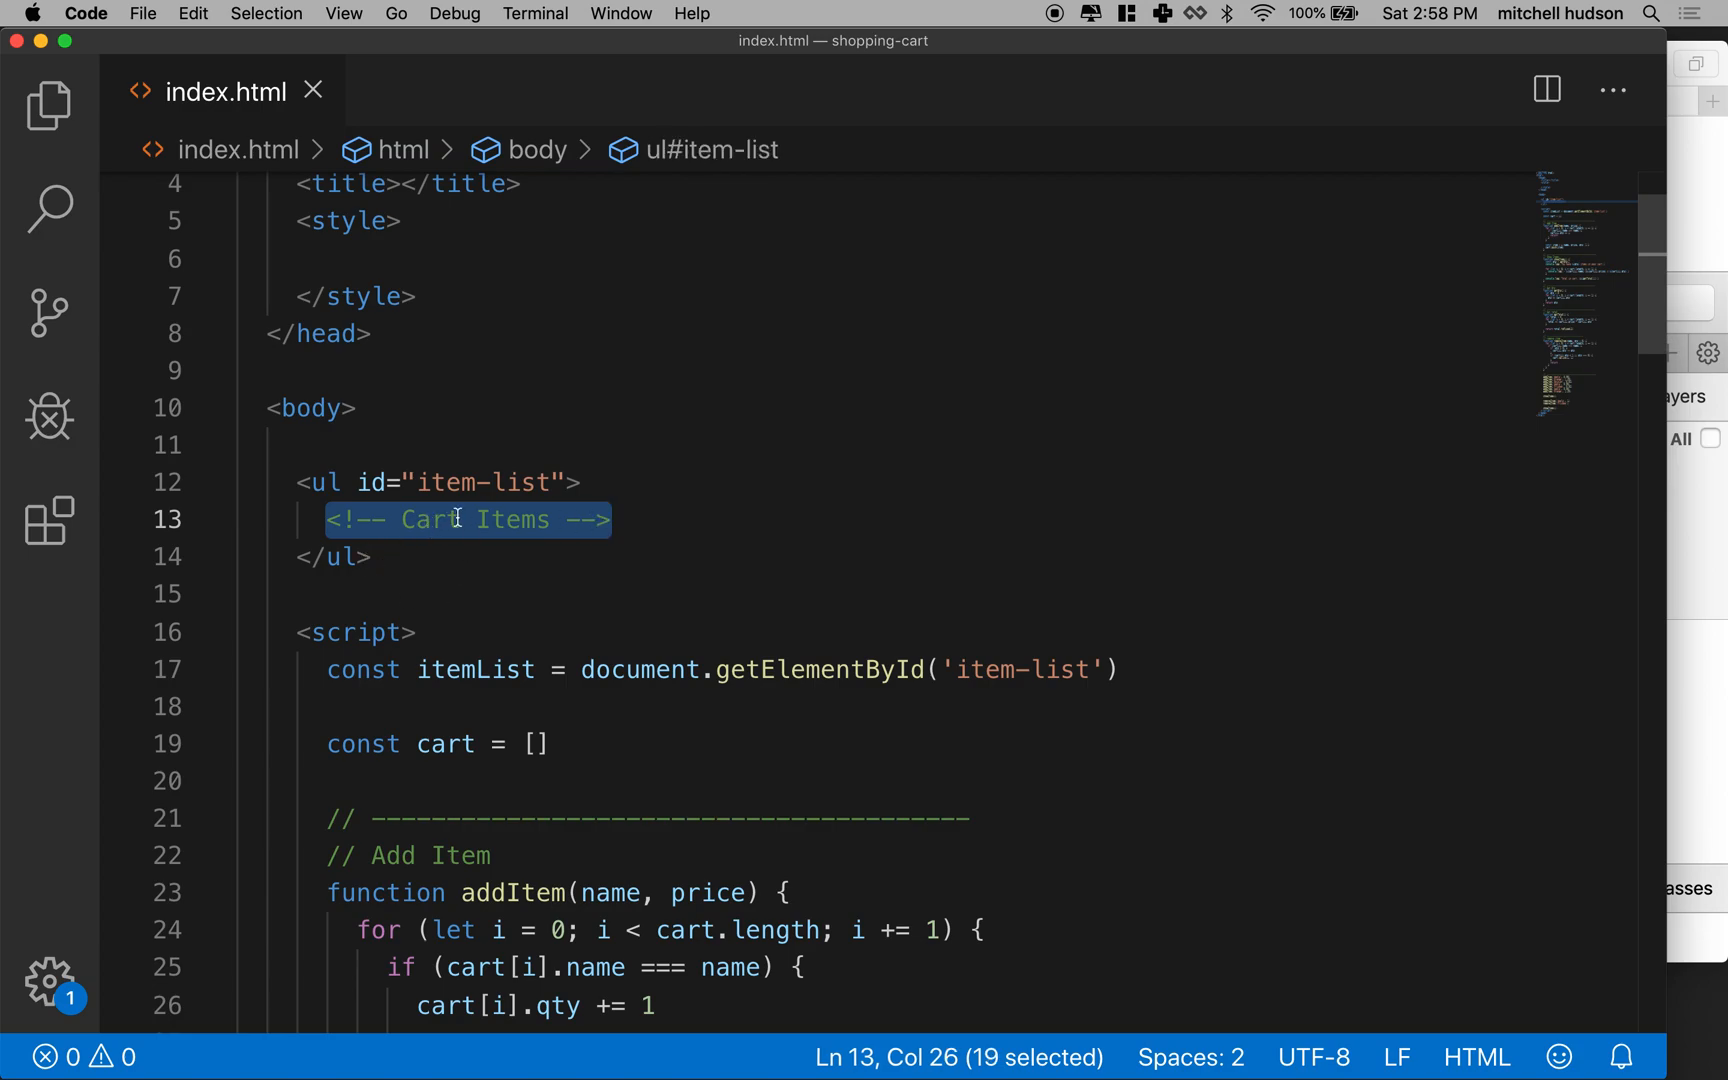
pyautogui.moveTo(328, 482)
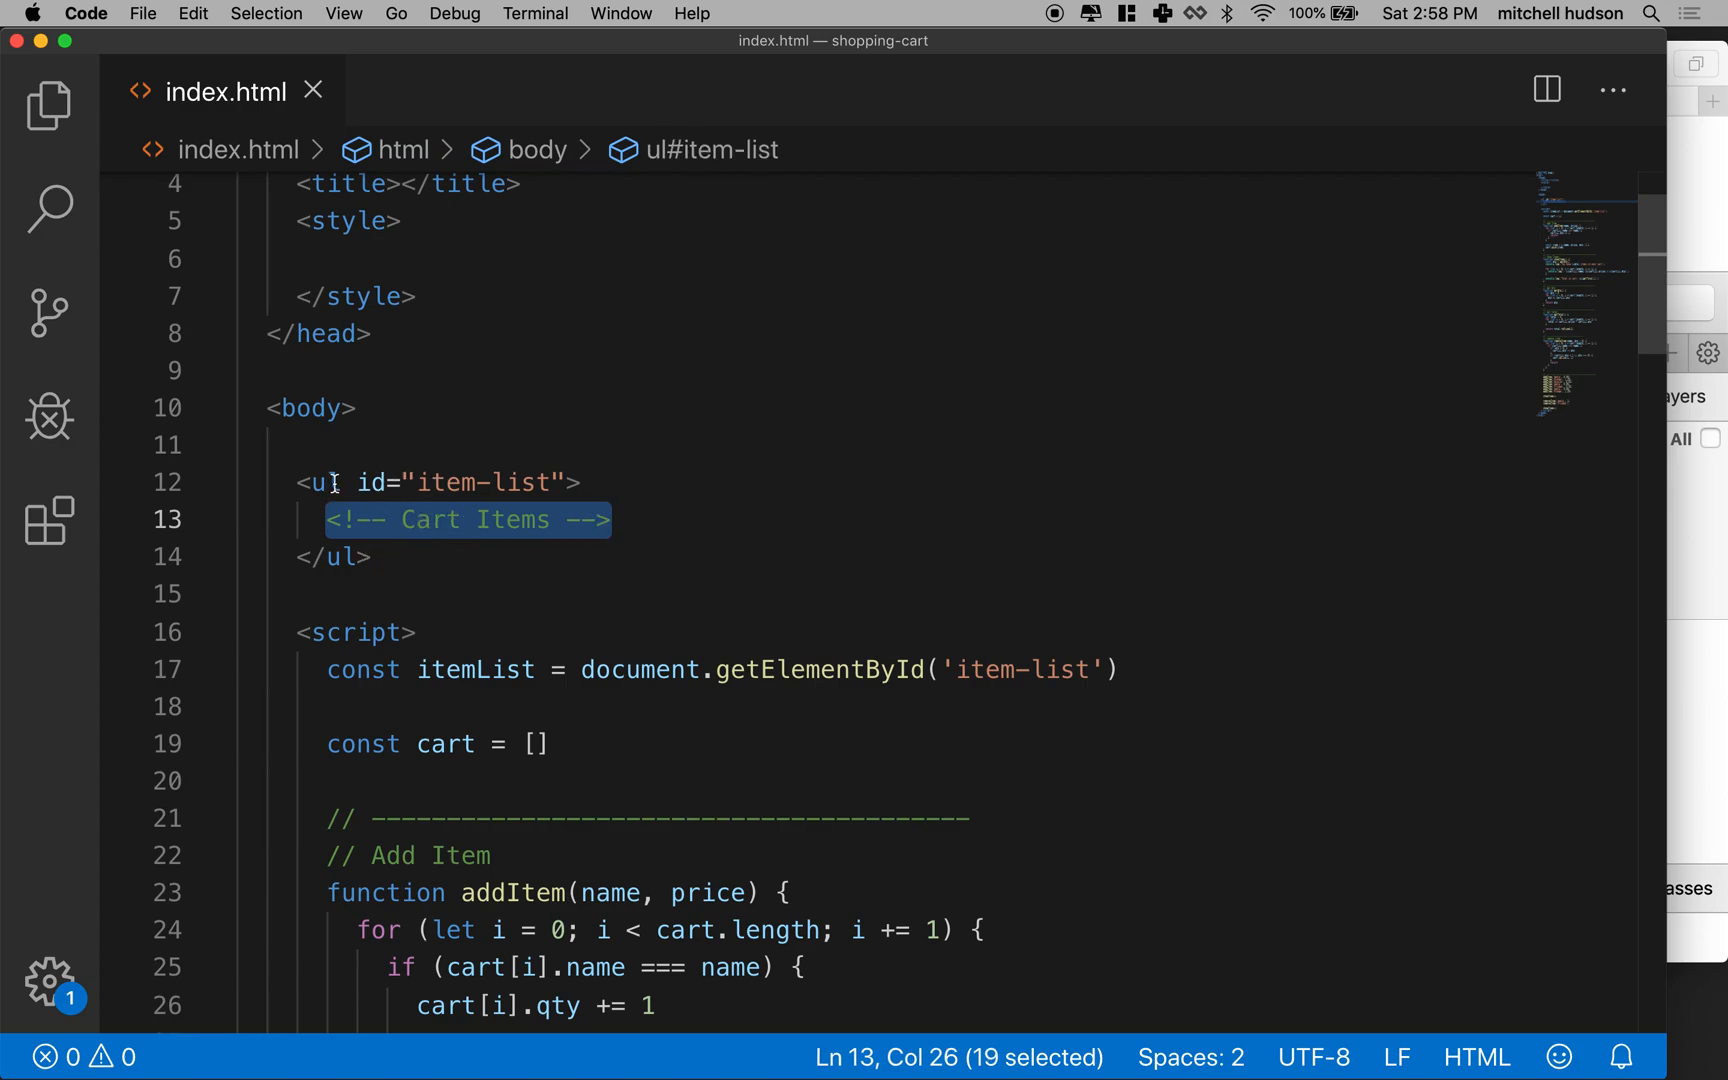
pyautogui.scroll(-3)
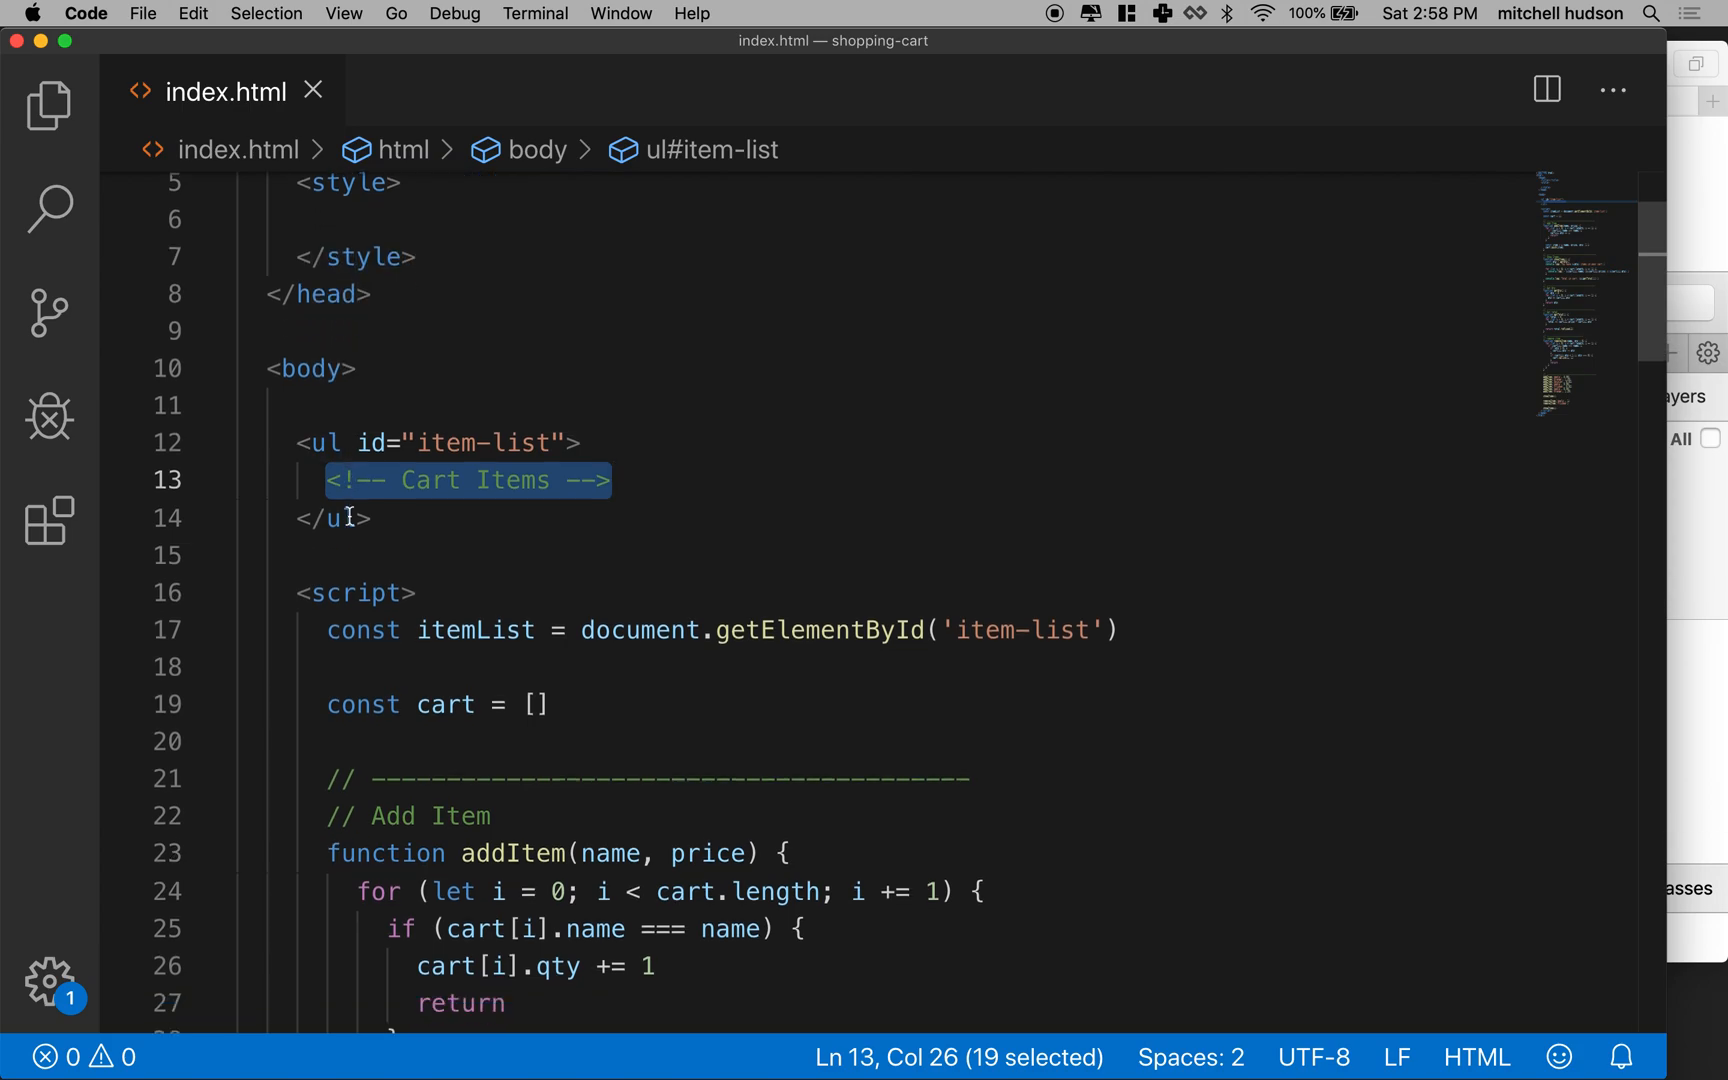
pyautogui.doubleClick(475, 518)
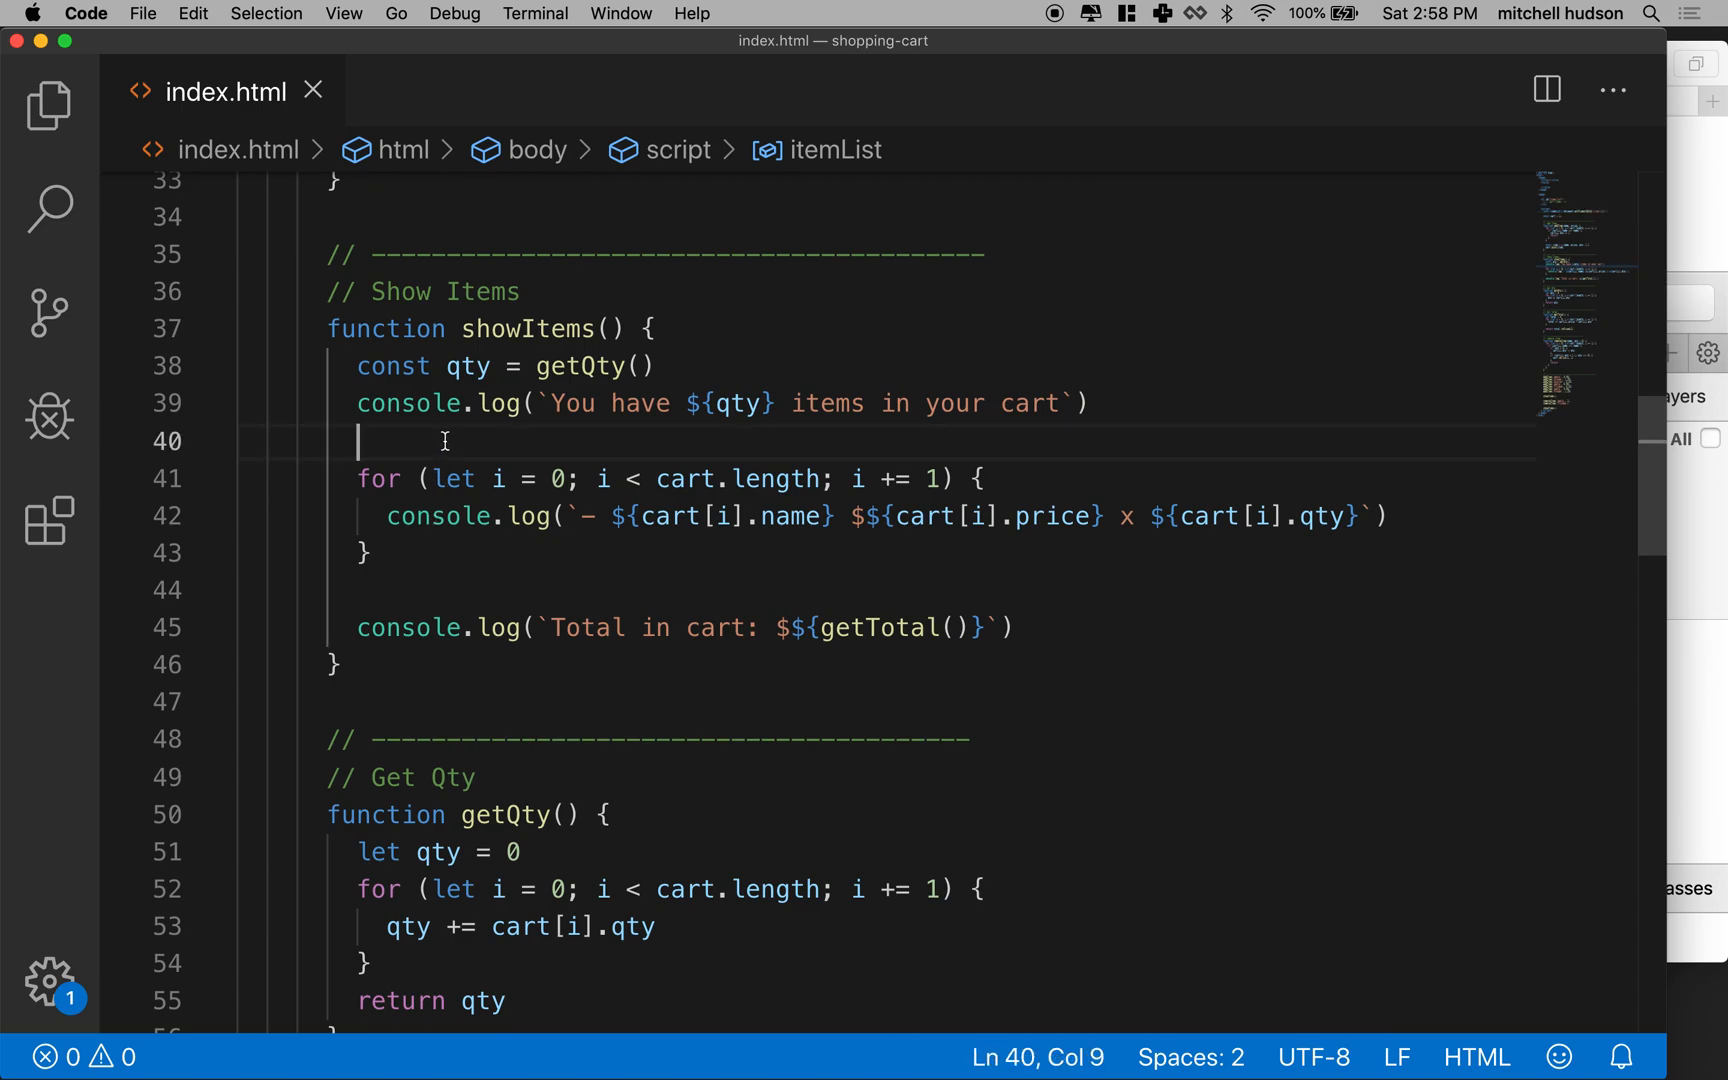
# Declare let itemStr = '' on a new line before the loop.
pyautogui.press('Enter')
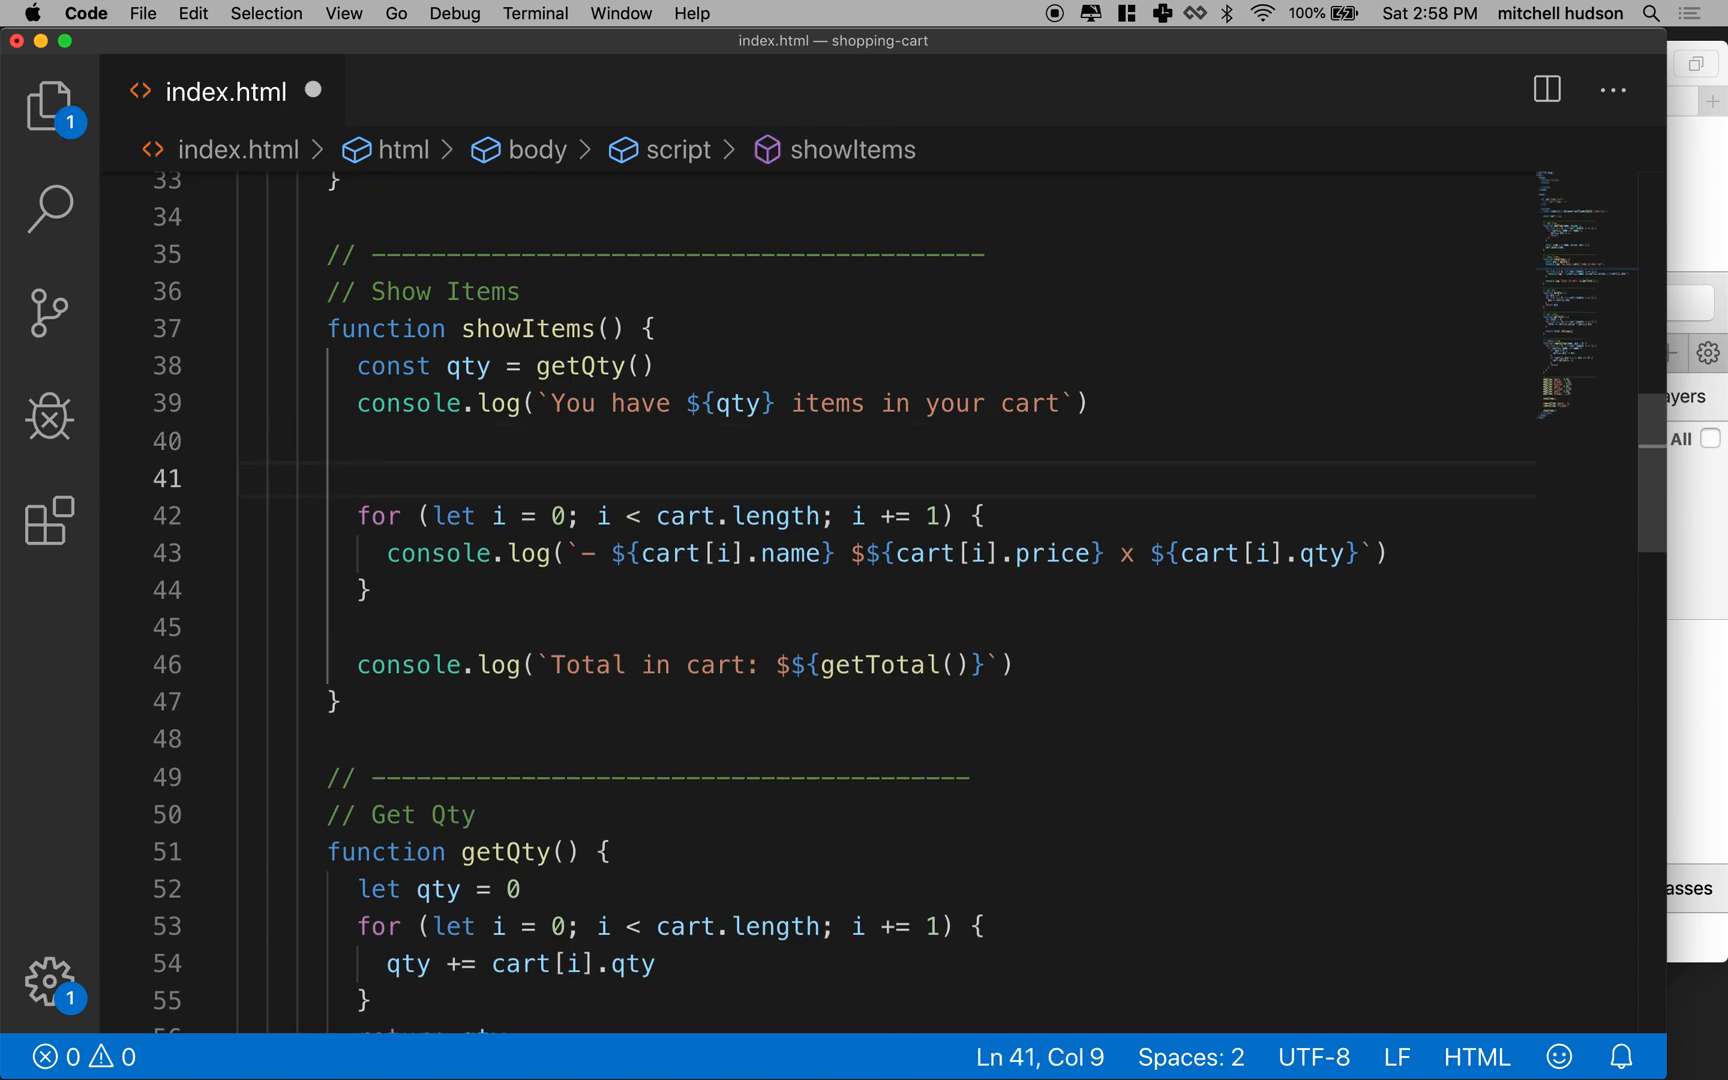
pyautogui.write('let')
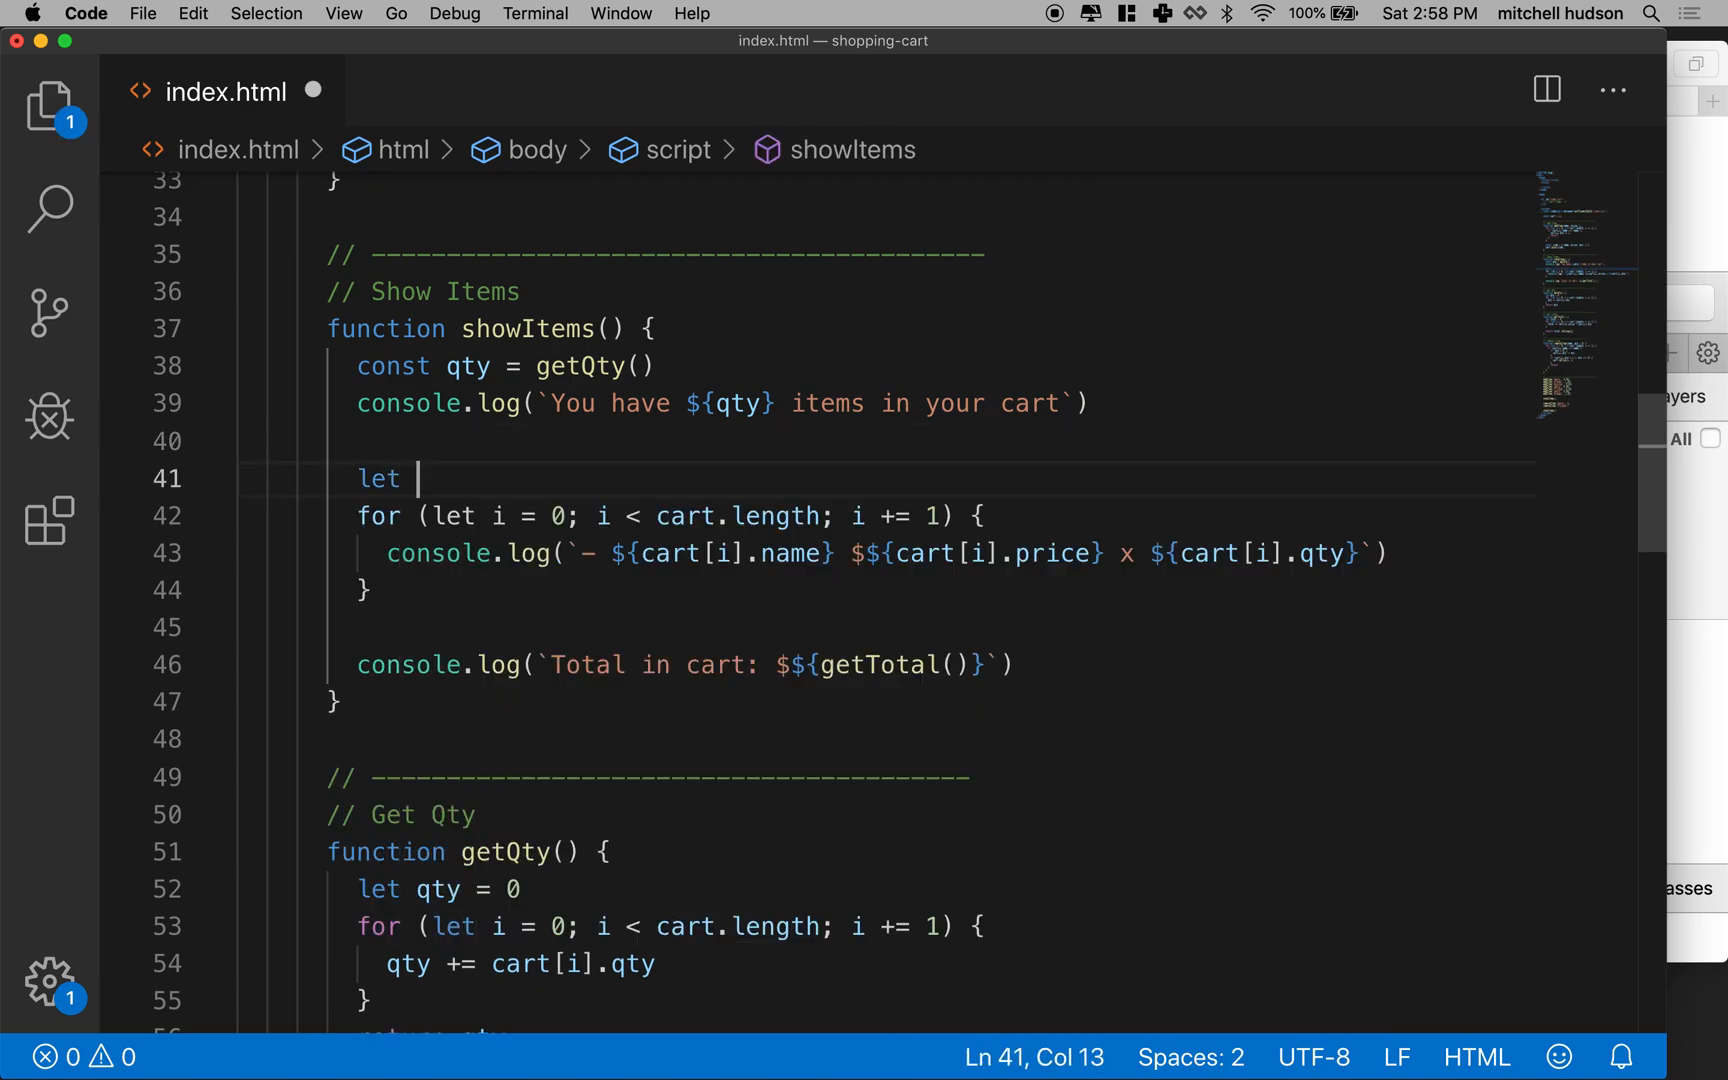
pyautogui.write('item')
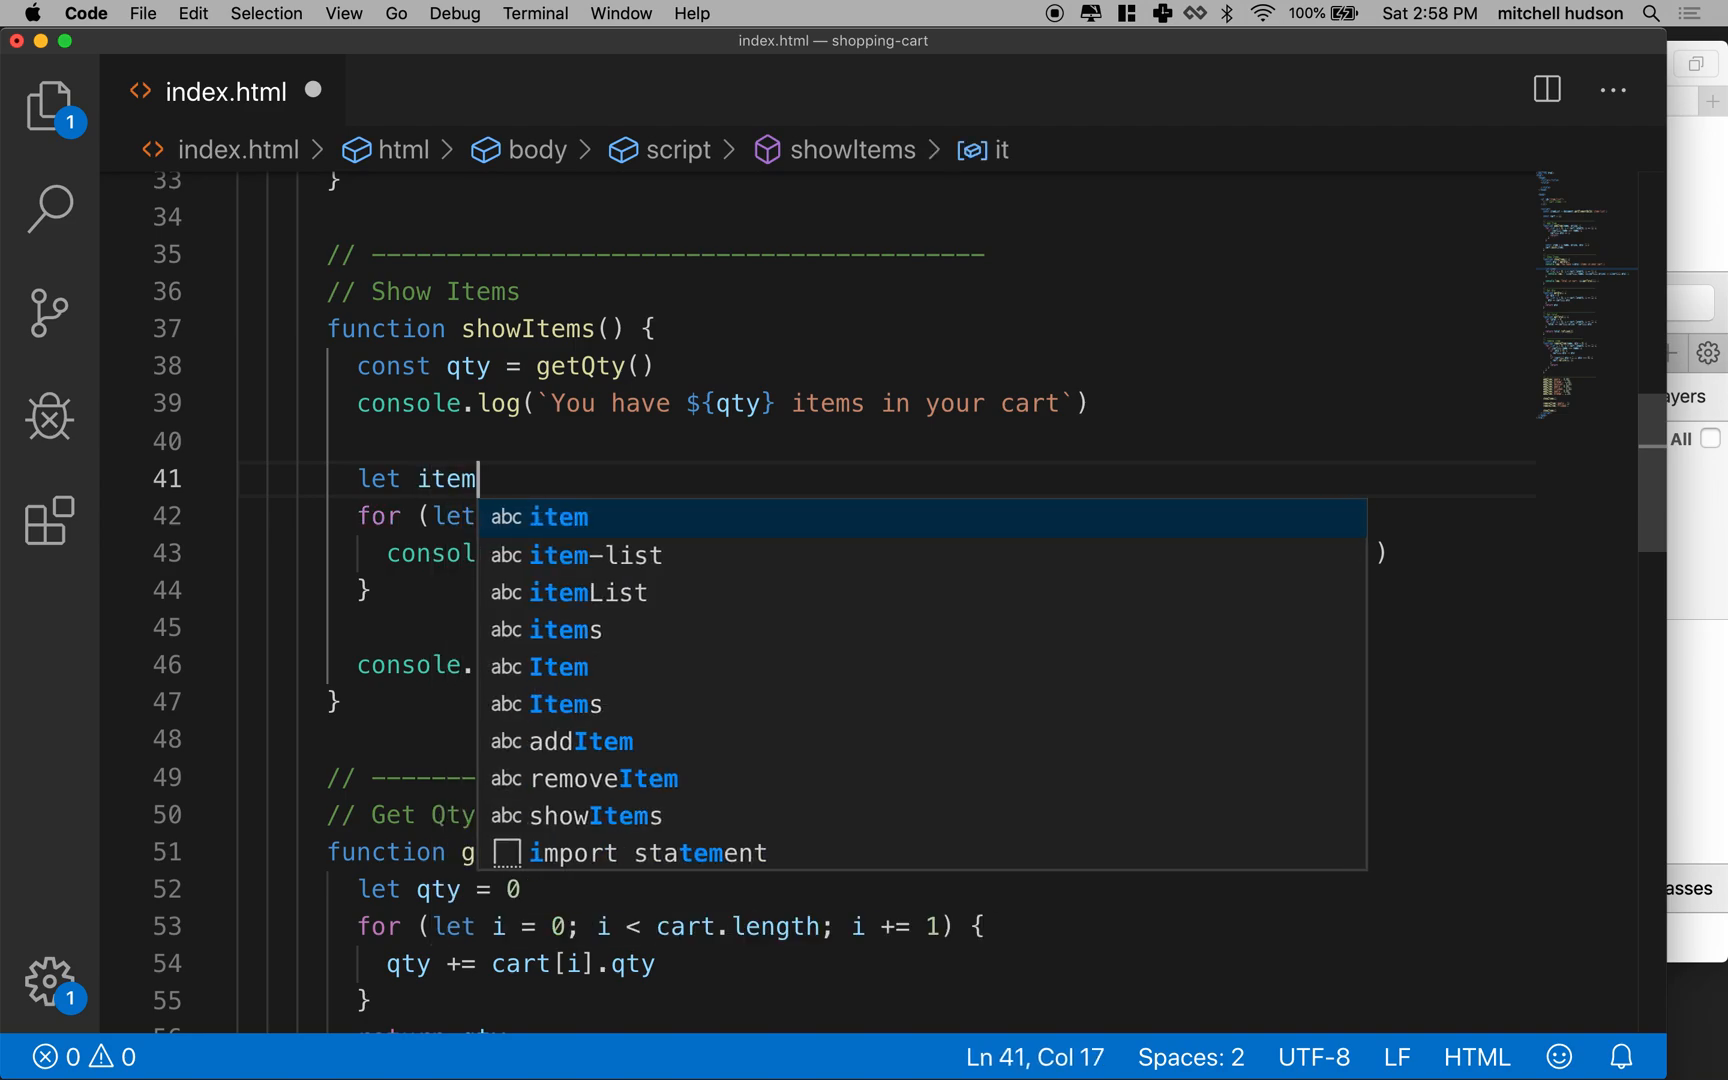
pyautogui.write('Str =')
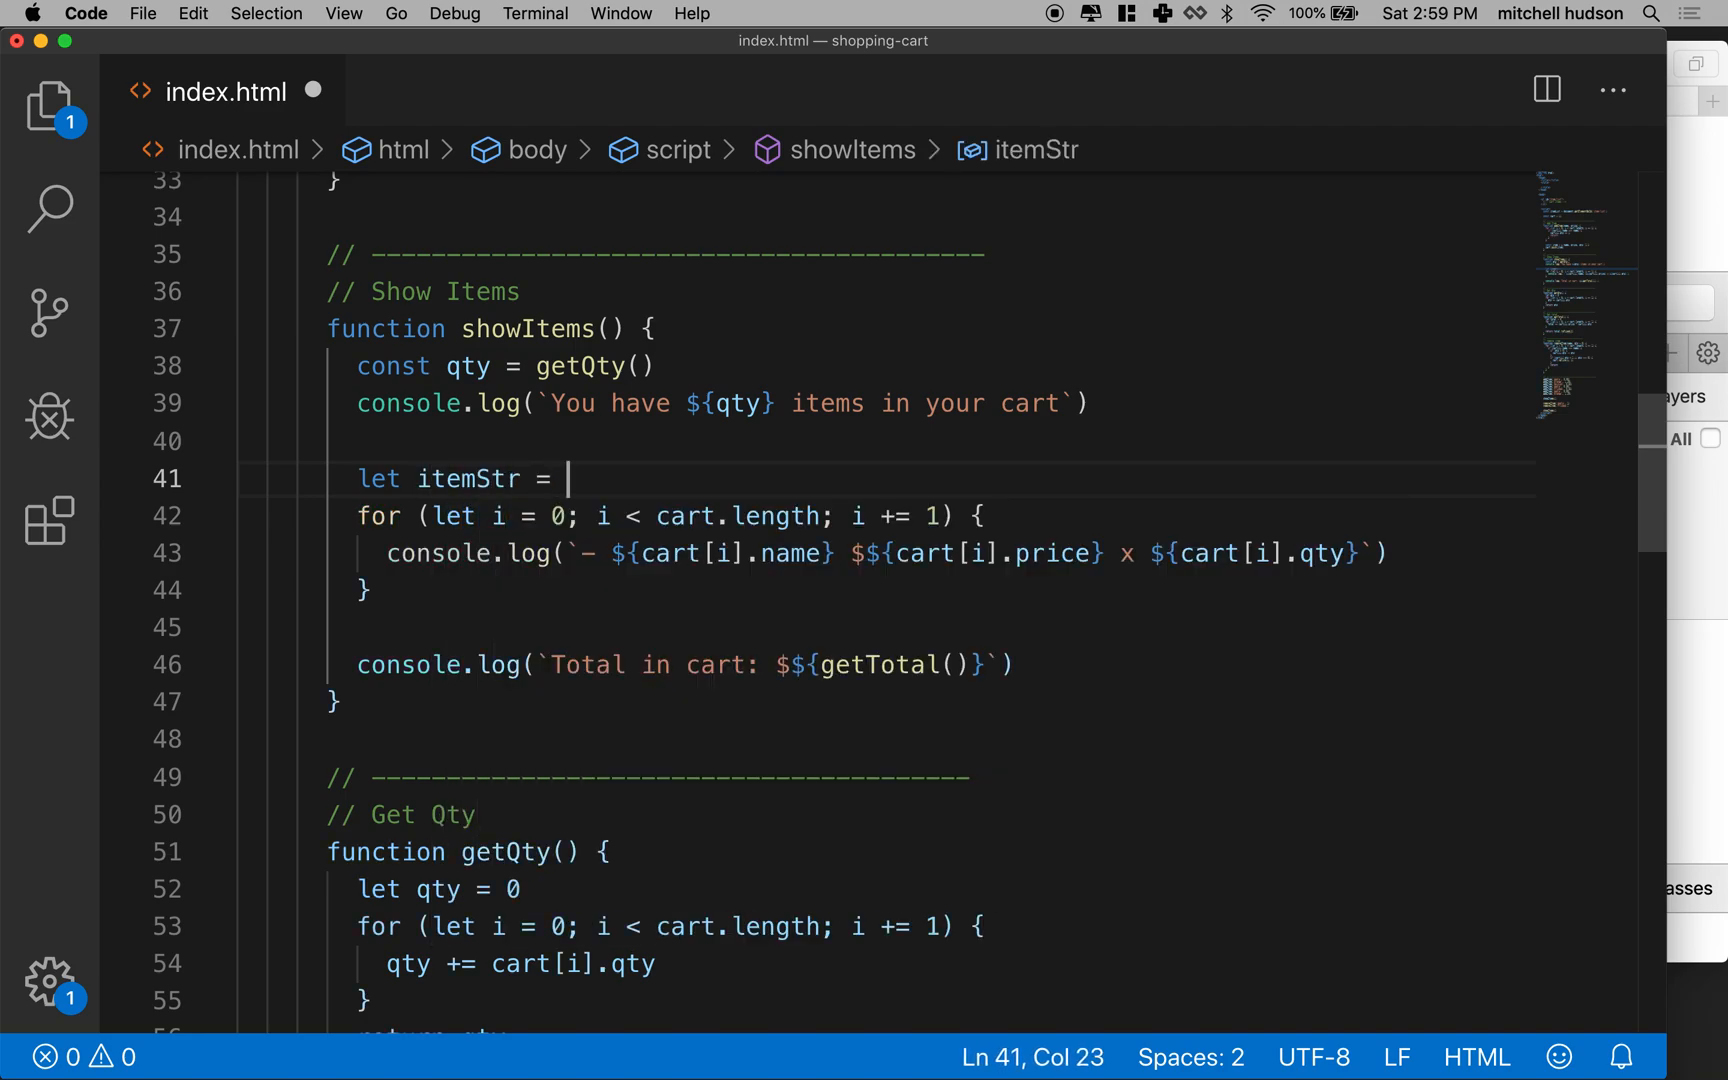
pyautogui.write("''")
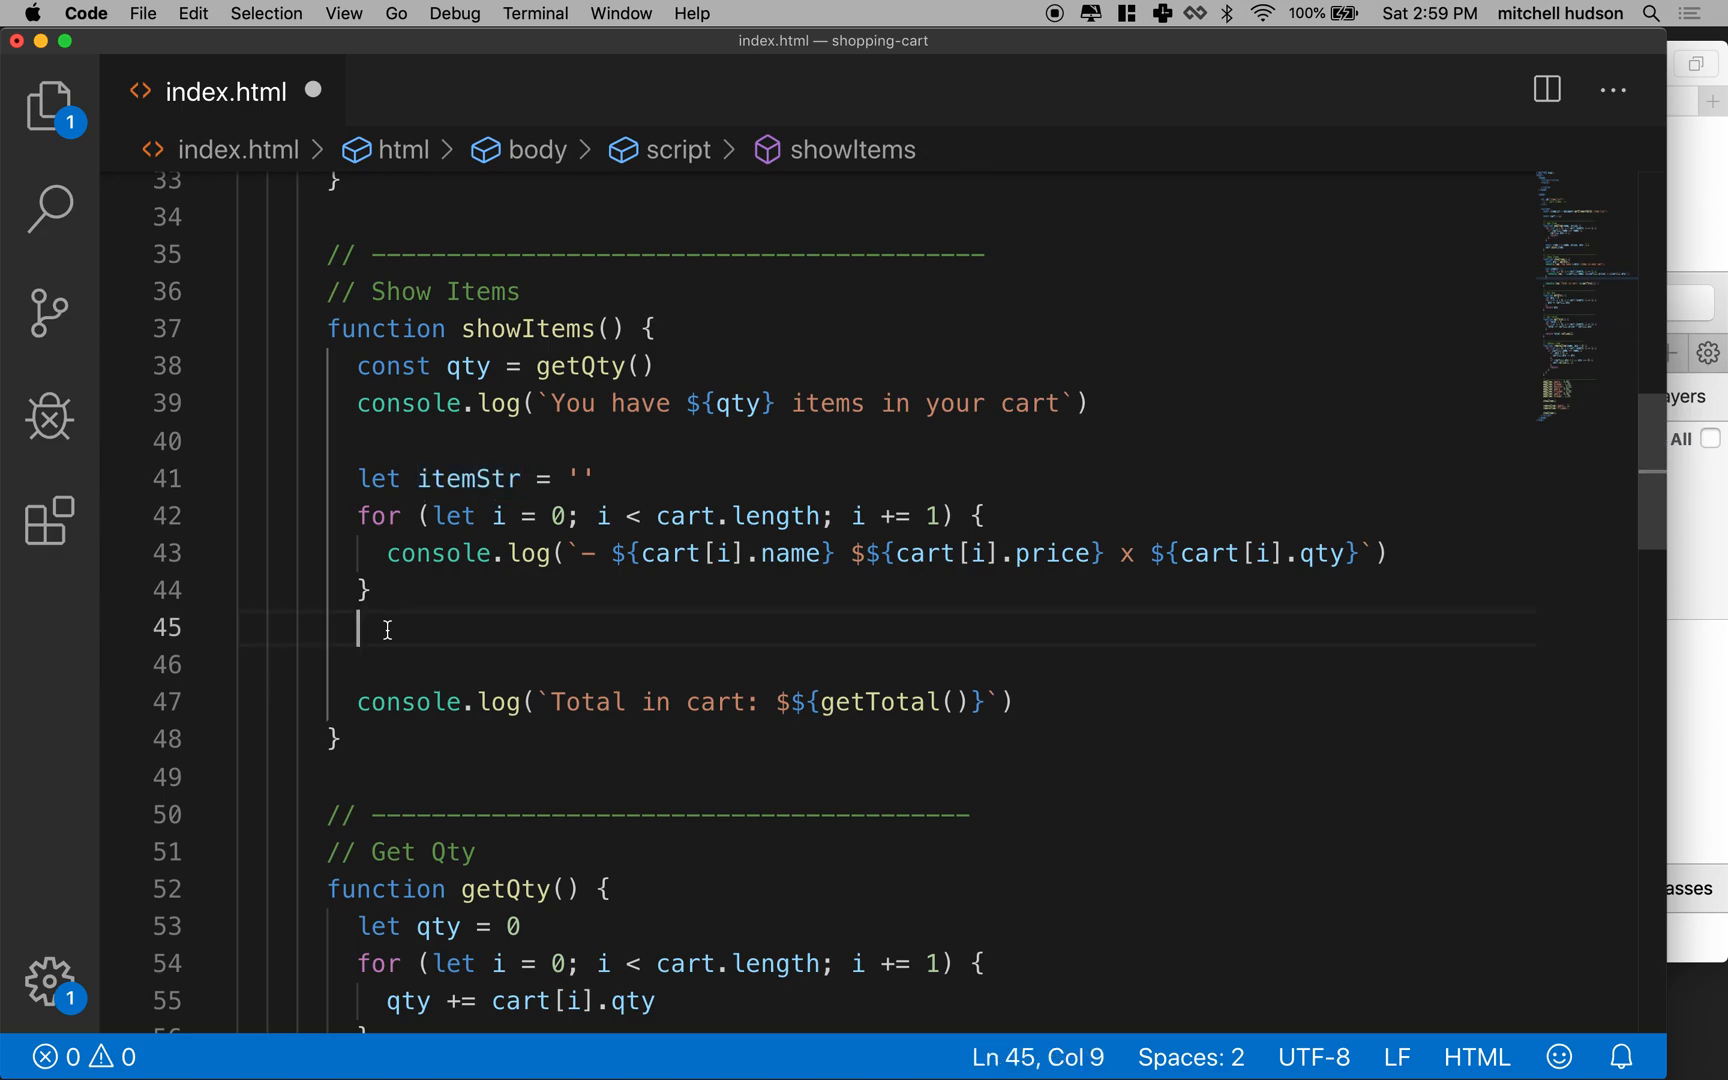
# Add itemList.innerHTML = itemStr to showItems.
pyautogui.write('item')
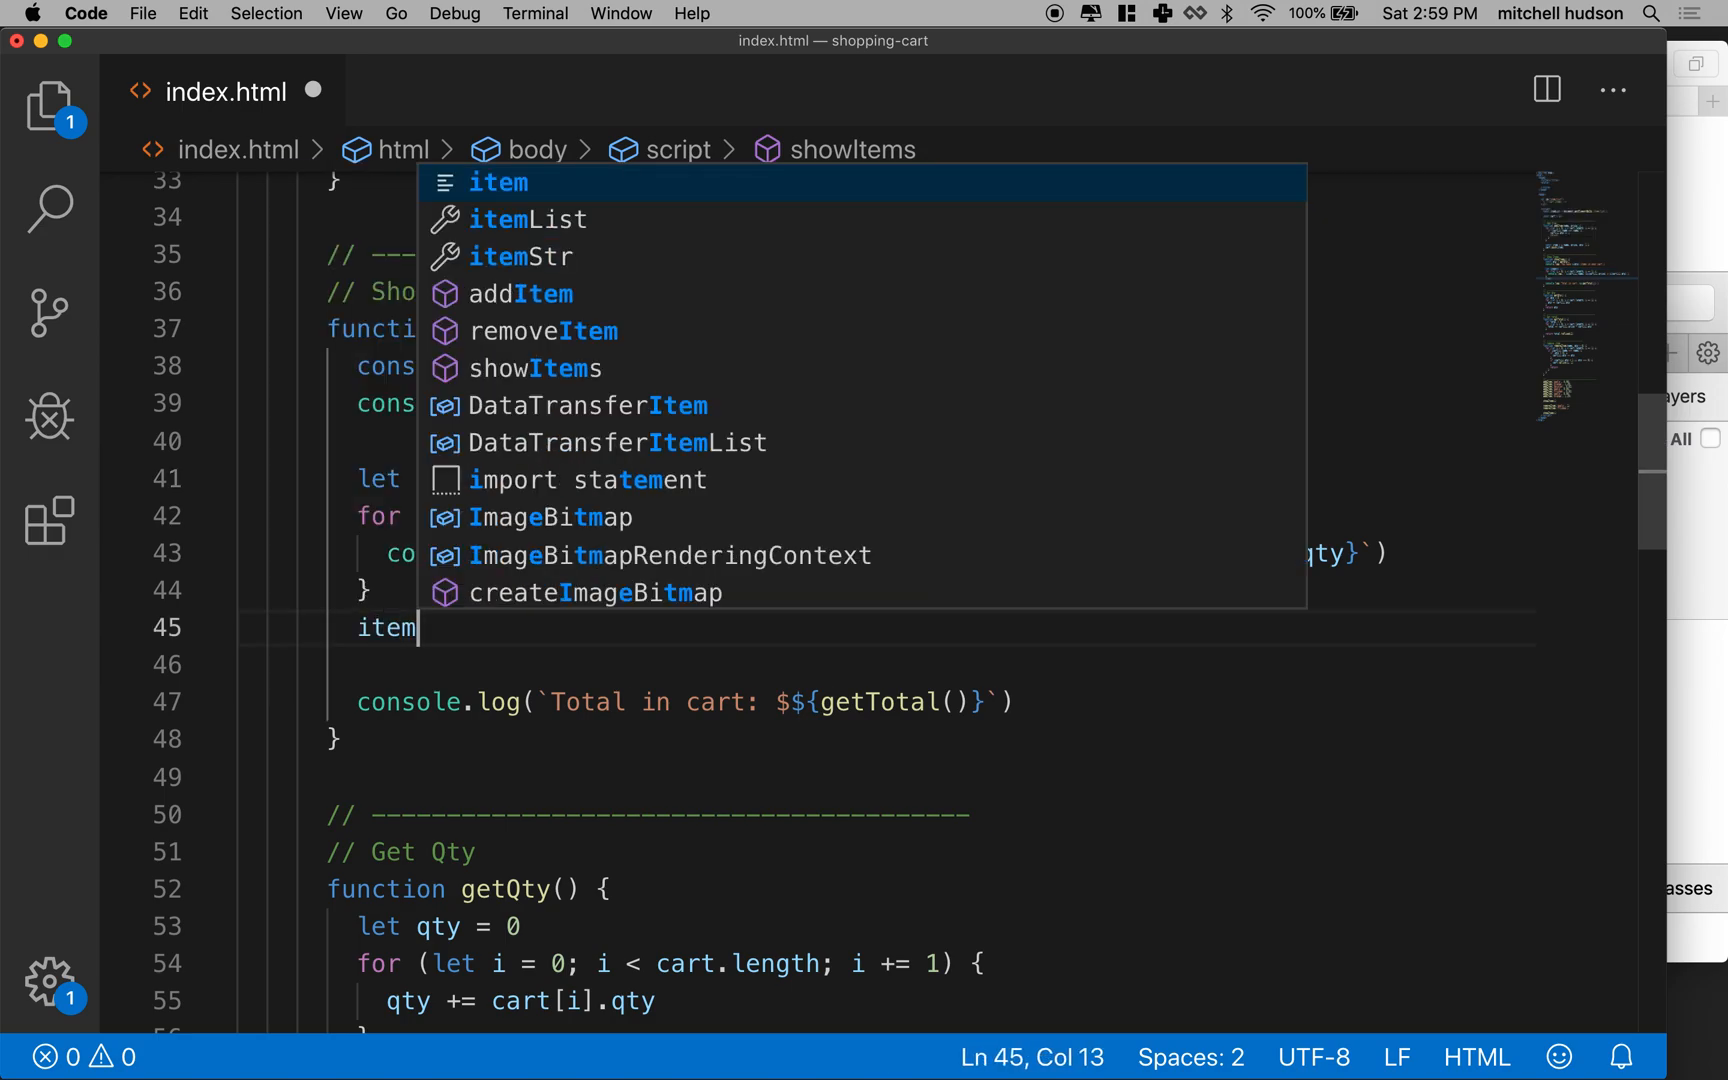
pyautogui.write('List.')
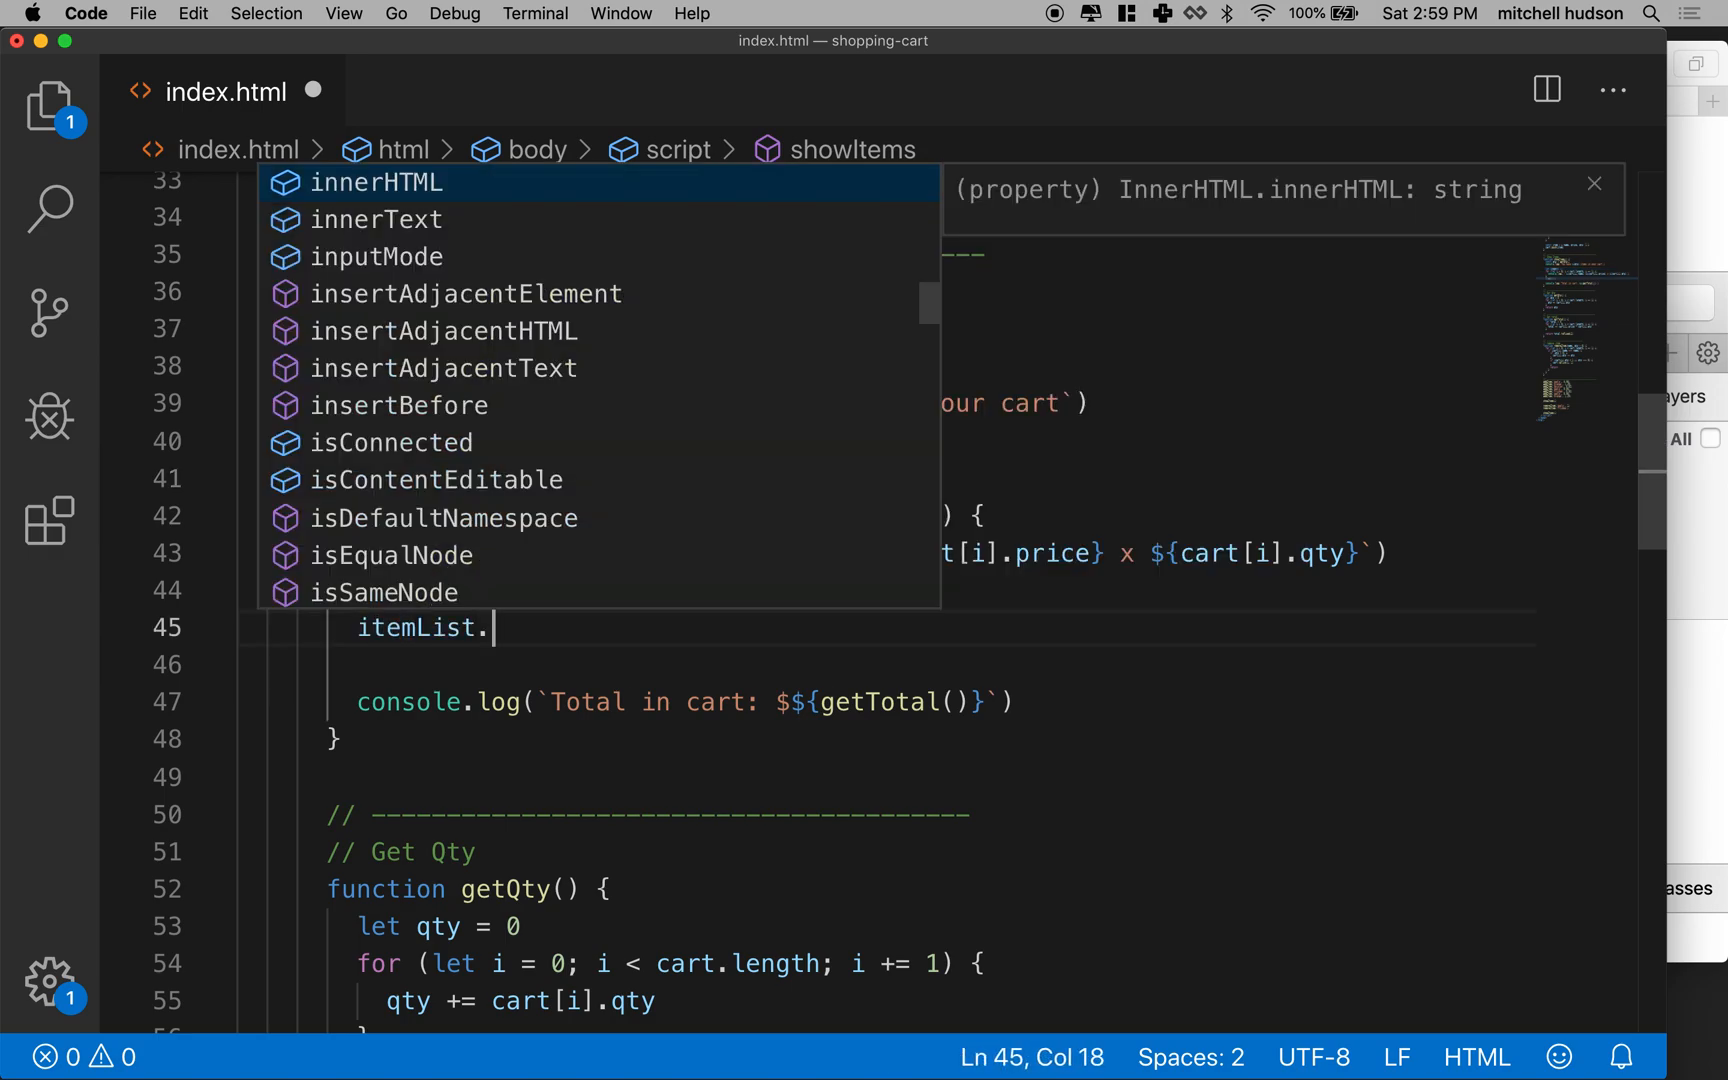
pyautogui.write('innerHTML =')
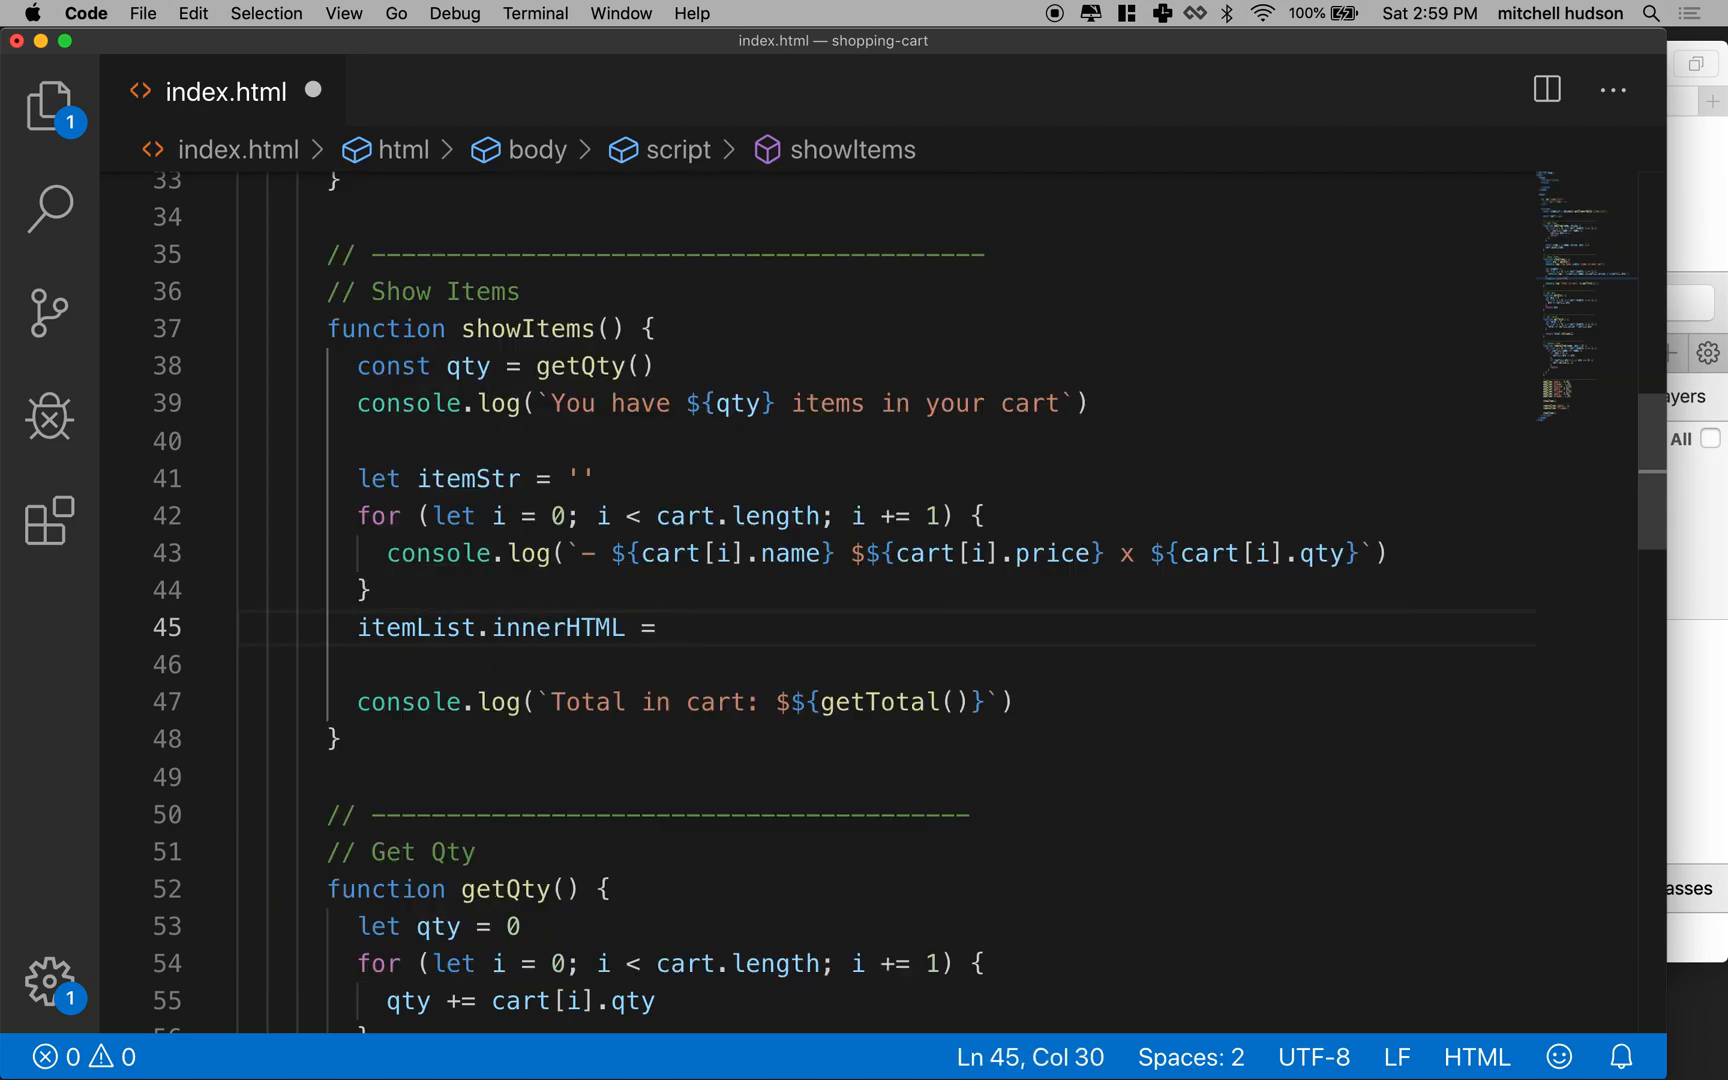
pyautogui.write('itemStr')
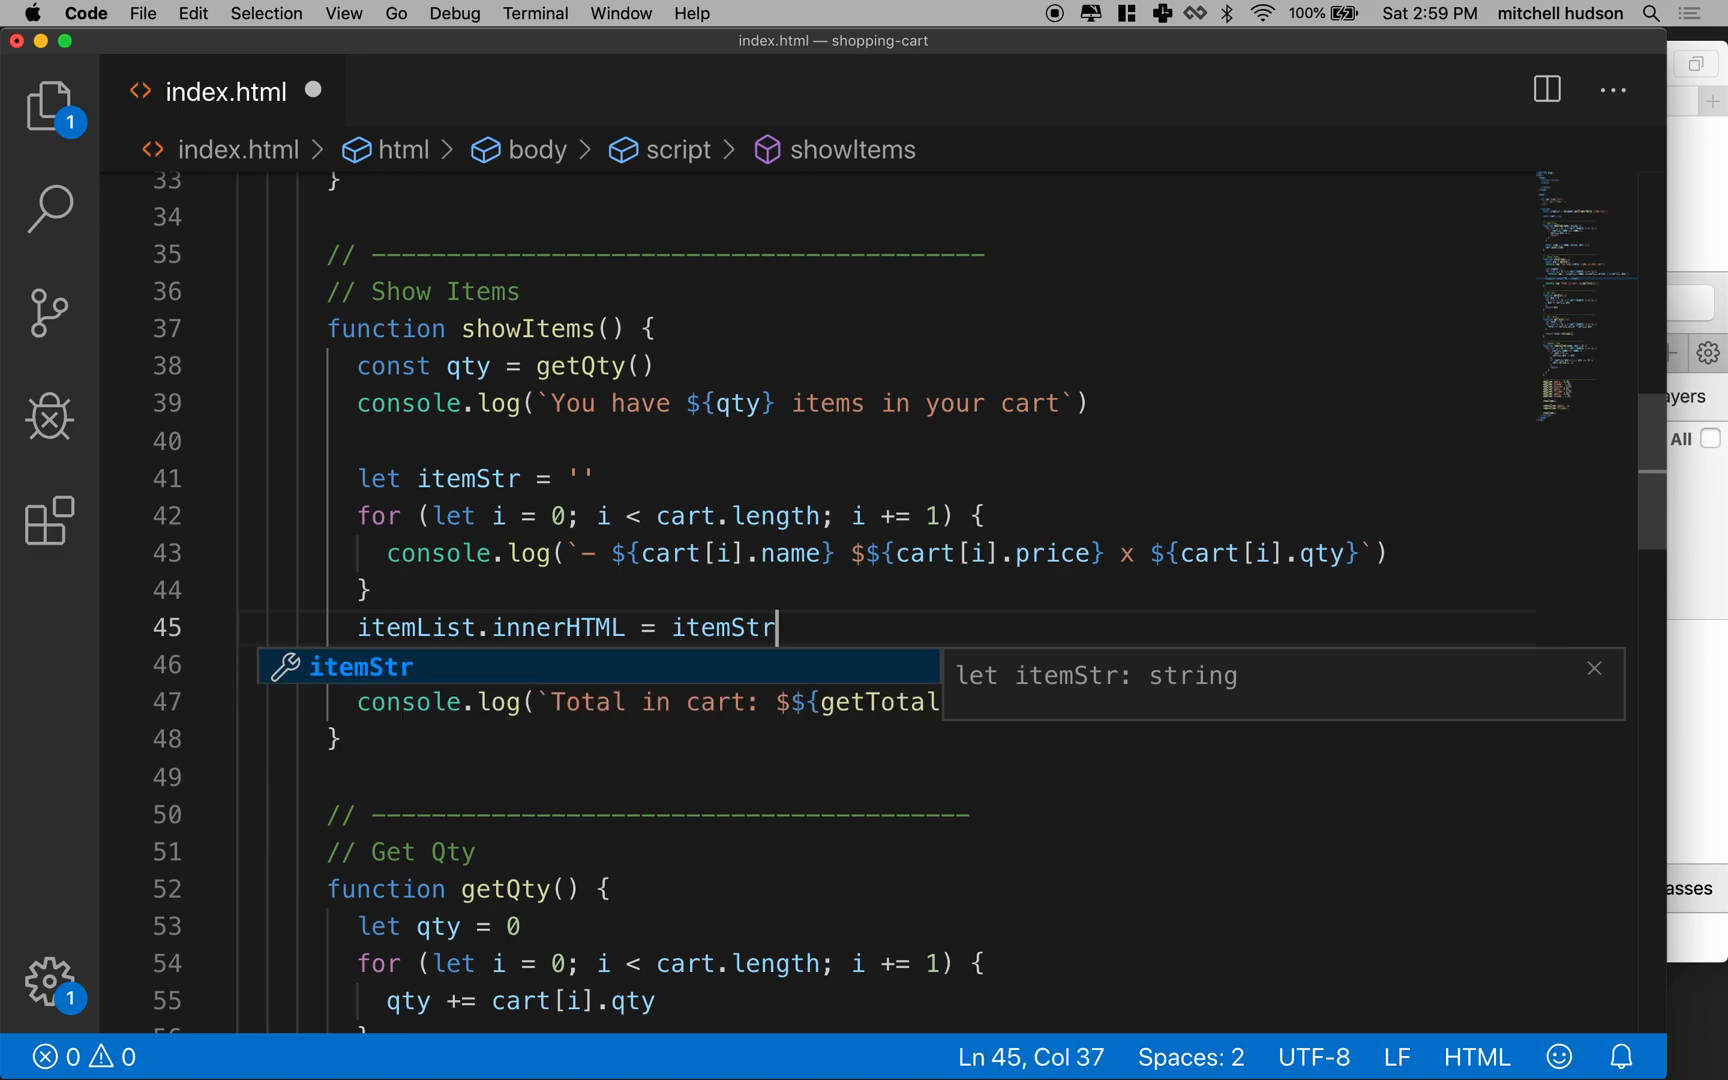
pyautogui.press('Escape')
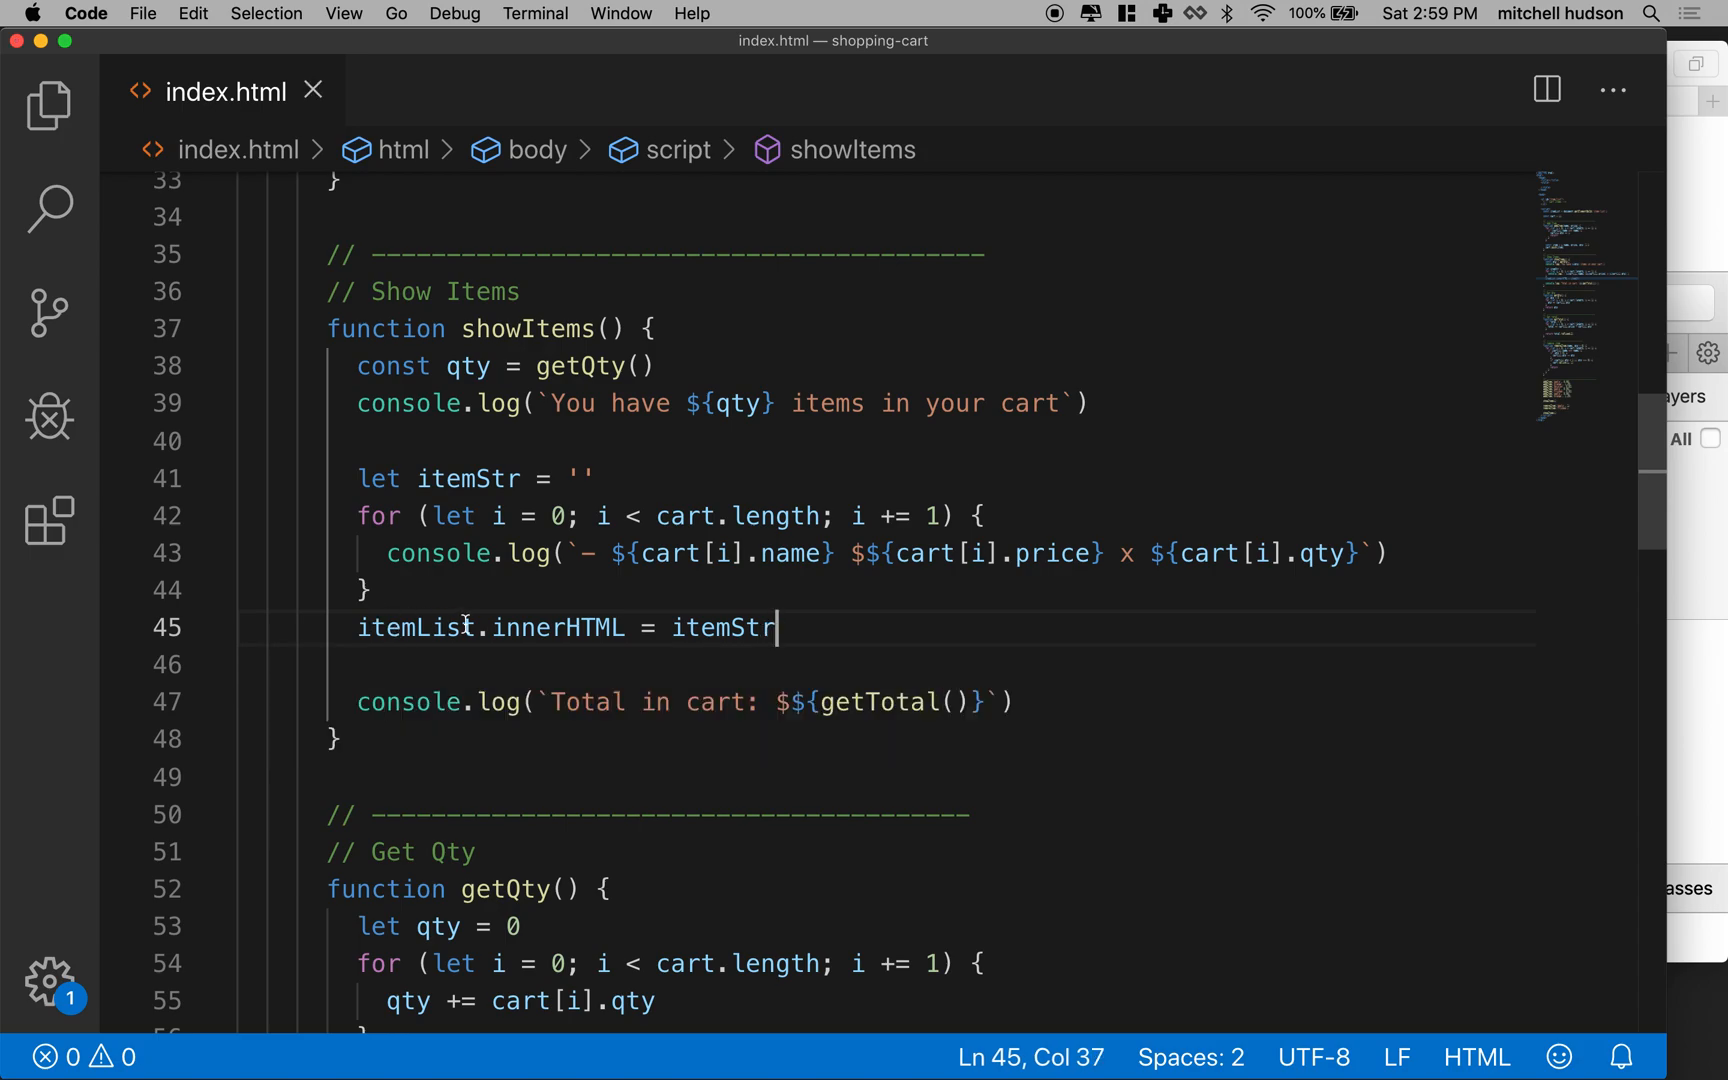
pyautogui.doubleClick(556, 628)
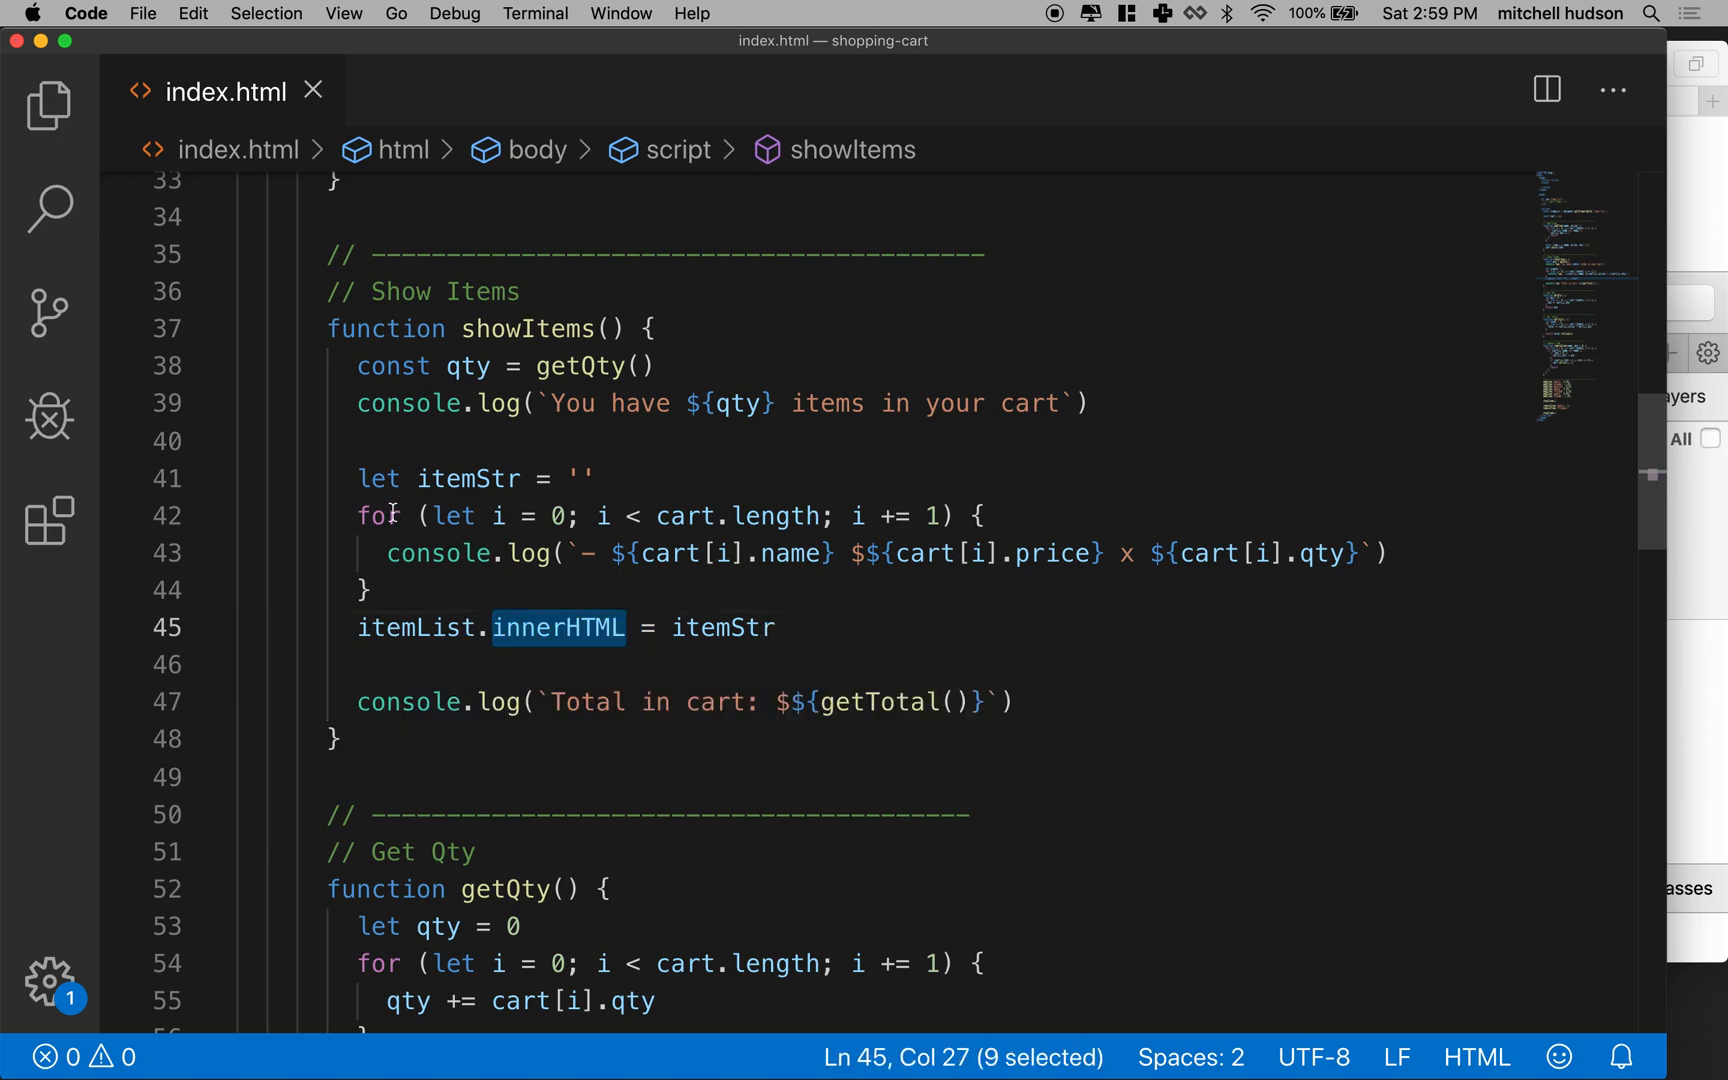
pyautogui.tripleClick(711, 553)
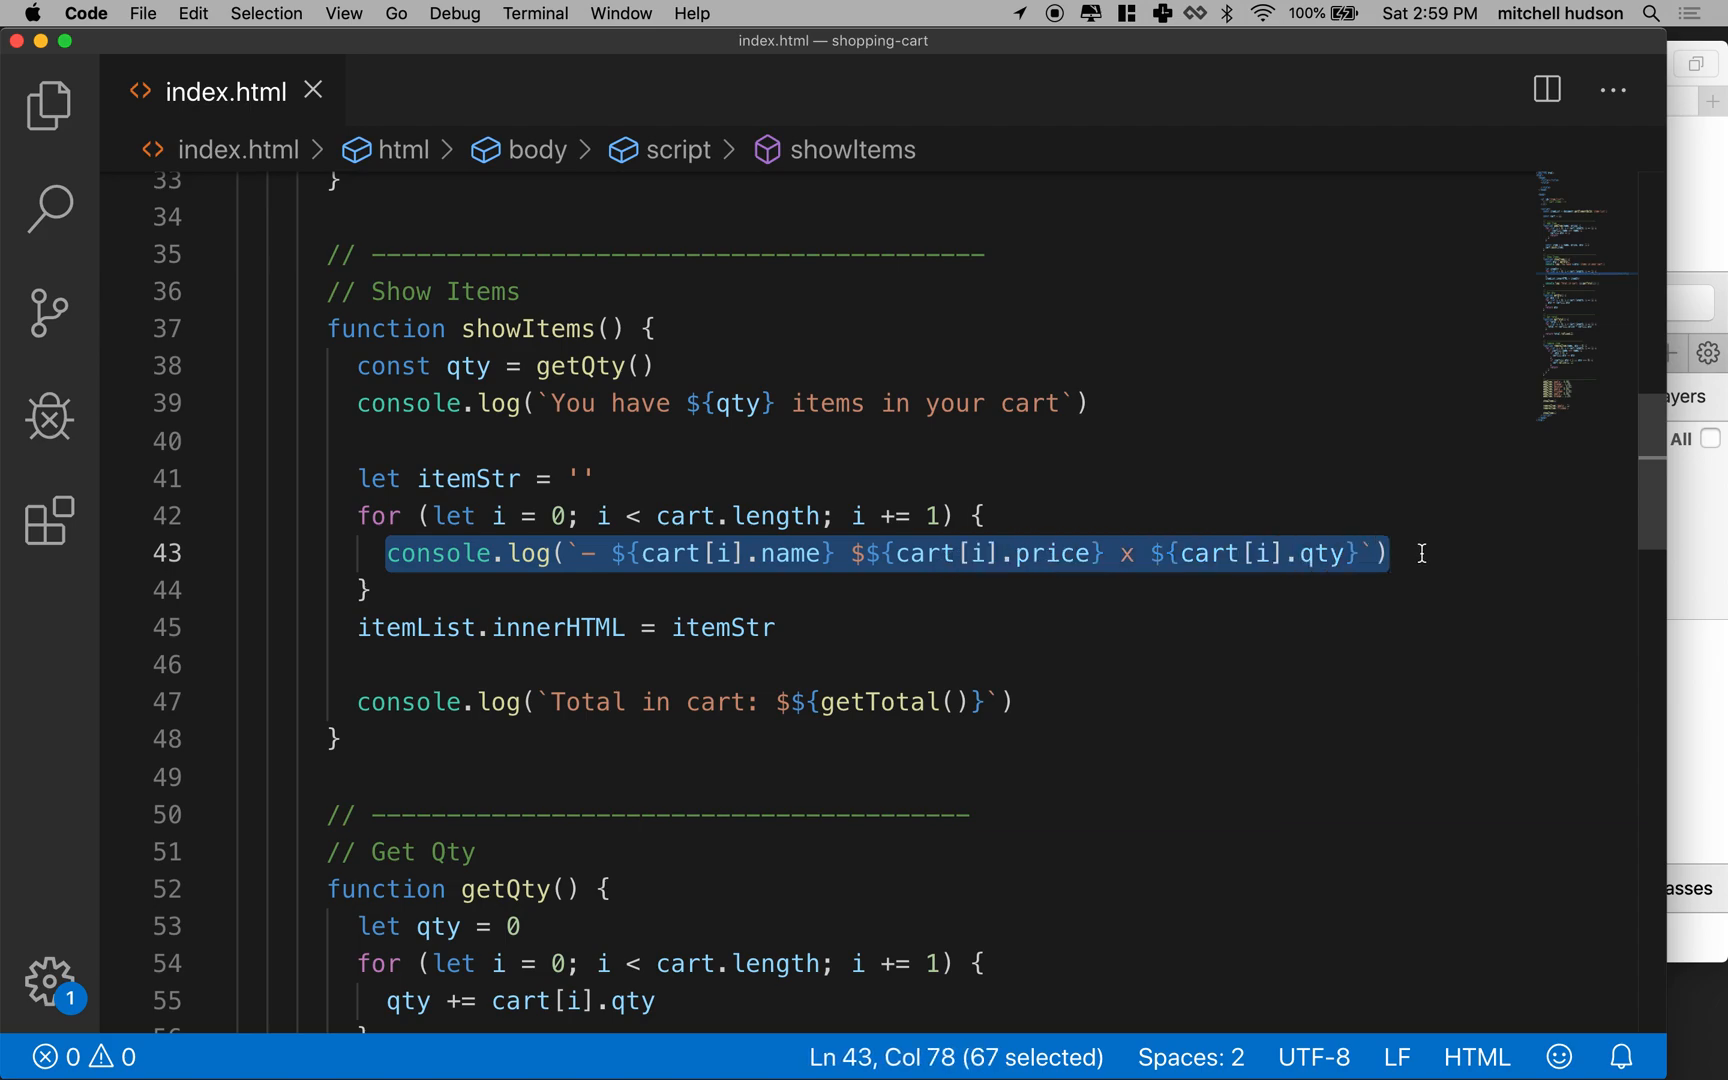
pyautogui.doubleClick(416, 627)
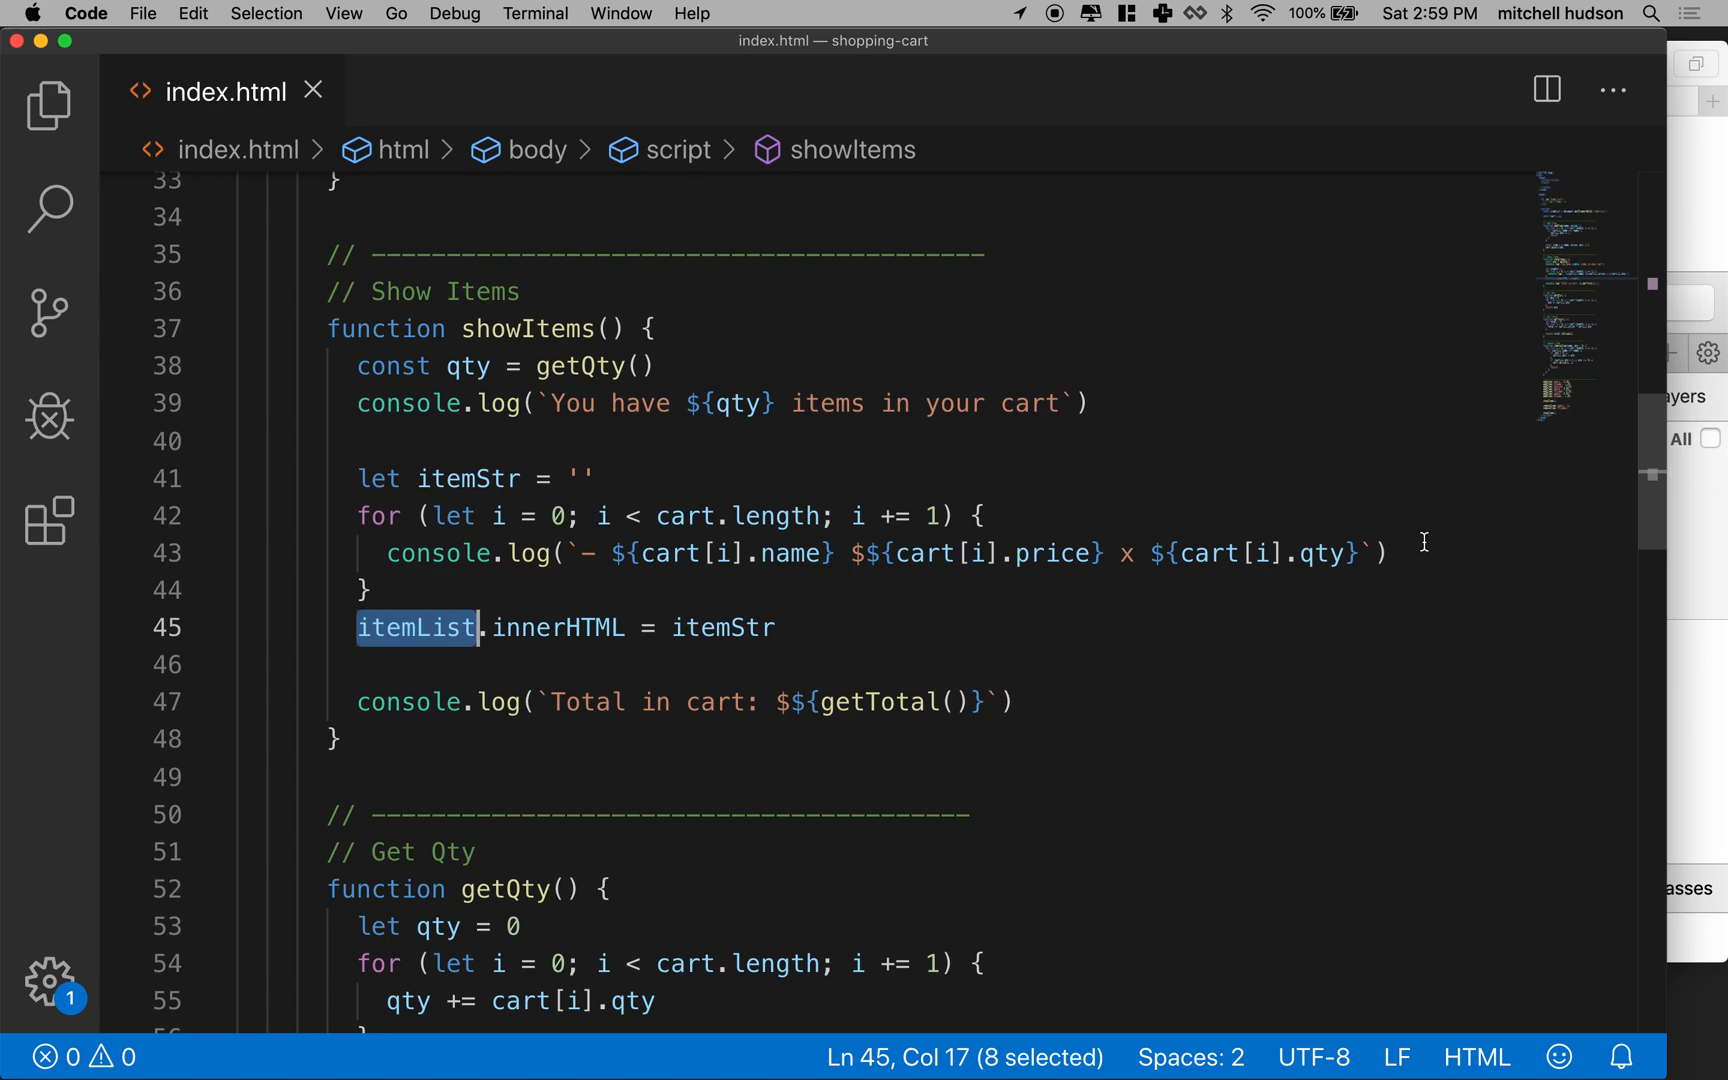
# Open an empty line in the loop and begin an itemStr += statement.
pyautogui.press('Enter')
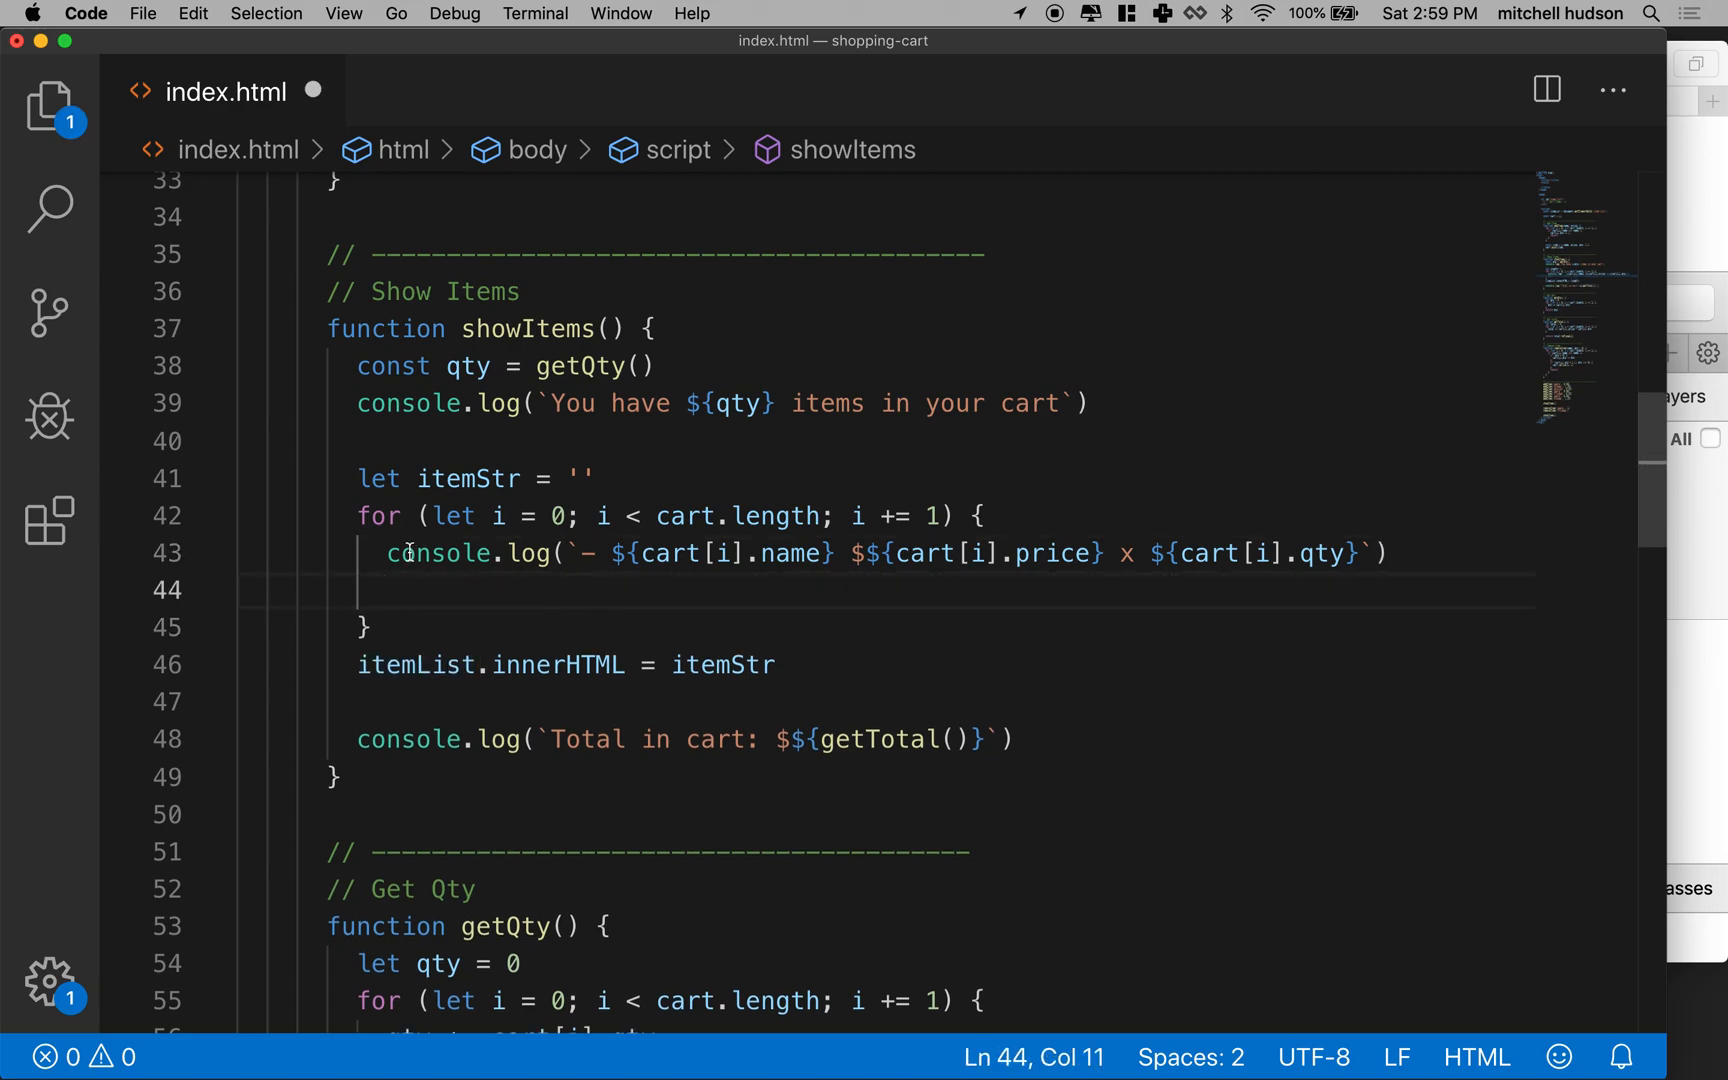
pyautogui.moveTo(385, 552); pyautogui.dragTo(656, 552)
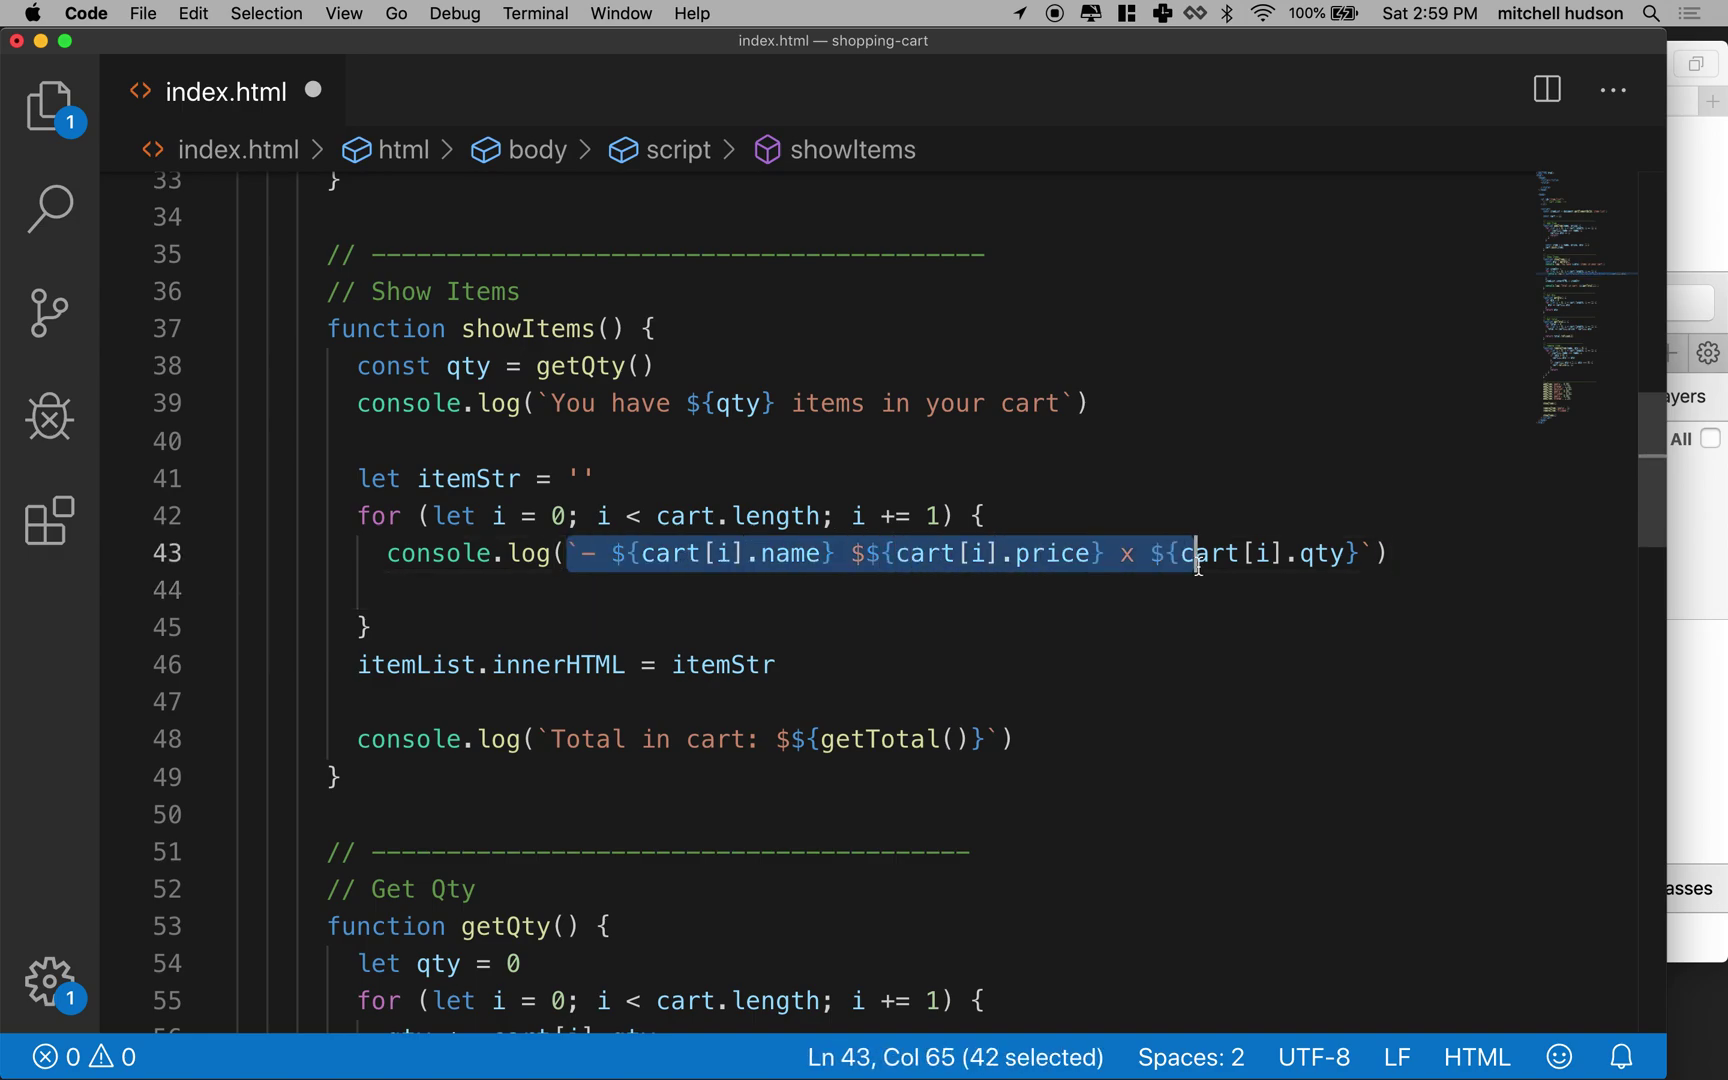
pyautogui.moveTo(1196, 553); pyautogui.dragTo(1372, 553)
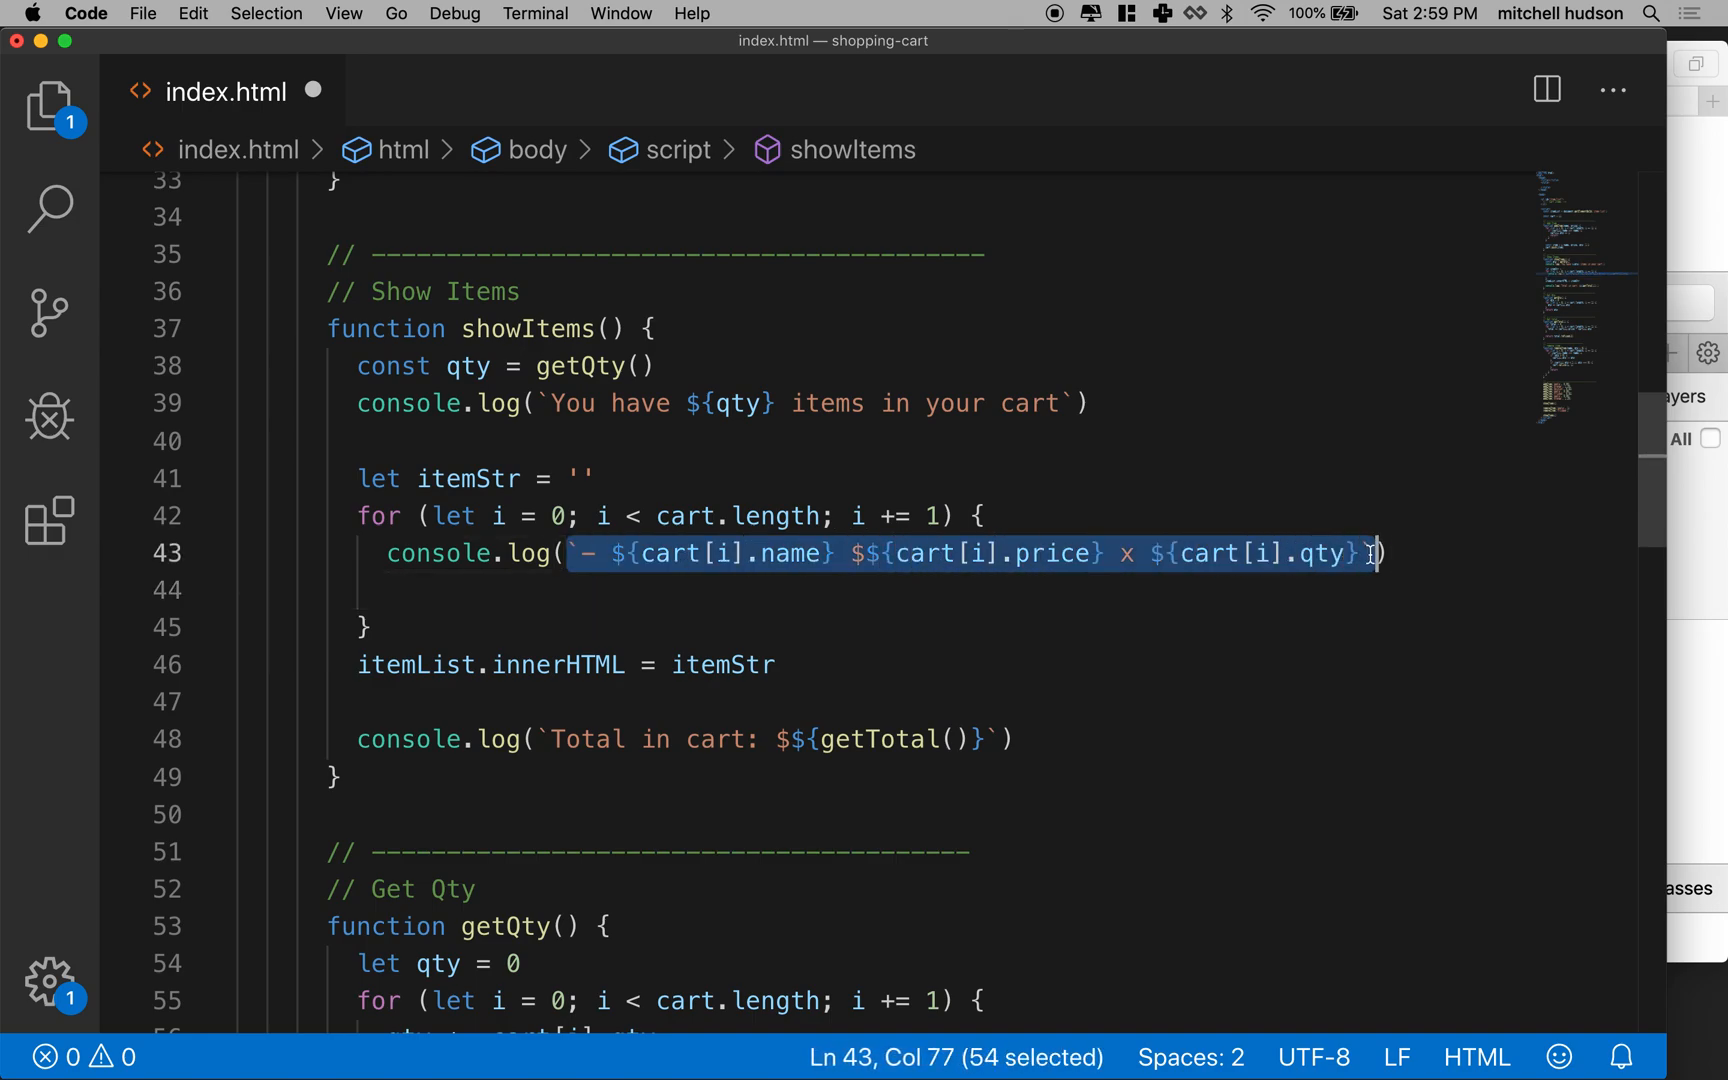
pyautogui.click(437, 591)
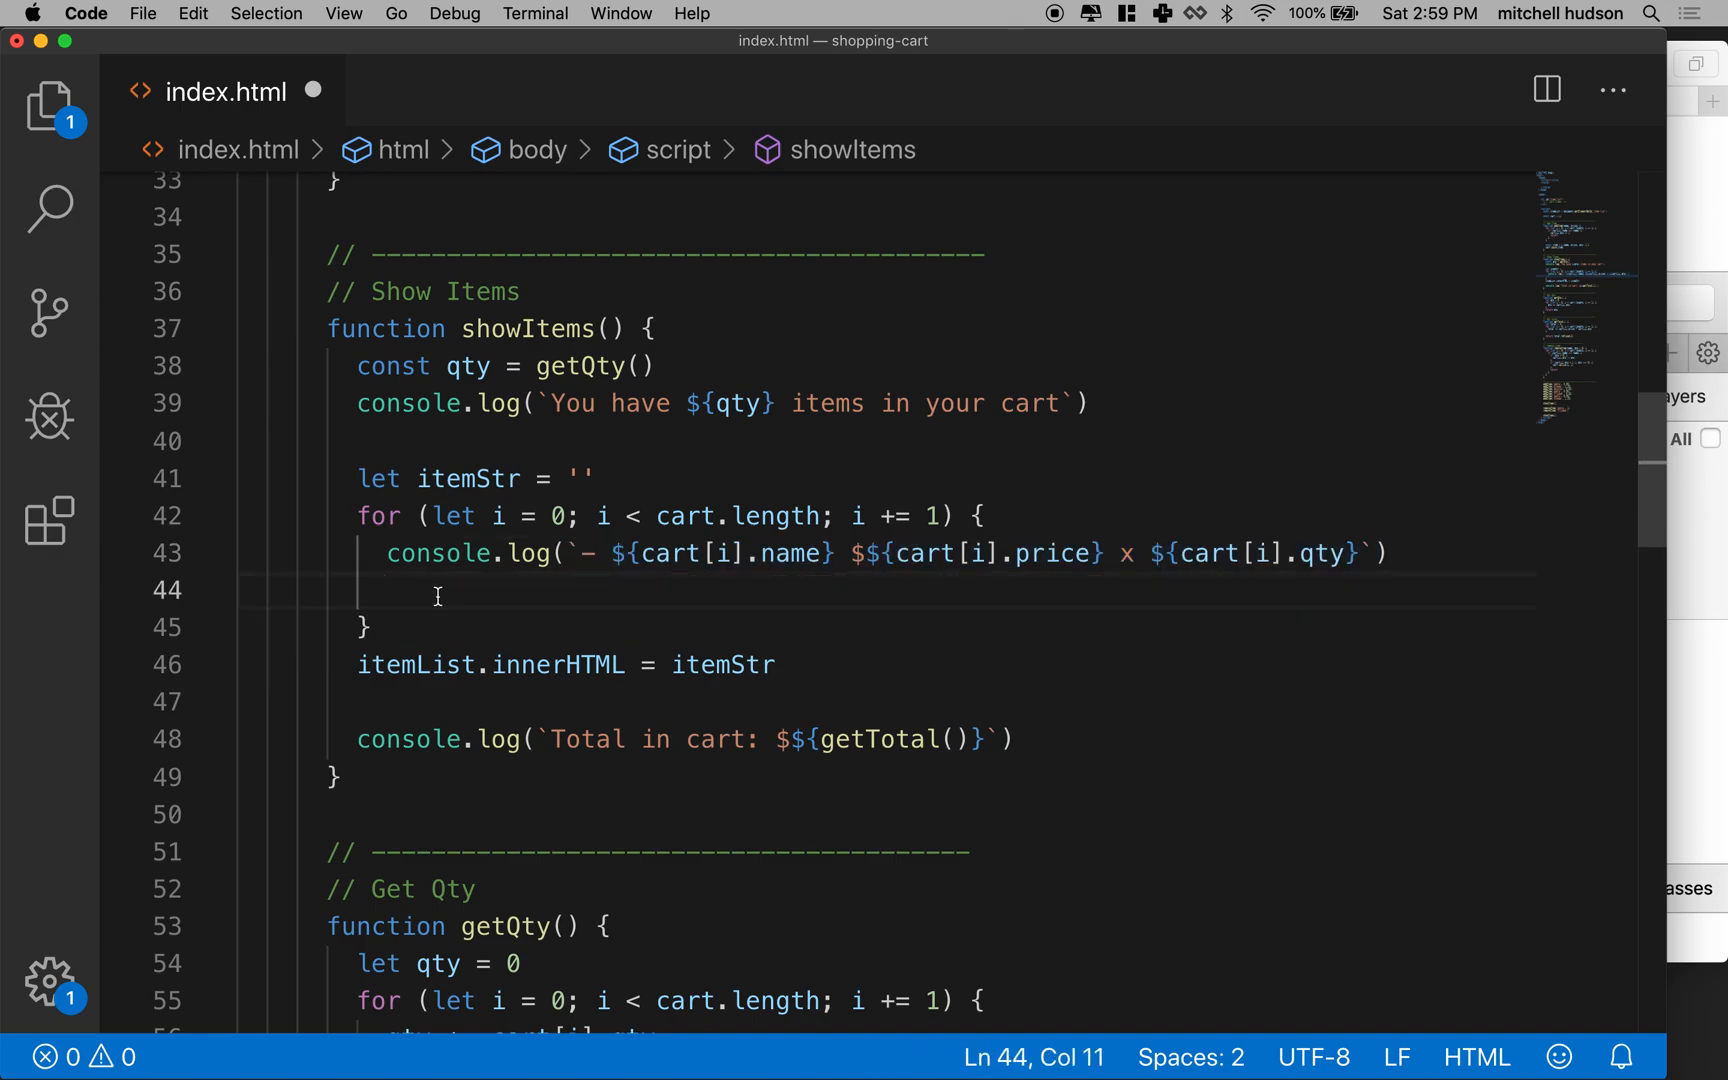
pyautogui.moveTo(571, 553); pyautogui.dragTo(757, 553)
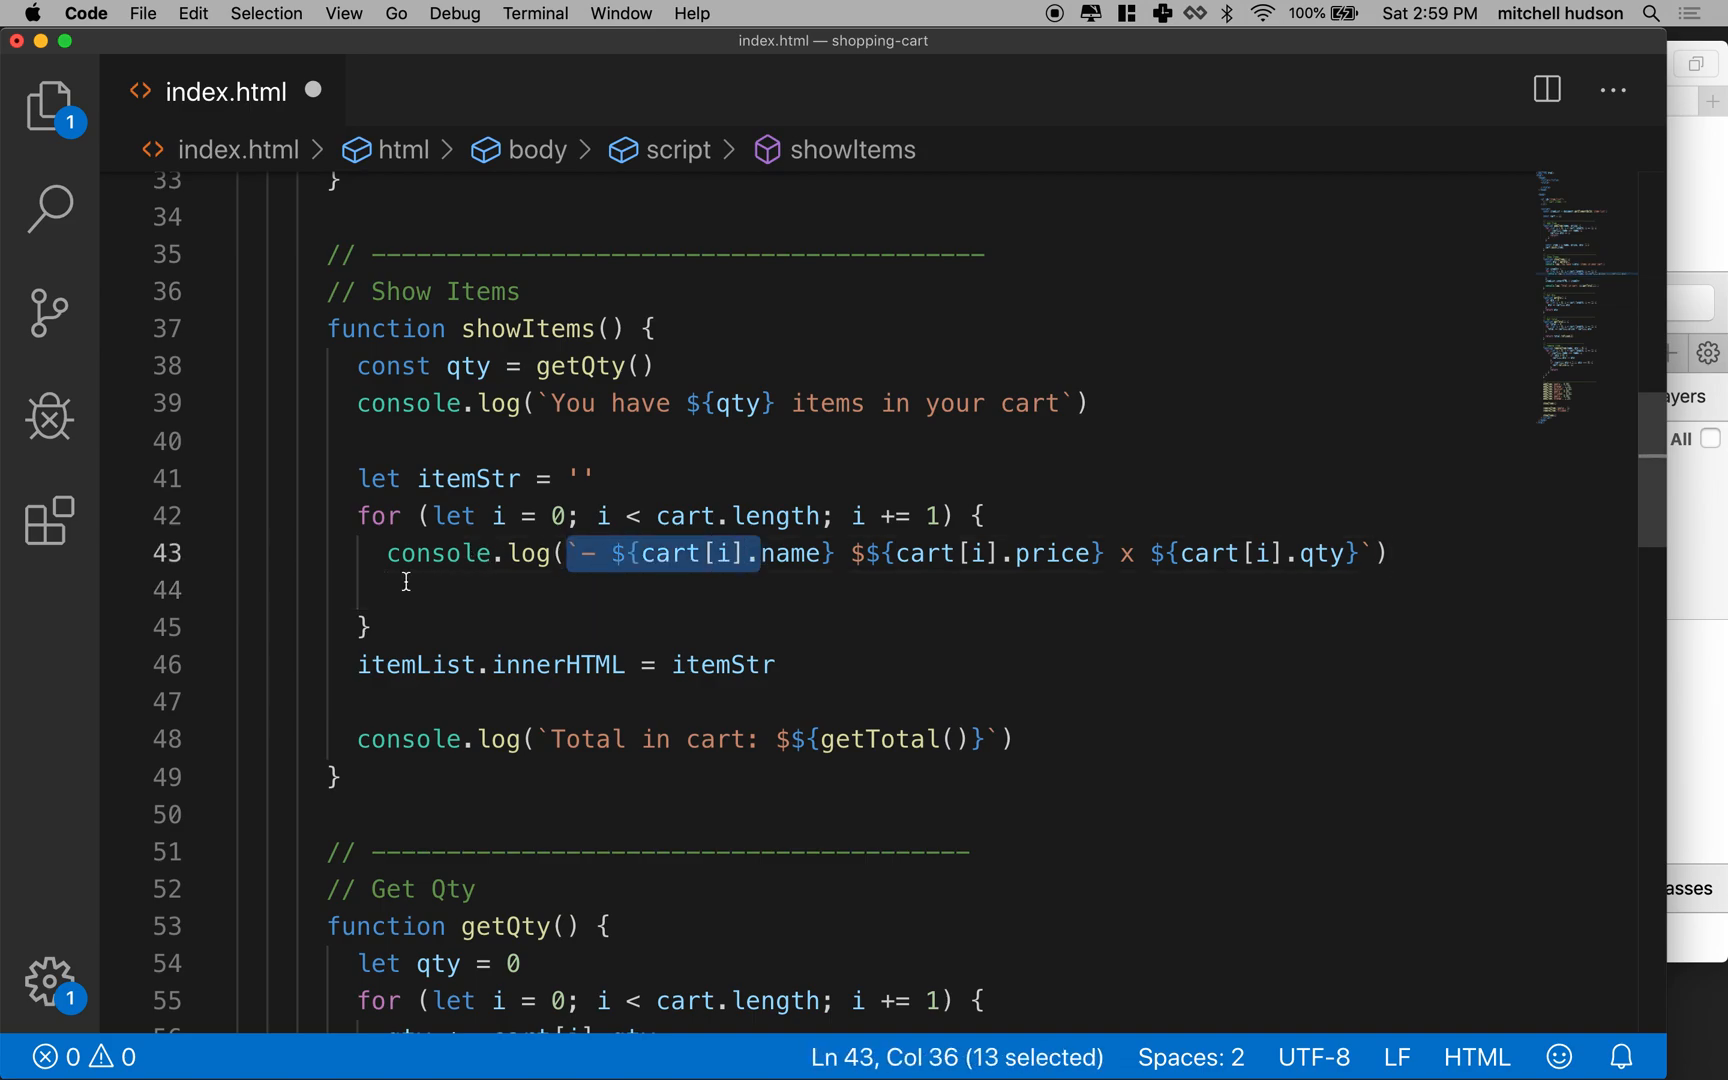
pyautogui.write('itemStr')
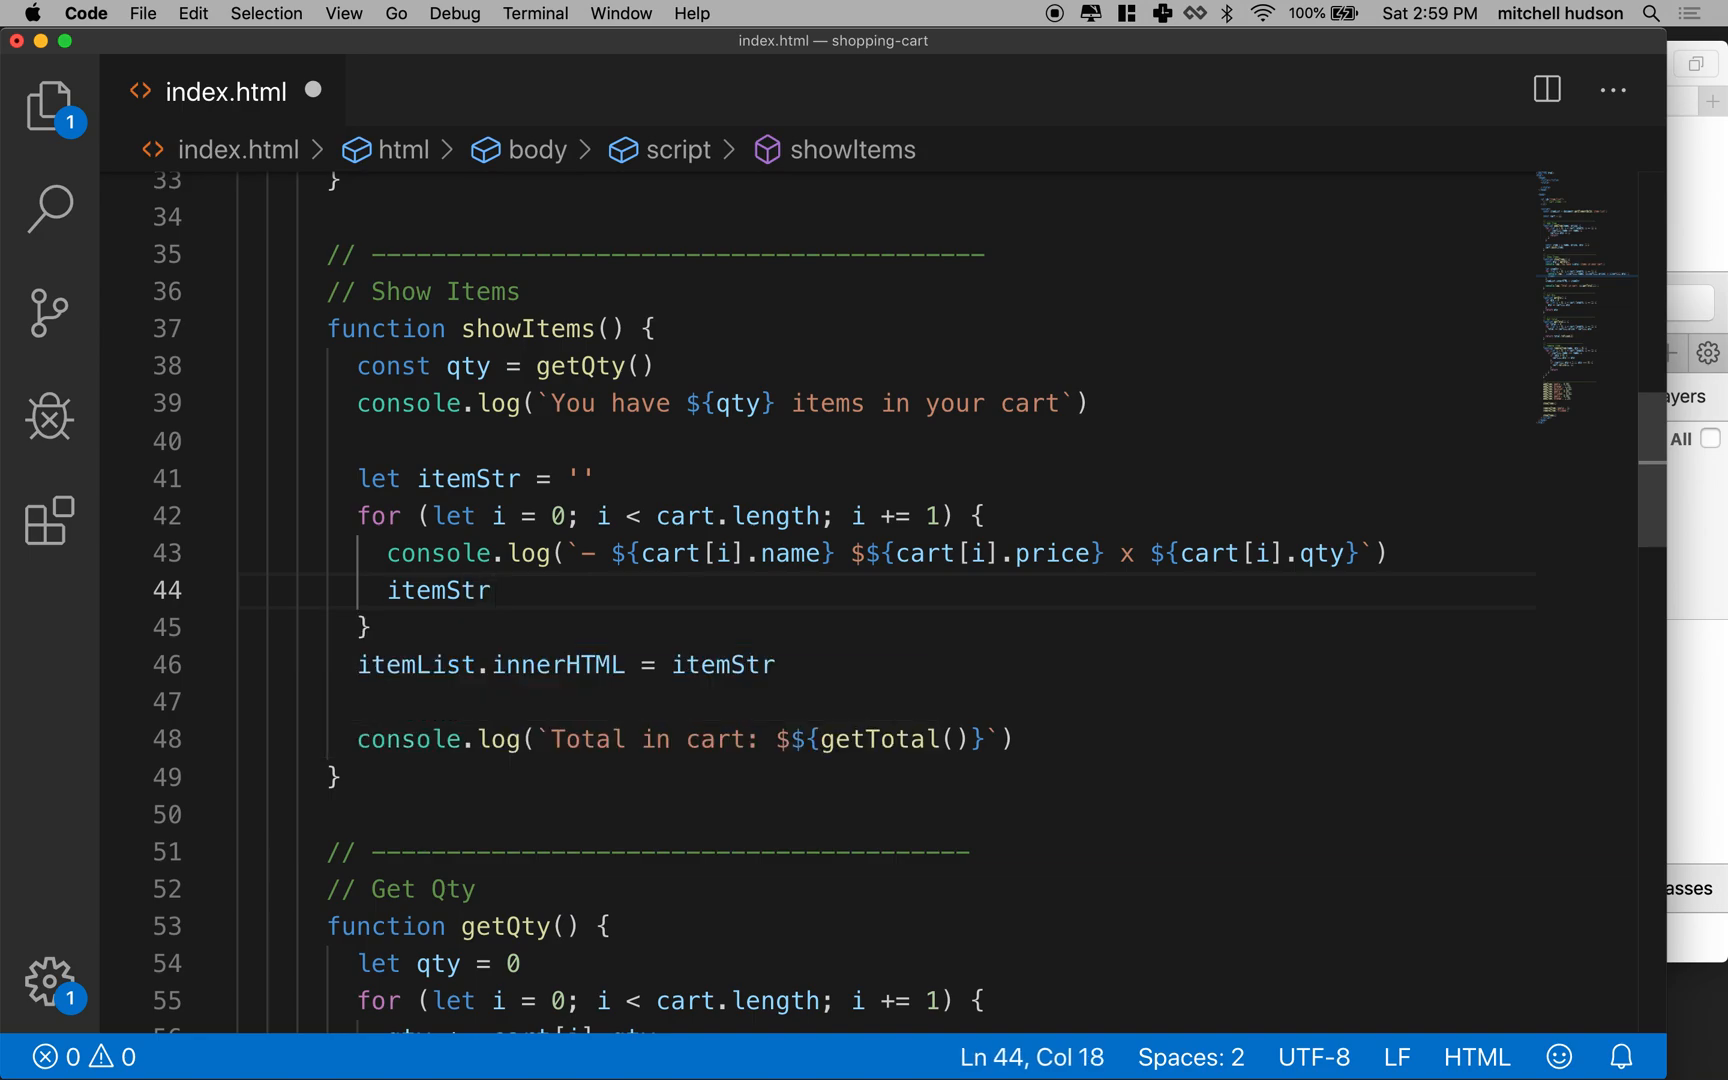
pyautogui.write('=')
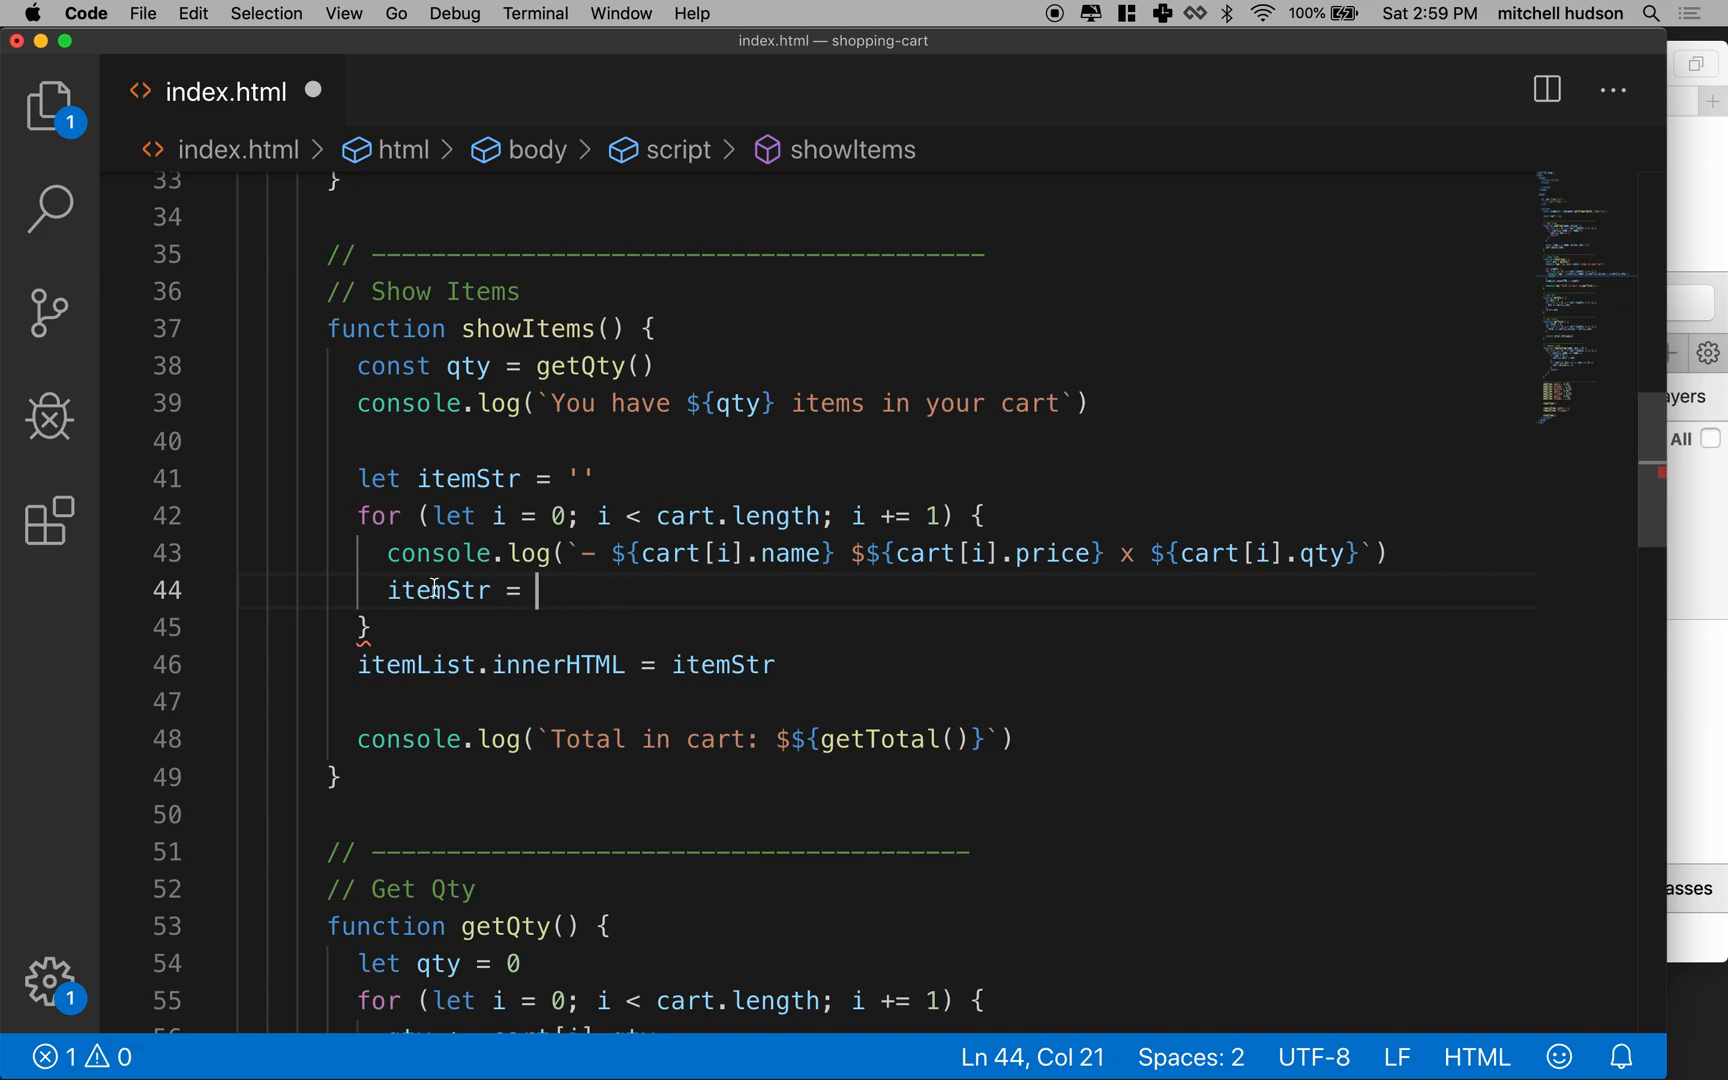
pyautogui.doubleClick(440, 590)
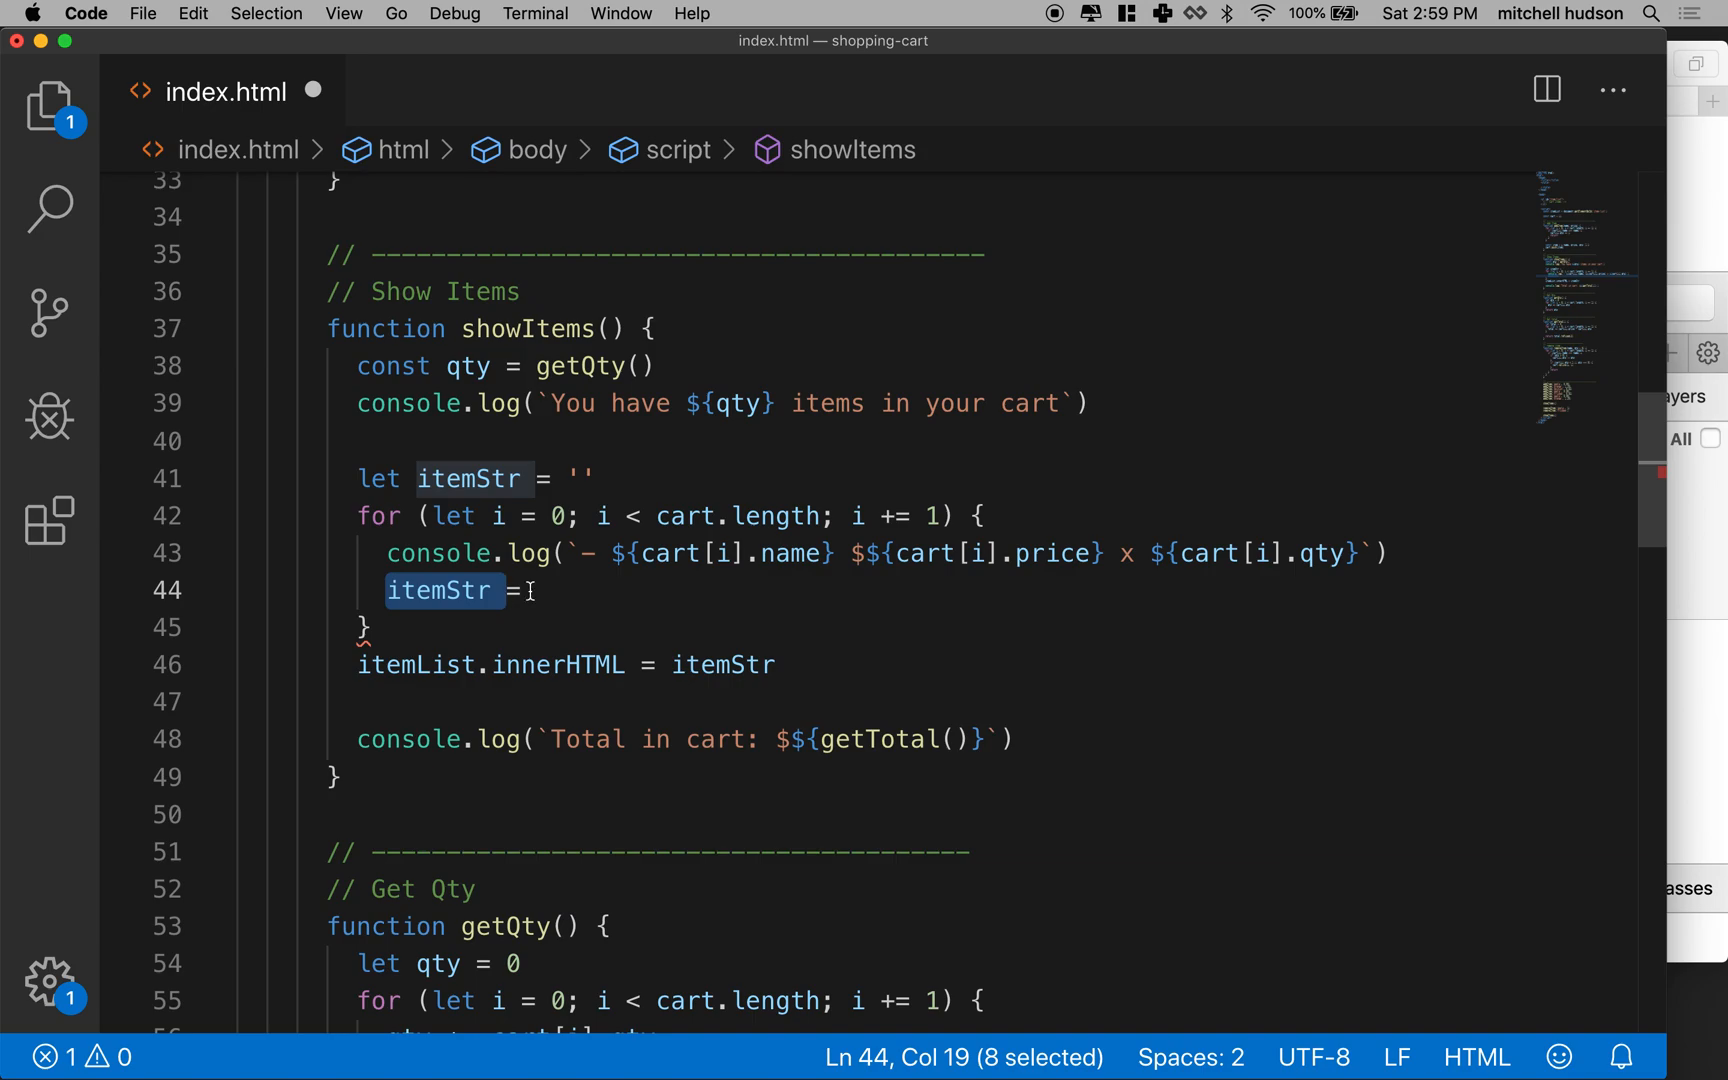
pyautogui.write('+=')
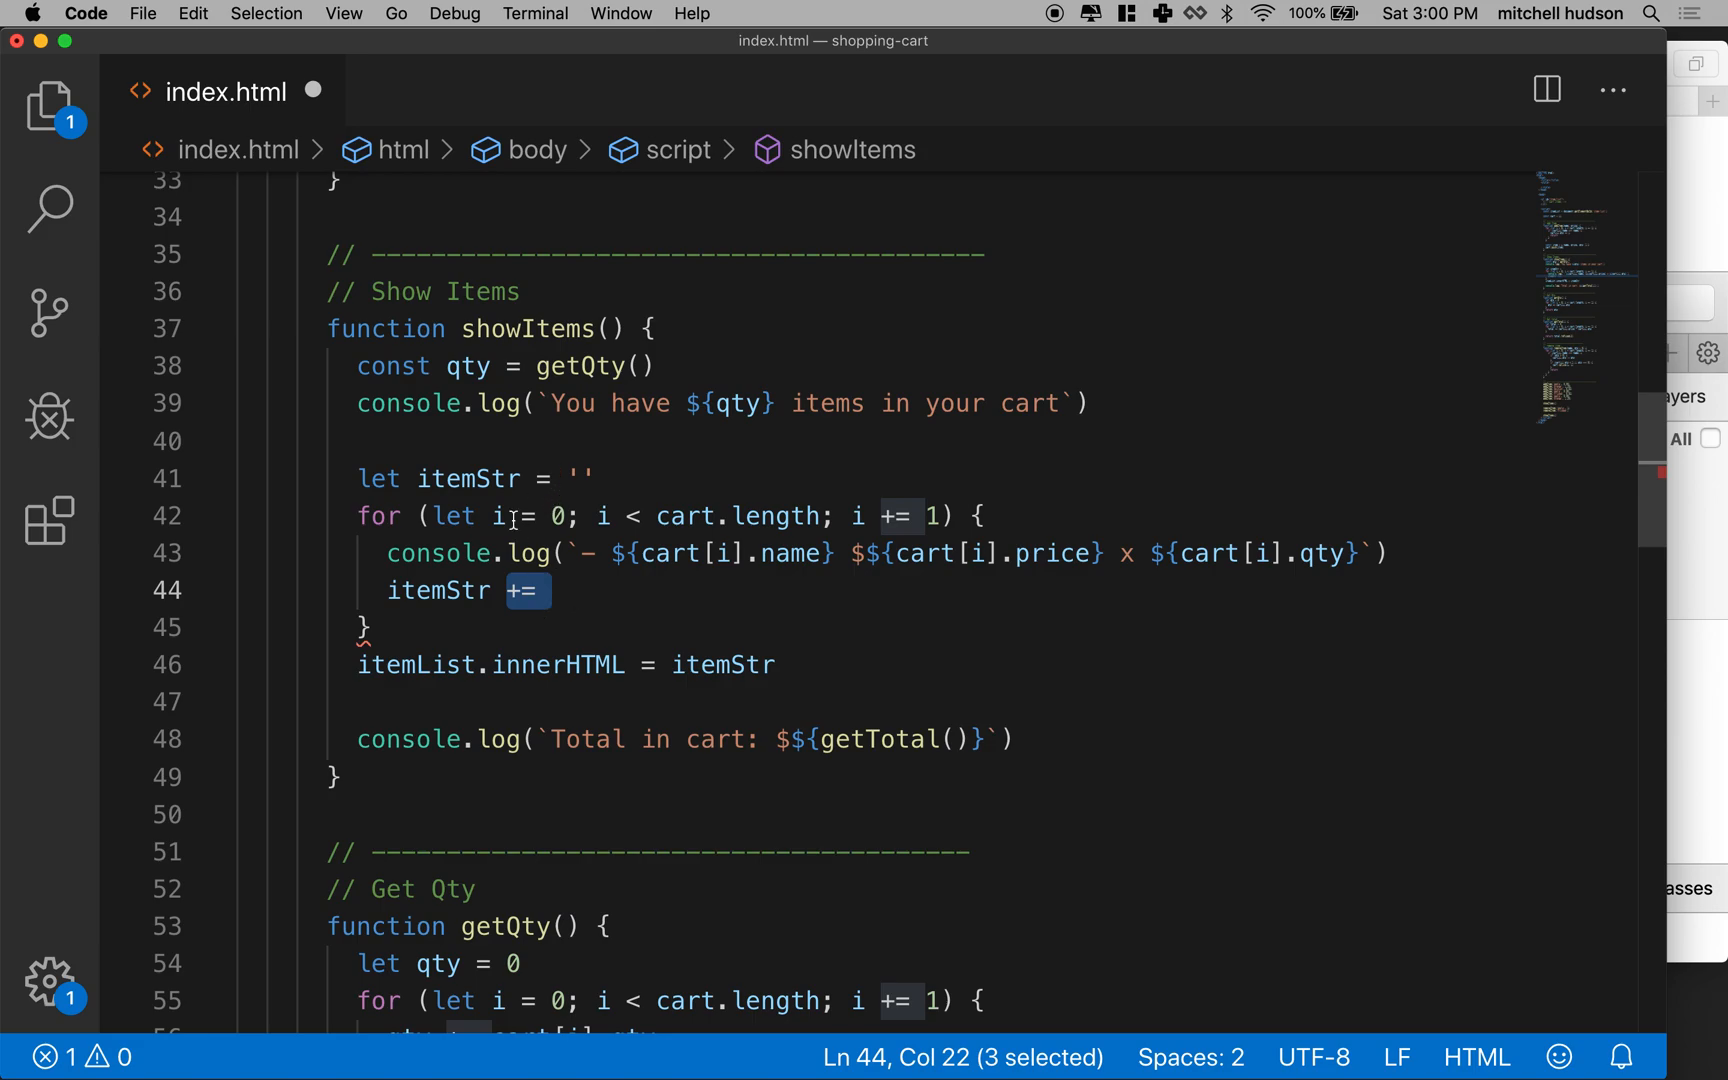
# Append `<li>${cart[i].name} $${cart[i].price} x ${cart[i].qty} </li>` to itemStr.
pyautogui.doubleClick(440, 590)
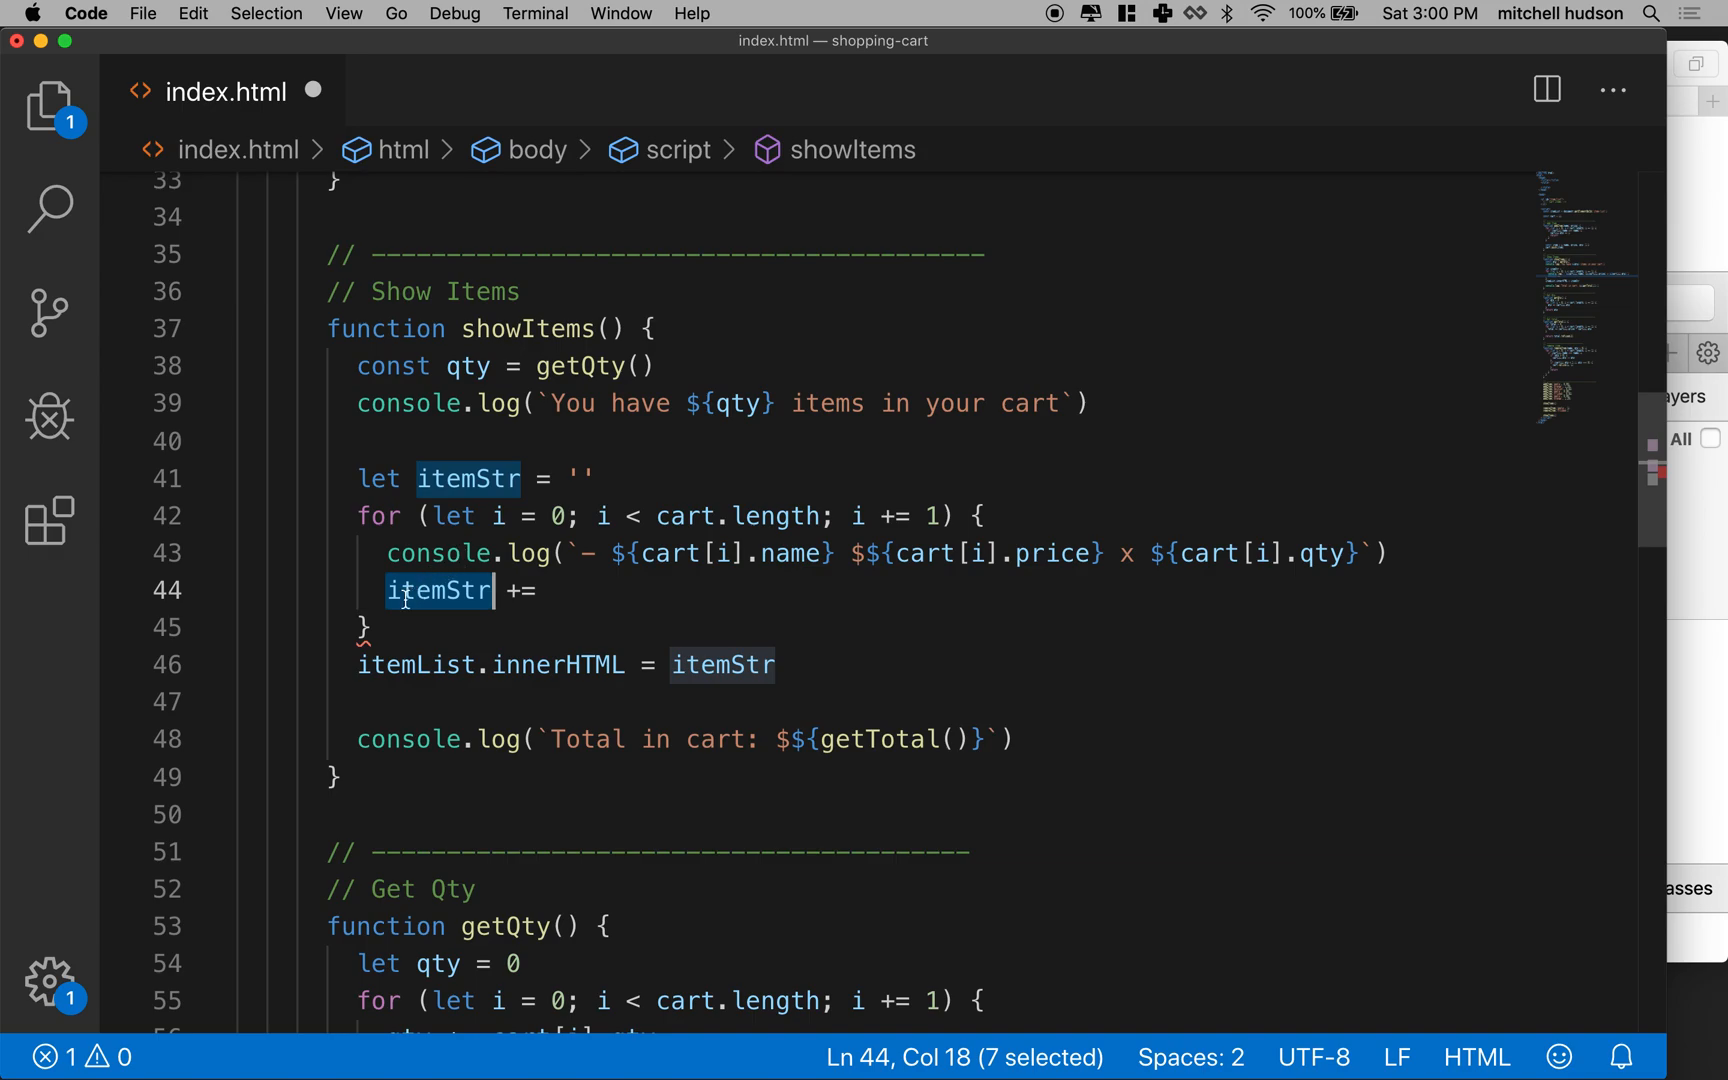
pyautogui.moveTo(517, 590)
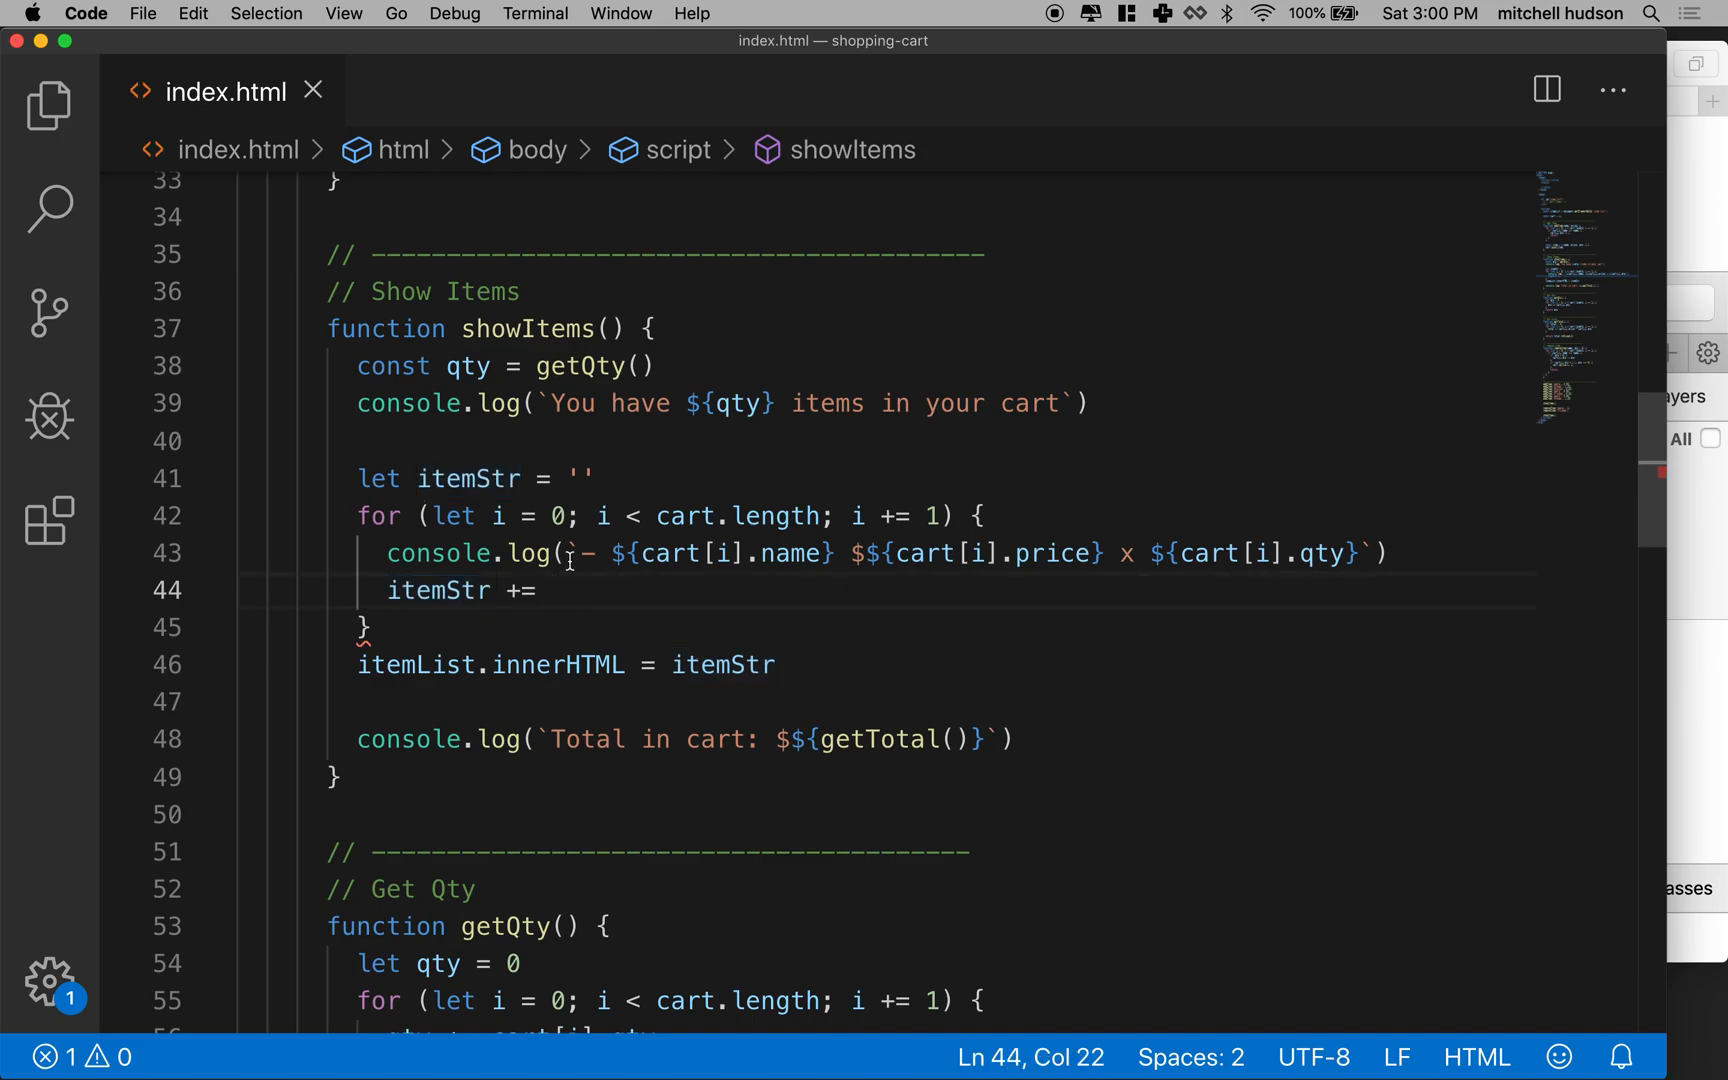
pyautogui.moveTo(577, 553); pyautogui.dragTo(1367, 553)
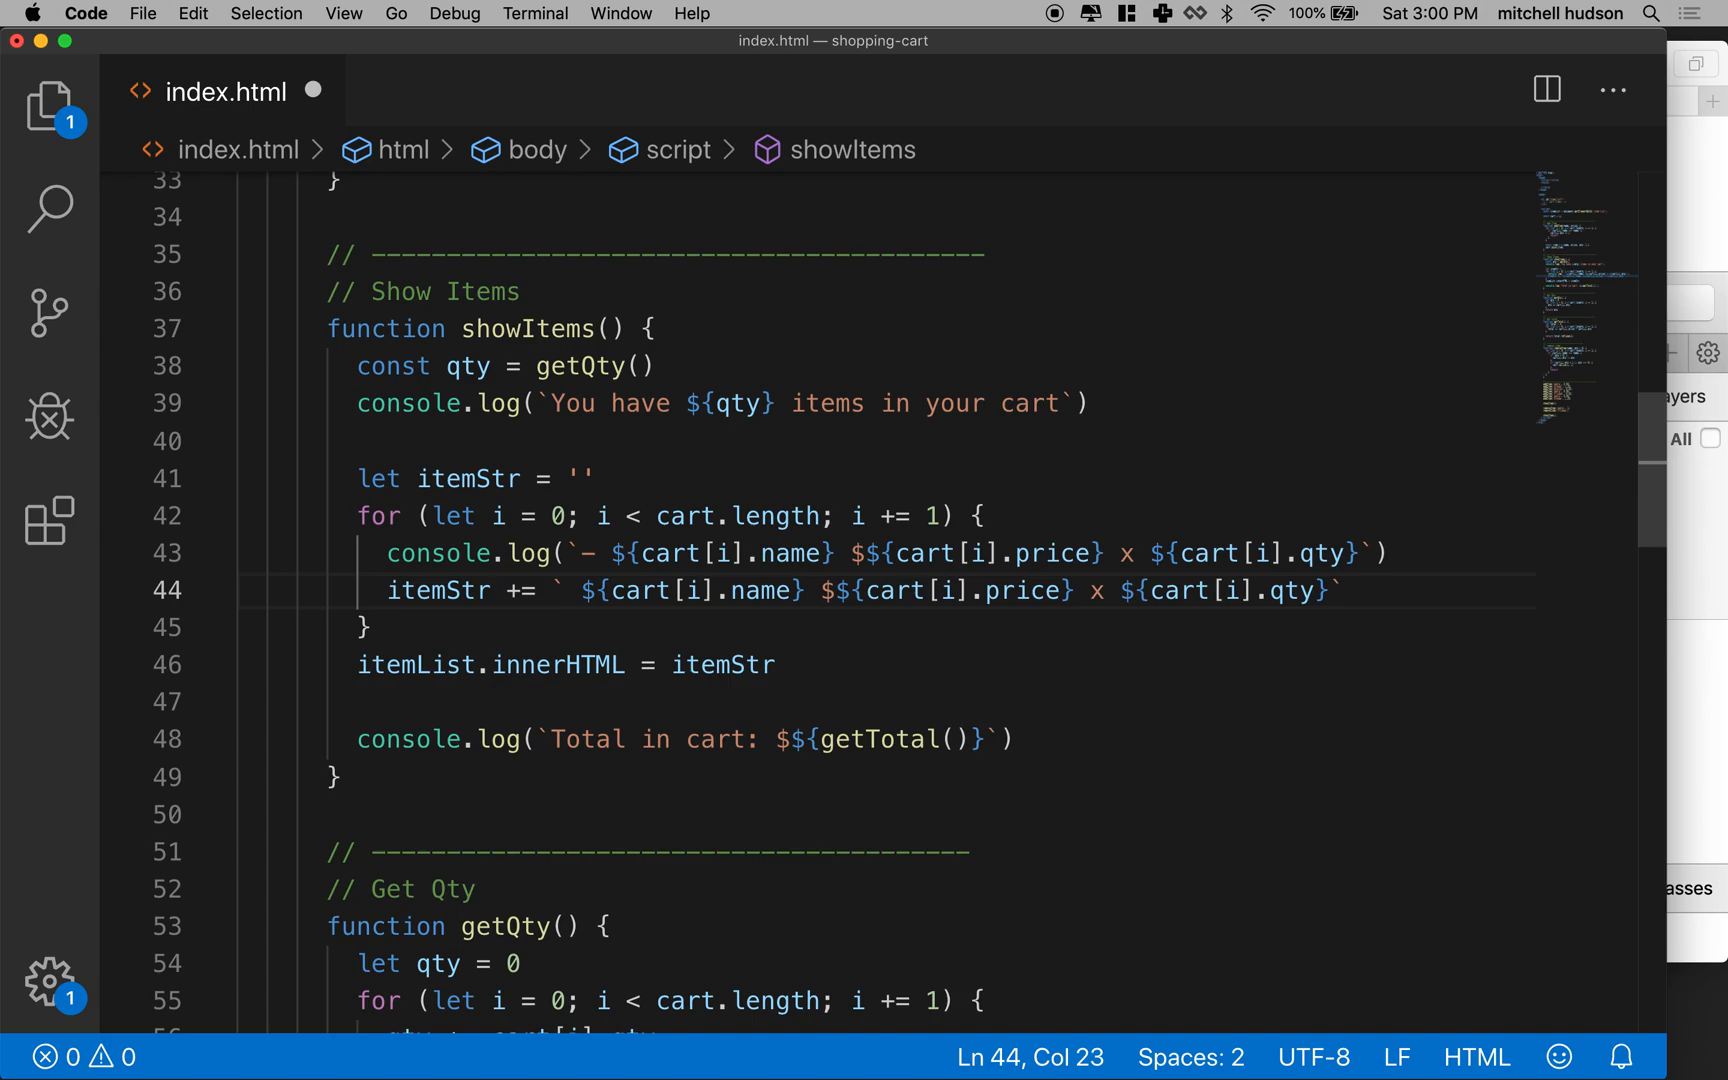
pyautogui.write('li<>')
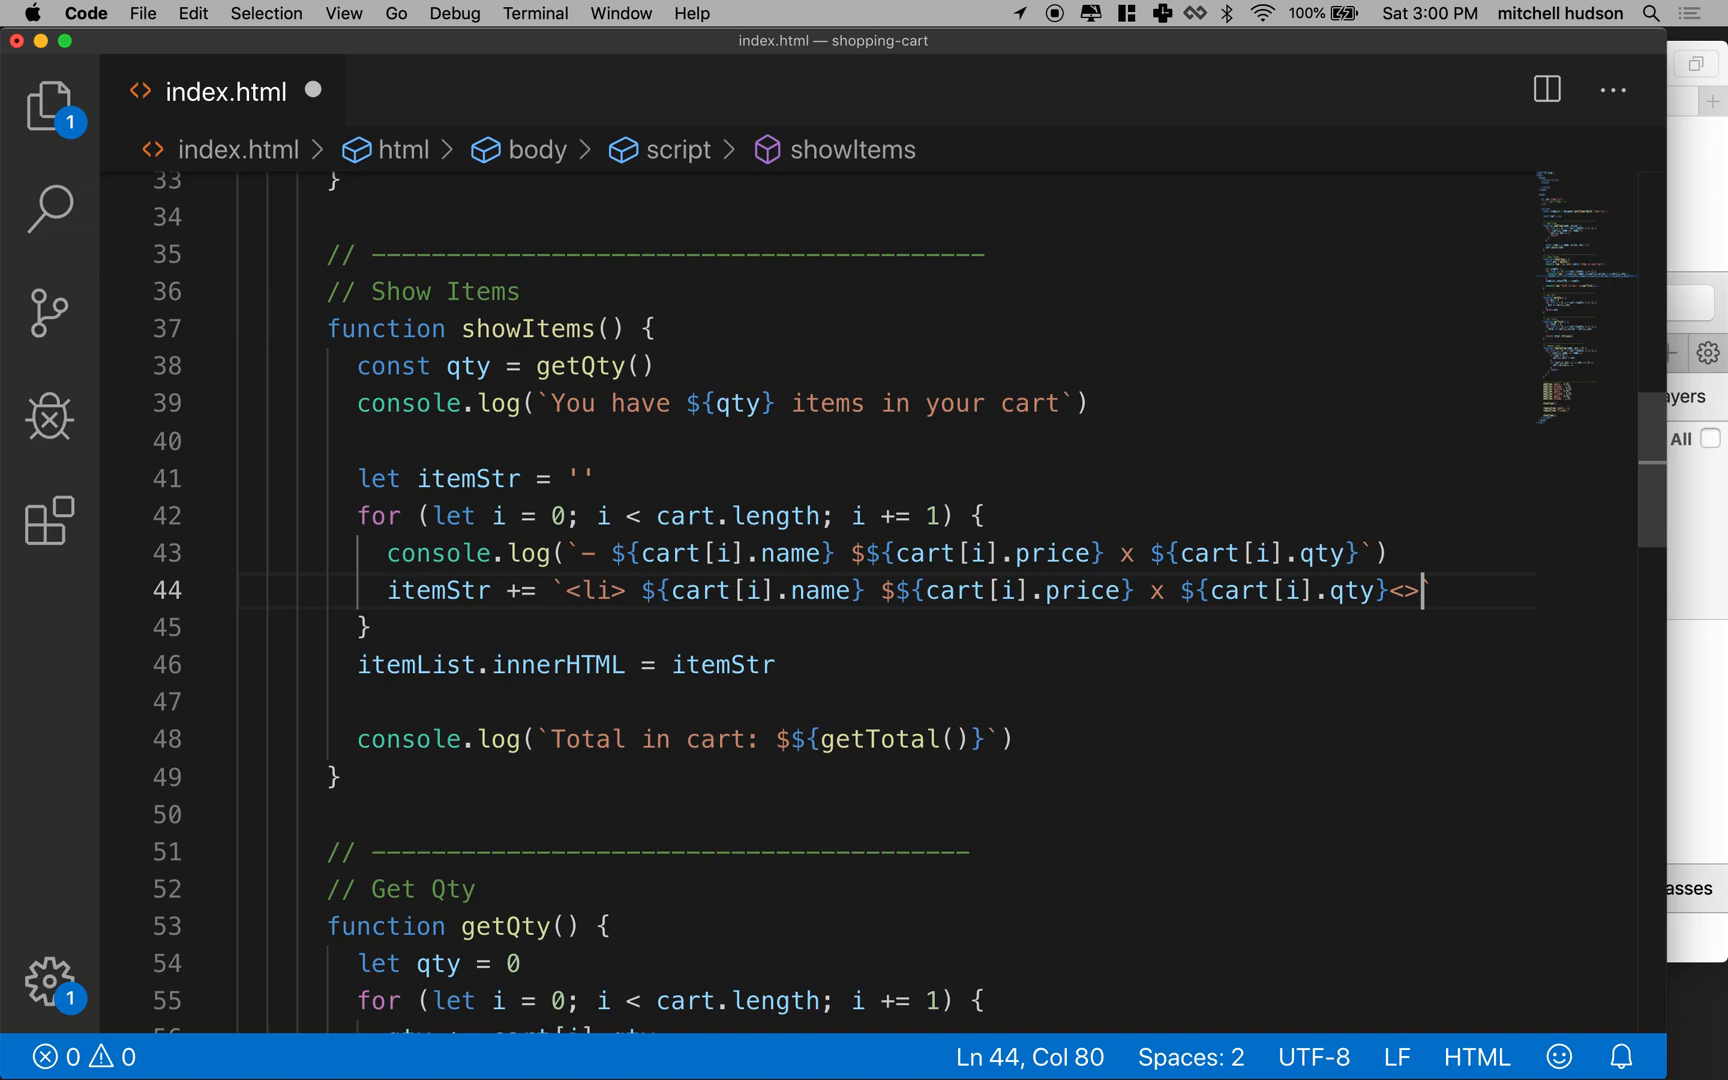
pyautogui.write('/')
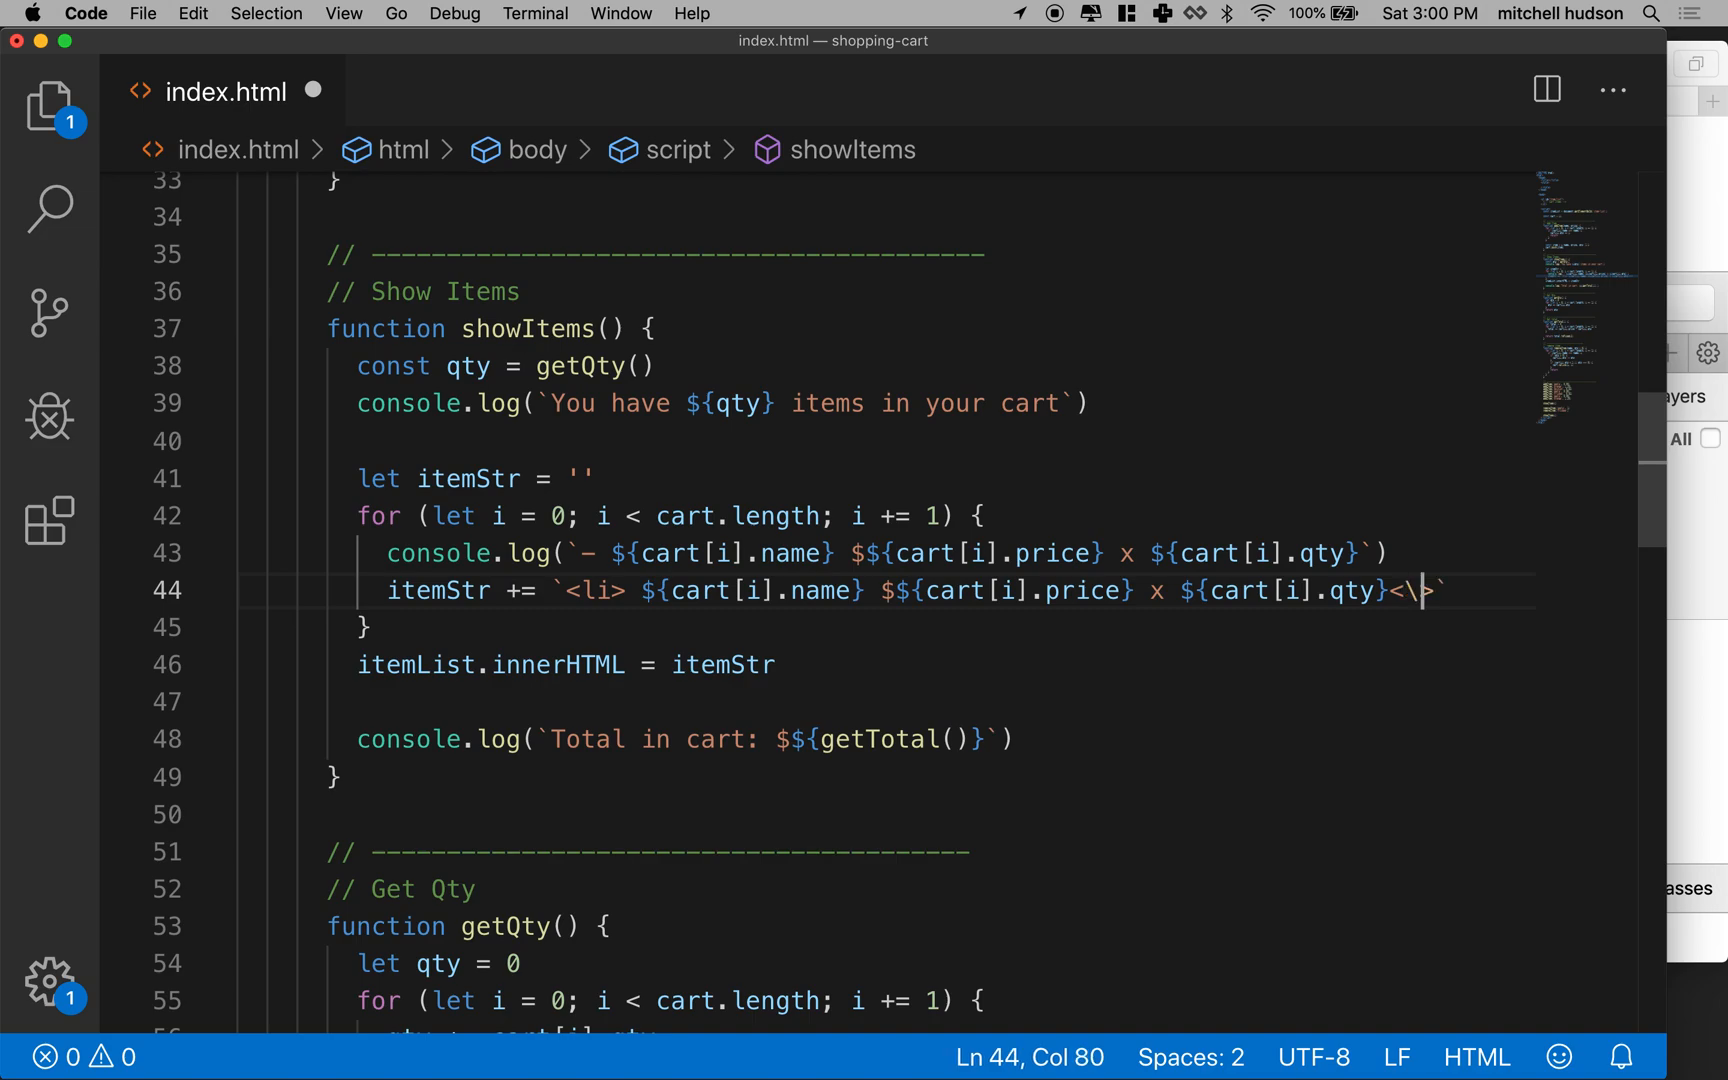
pyautogui.press('Backspace')
pyautogui.write('/li')
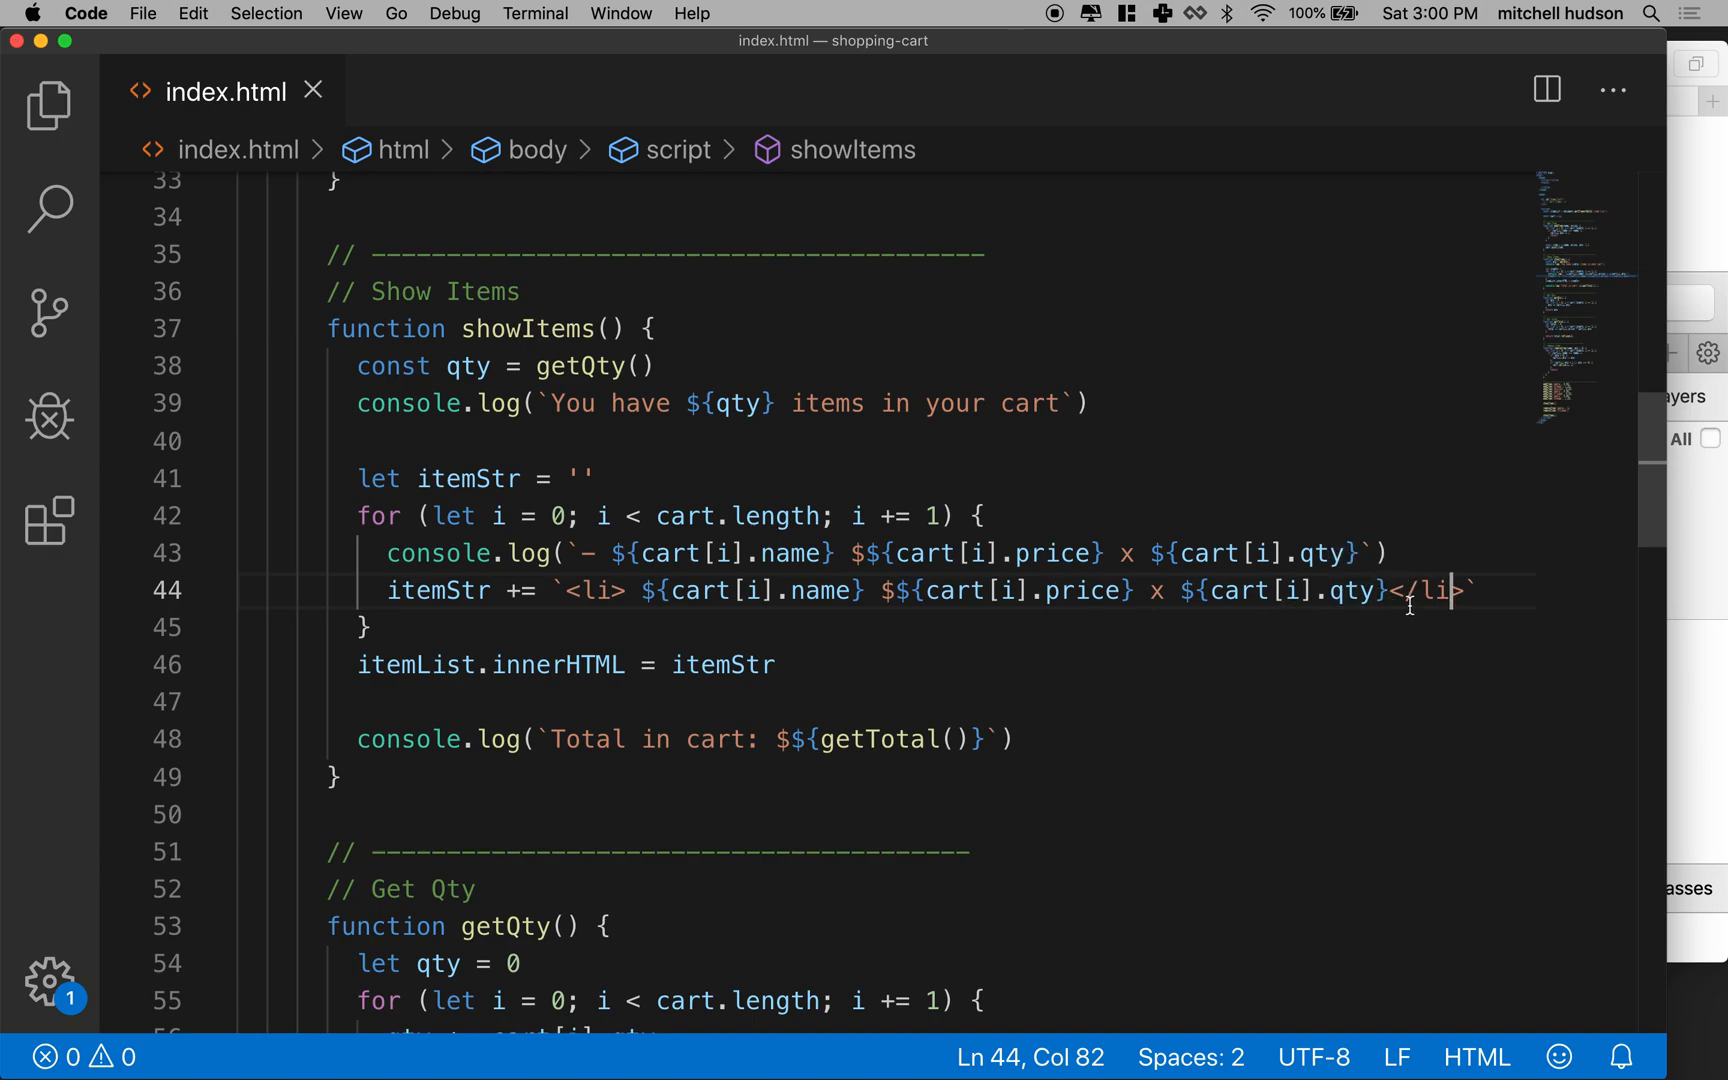
pyautogui.write('" "')
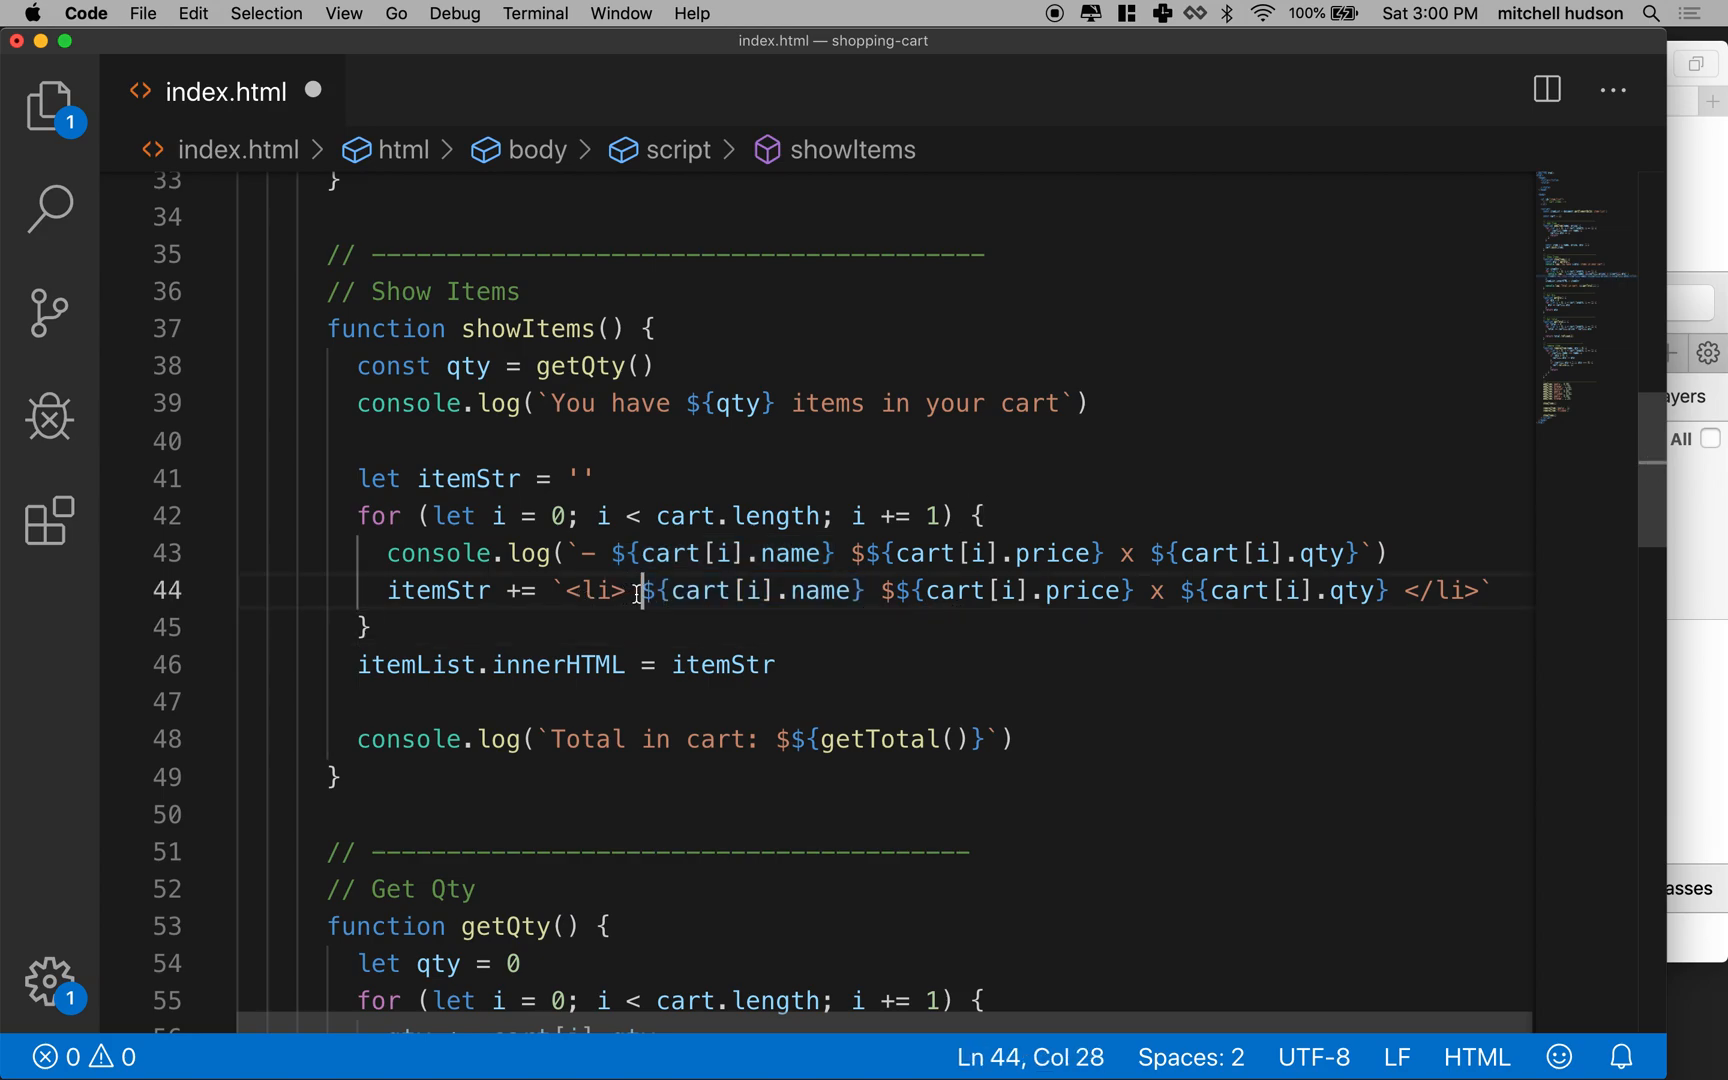
# Trim the space after <li> in the itemStr template on line 44, then save index.html.
pyautogui.moveTo(637, 592); pyautogui.dragTo(846, 592)
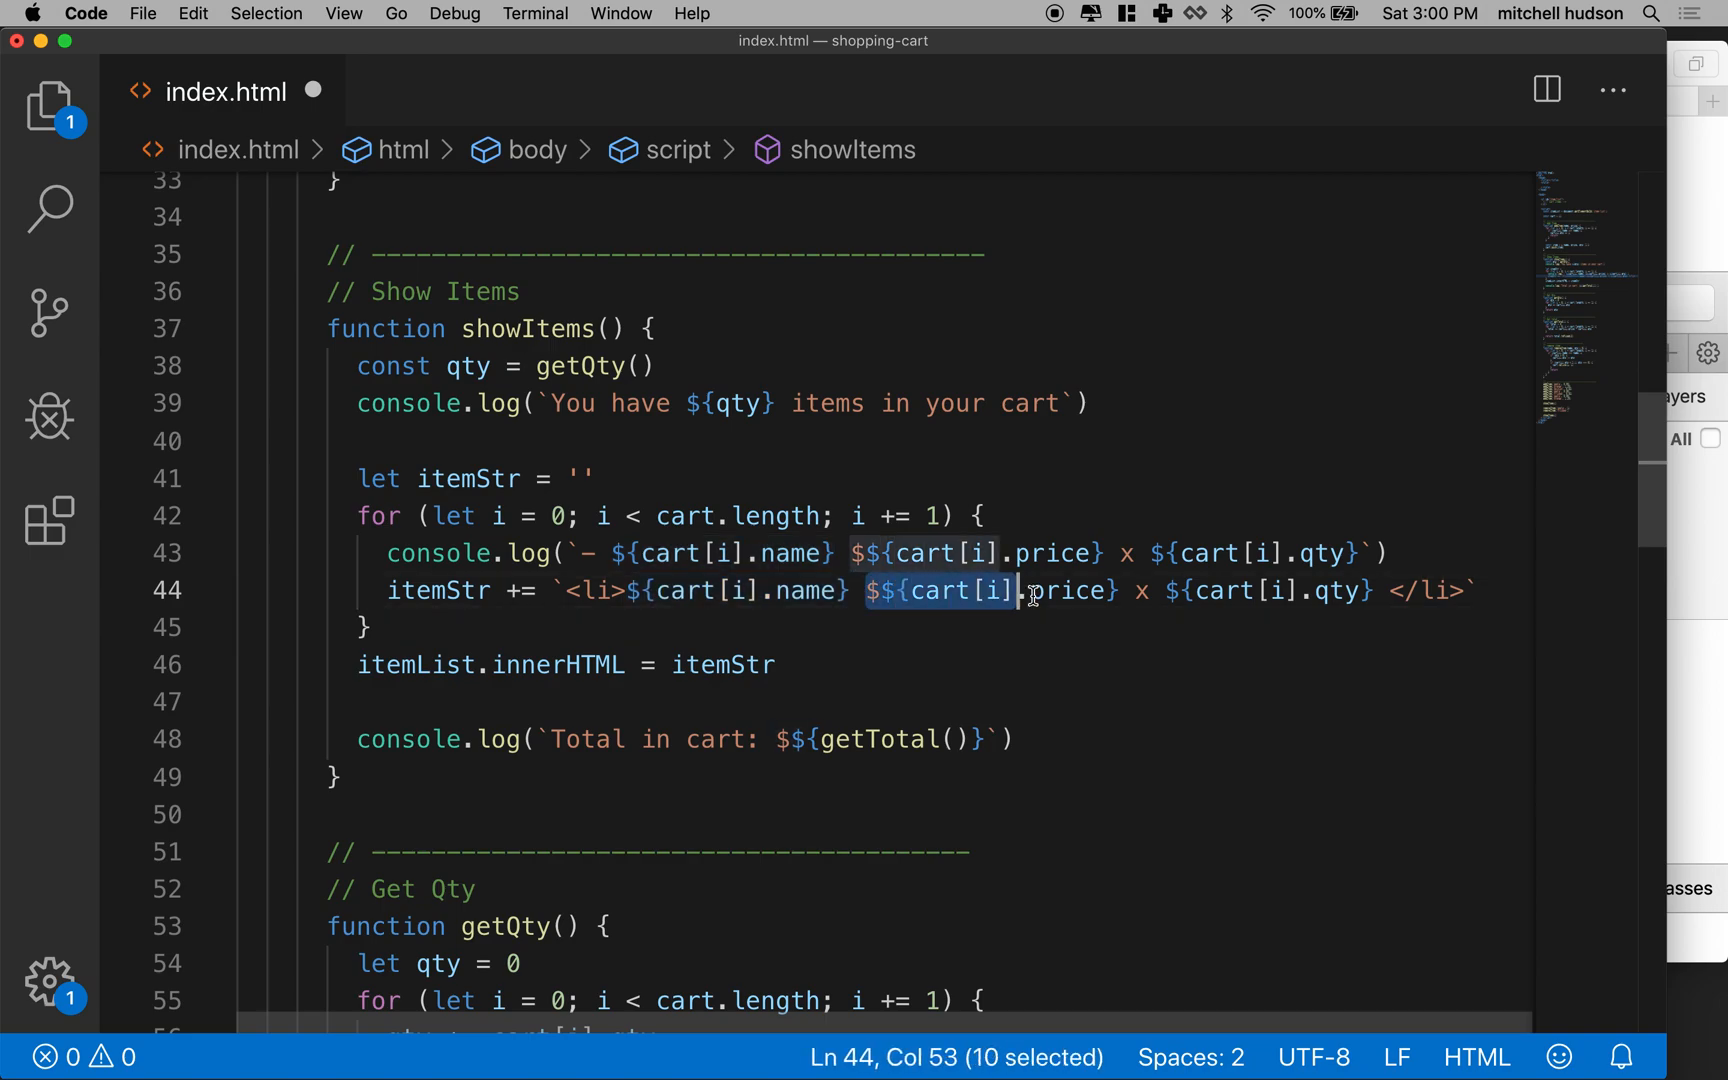
pyautogui.moveTo(1014, 590); pyautogui.dragTo(1116, 590)
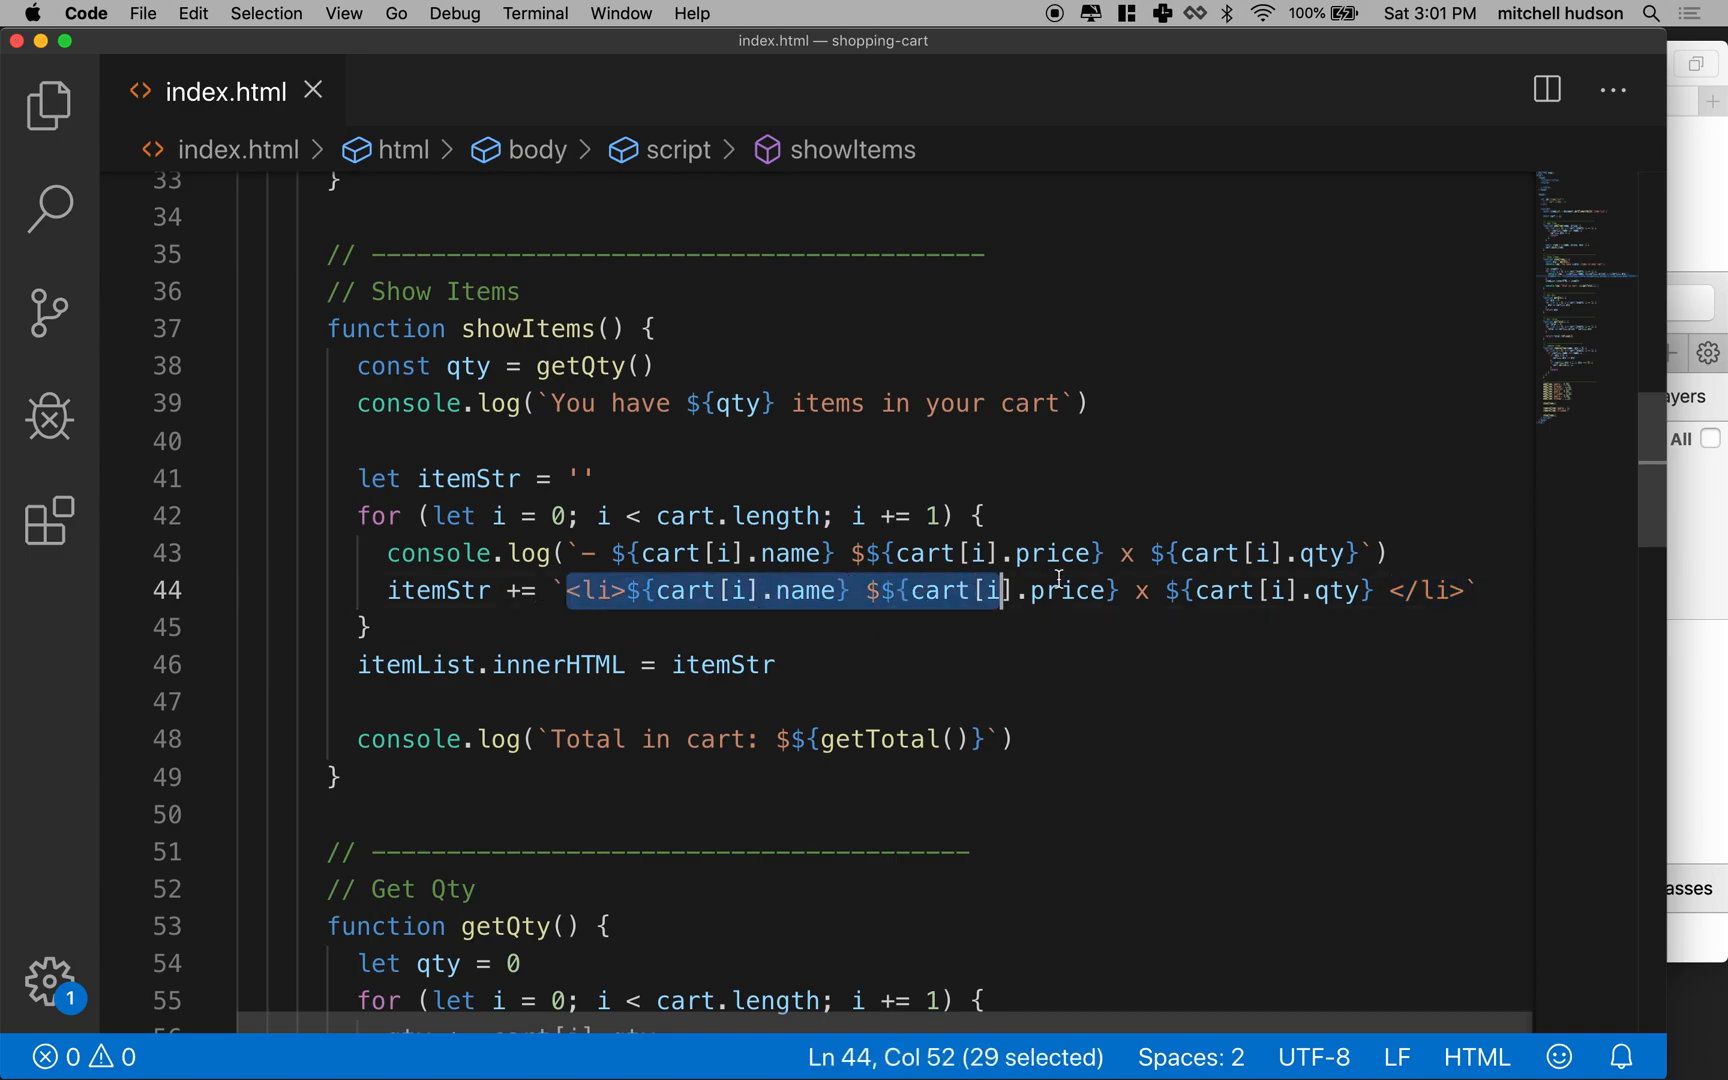
pyautogui.moveTo(1003, 591); pyautogui.dragTo(1455, 591)
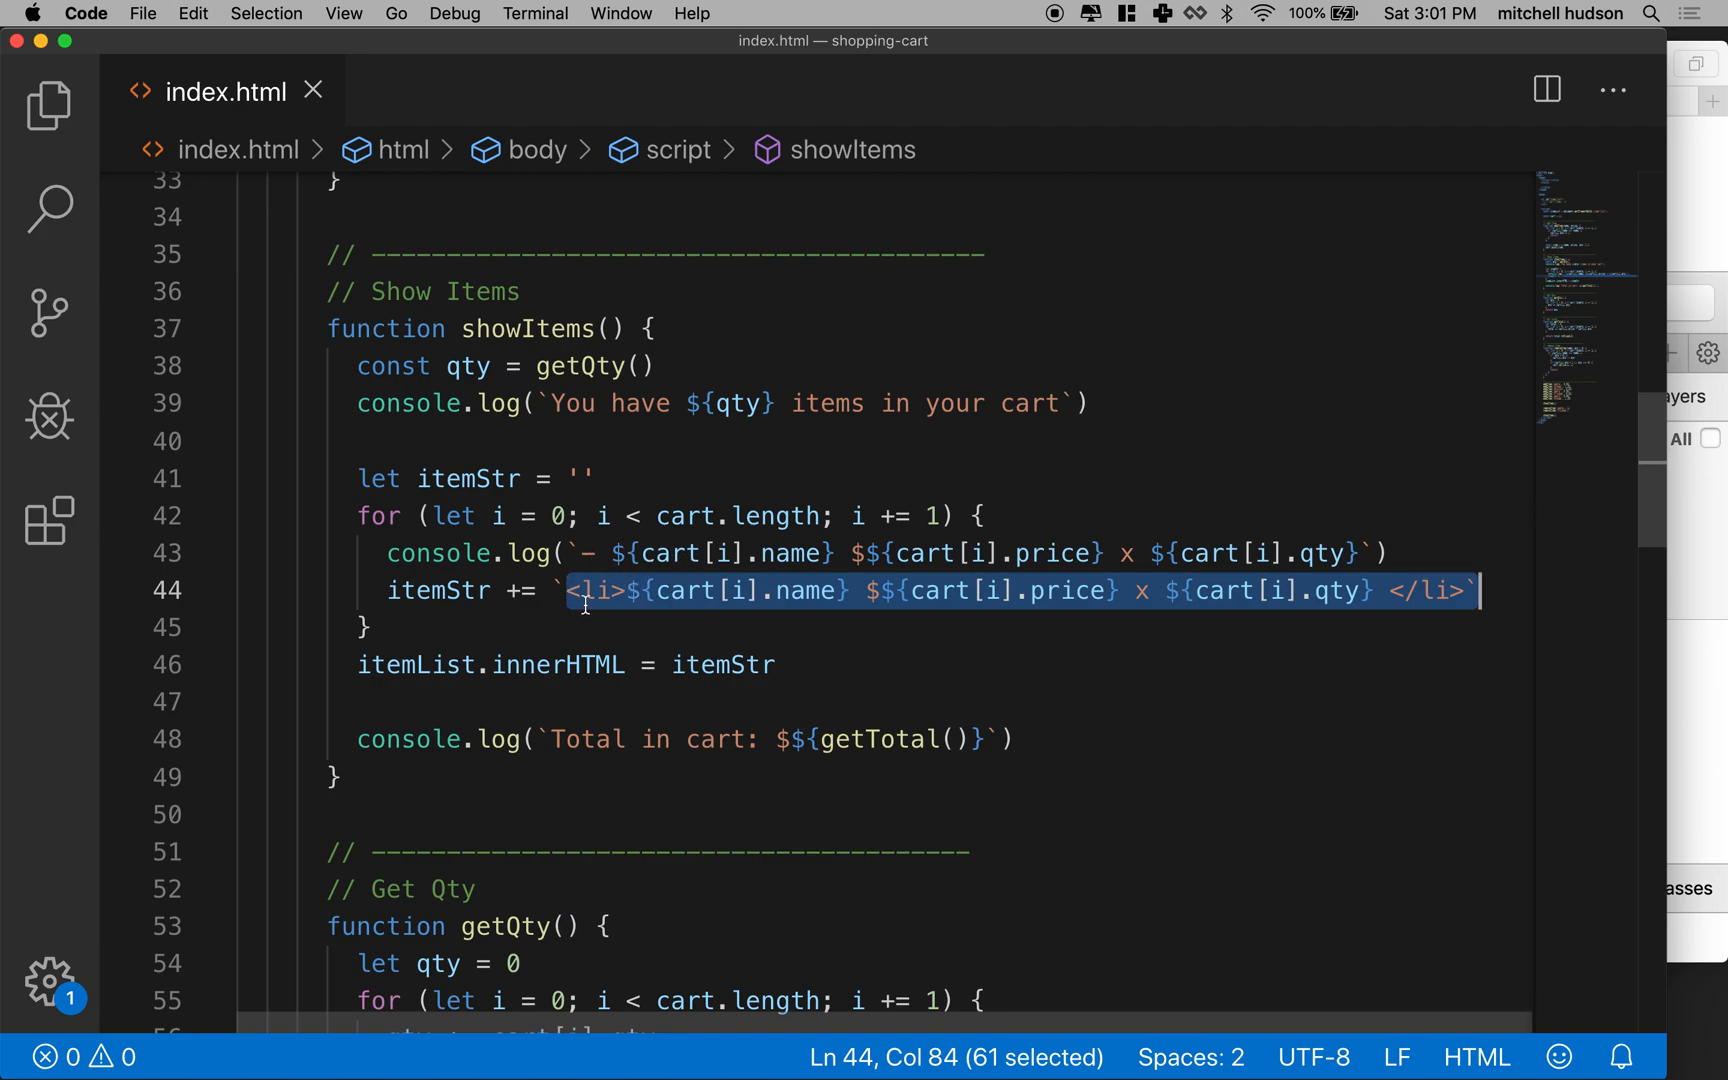
pyautogui.doubleClick(721, 665)
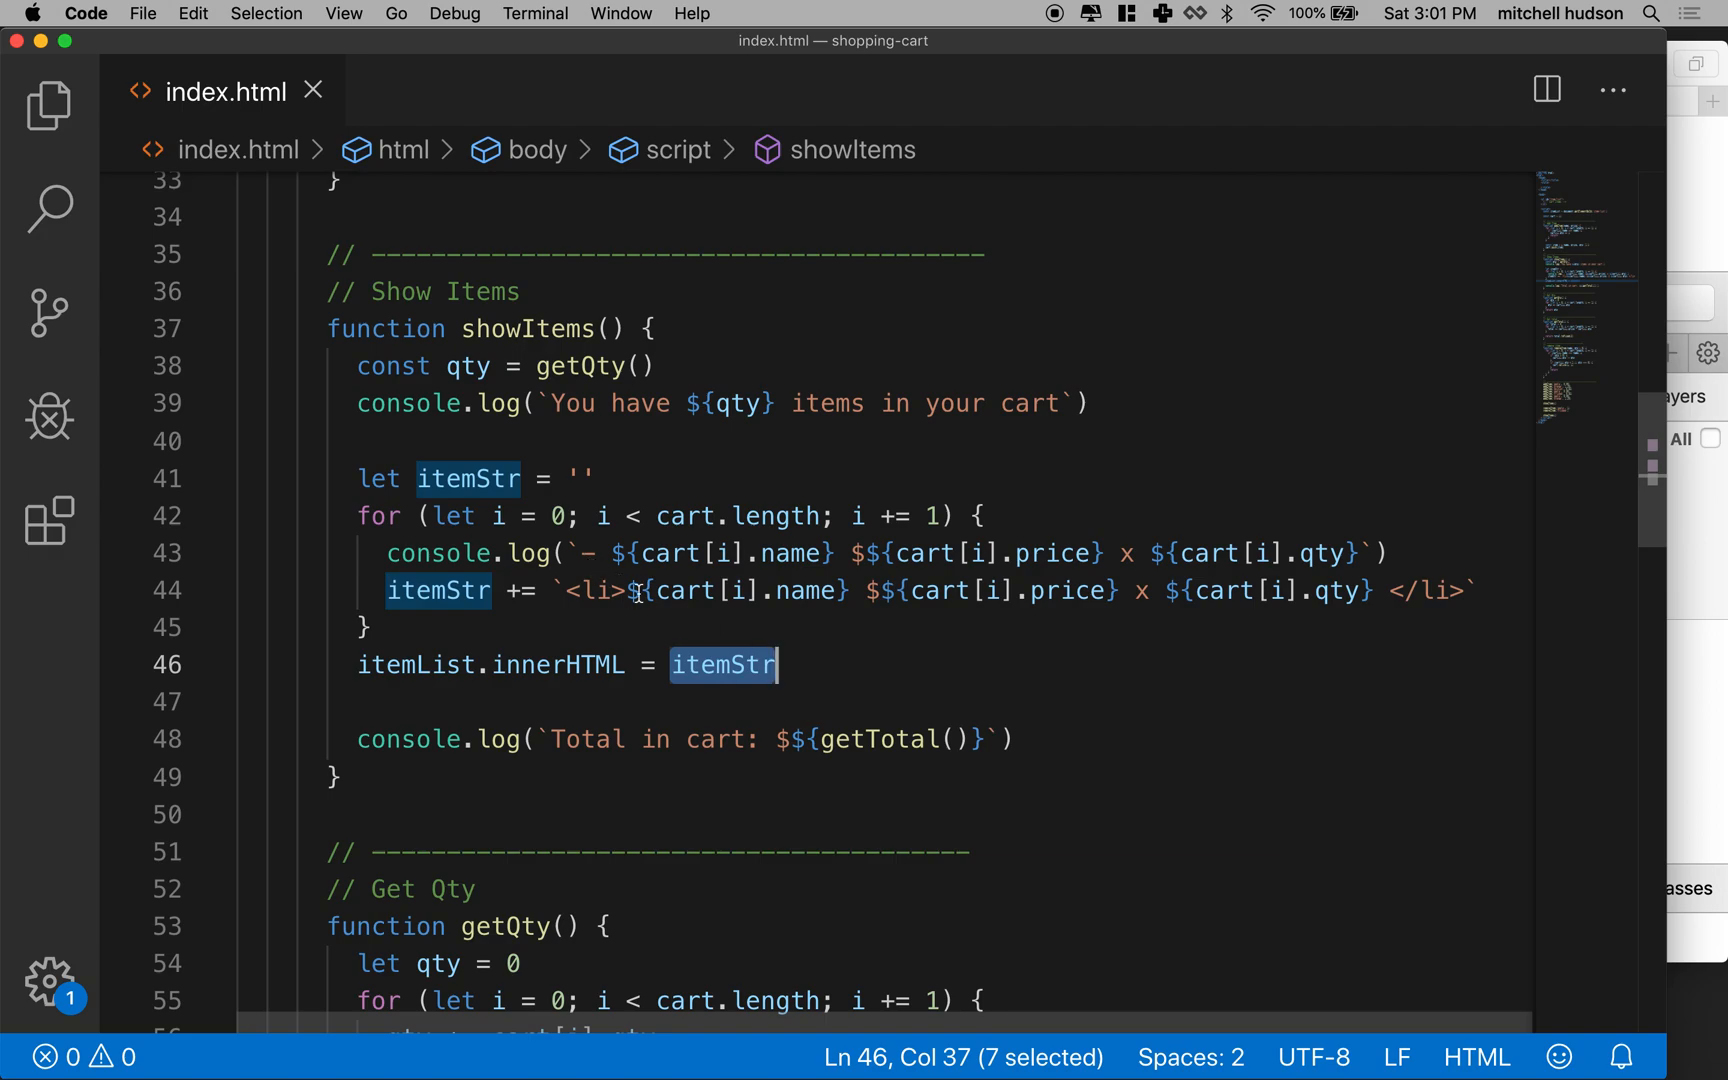
pyautogui.doubleClick(556, 665)
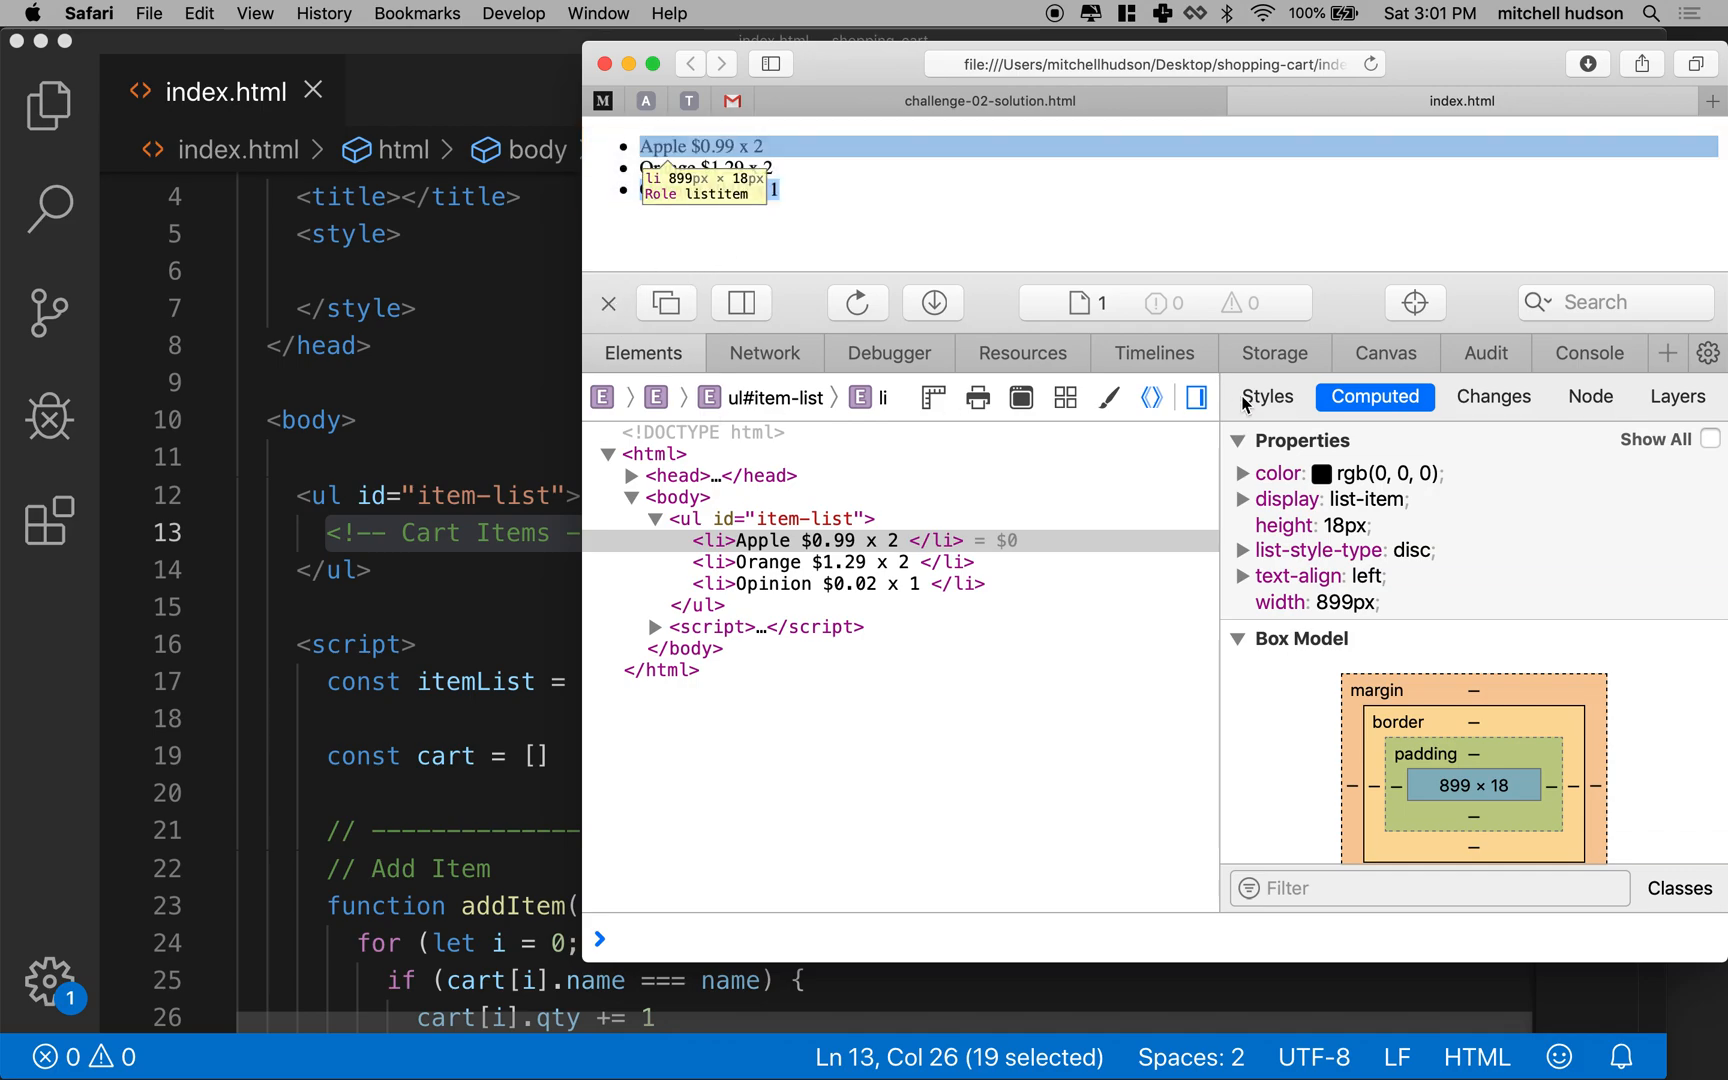
# Close Safari's Web Inspector to reveal the Apple, Orange and Opinion cart bullets.
pyautogui.click(609, 303)
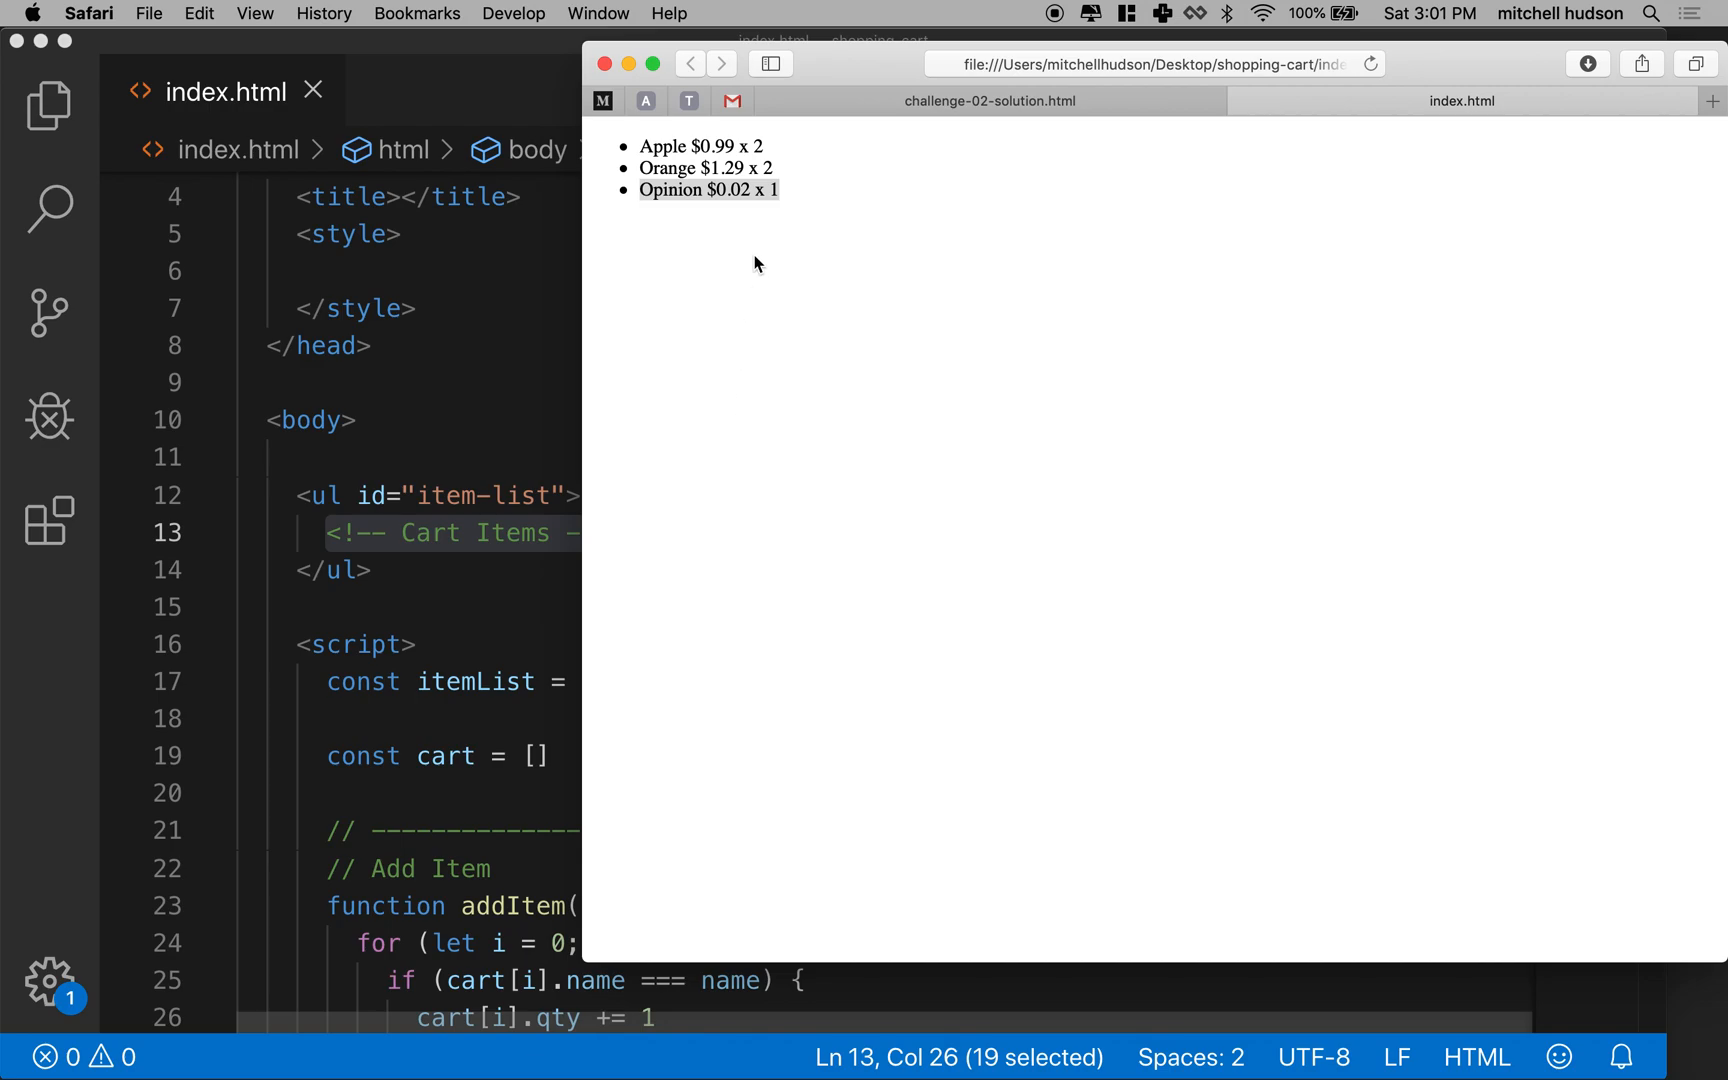
pyautogui.moveTo(716, 145)
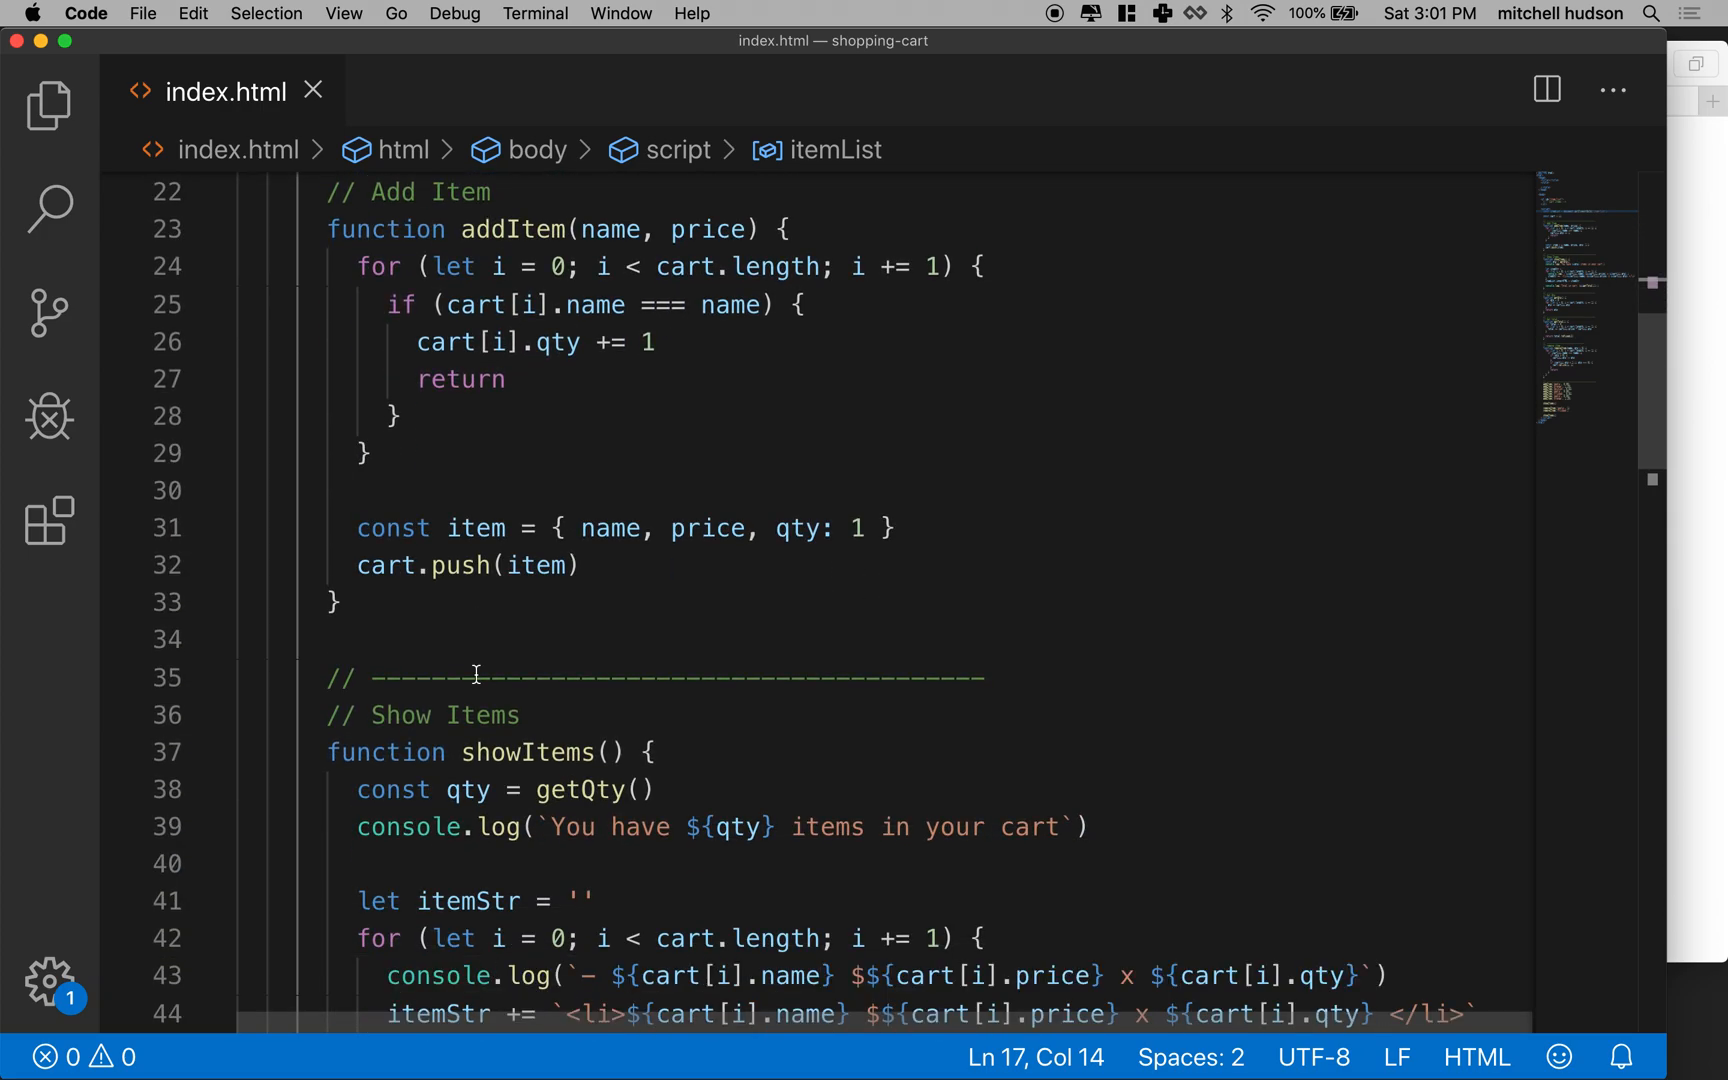
pyautogui.scroll(-3)
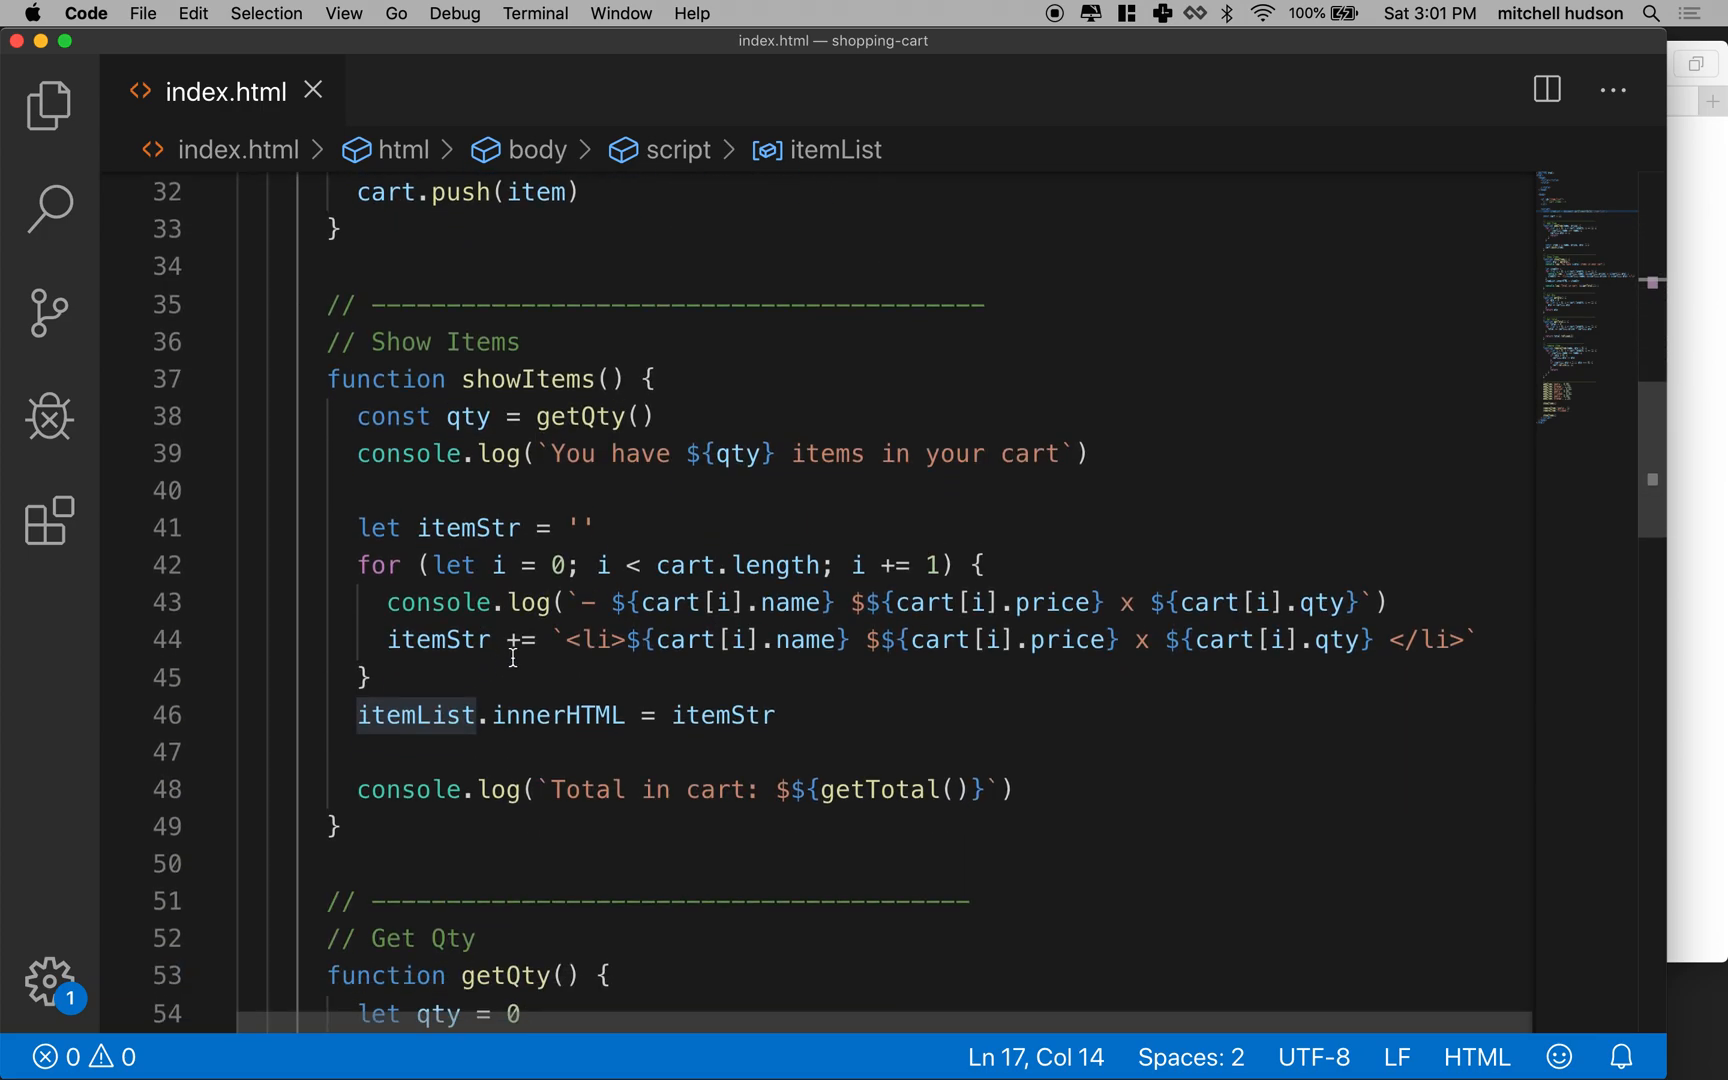
pyautogui.moveTo(563, 639); pyautogui.dragTo(995, 639)
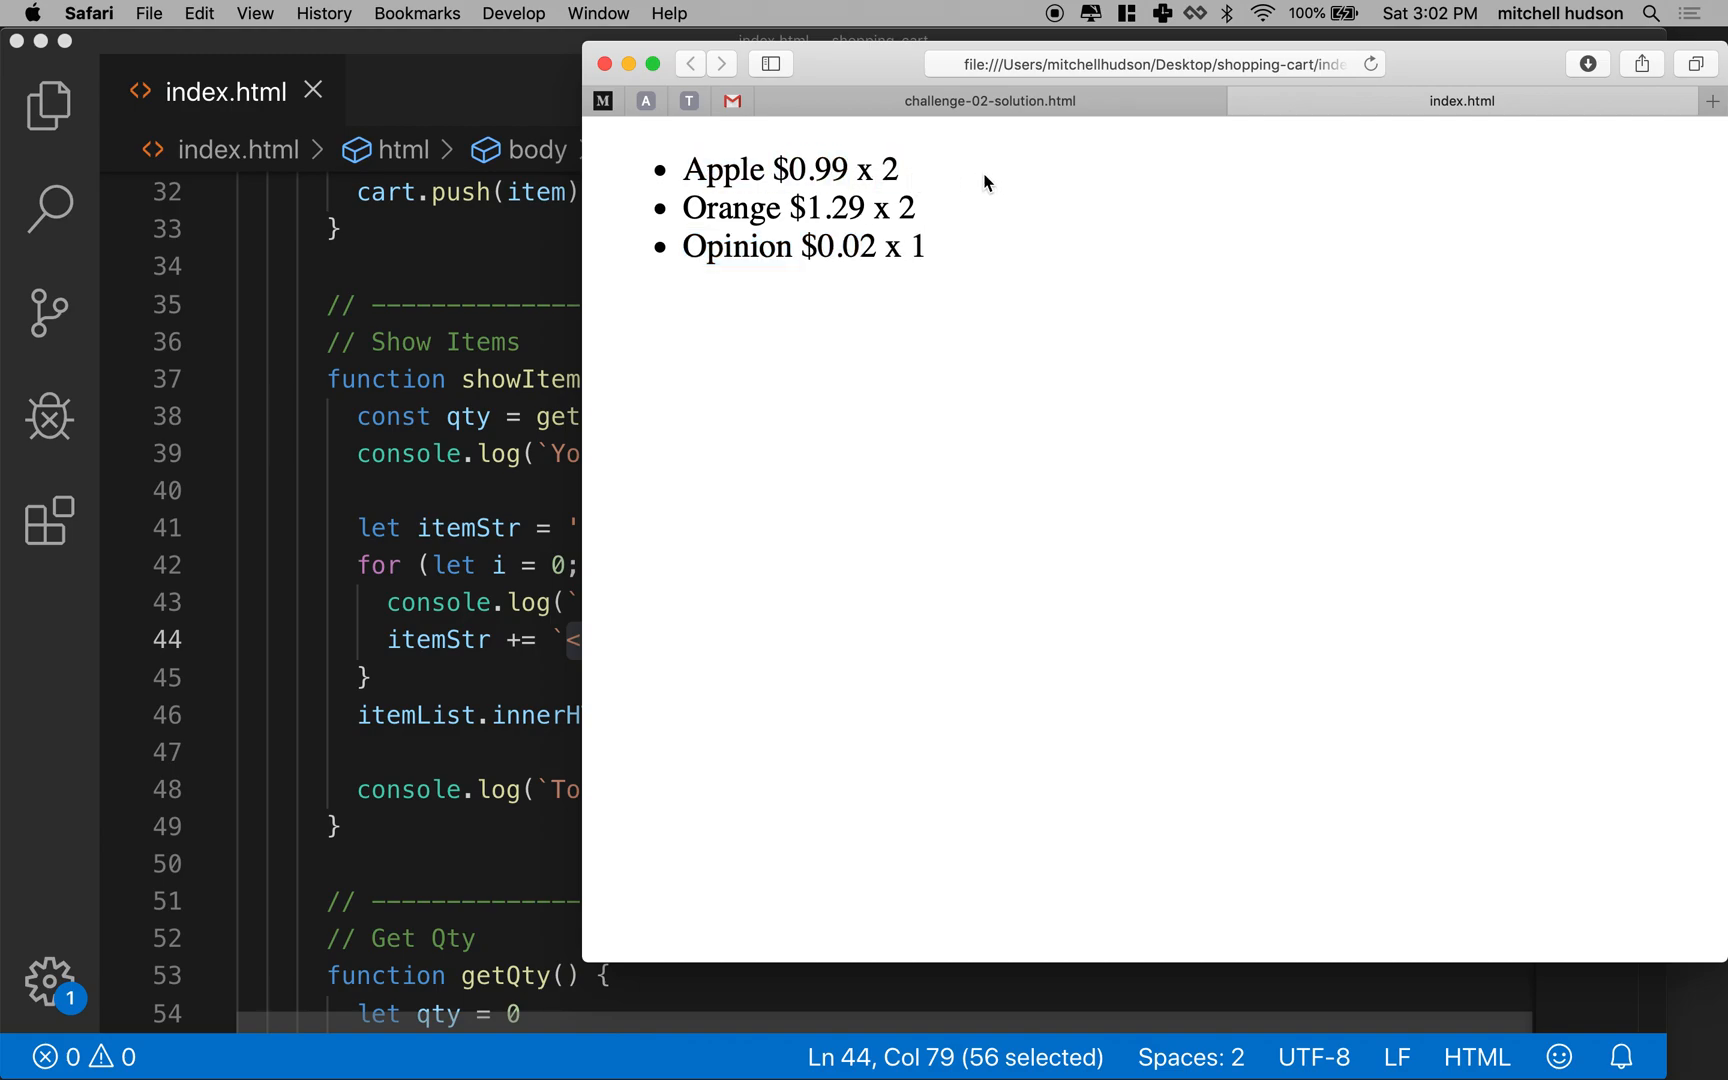
pyautogui.moveTo(1017, 168)
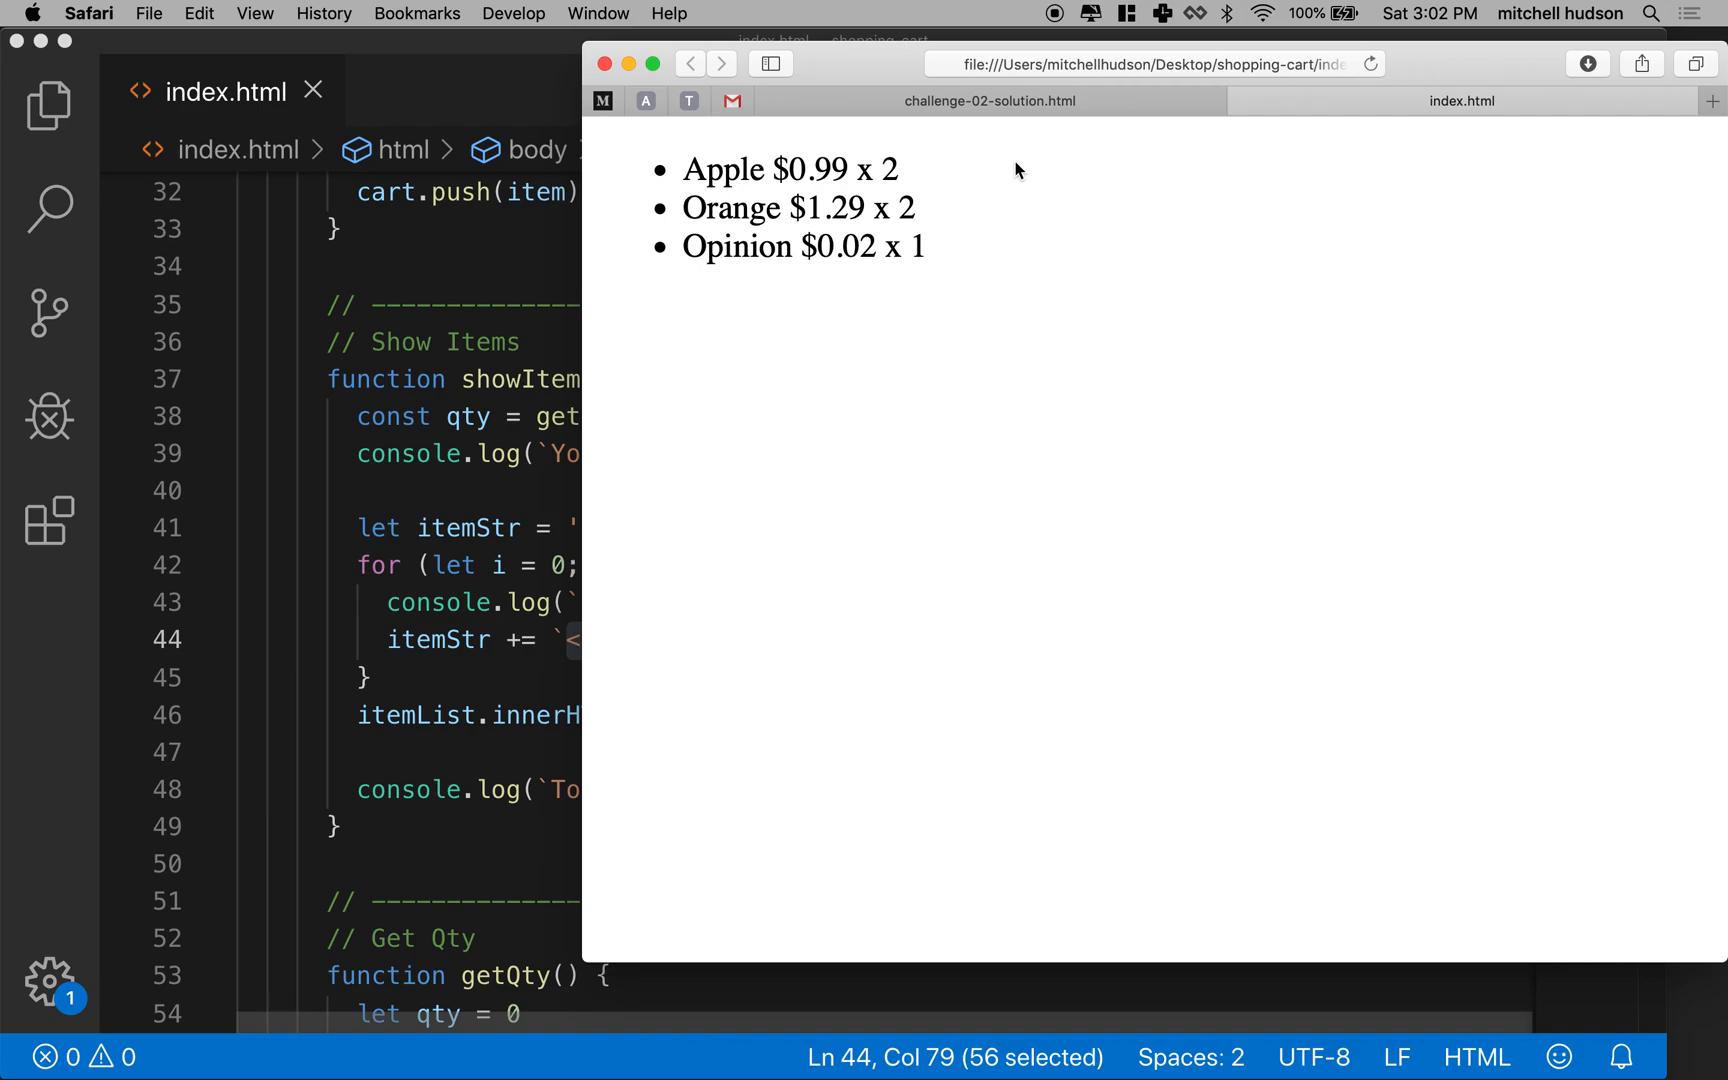
pyautogui.moveTo(954, 177)
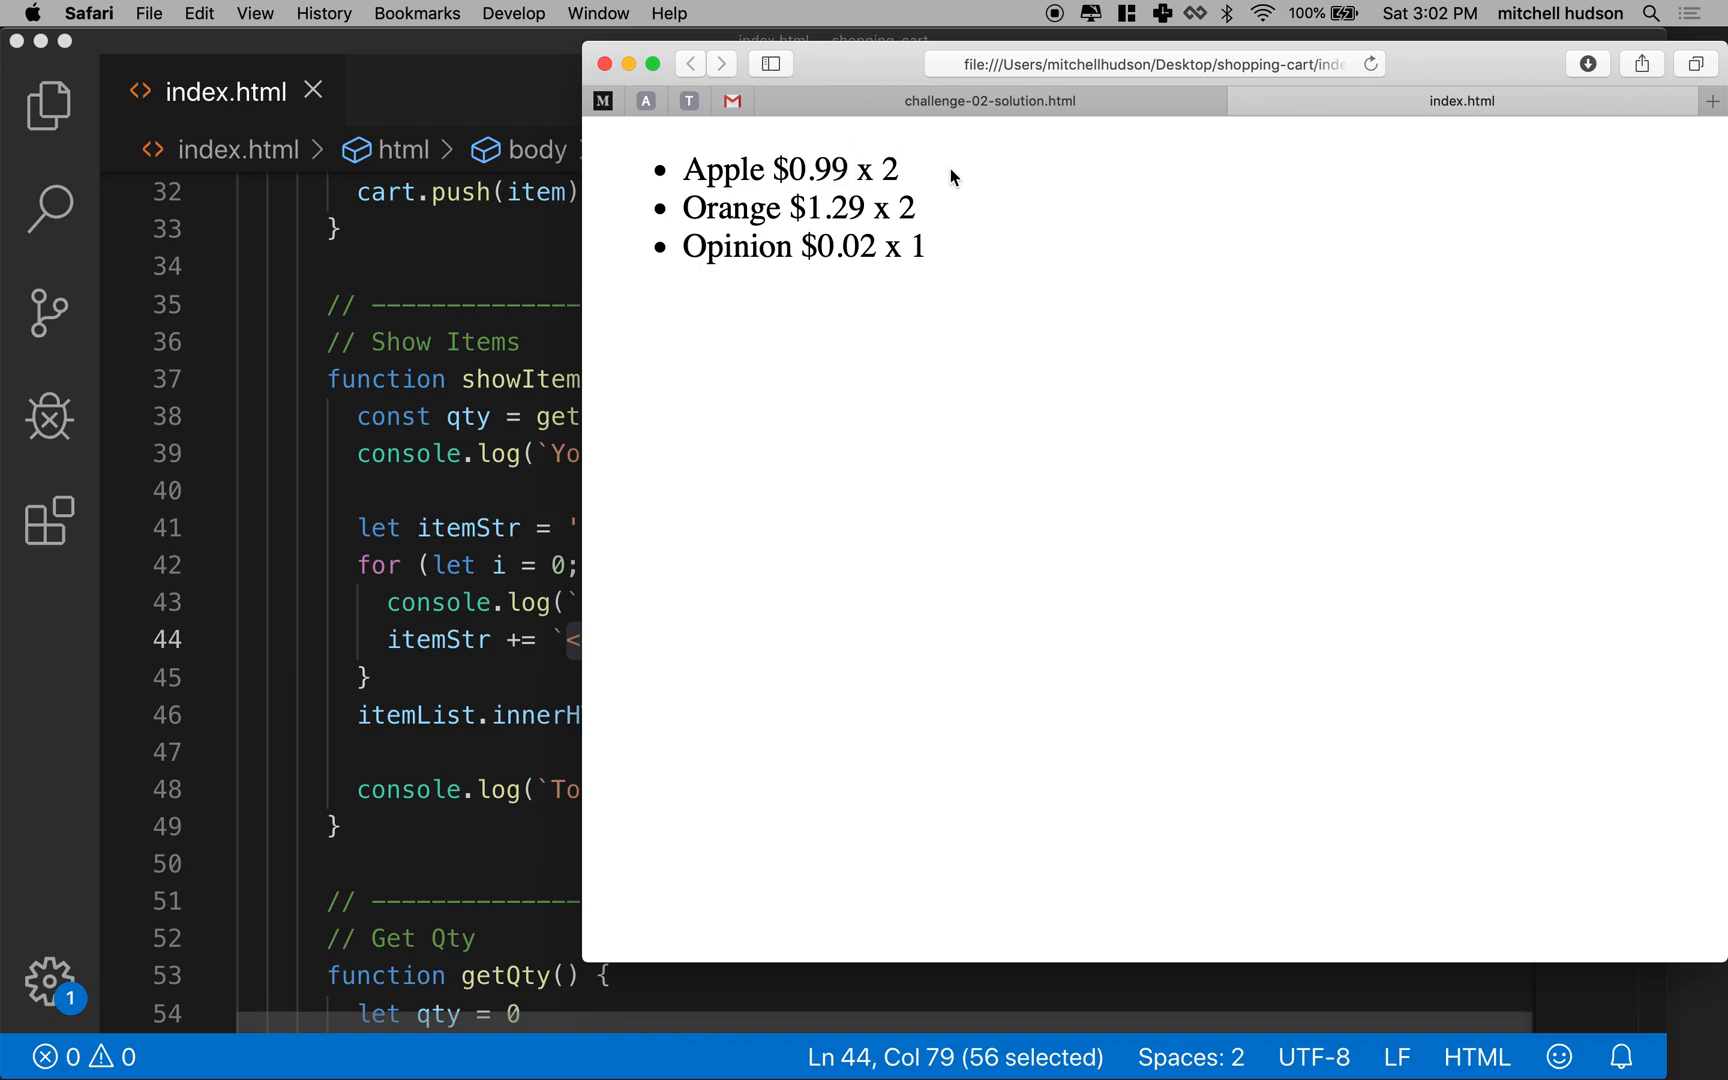
# Review the enlarged Apple, Orange and Opinion price list in Safari.
pyautogui.doubleClick(836, 208)
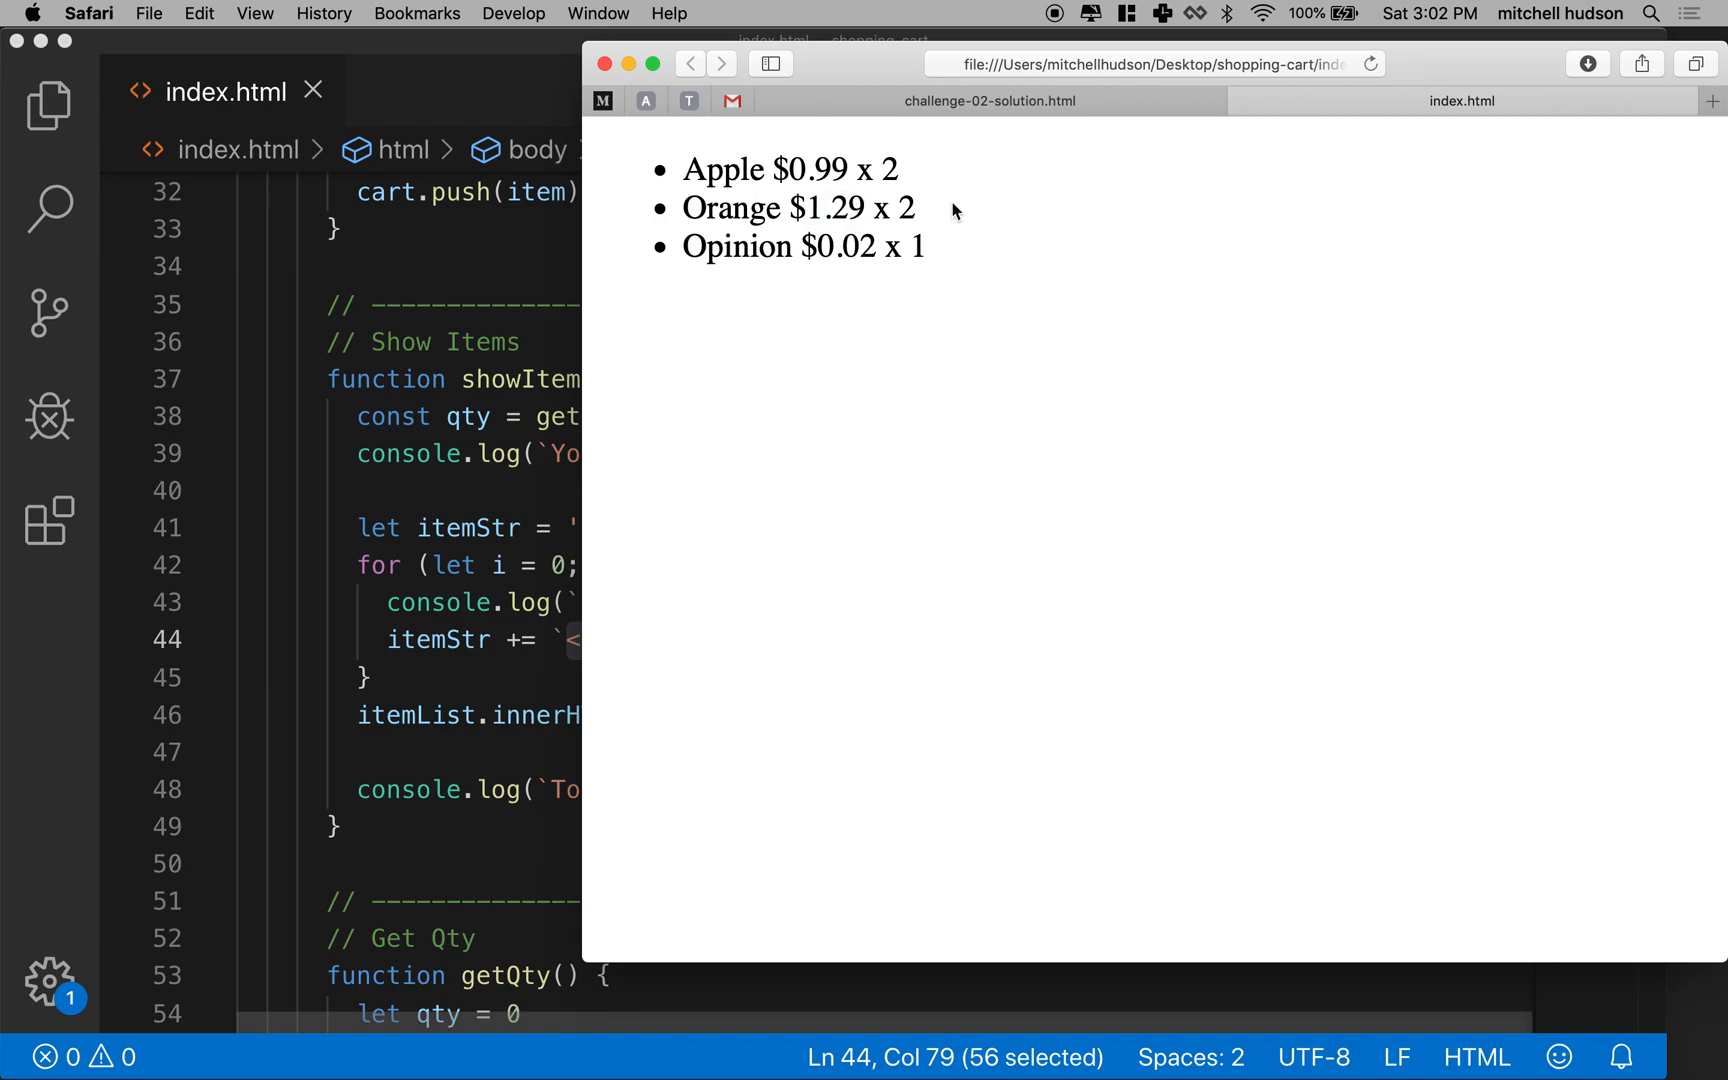
pyautogui.moveTo(1049, 191)
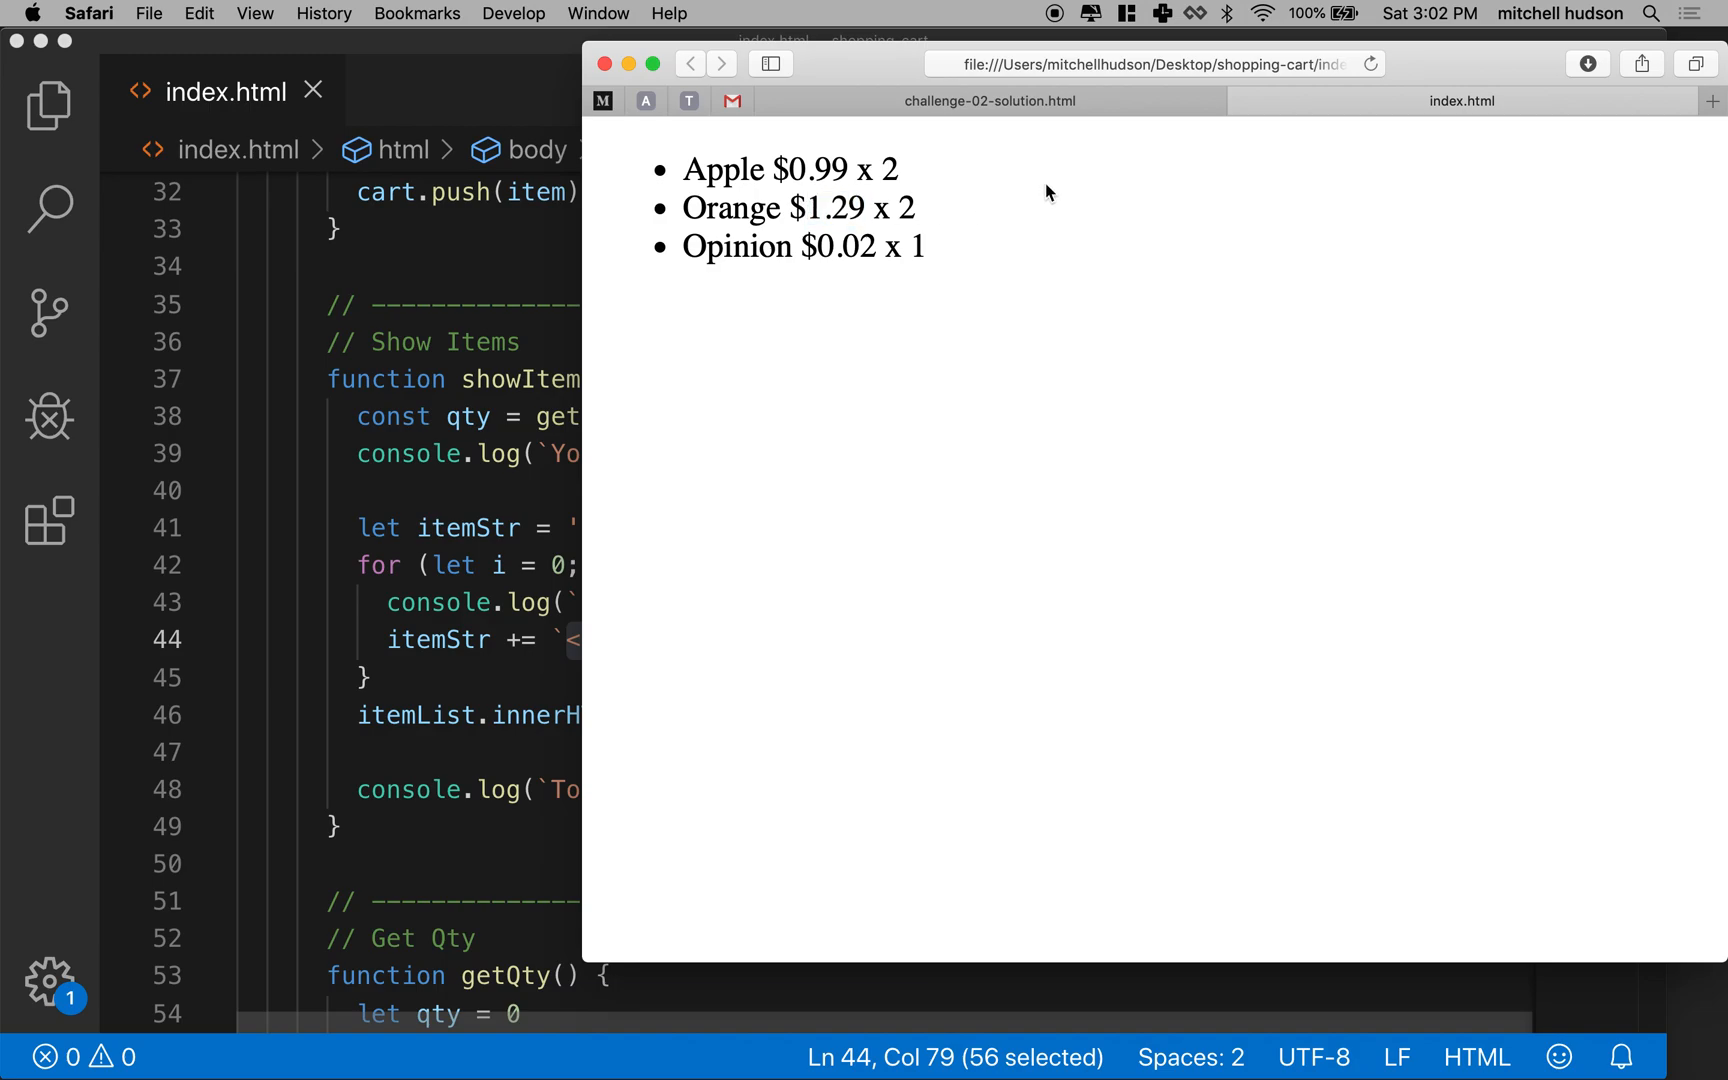
pyautogui.moveTo(1022, 221)
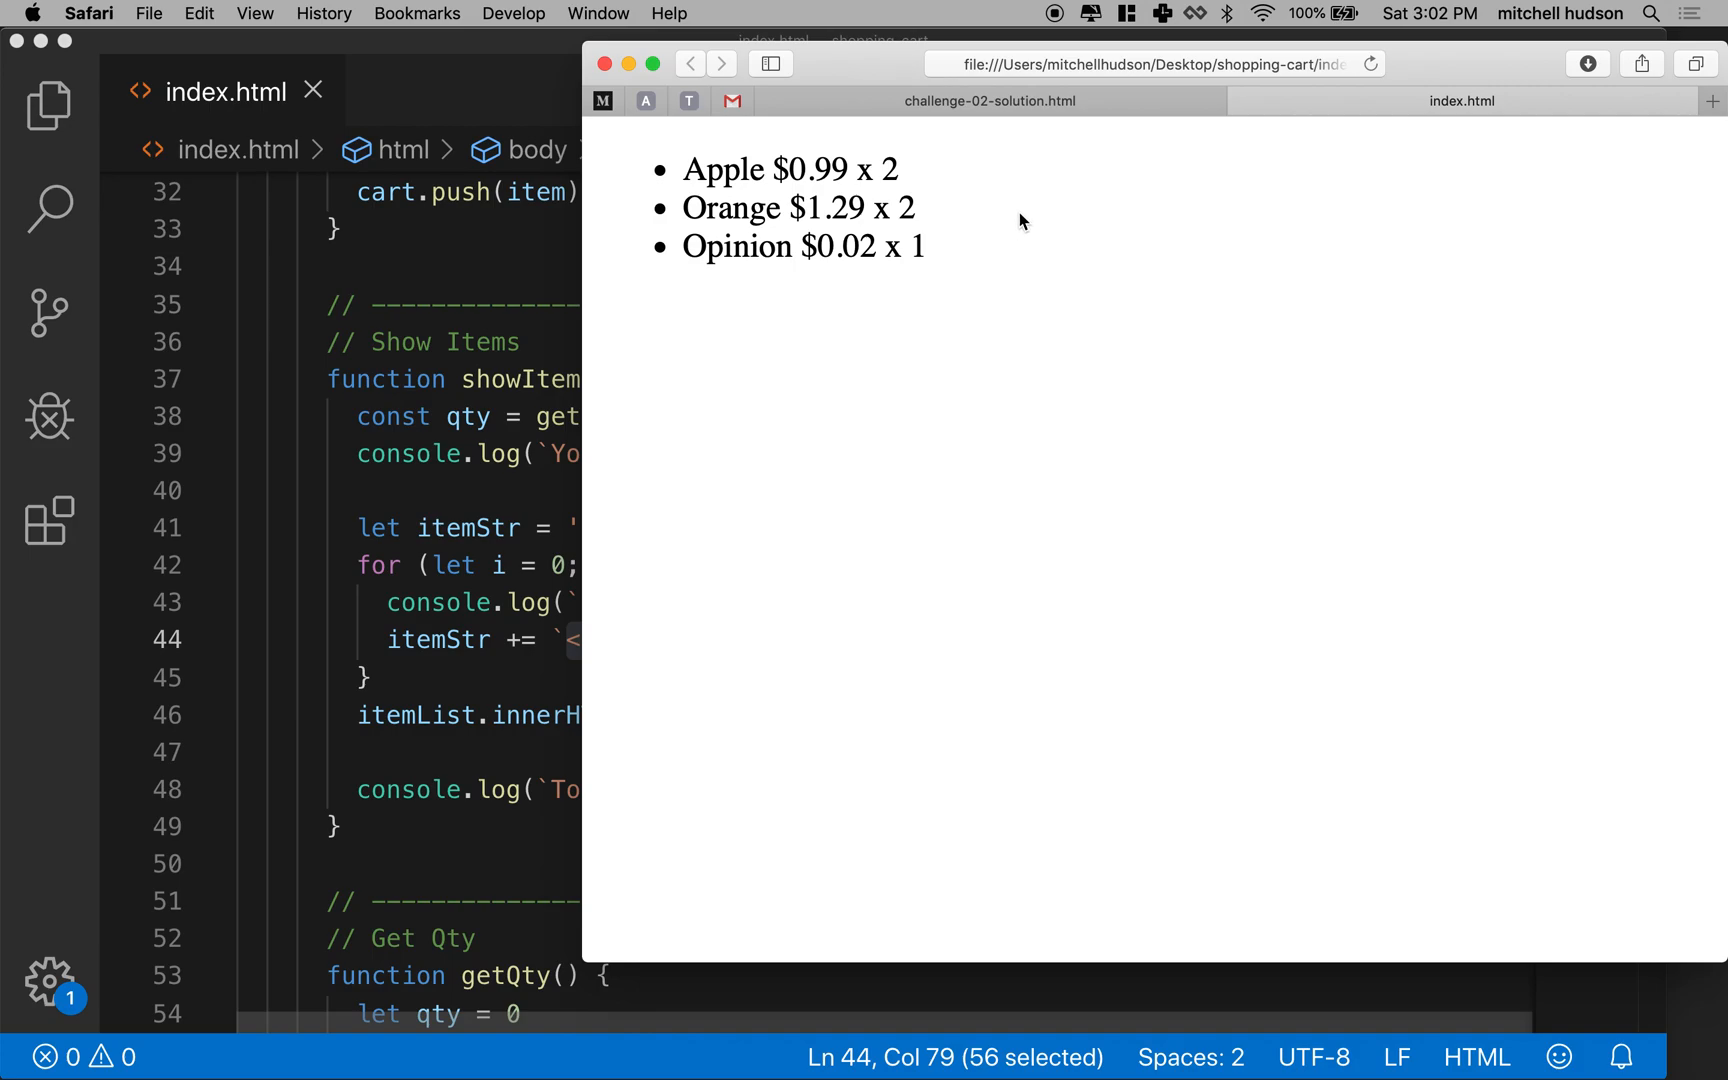
pyautogui.moveTo(870, 253)
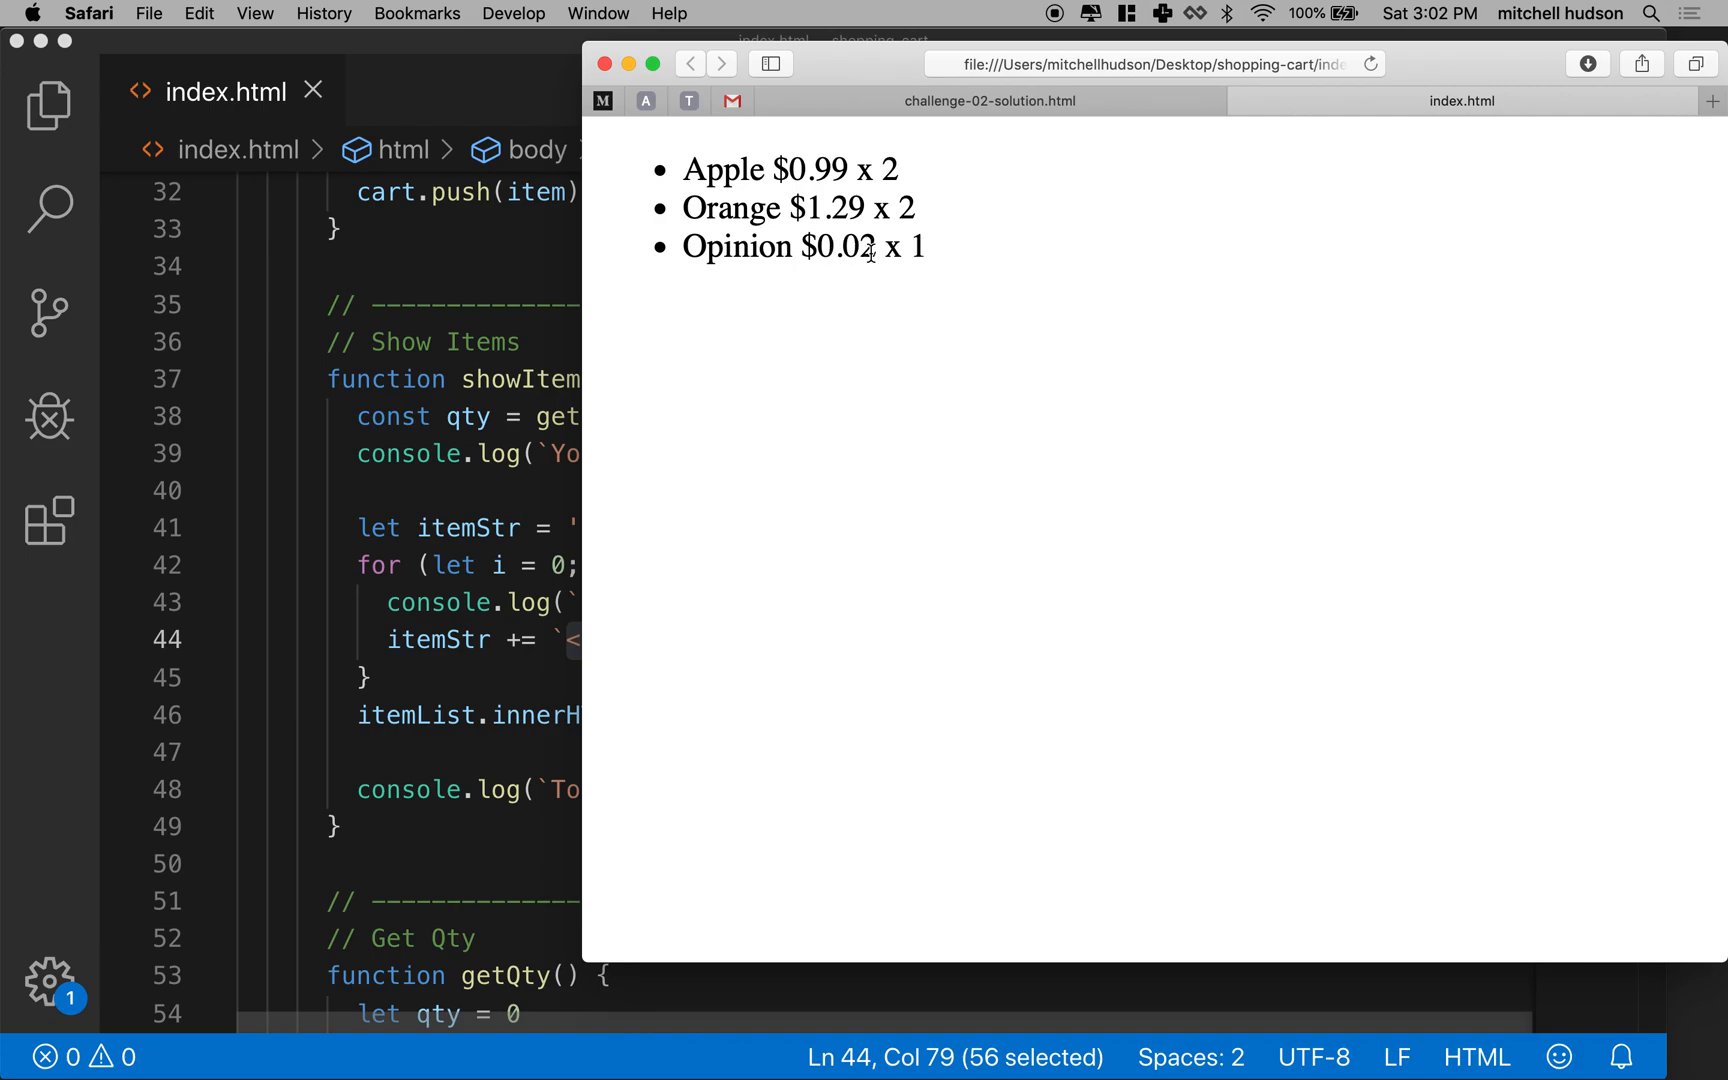
pyautogui.moveTo(1039, 258)
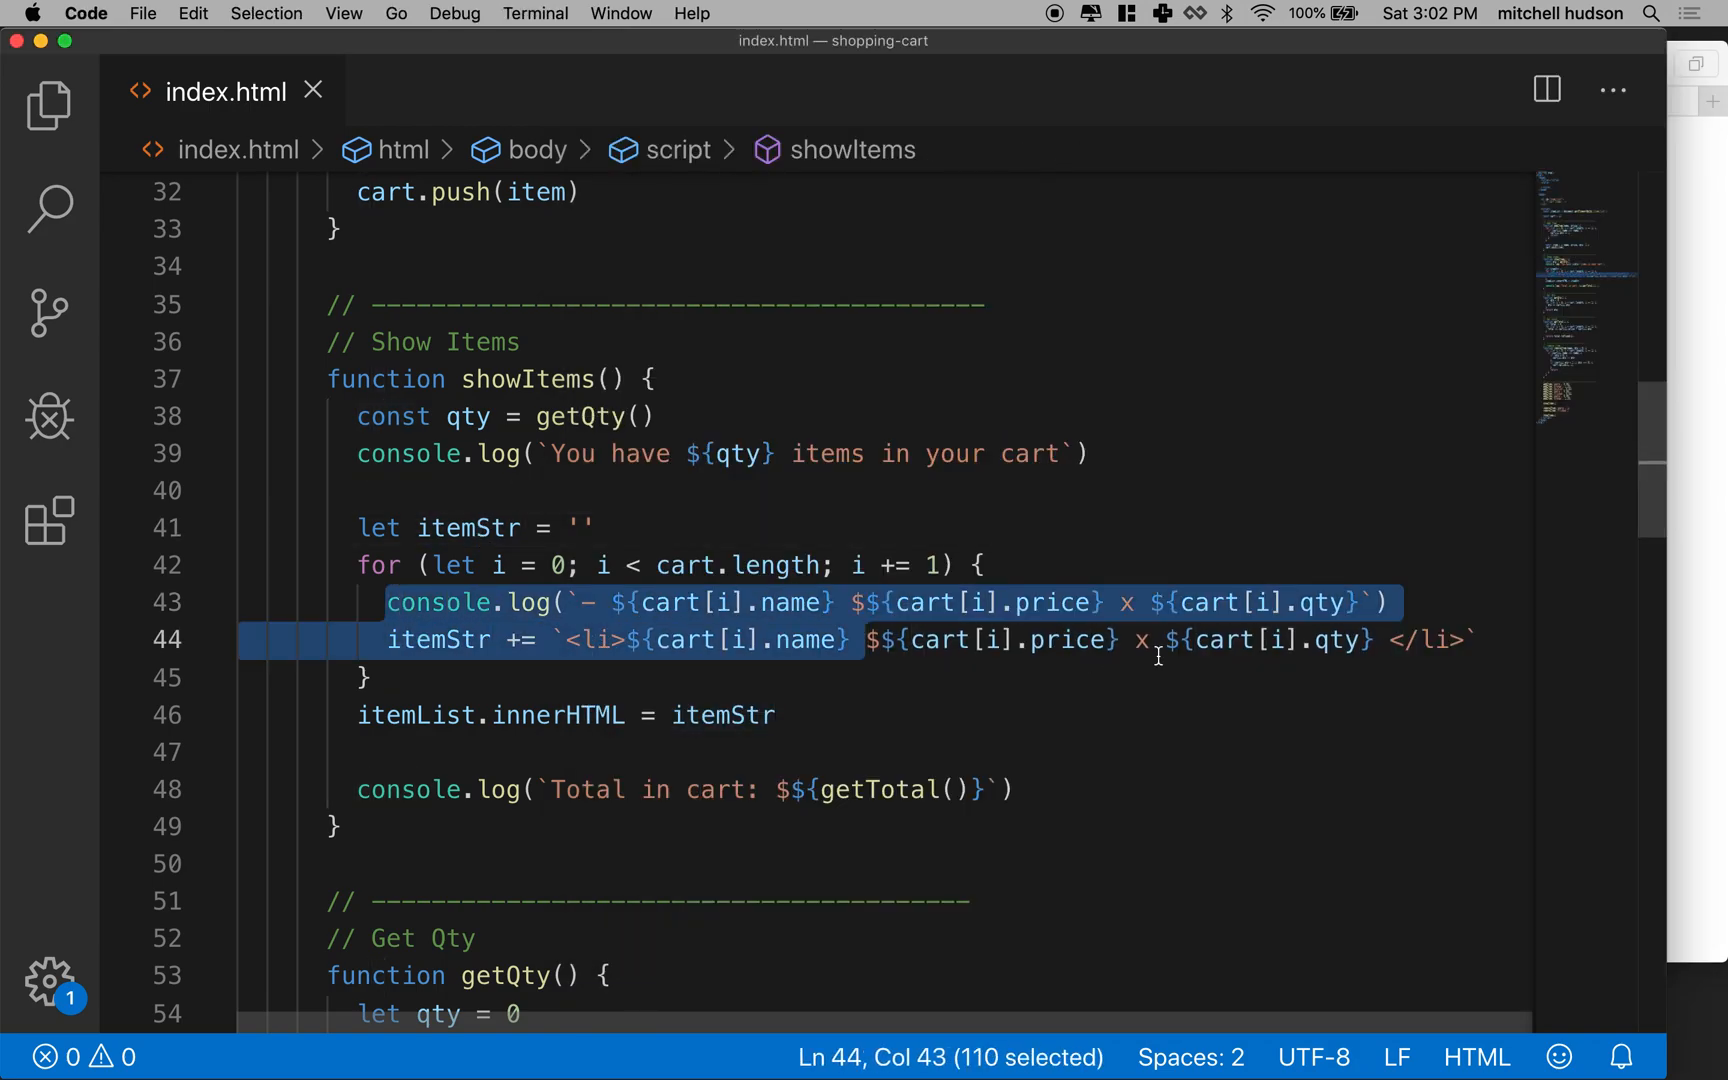
# Comment out the per-item console.log line inside the showItems for loop.
pyautogui.click(387, 602)
pyautogui.write('// ')
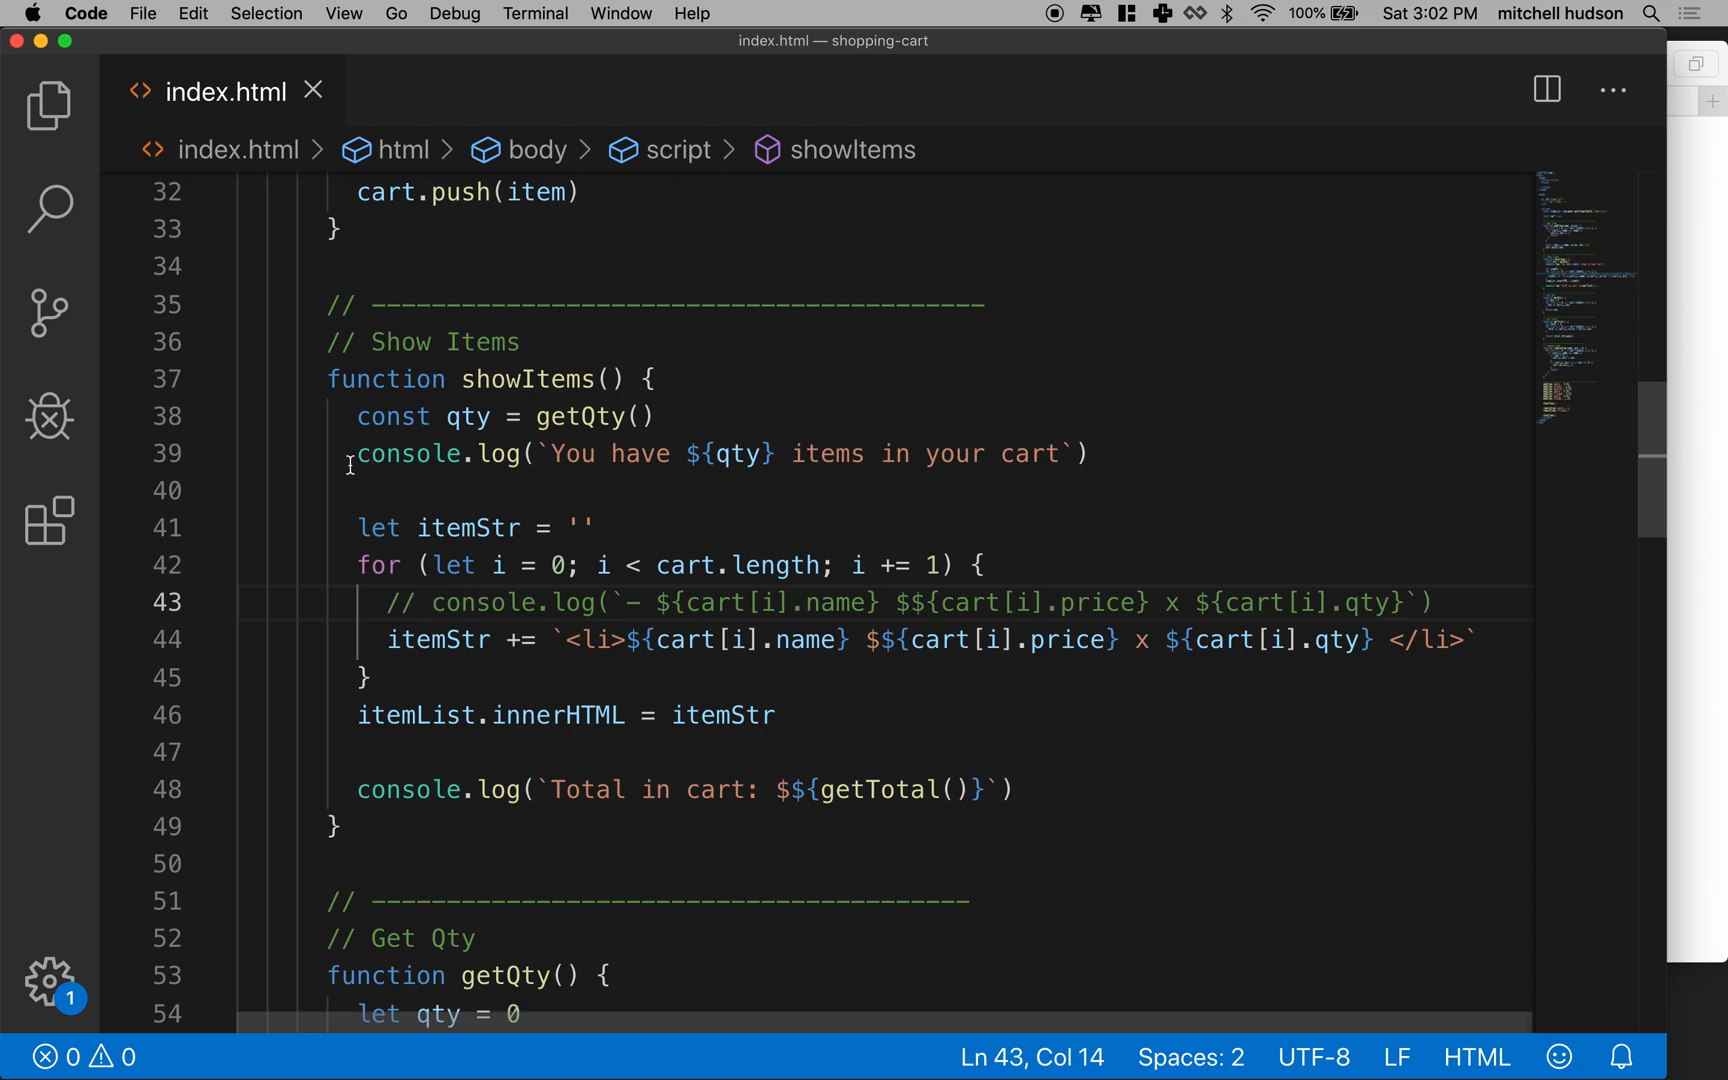
pyautogui.moveTo(357, 453); pyautogui.dragTo(1091, 453)
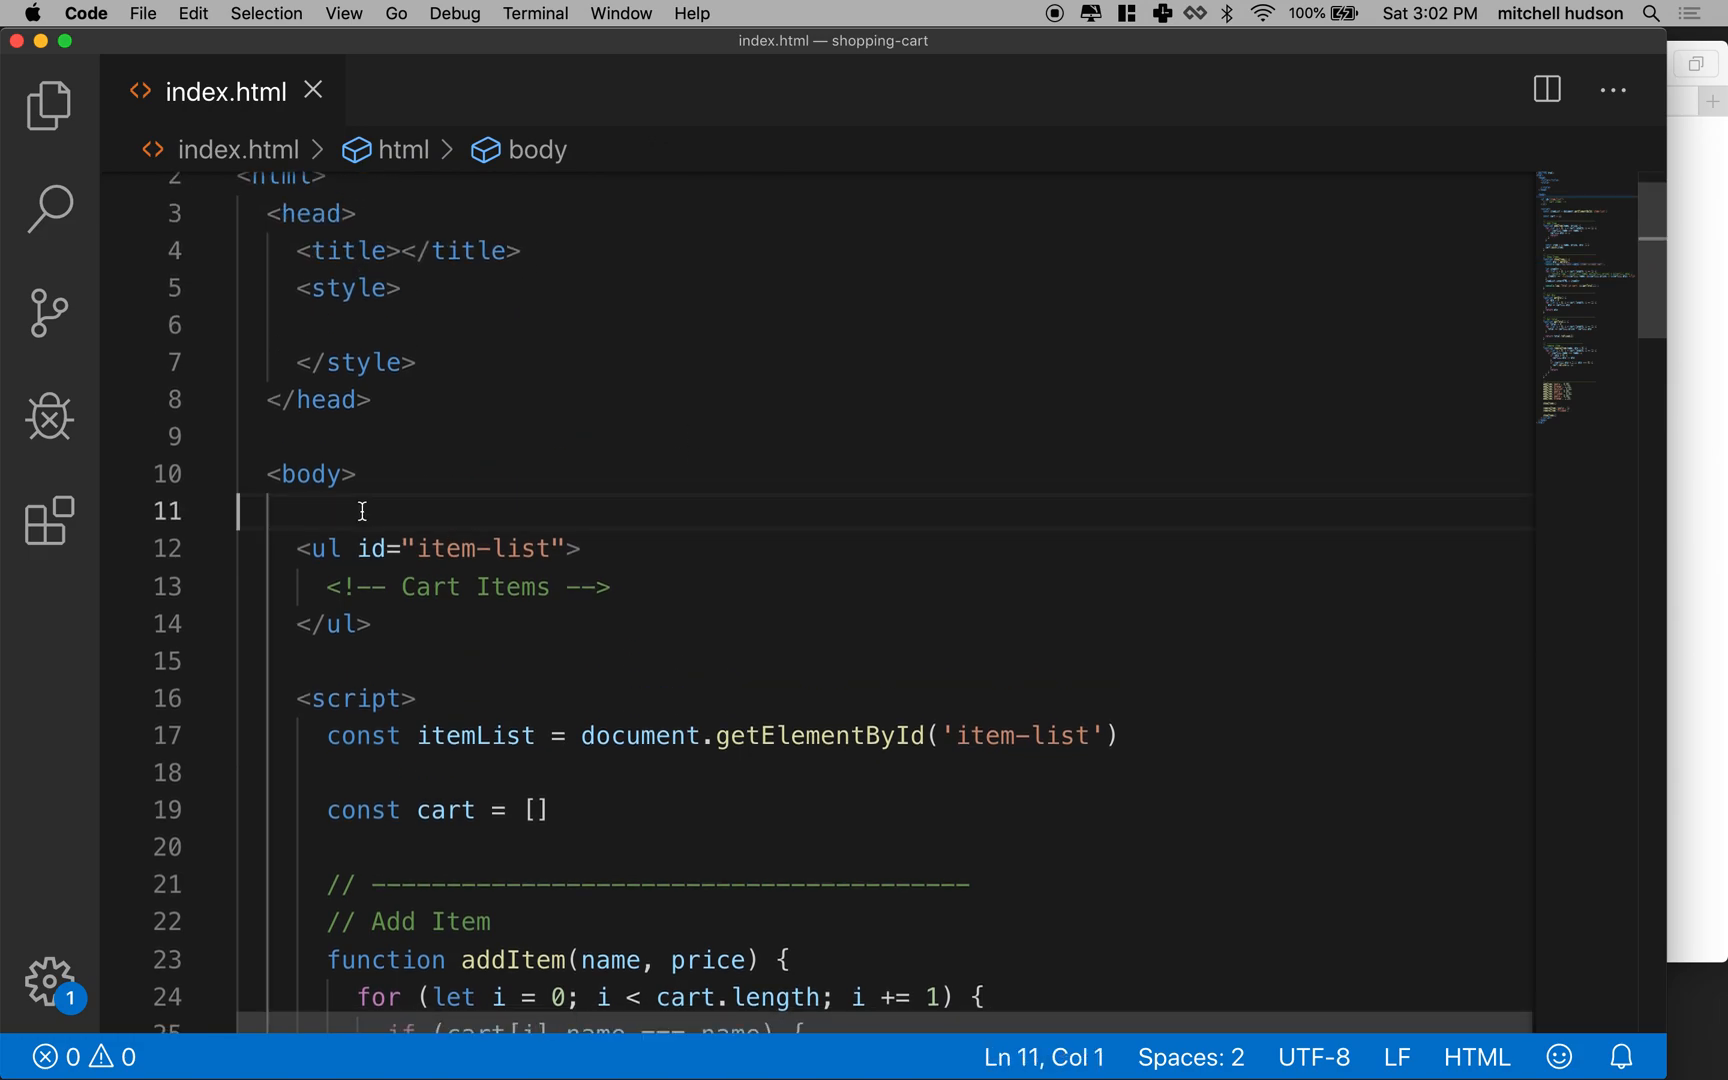
# Insert a 'qty' HTML comment on a new line above the item-list ul.
pyautogui.moveTo(356, 548); pyautogui.dragTo(570, 548)
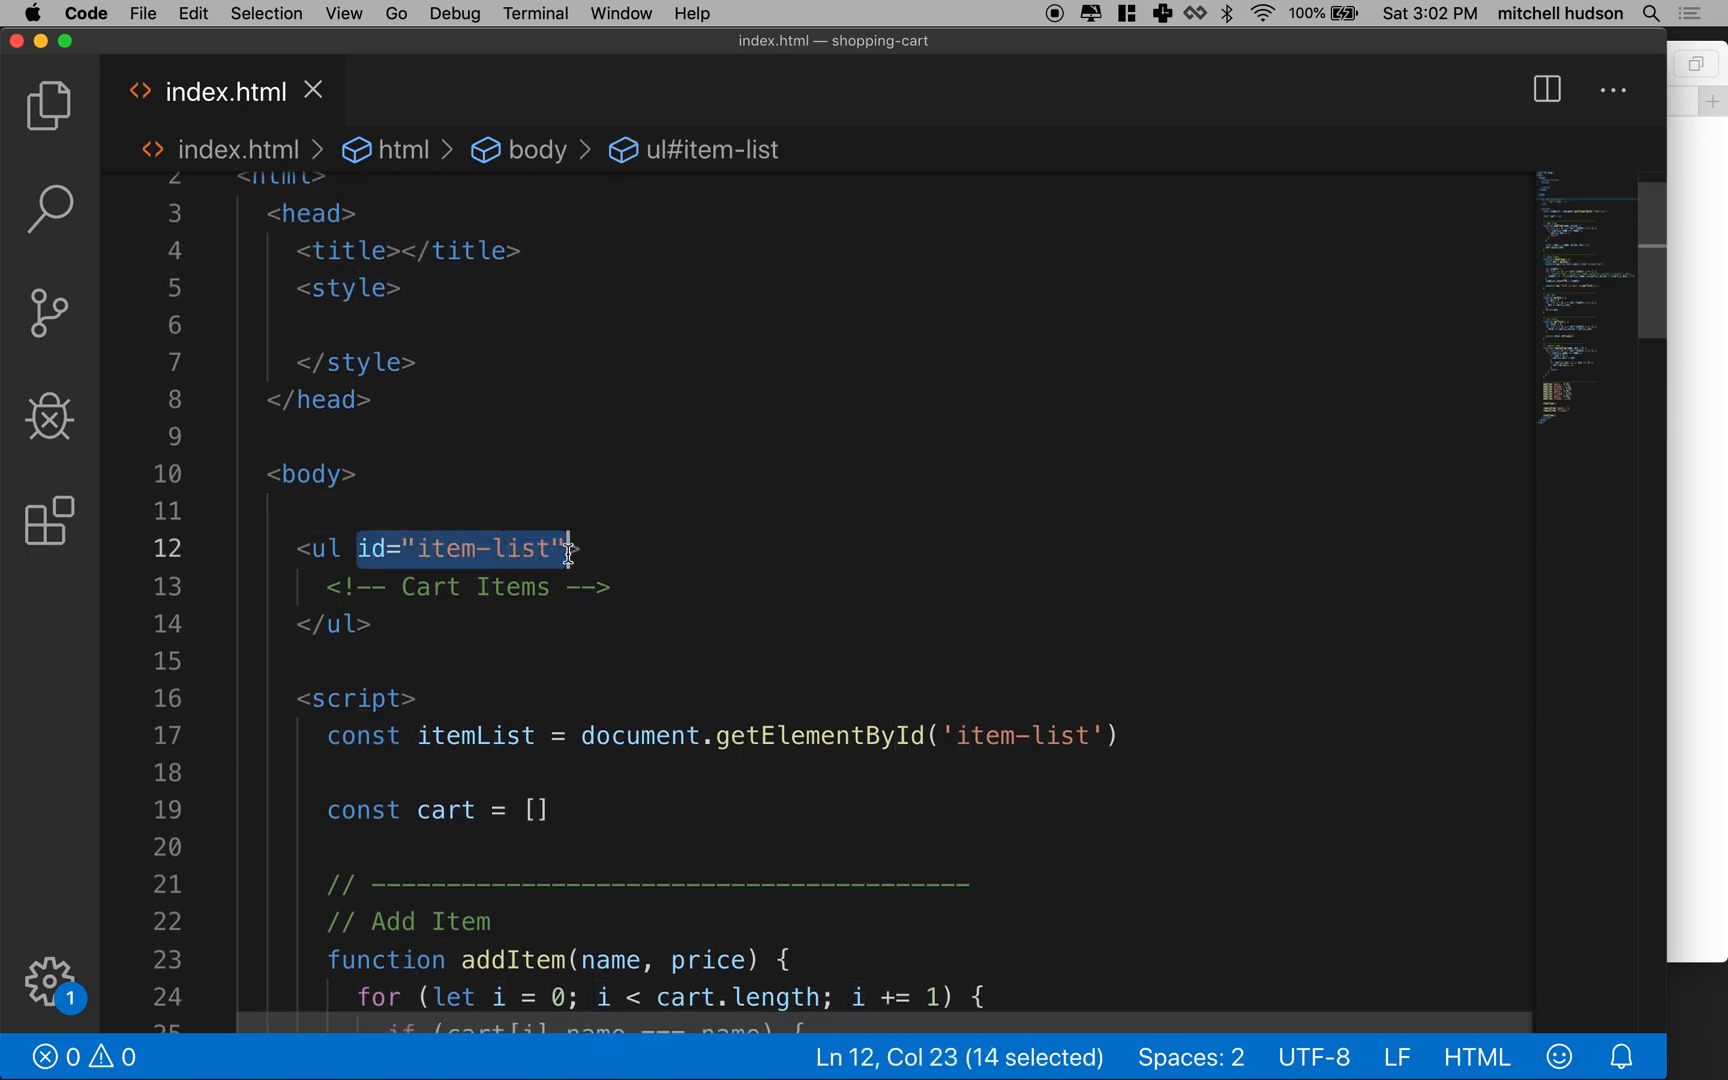
pyautogui.scroll(-3)
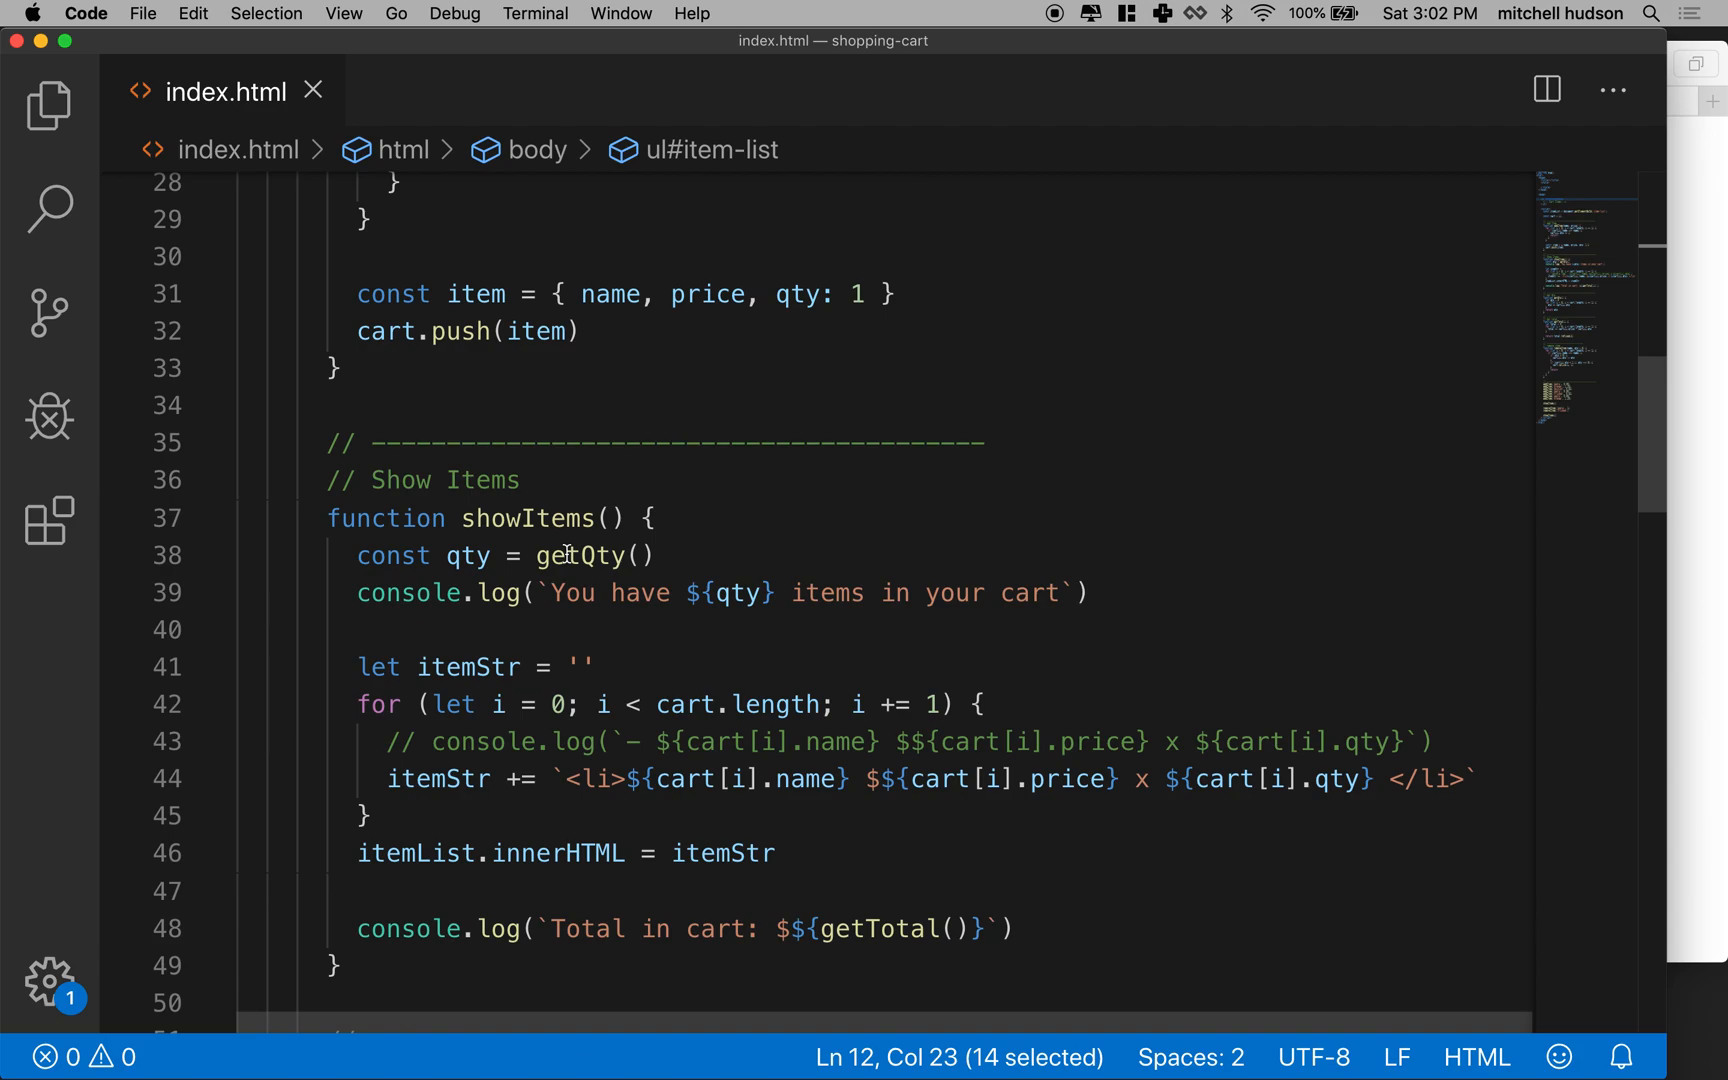
pyautogui.moveTo(557, 593); pyautogui.dragTo(1016, 593)
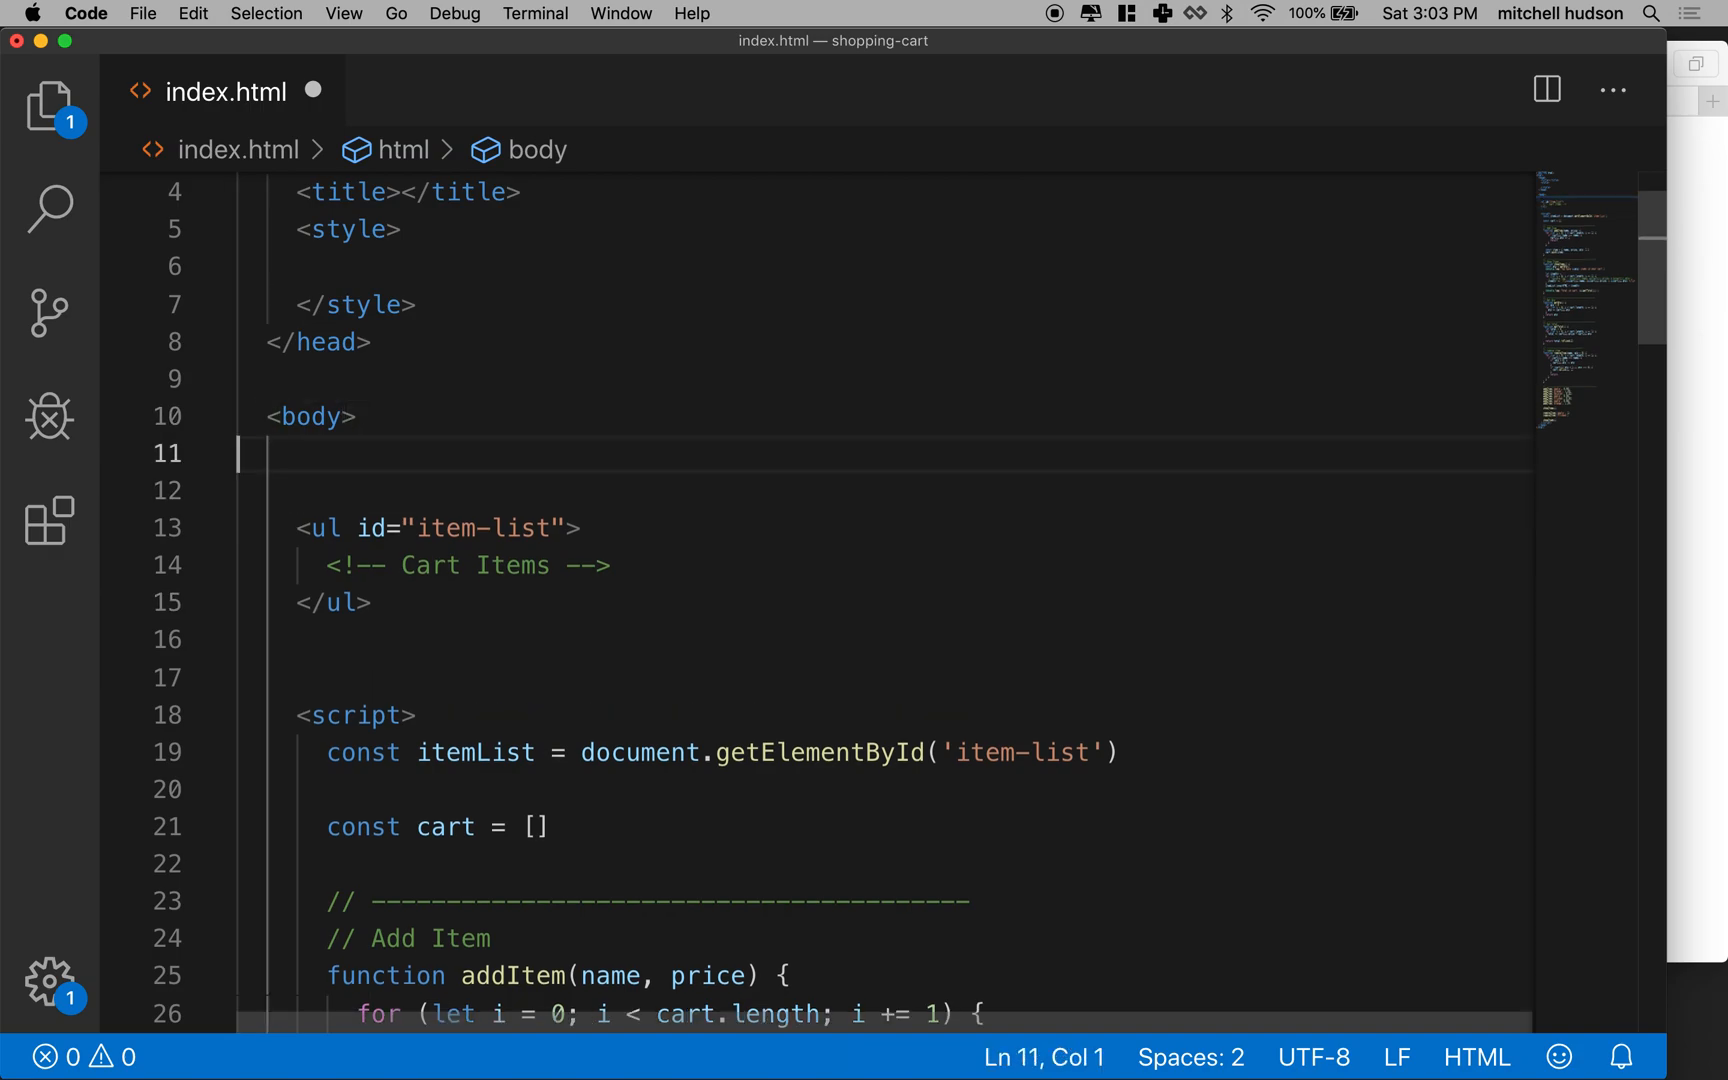
pyautogui.press('Enter')
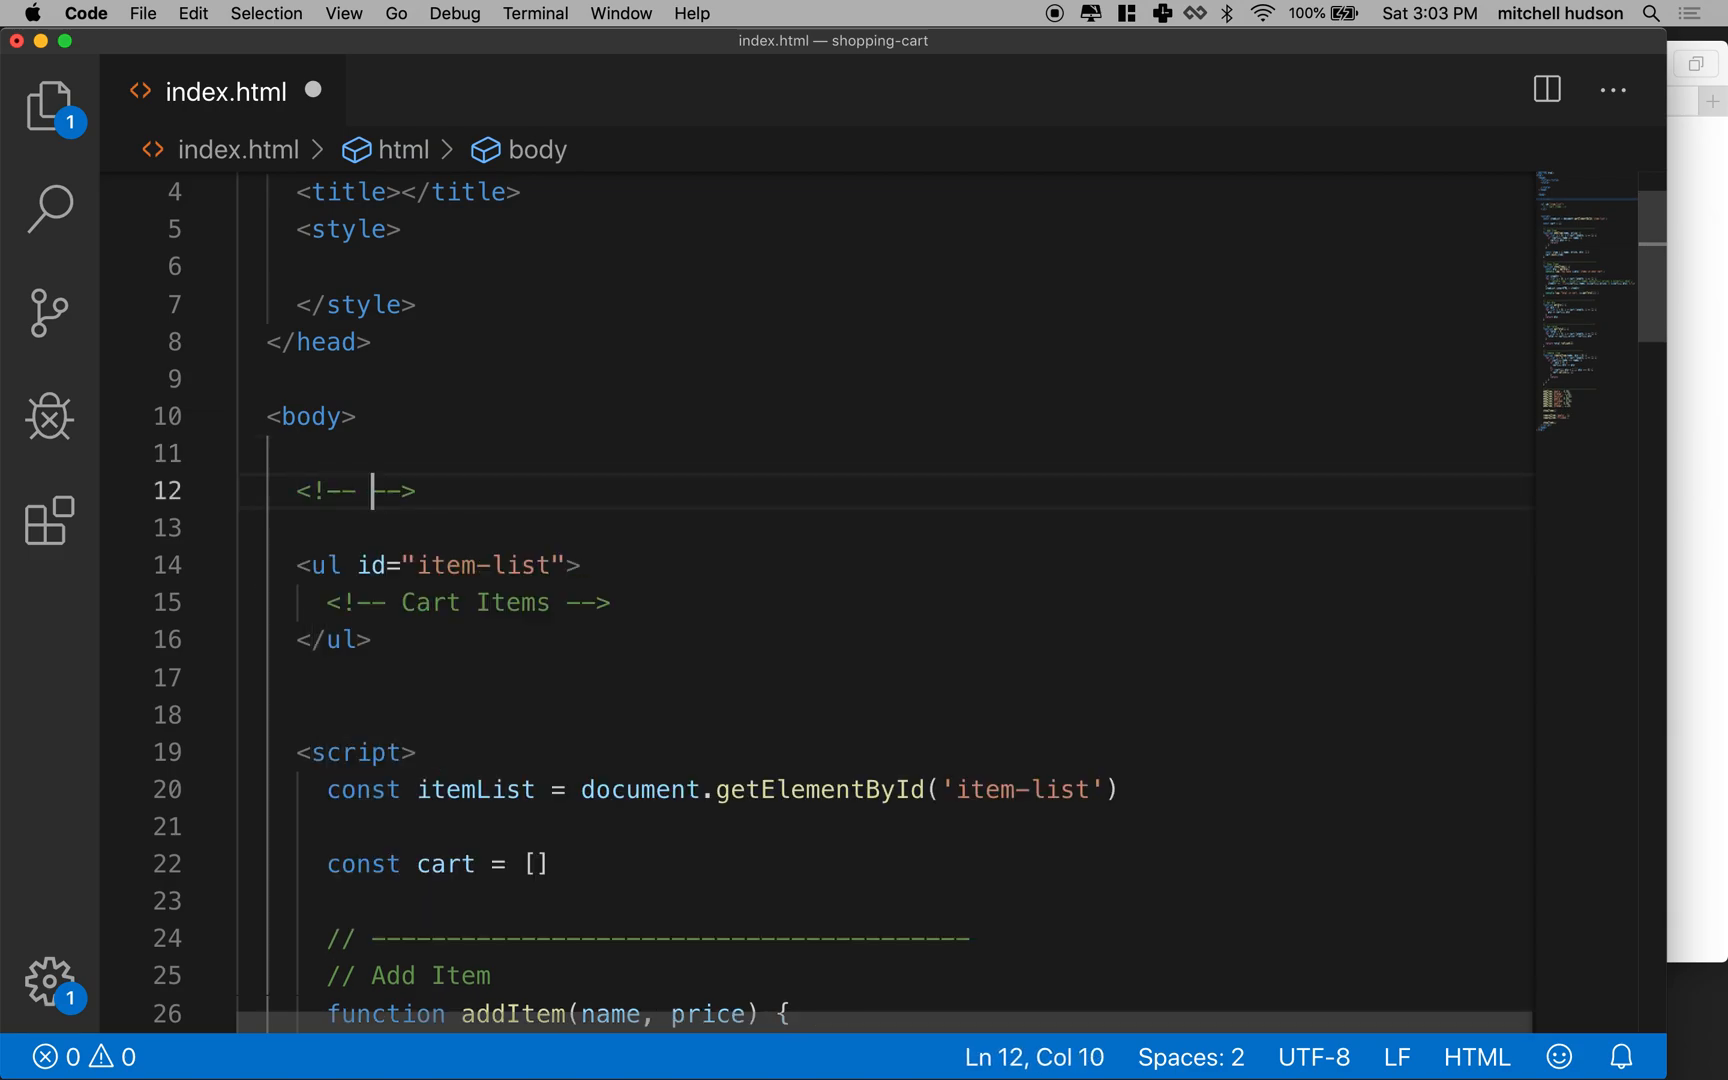
pyautogui.write('qty')
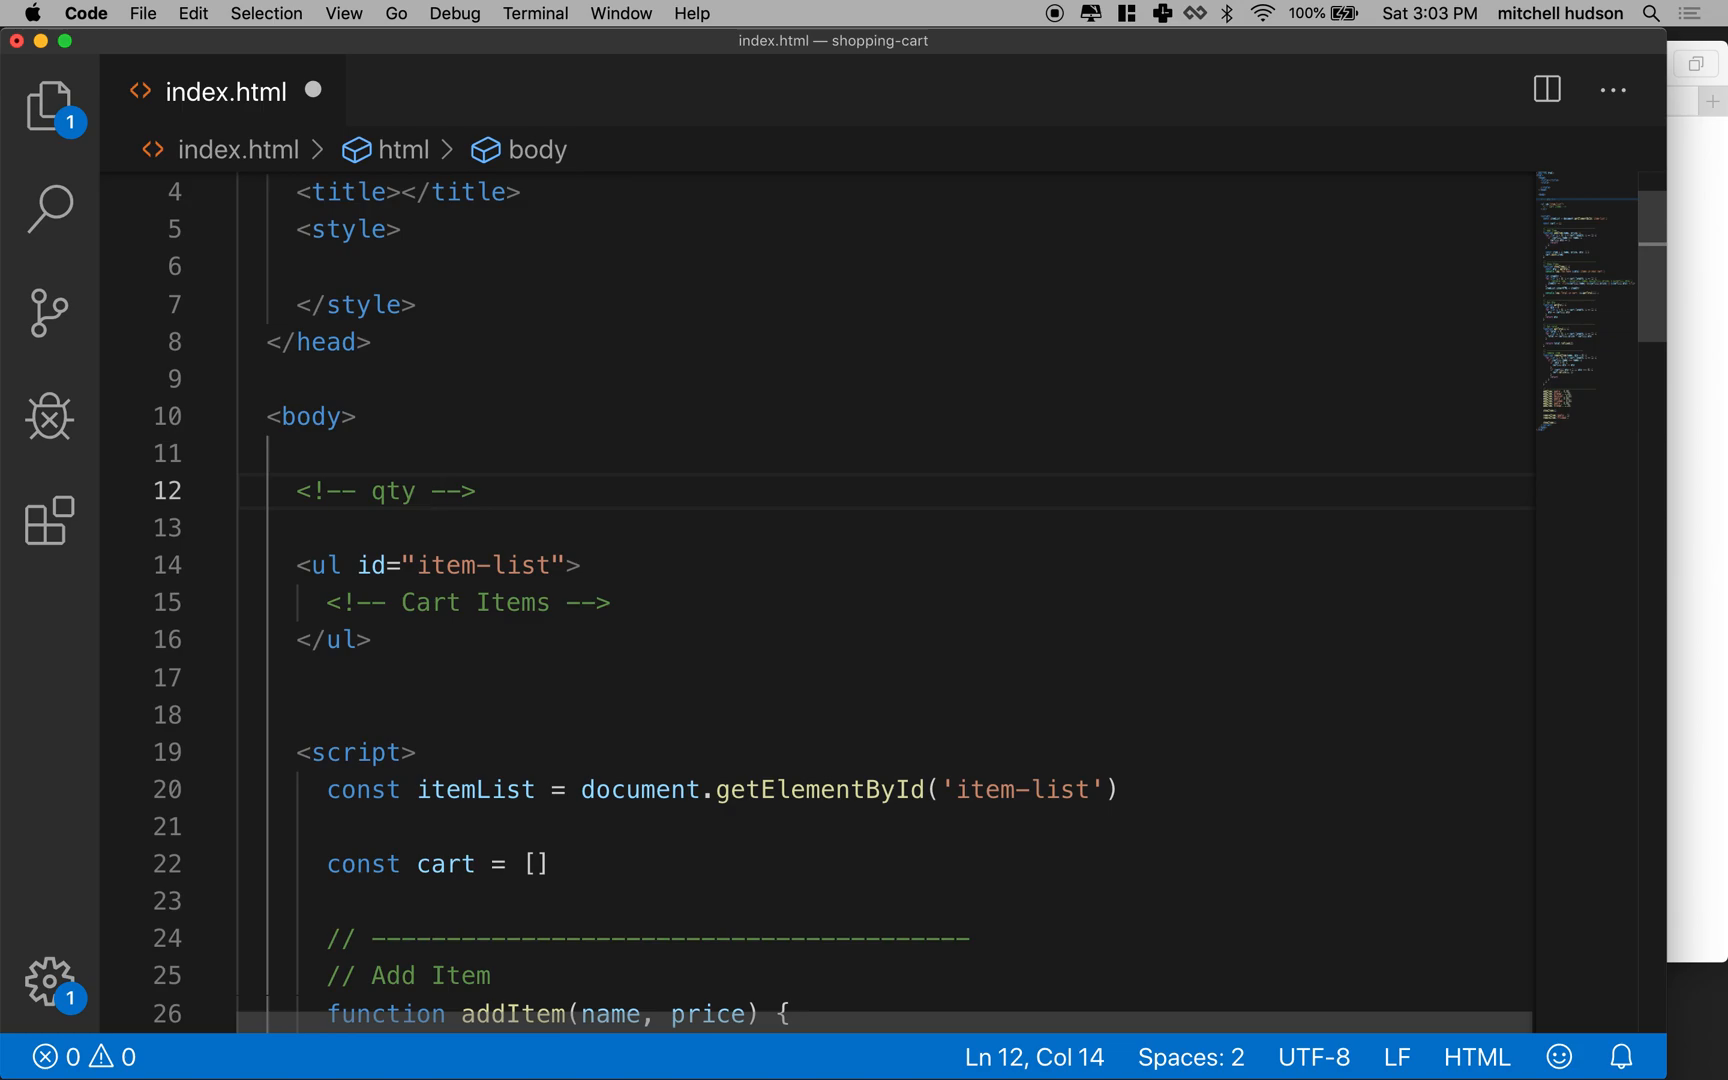
# Add a '<!-- total -->' comment below the list and review the cart-total console.log.
pyautogui.doubleClick(385, 491)
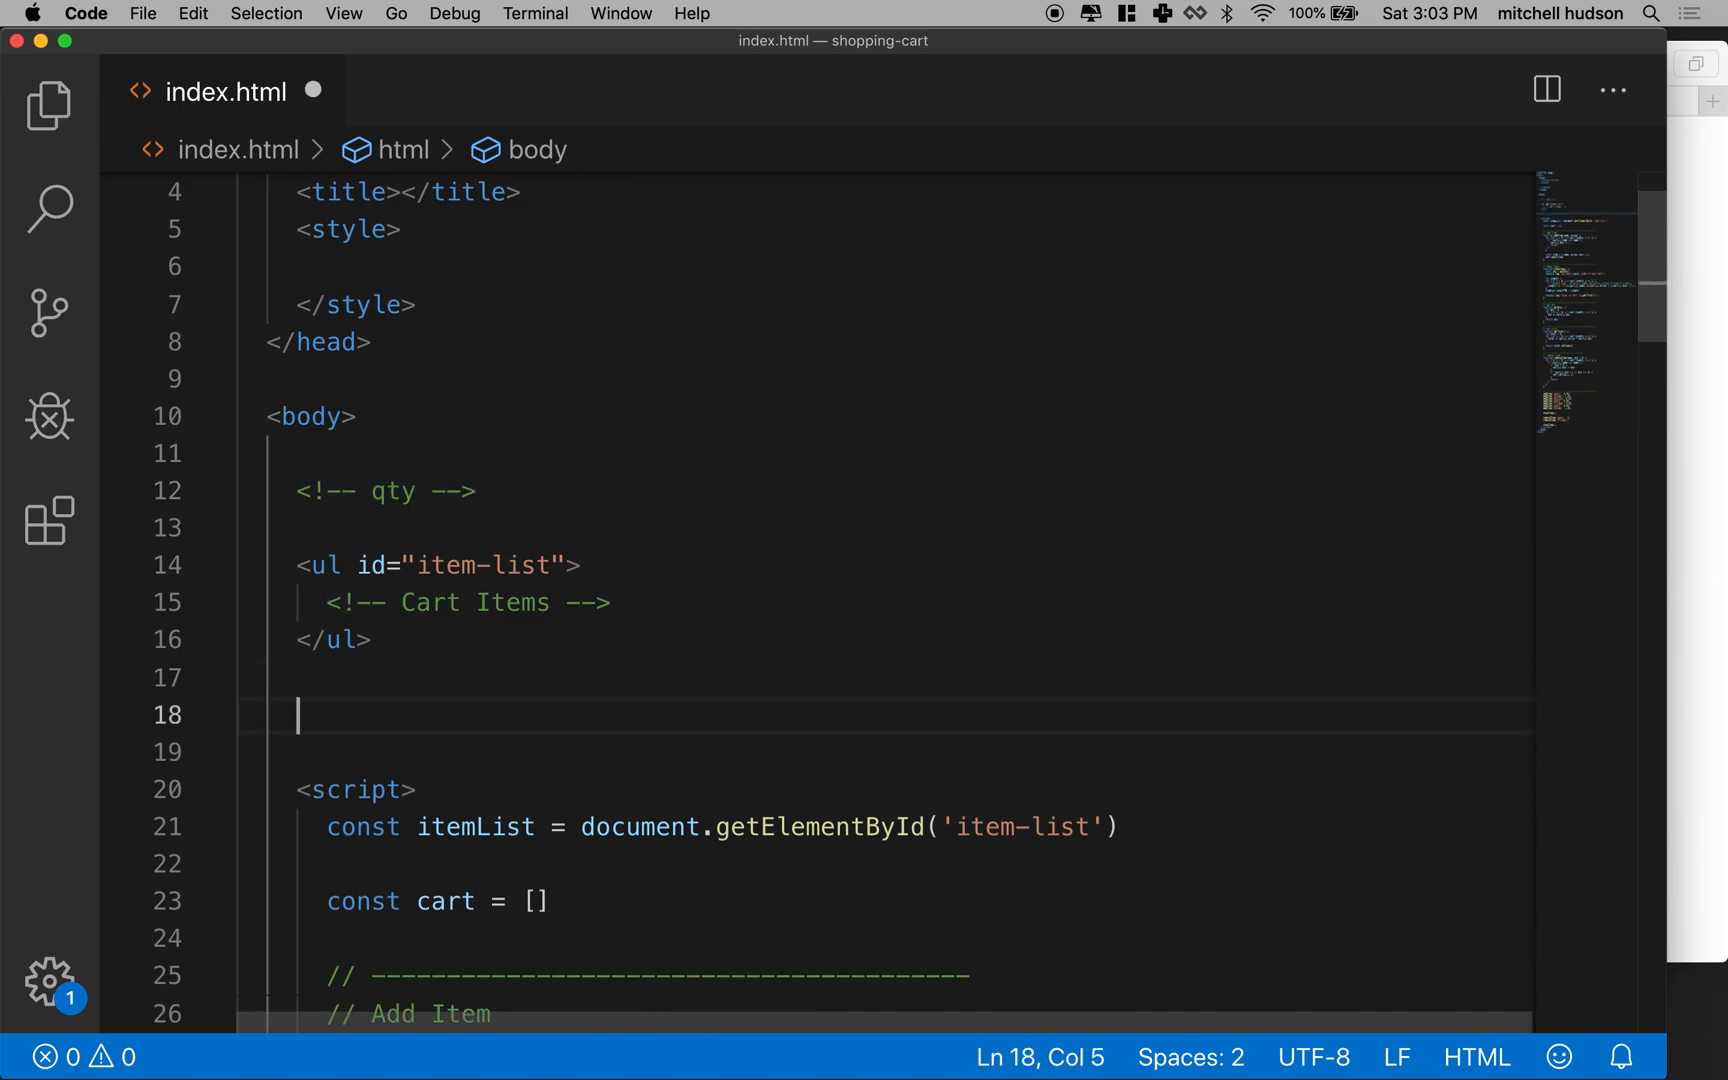
pyautogui.write('<!--  -->')
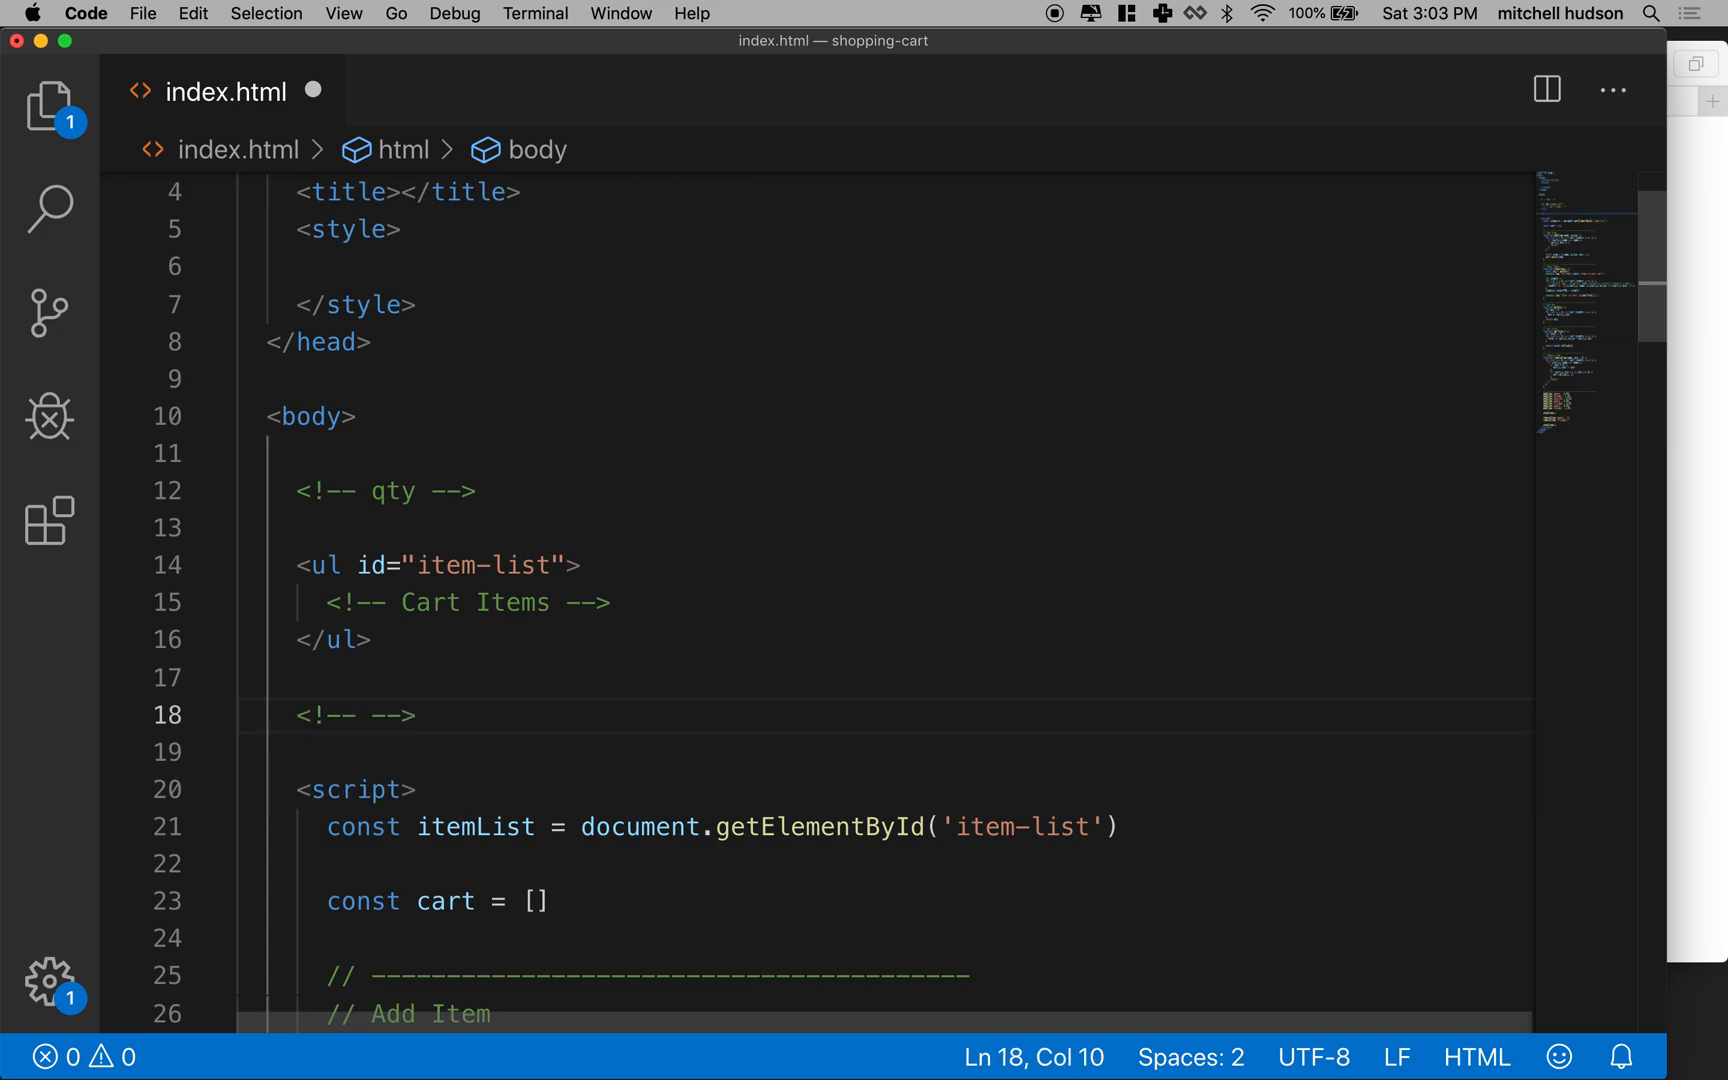
pyautogui.write('total')
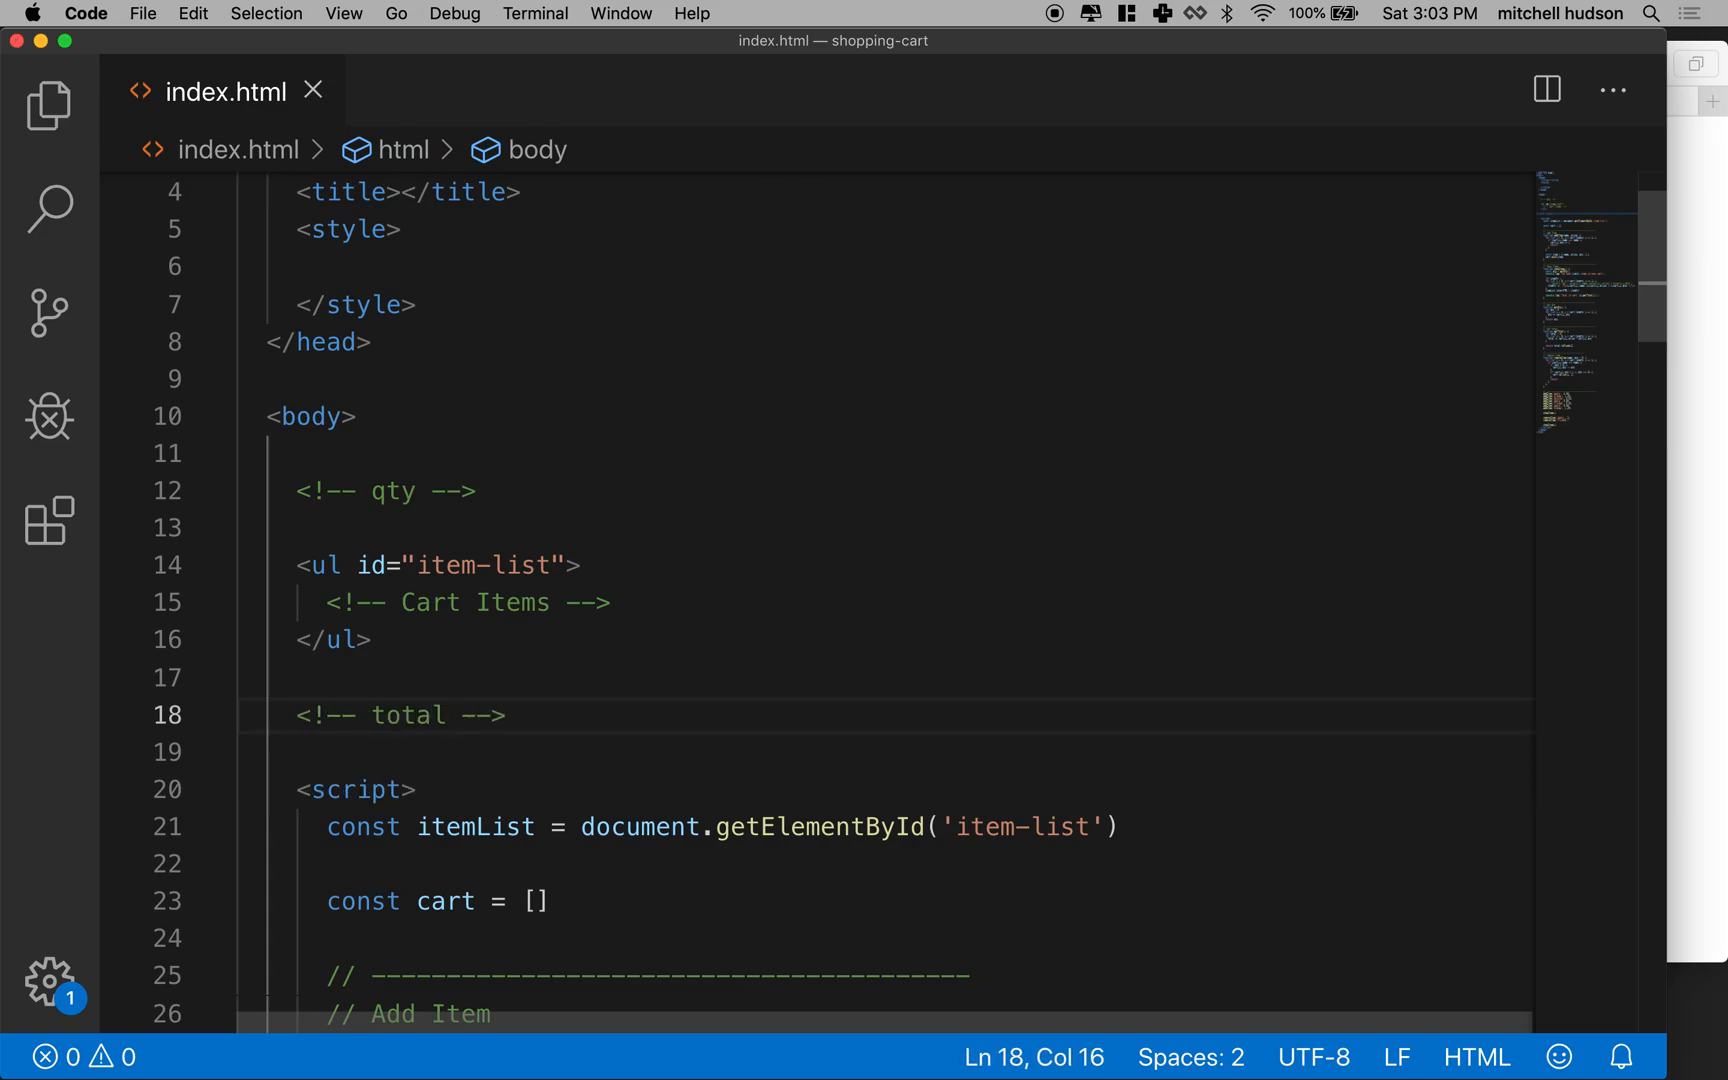
pyautogui.scroll(-3)
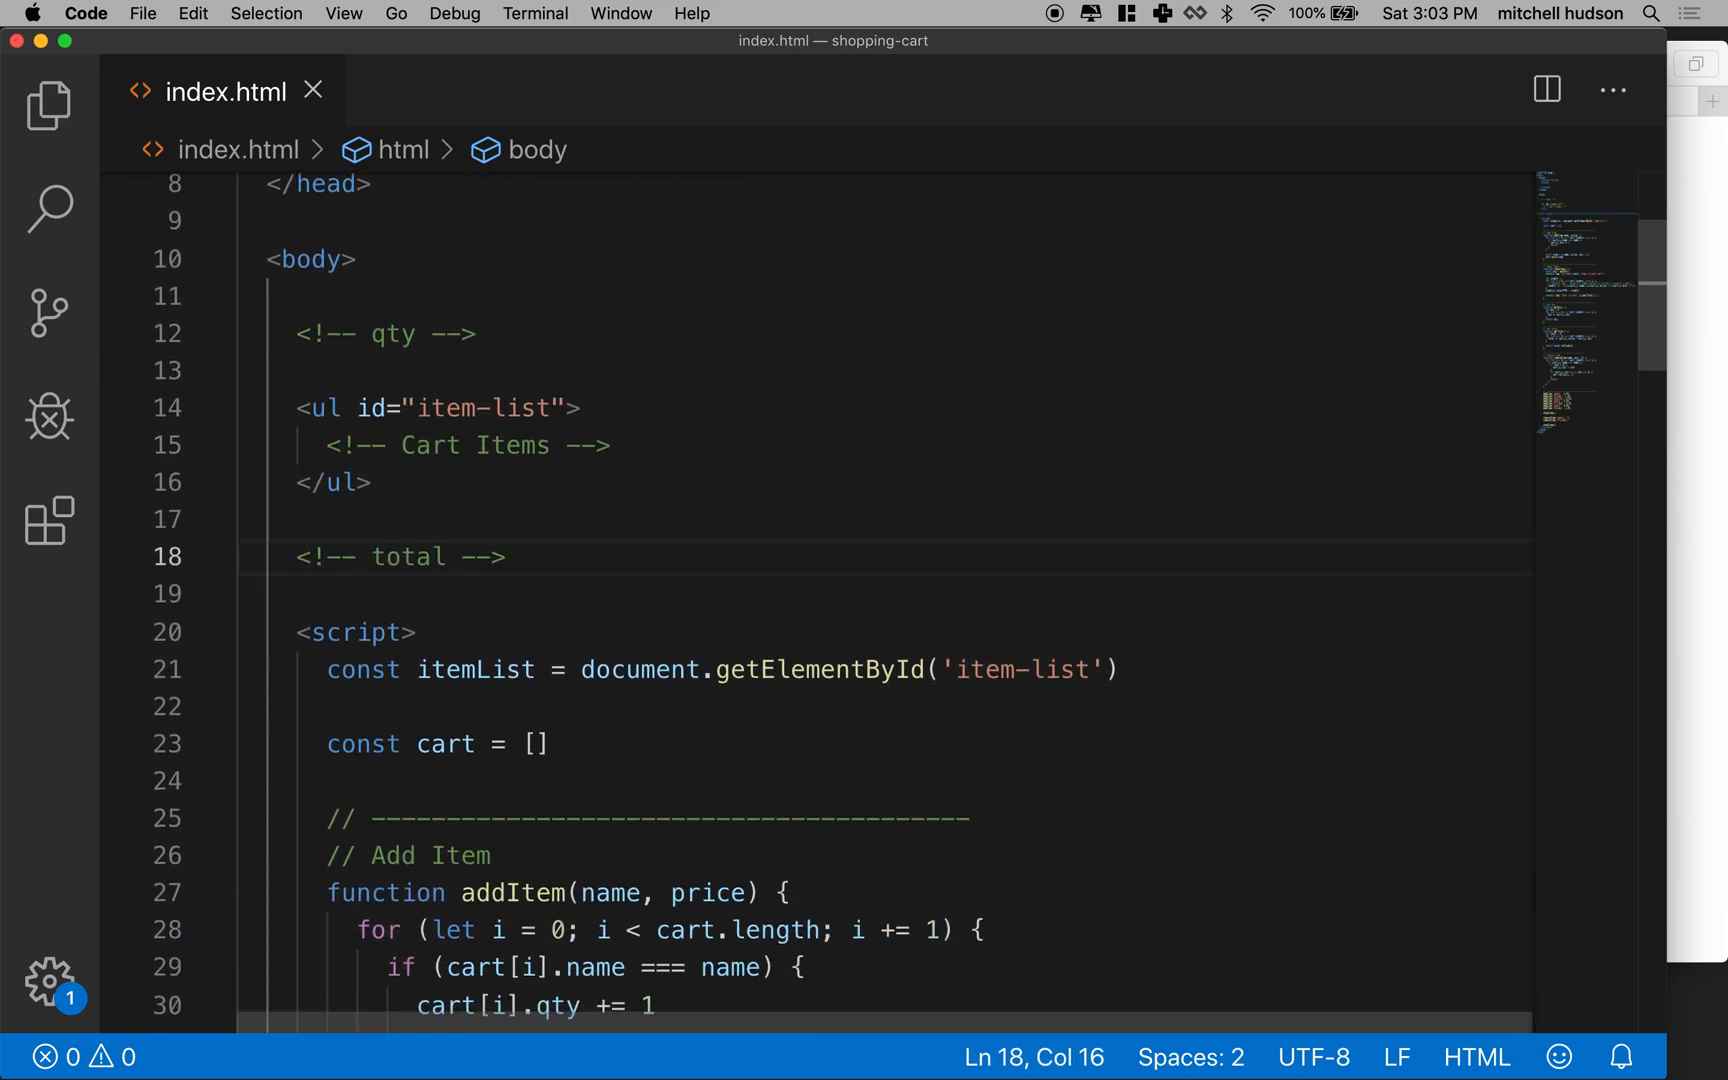
pyautogui.scroll(-3)
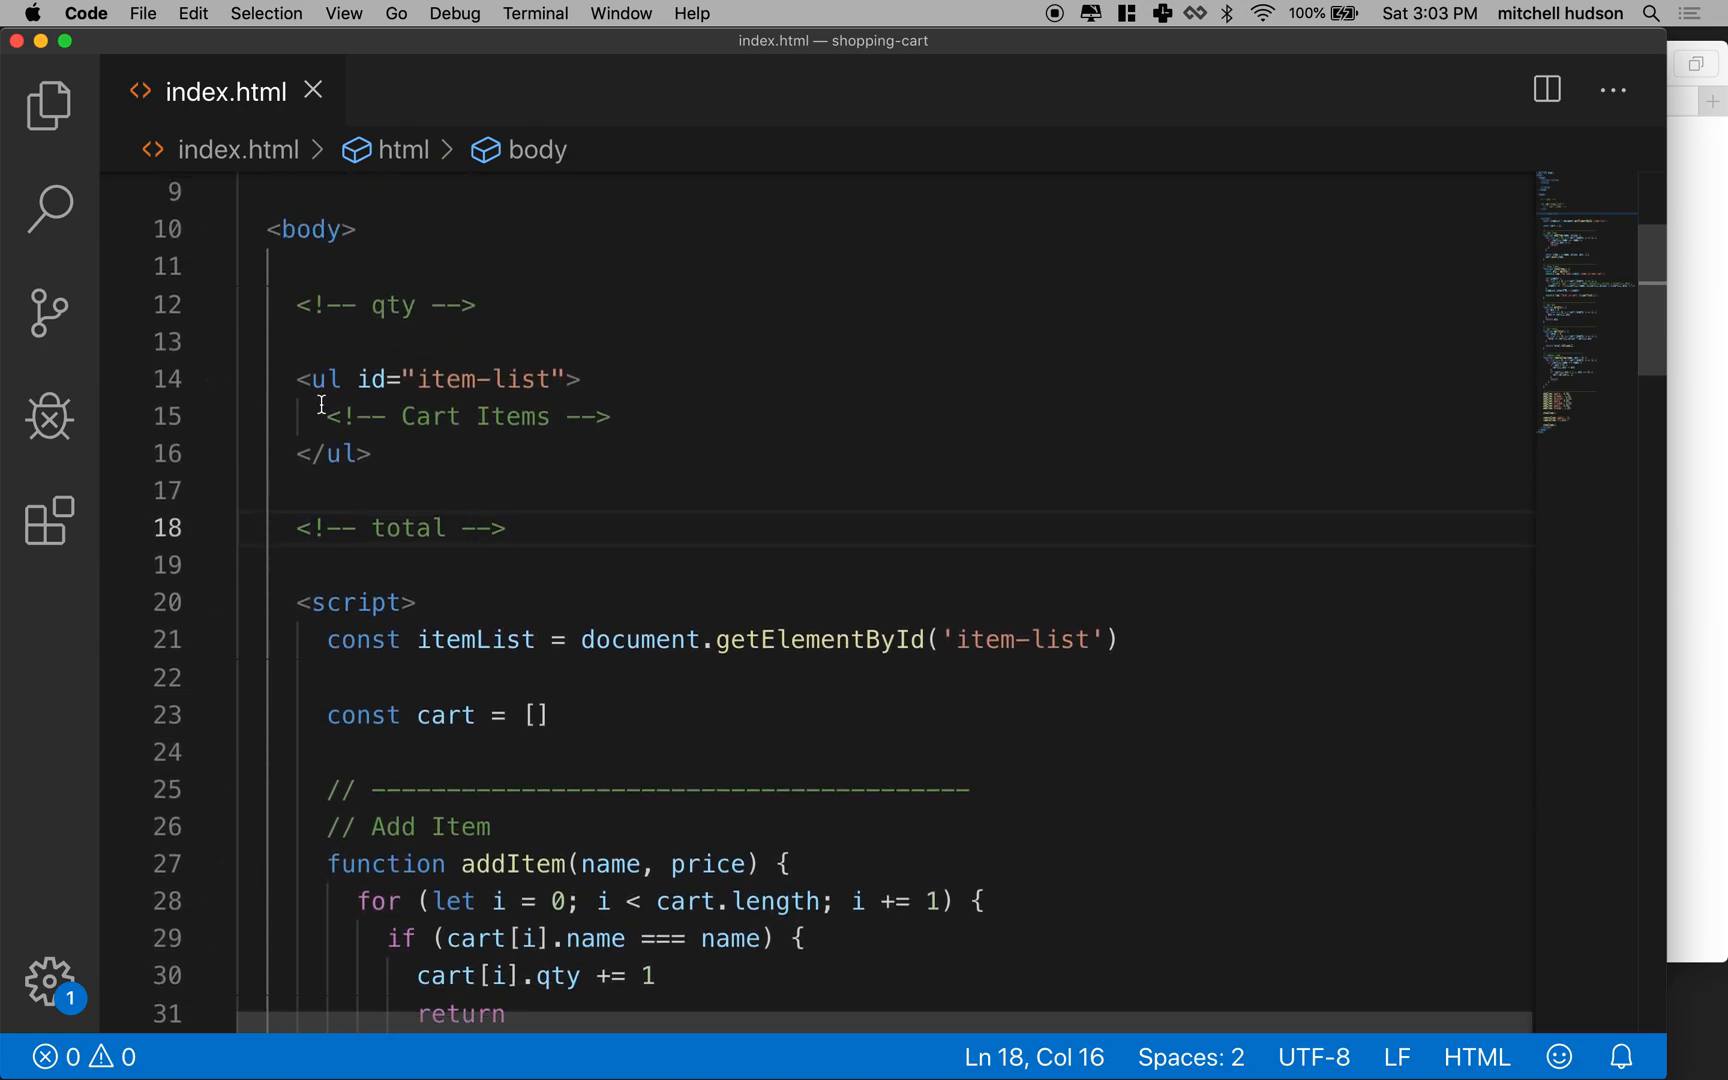
pyautogui.moveTo(355, 378); pyautogui.dragTo(385, 482)
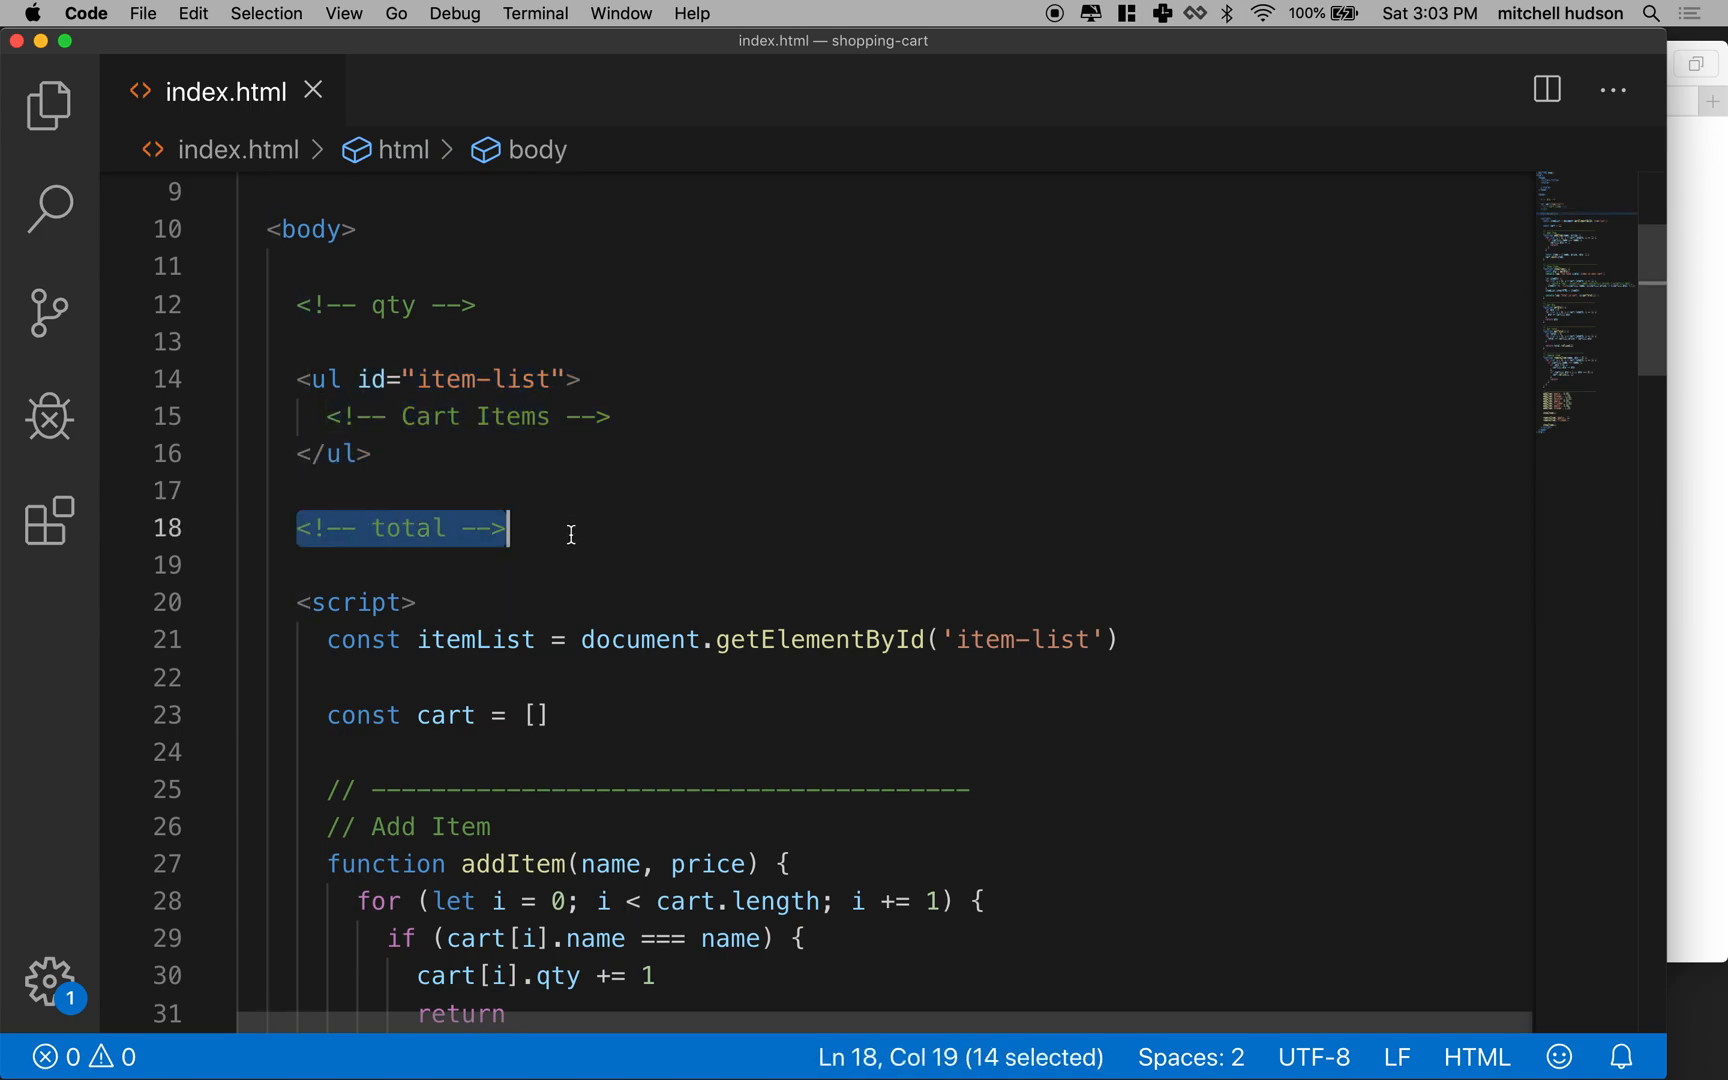
pyautogui.scroll(-3)
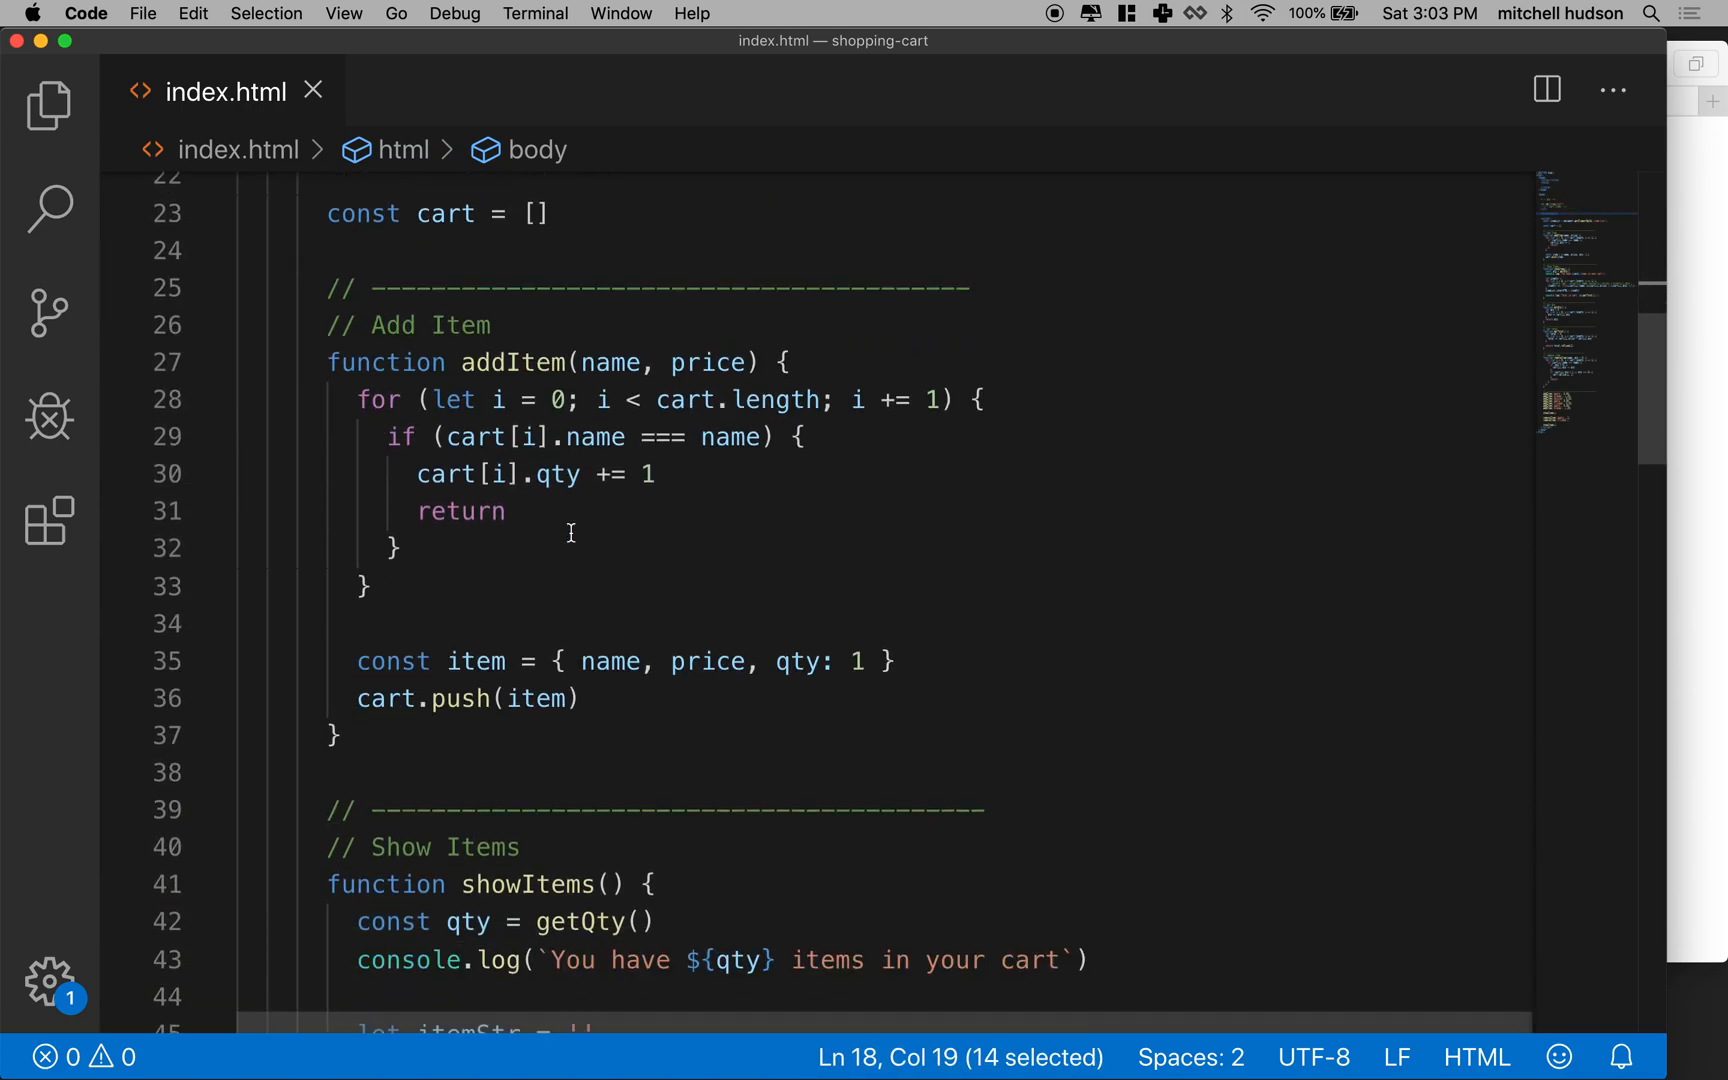
pyautogui.scroll(-3)
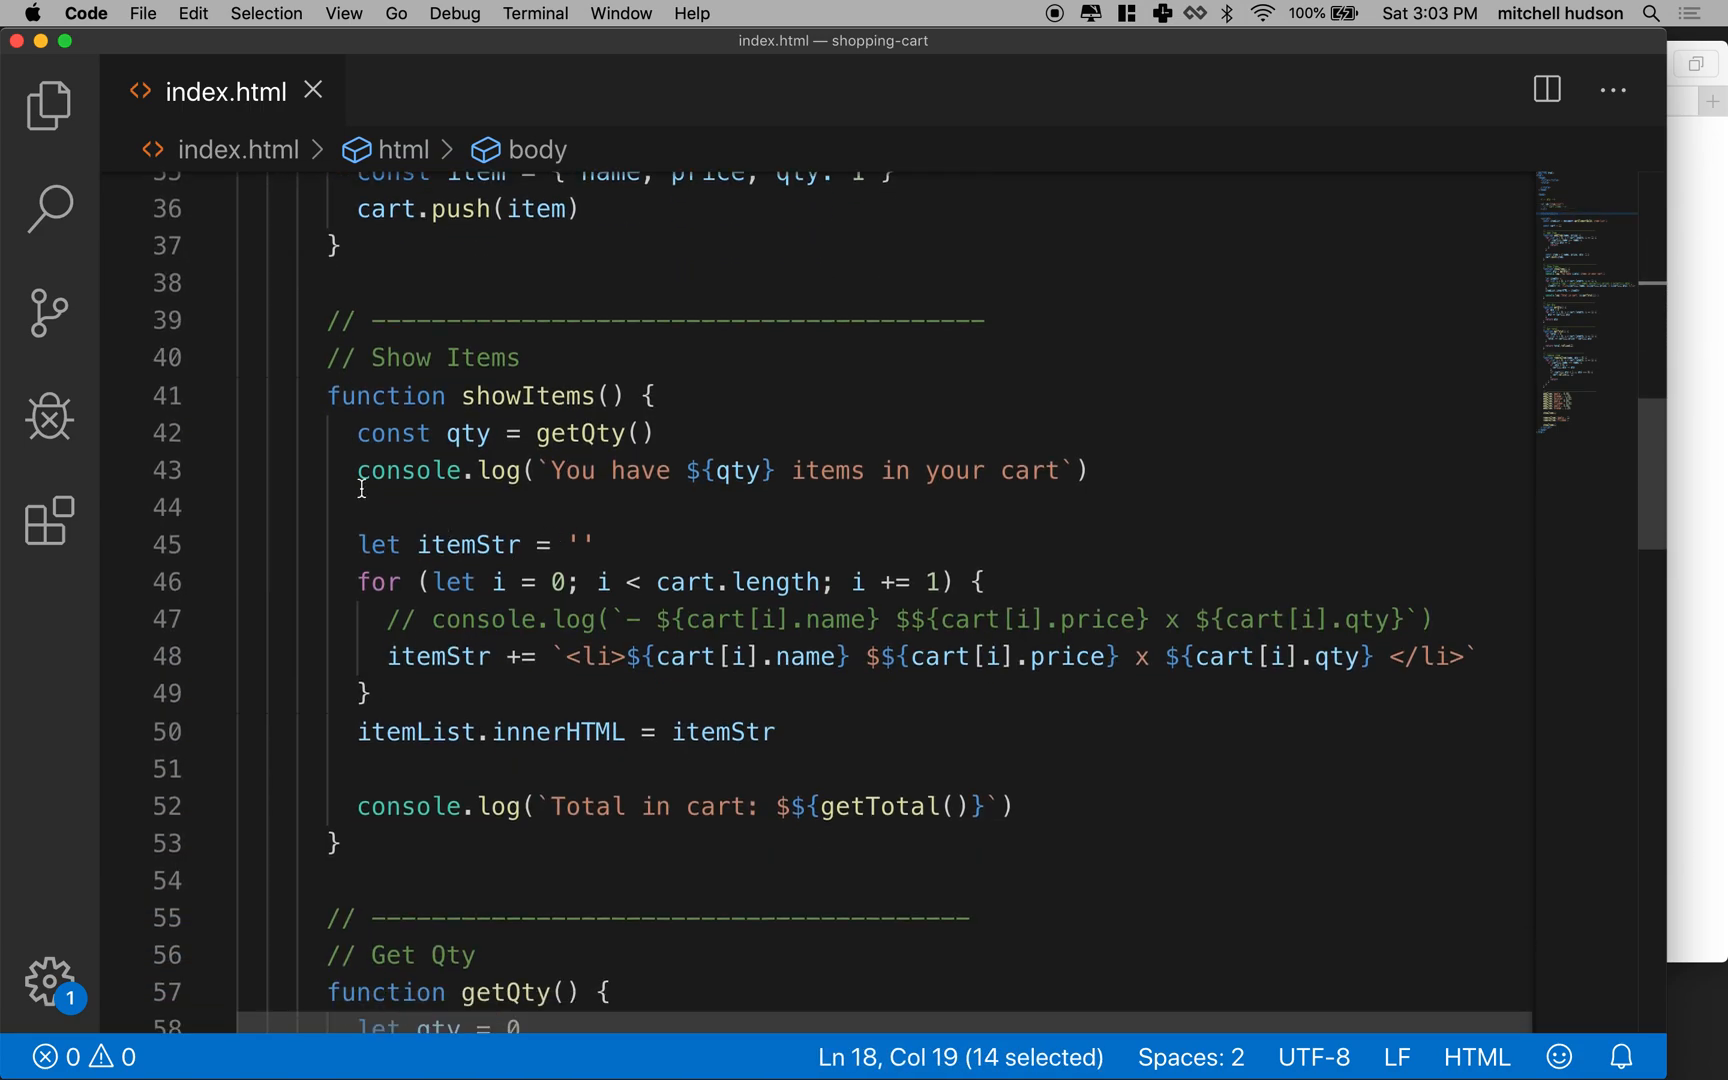
pyautogui.moveTo(358, 806); pyautogui.dragTo(568, 806)
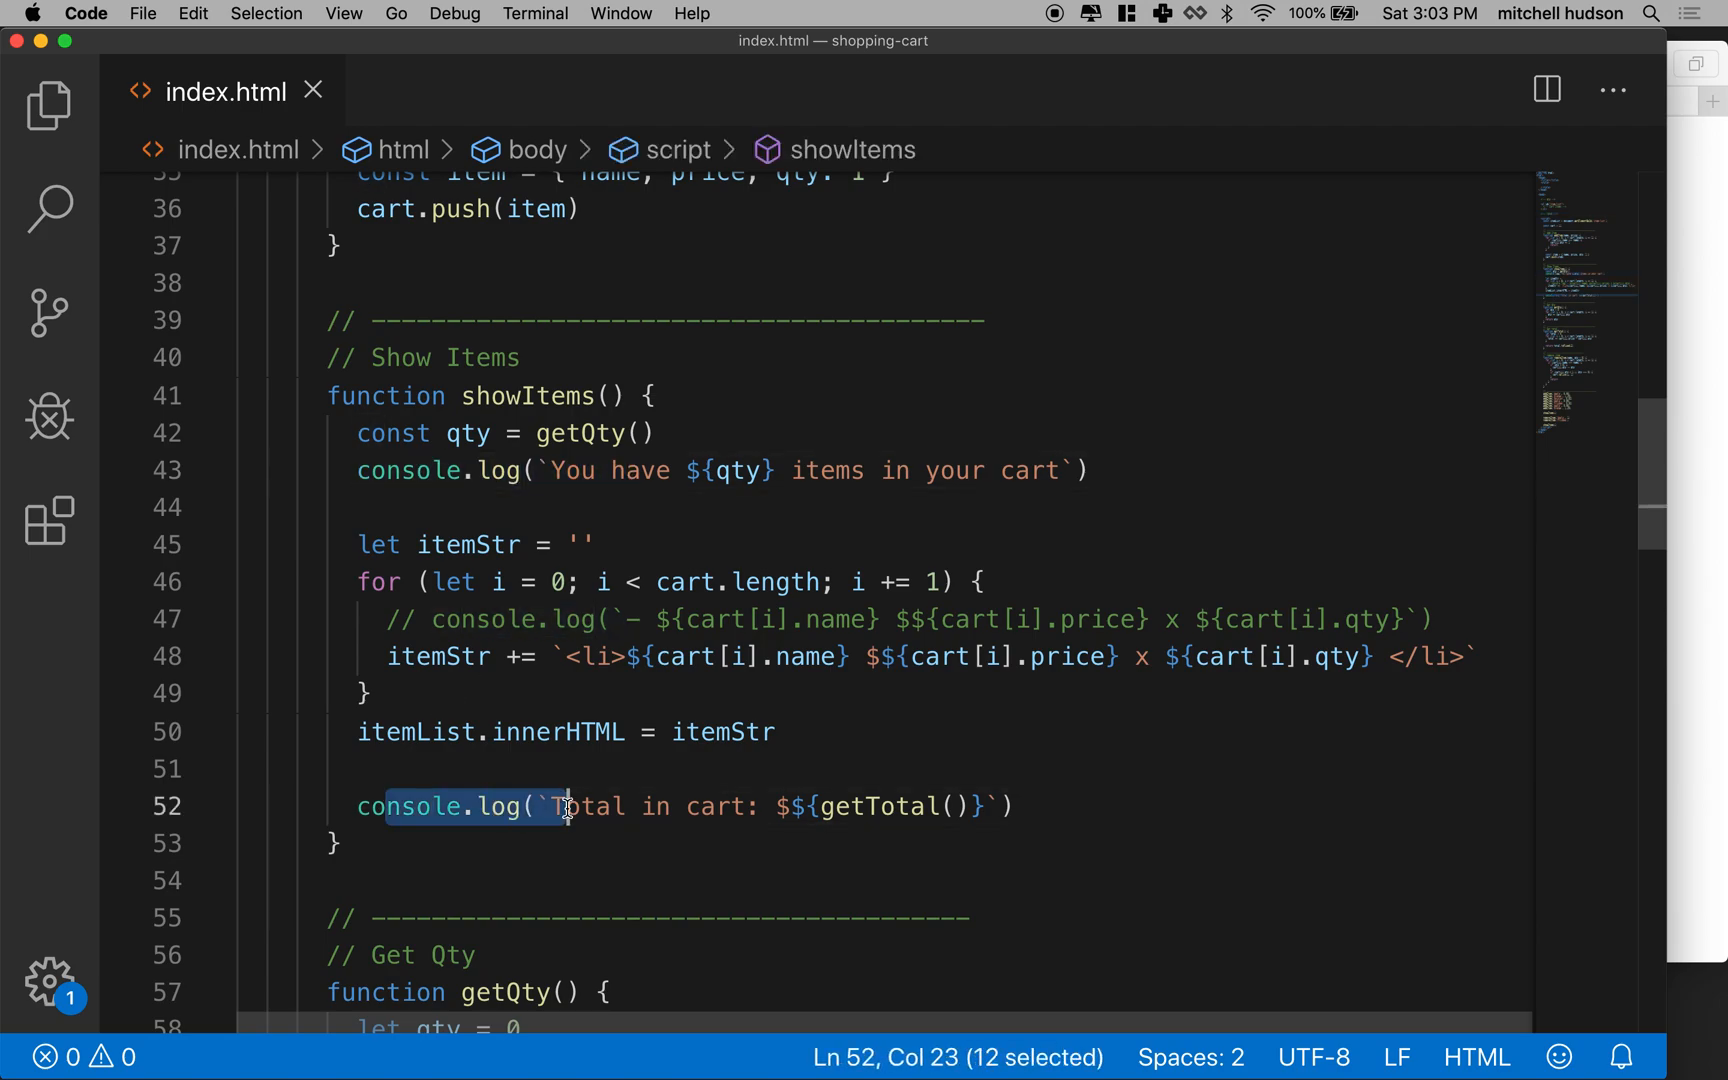